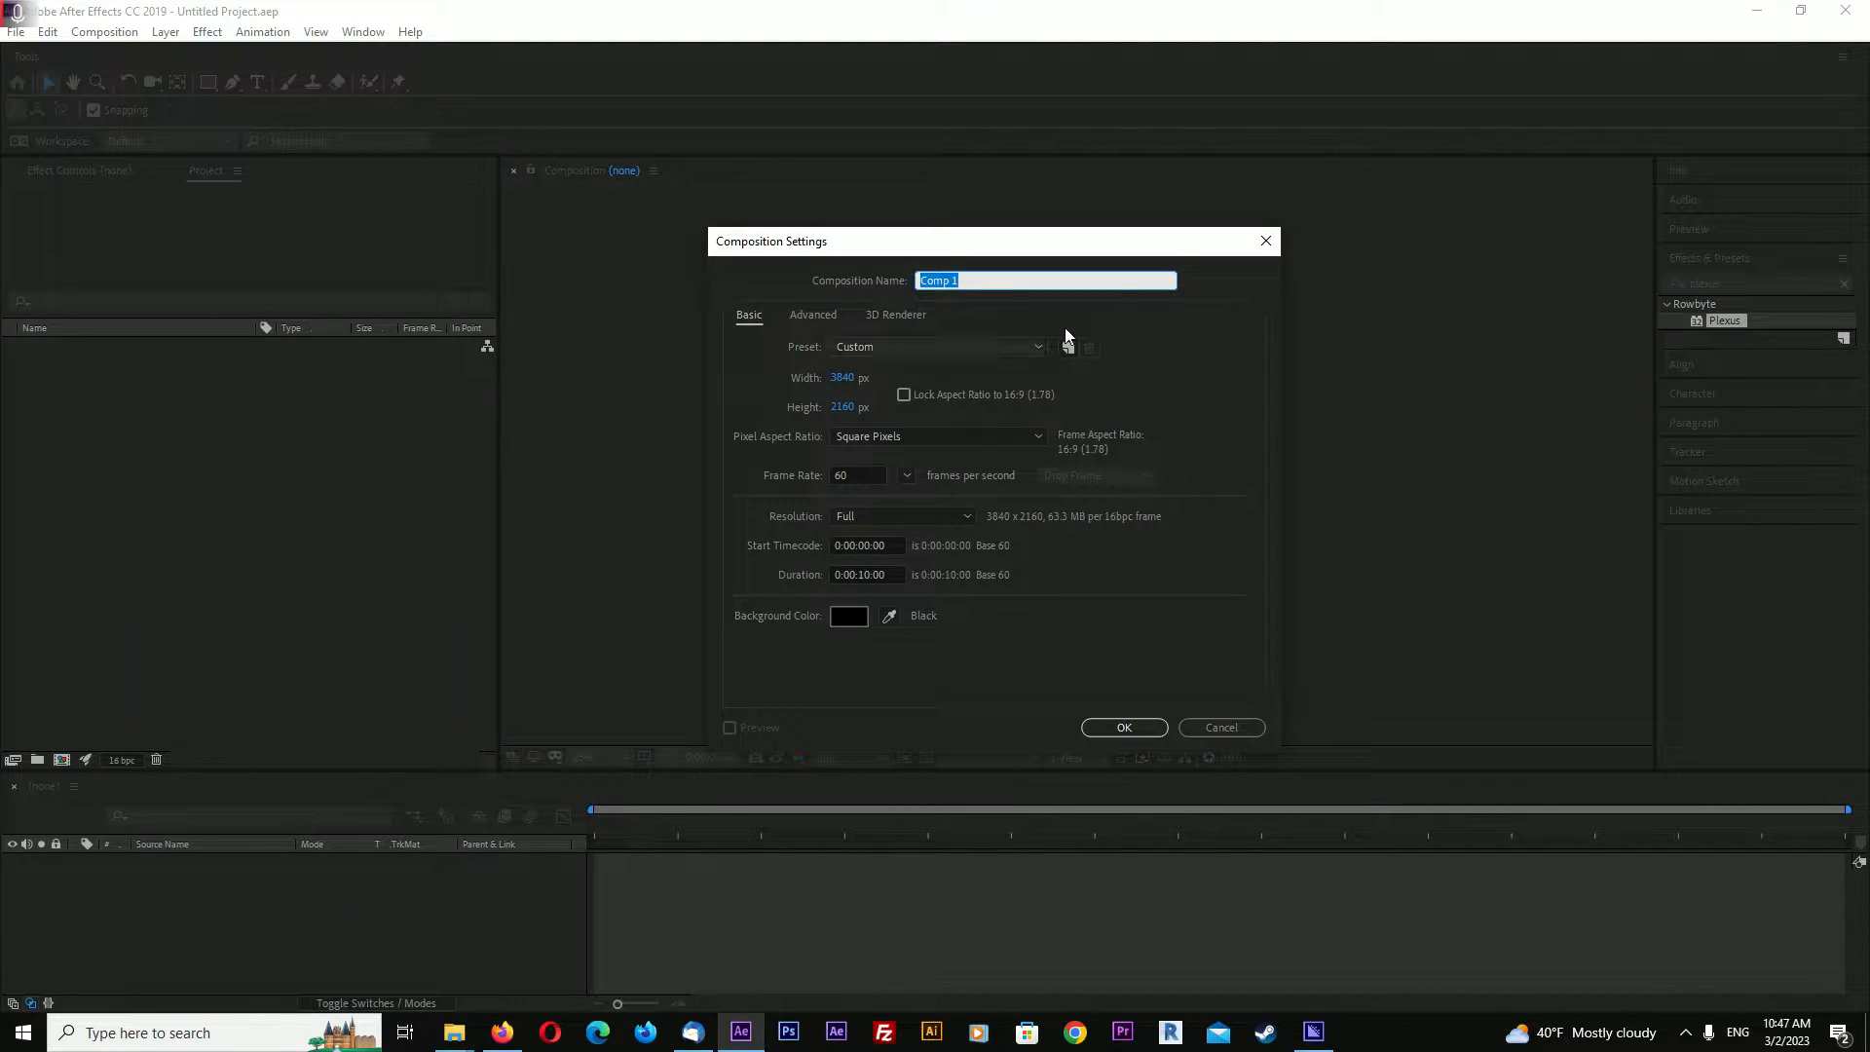
Create the plexus-terrain composition at 3840×2160, 60 fps, 10 seconds long
text(plexus-terrain)
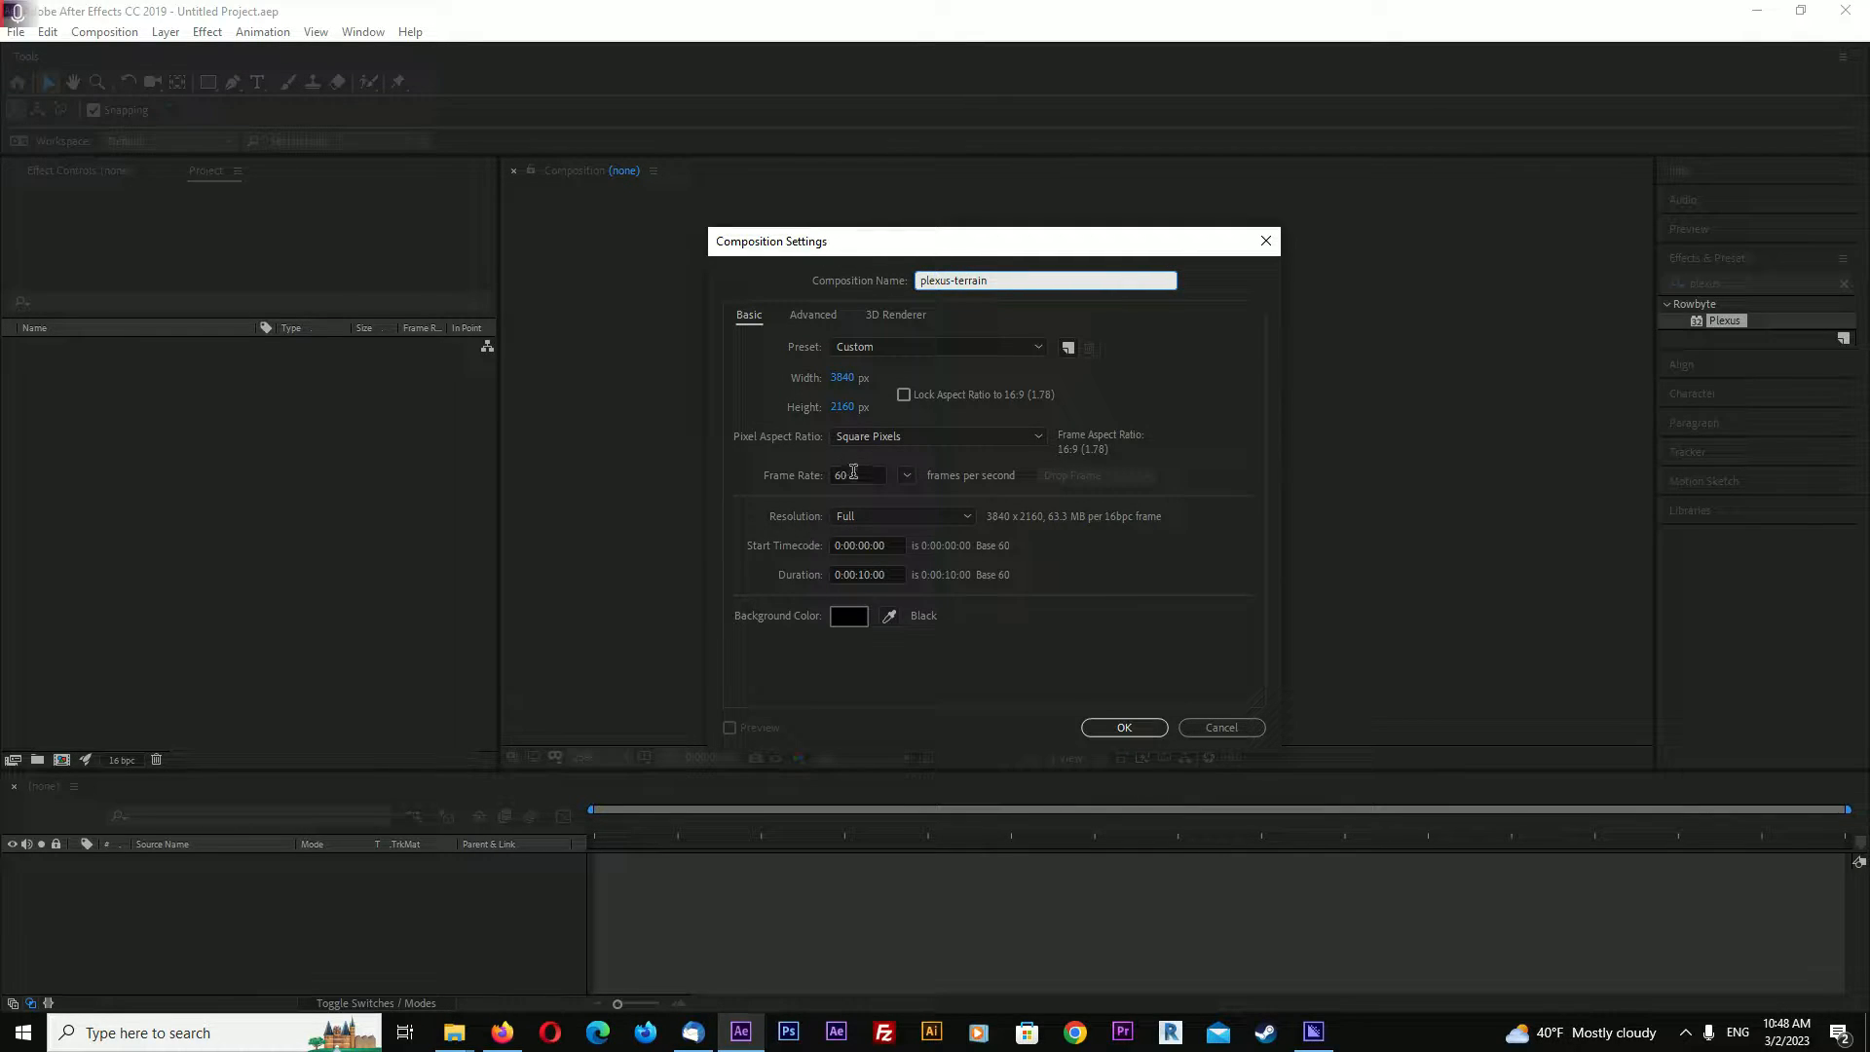
click(1121, 727)
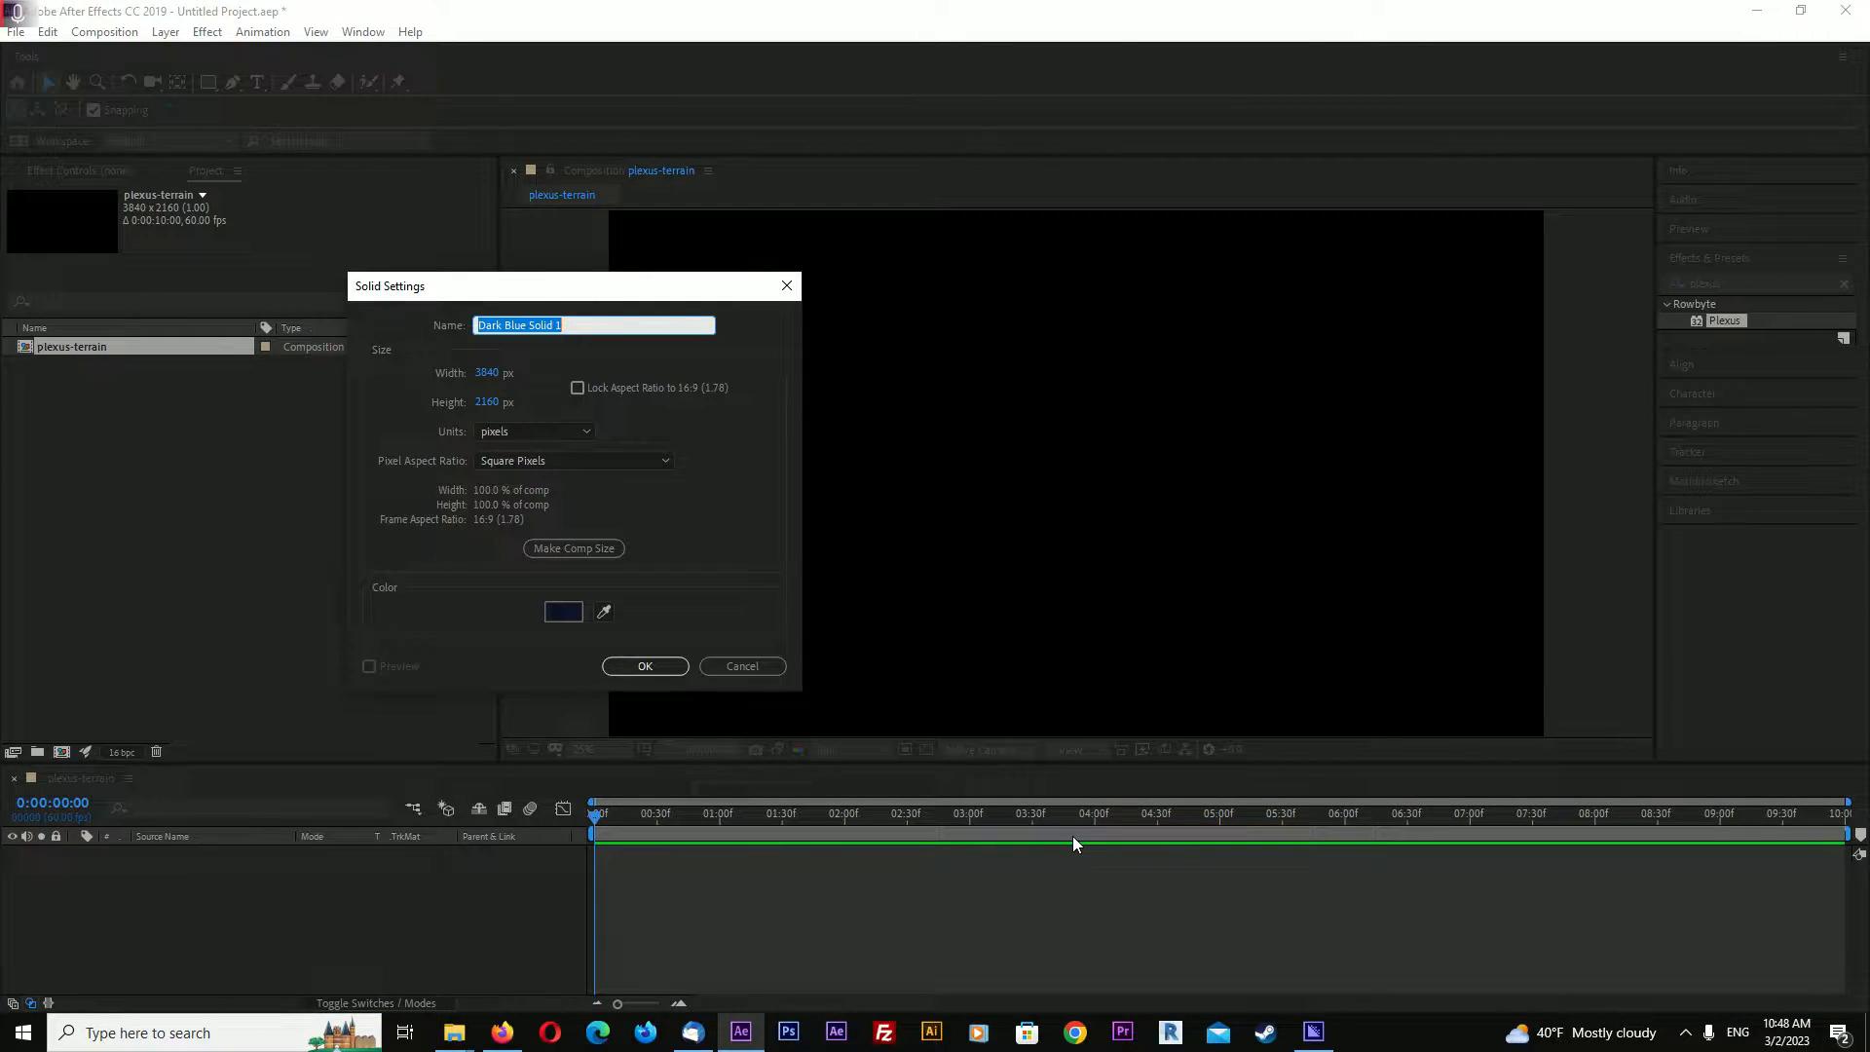
Create a comp-sized solid named plexus-terrain
text(plexus-terrain)
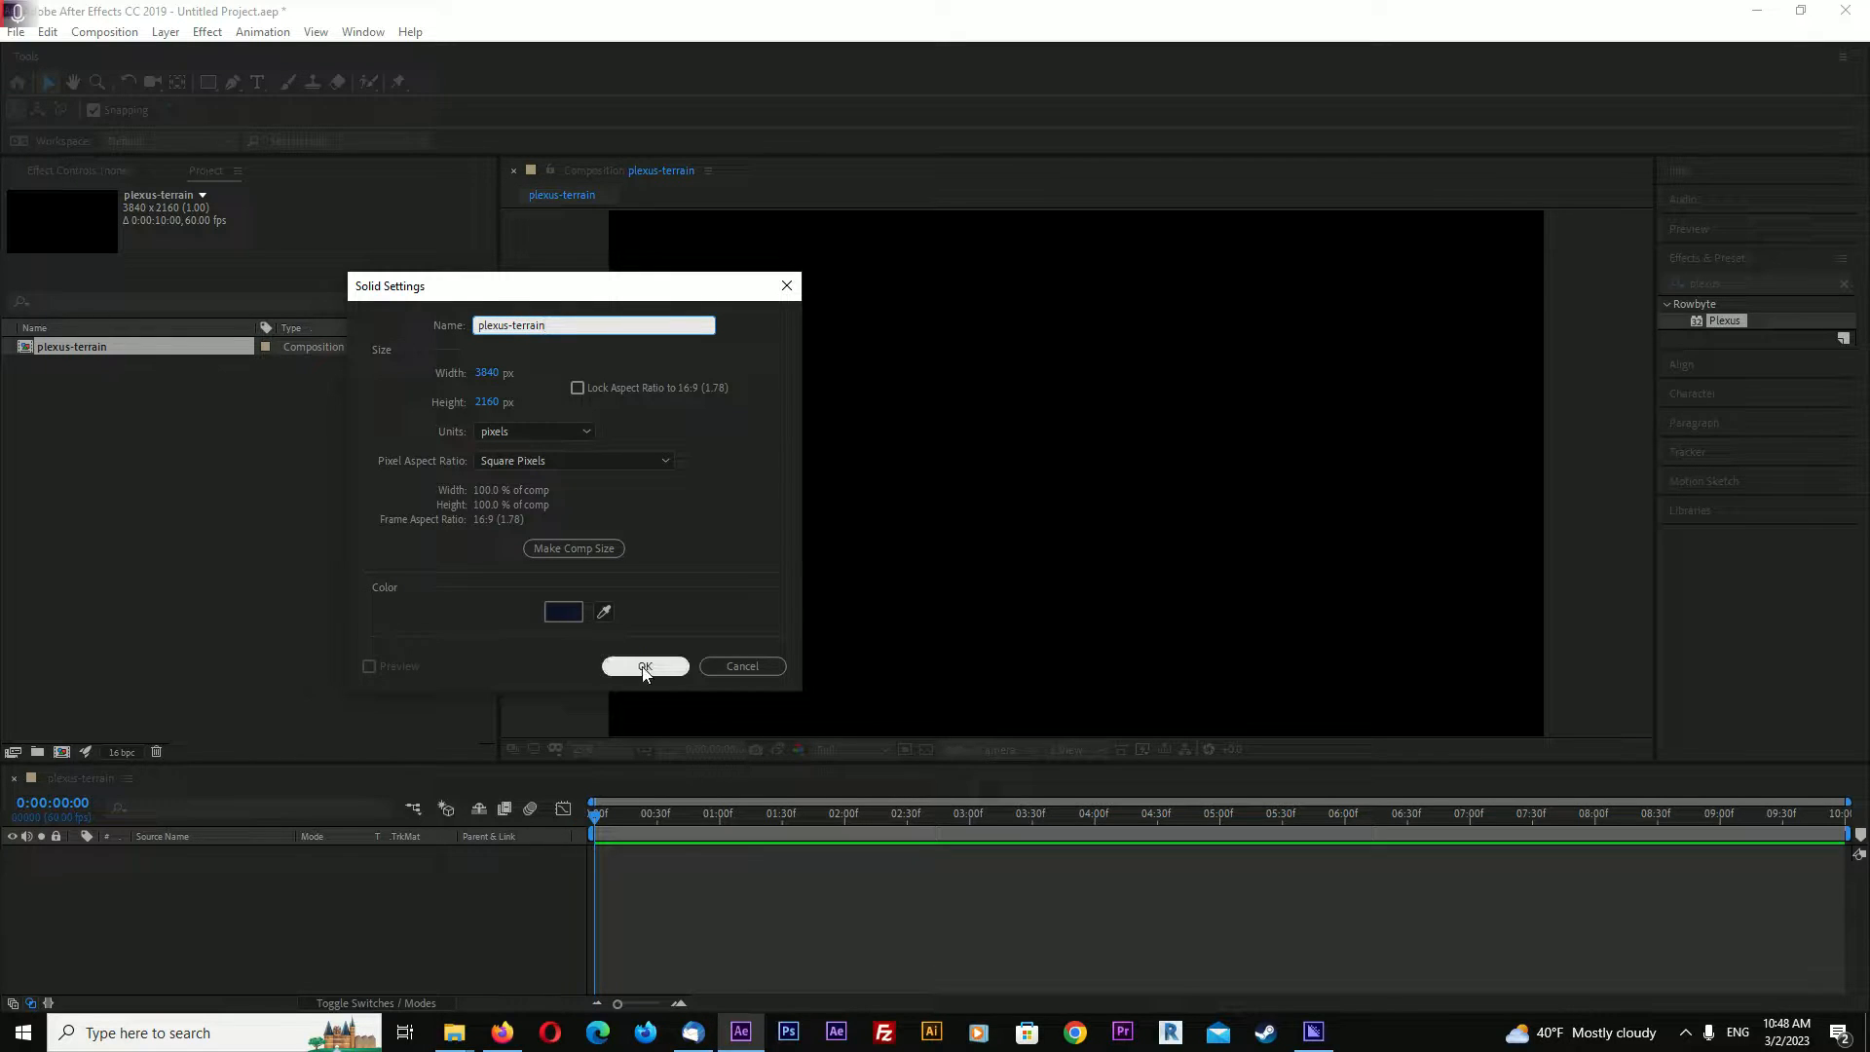
click(643, 666)
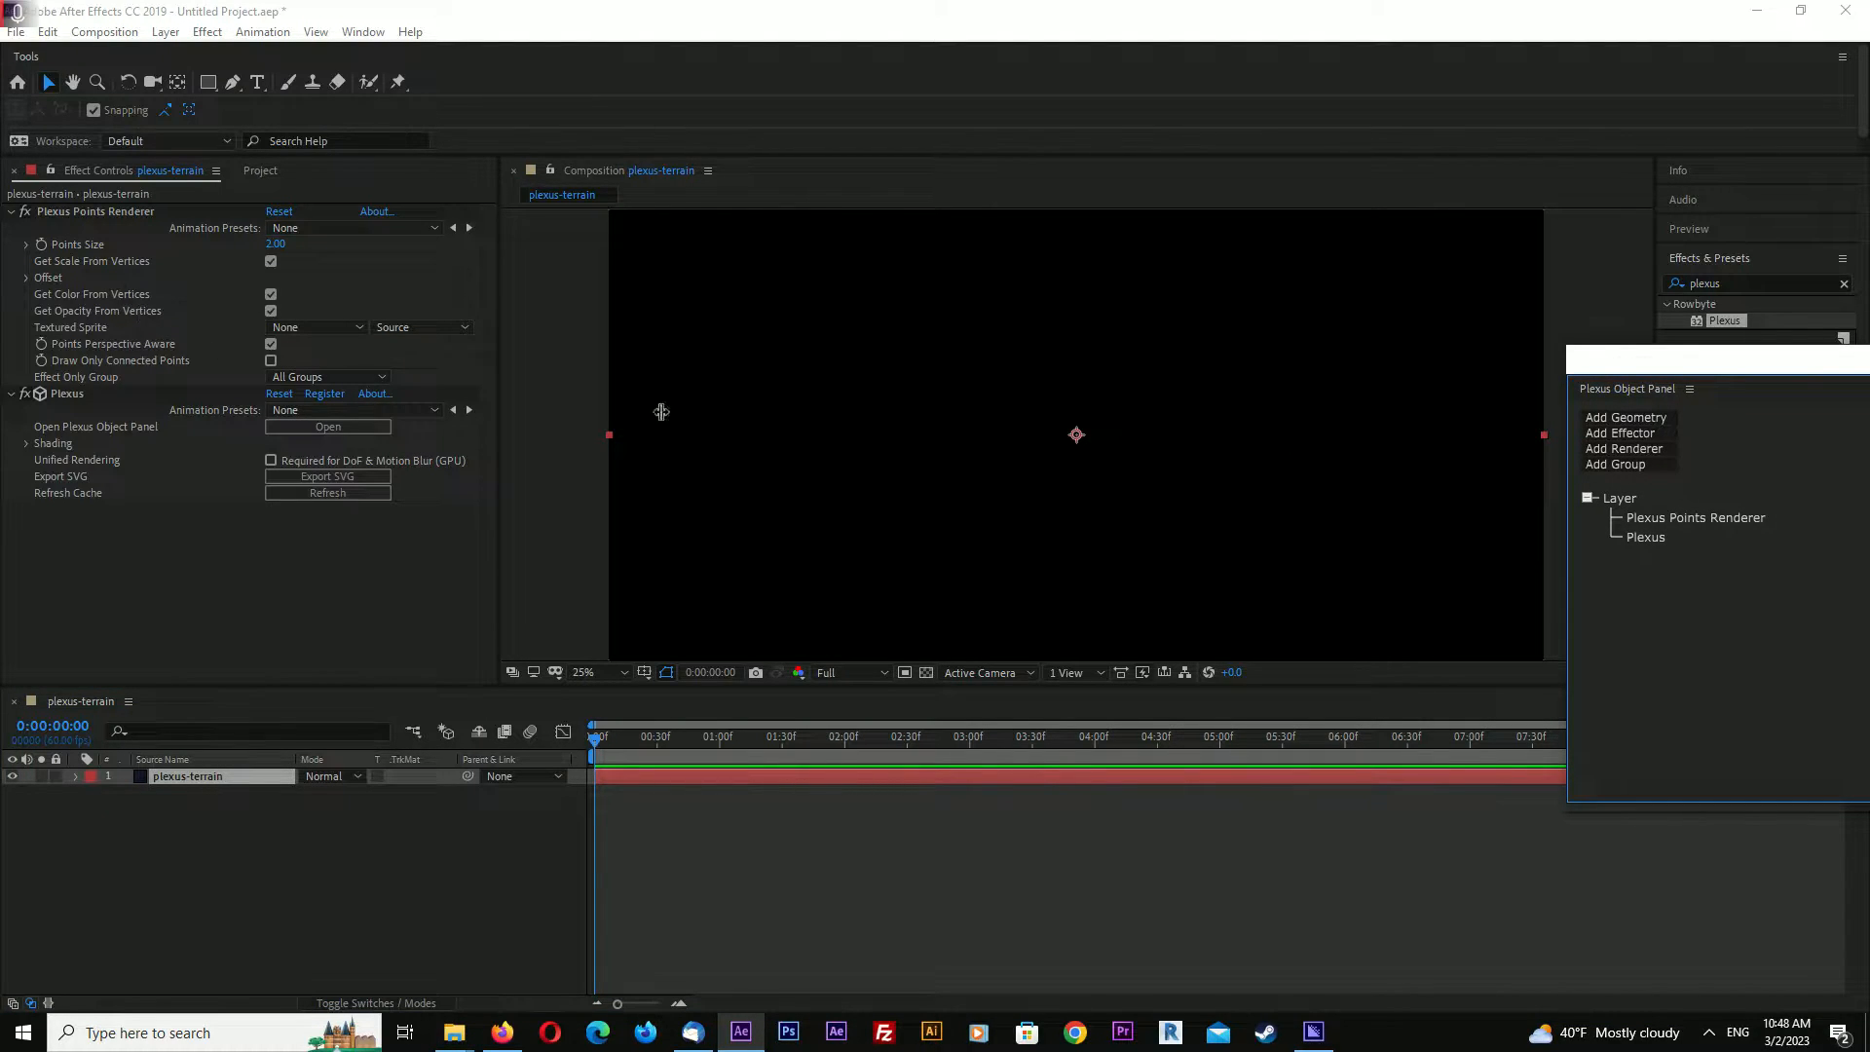
Add a Plexus primitives object with a 50 by 20 point grid
click(1625, 416)
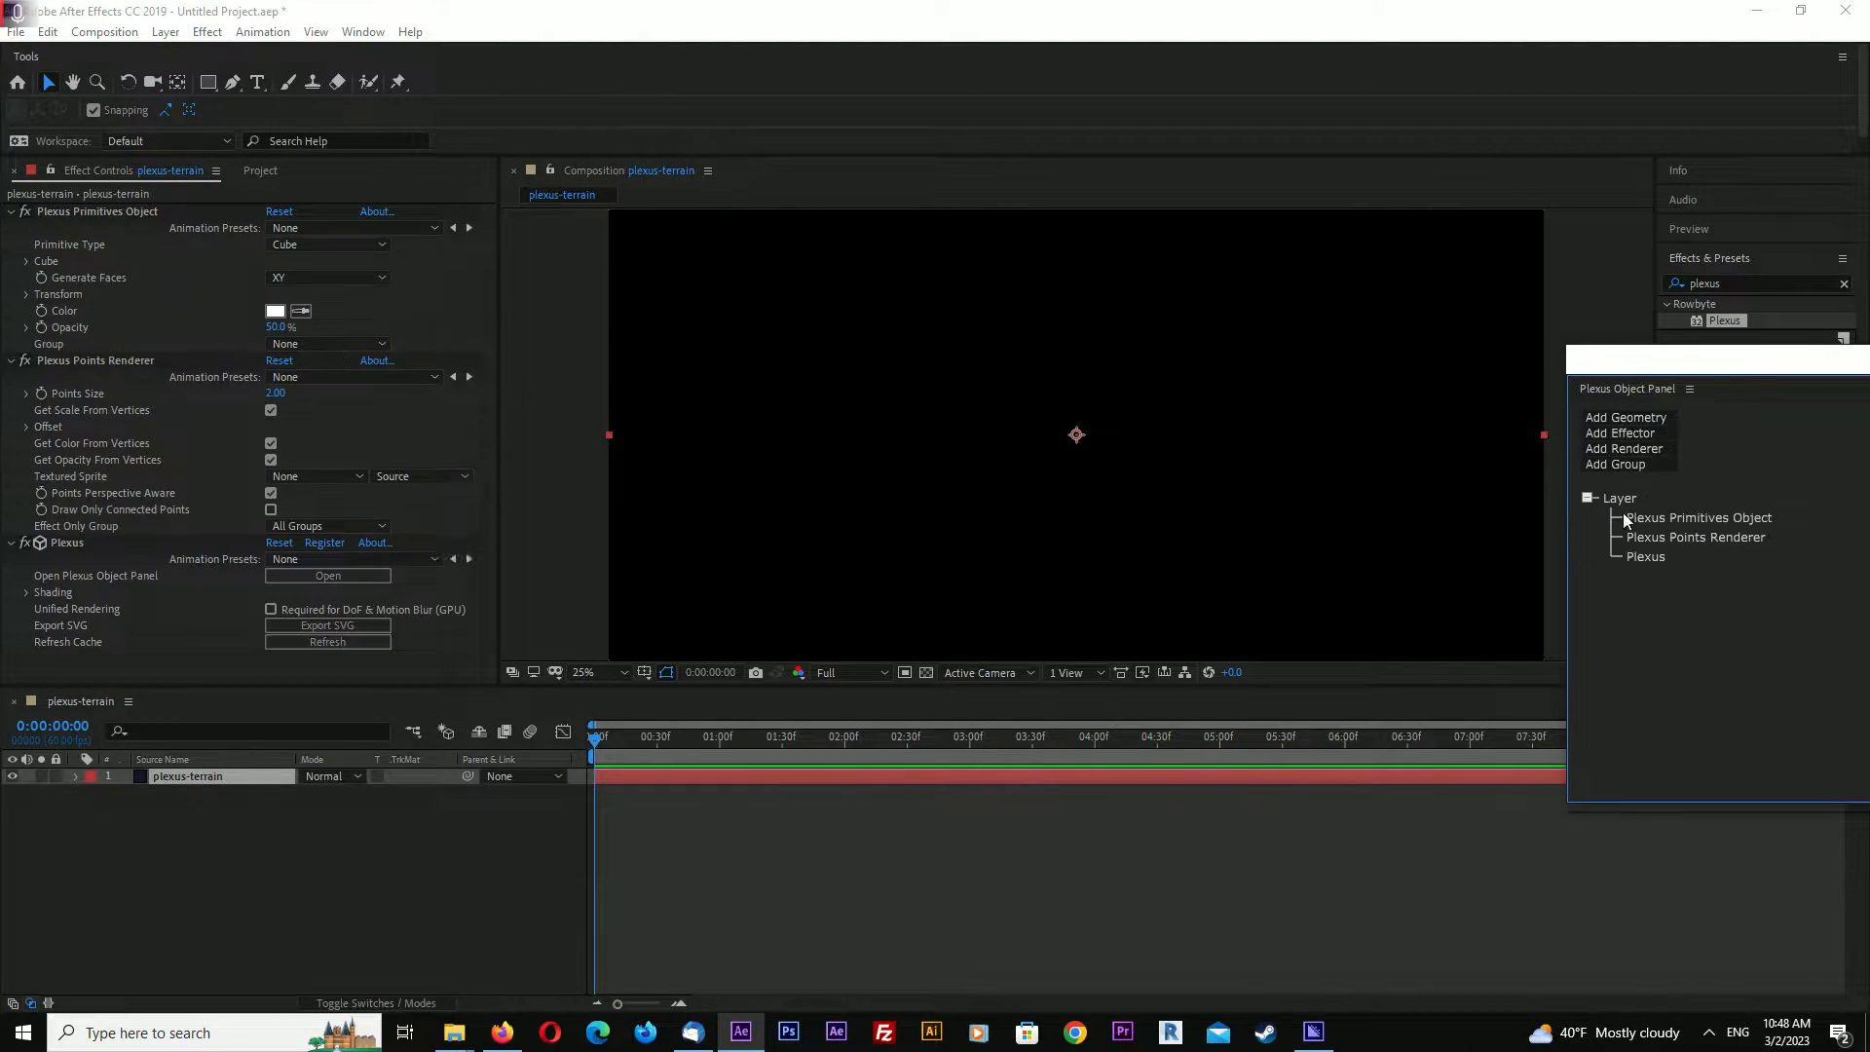
click(26, 261)
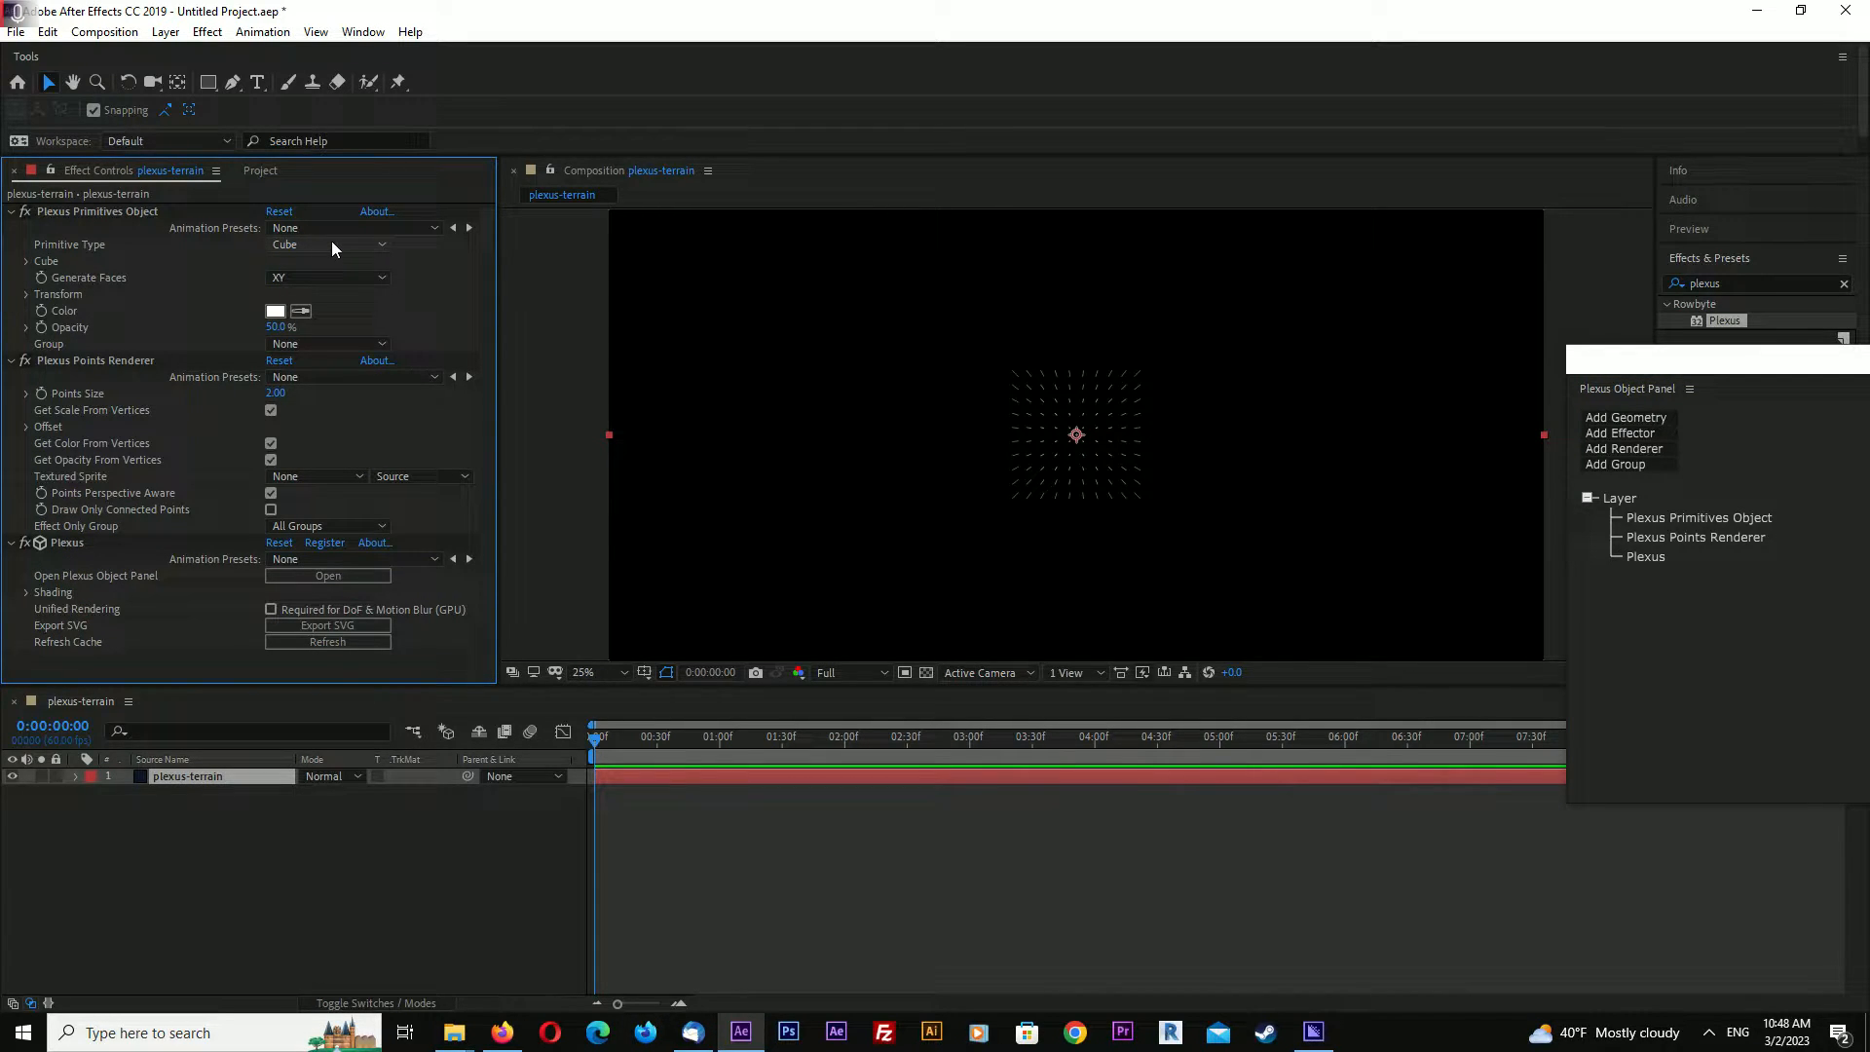
click(26, 260)
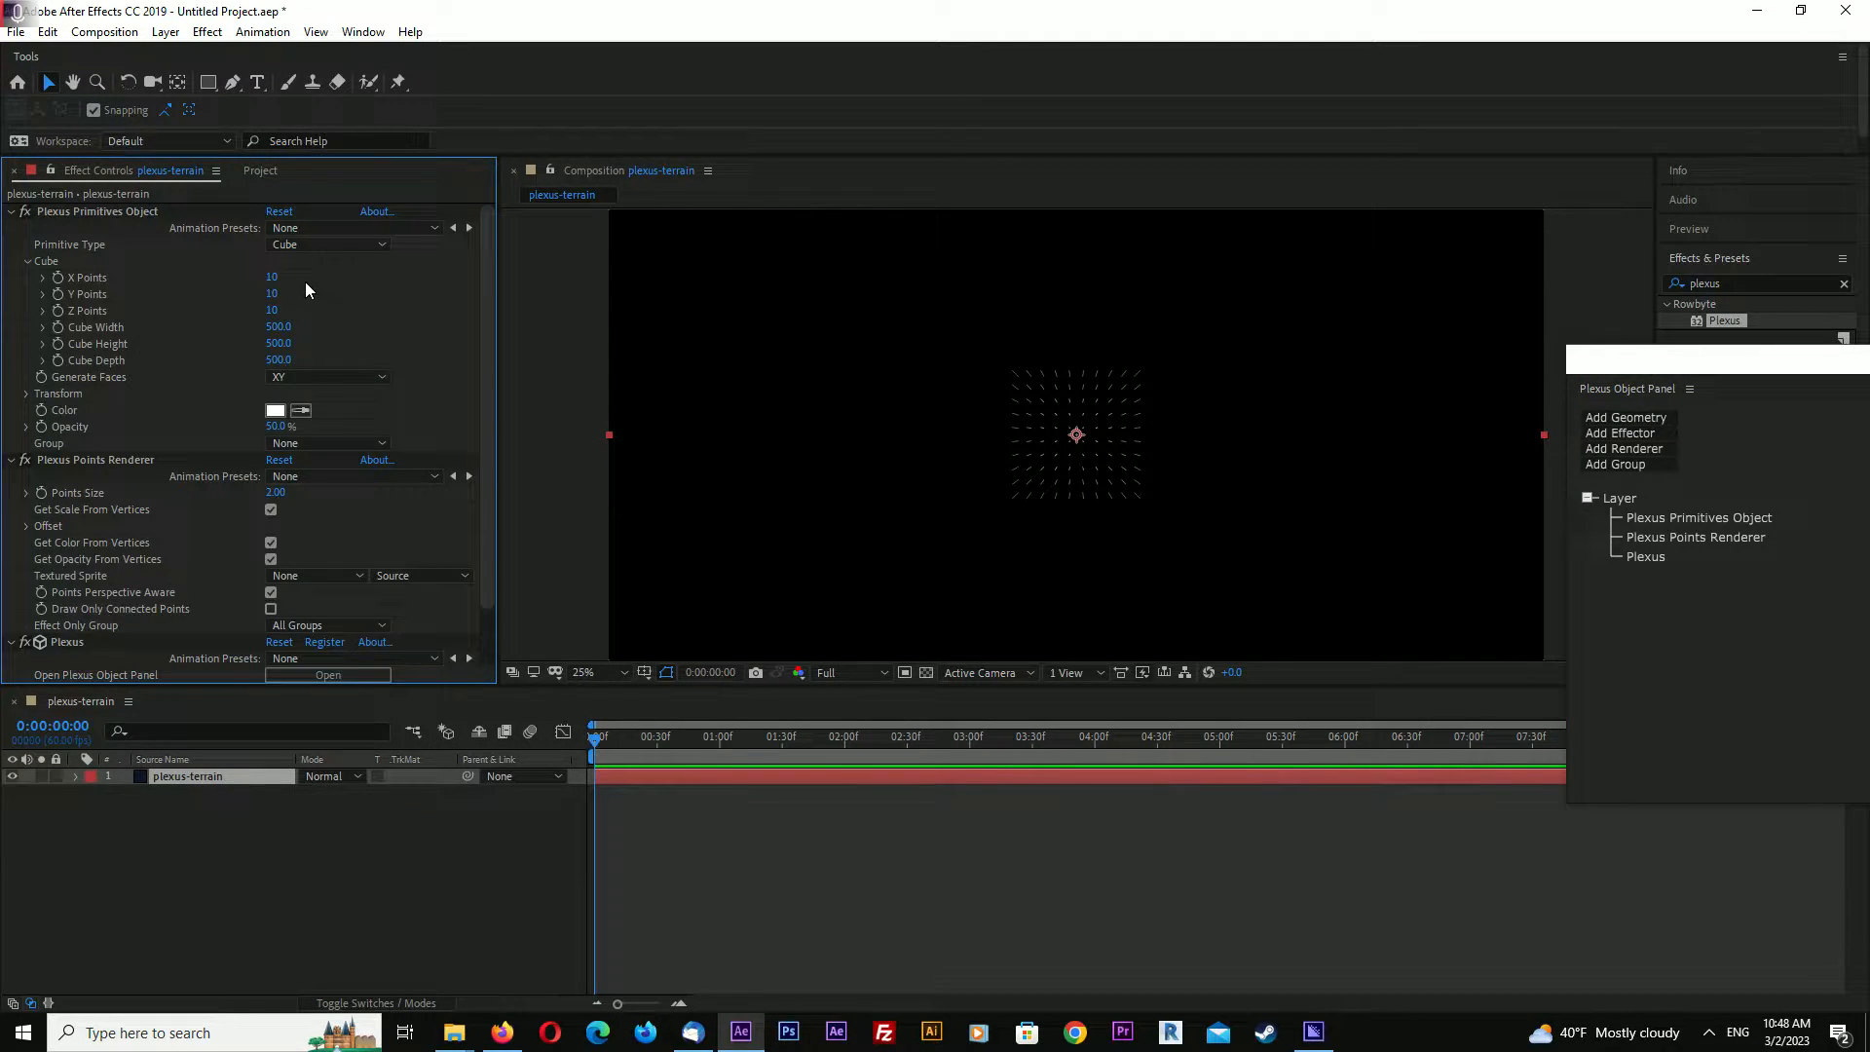
drag(272, 277, 309, 277)
text(50)
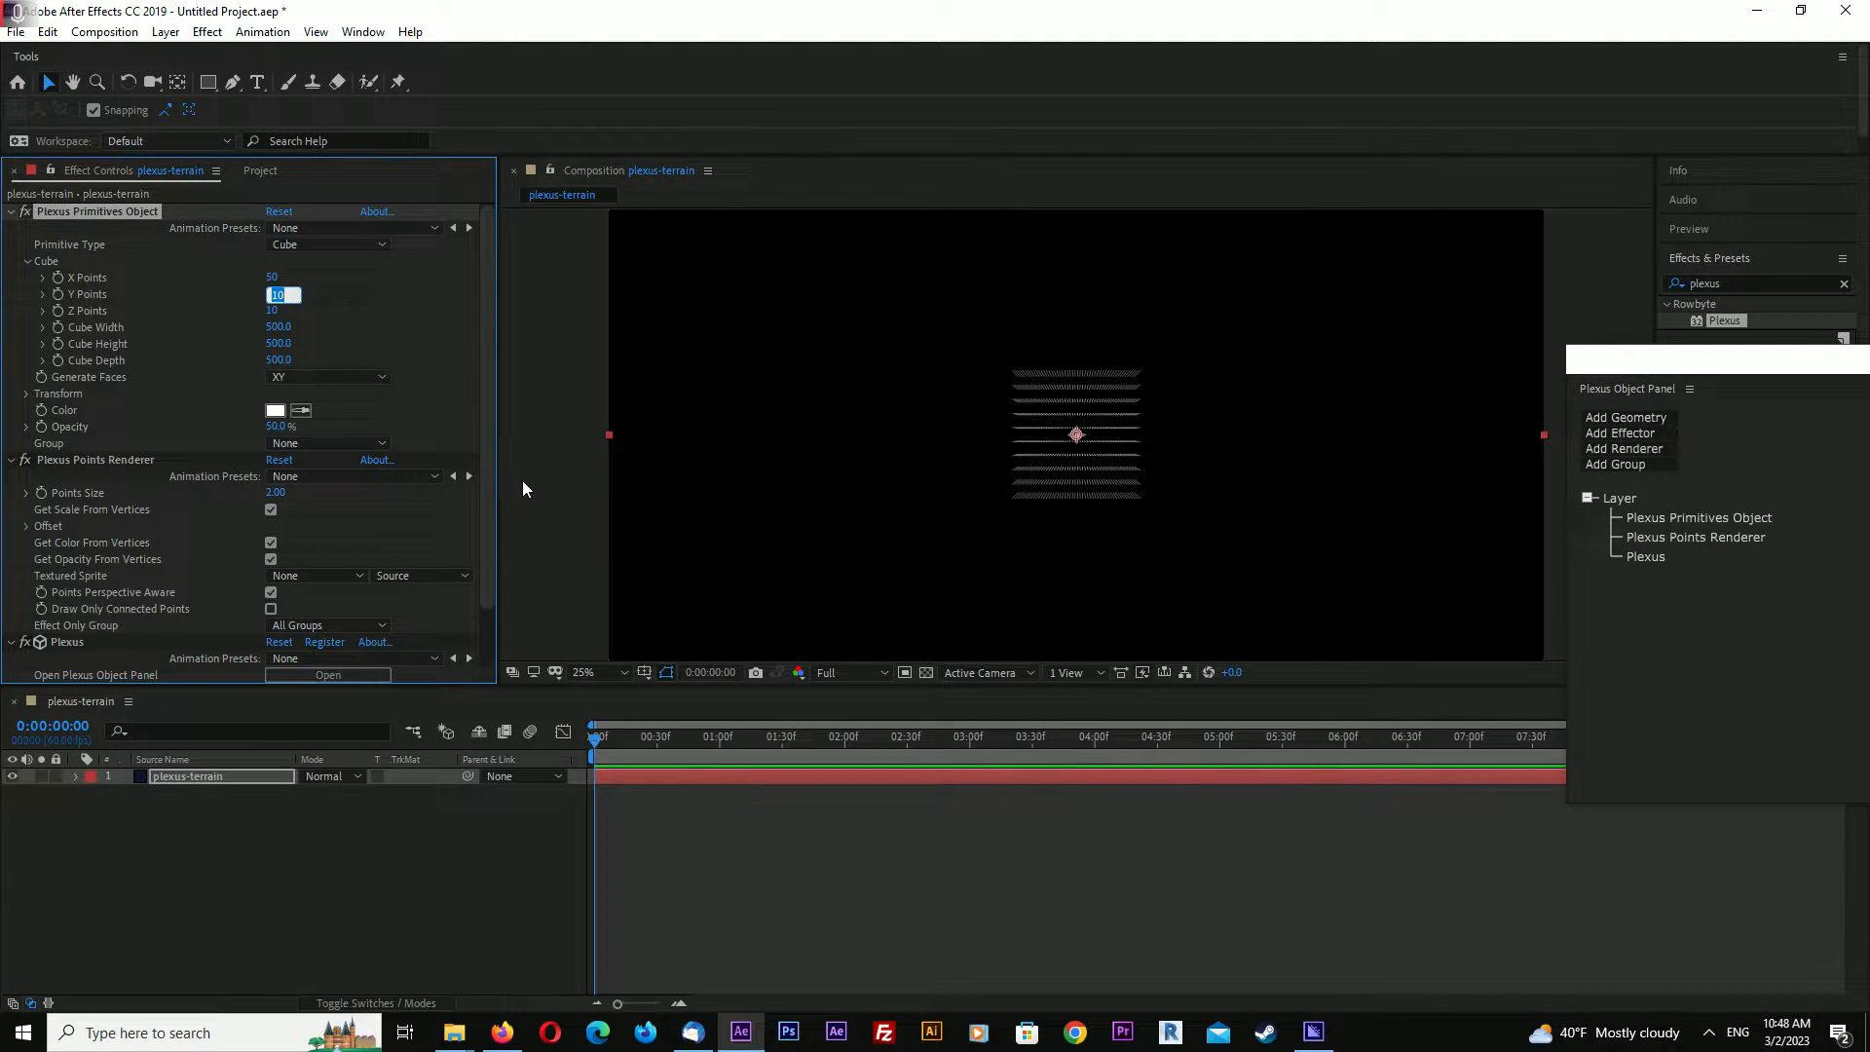
text(20)
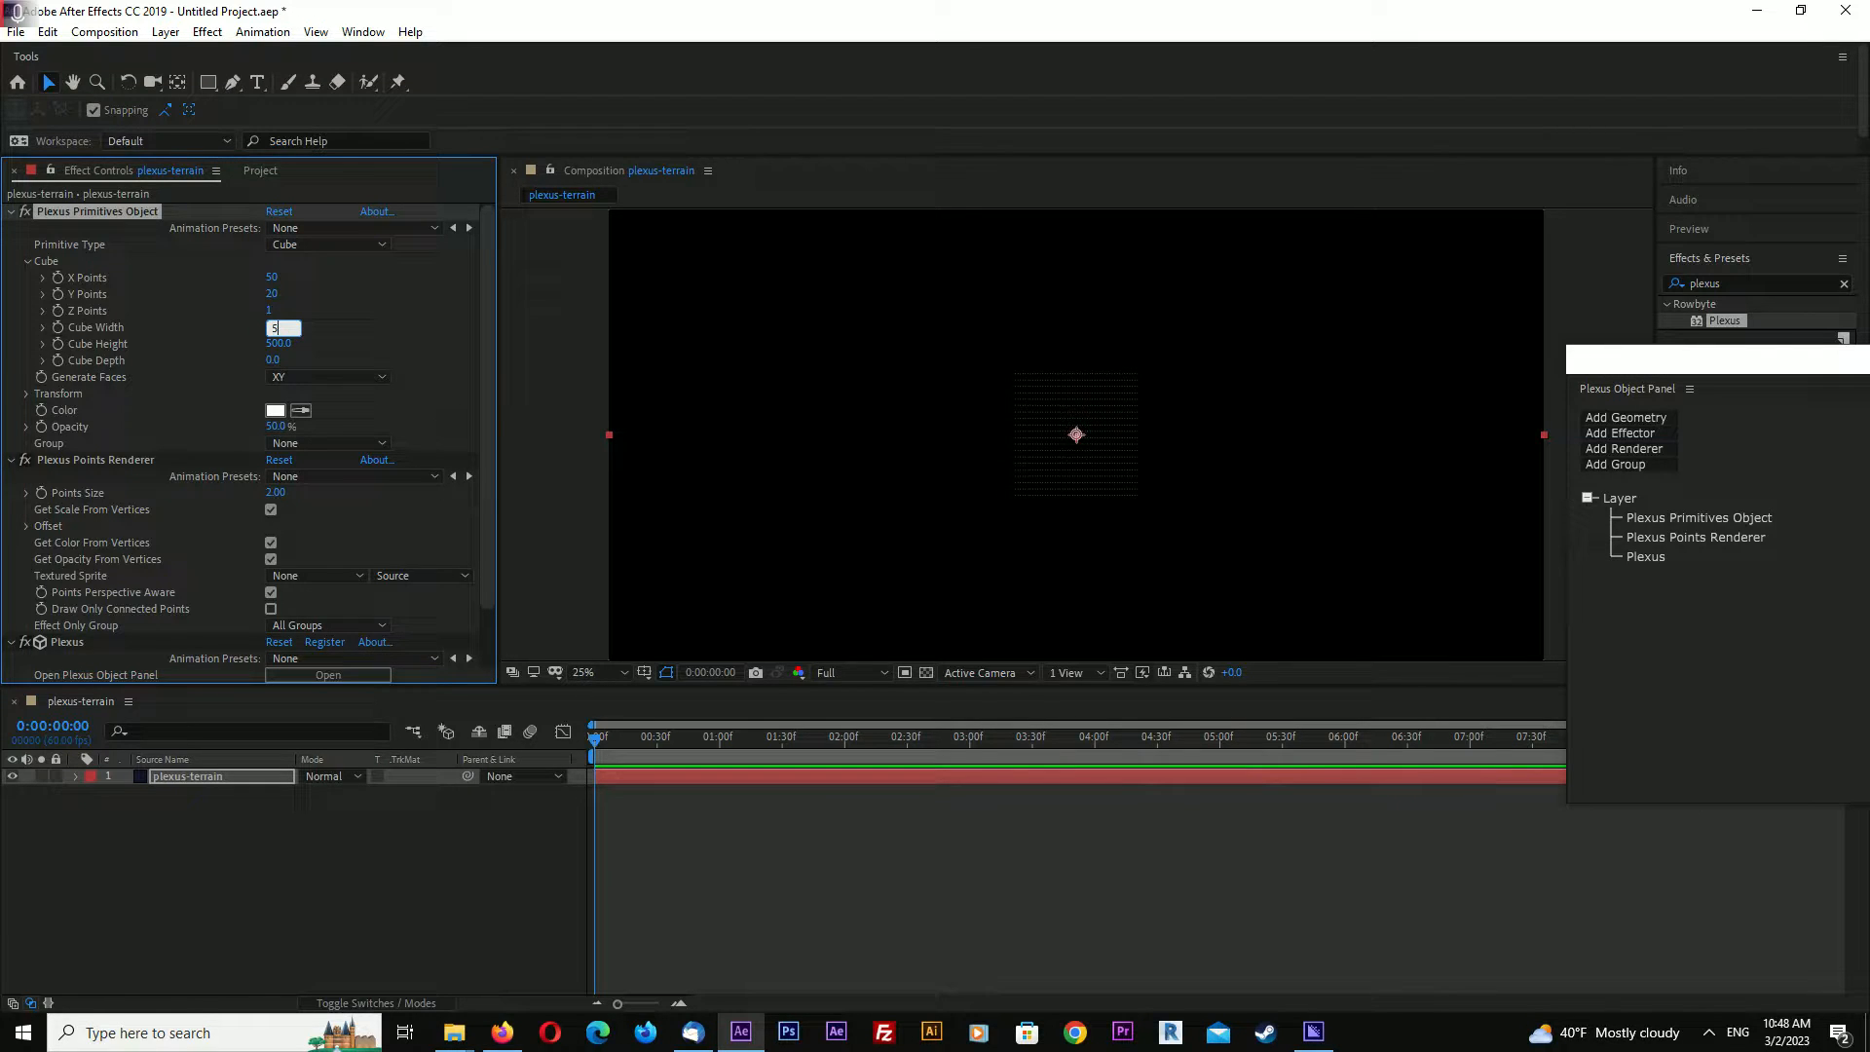
Size the primitive grid 5000 wide by 3000 high
text(5000.0)
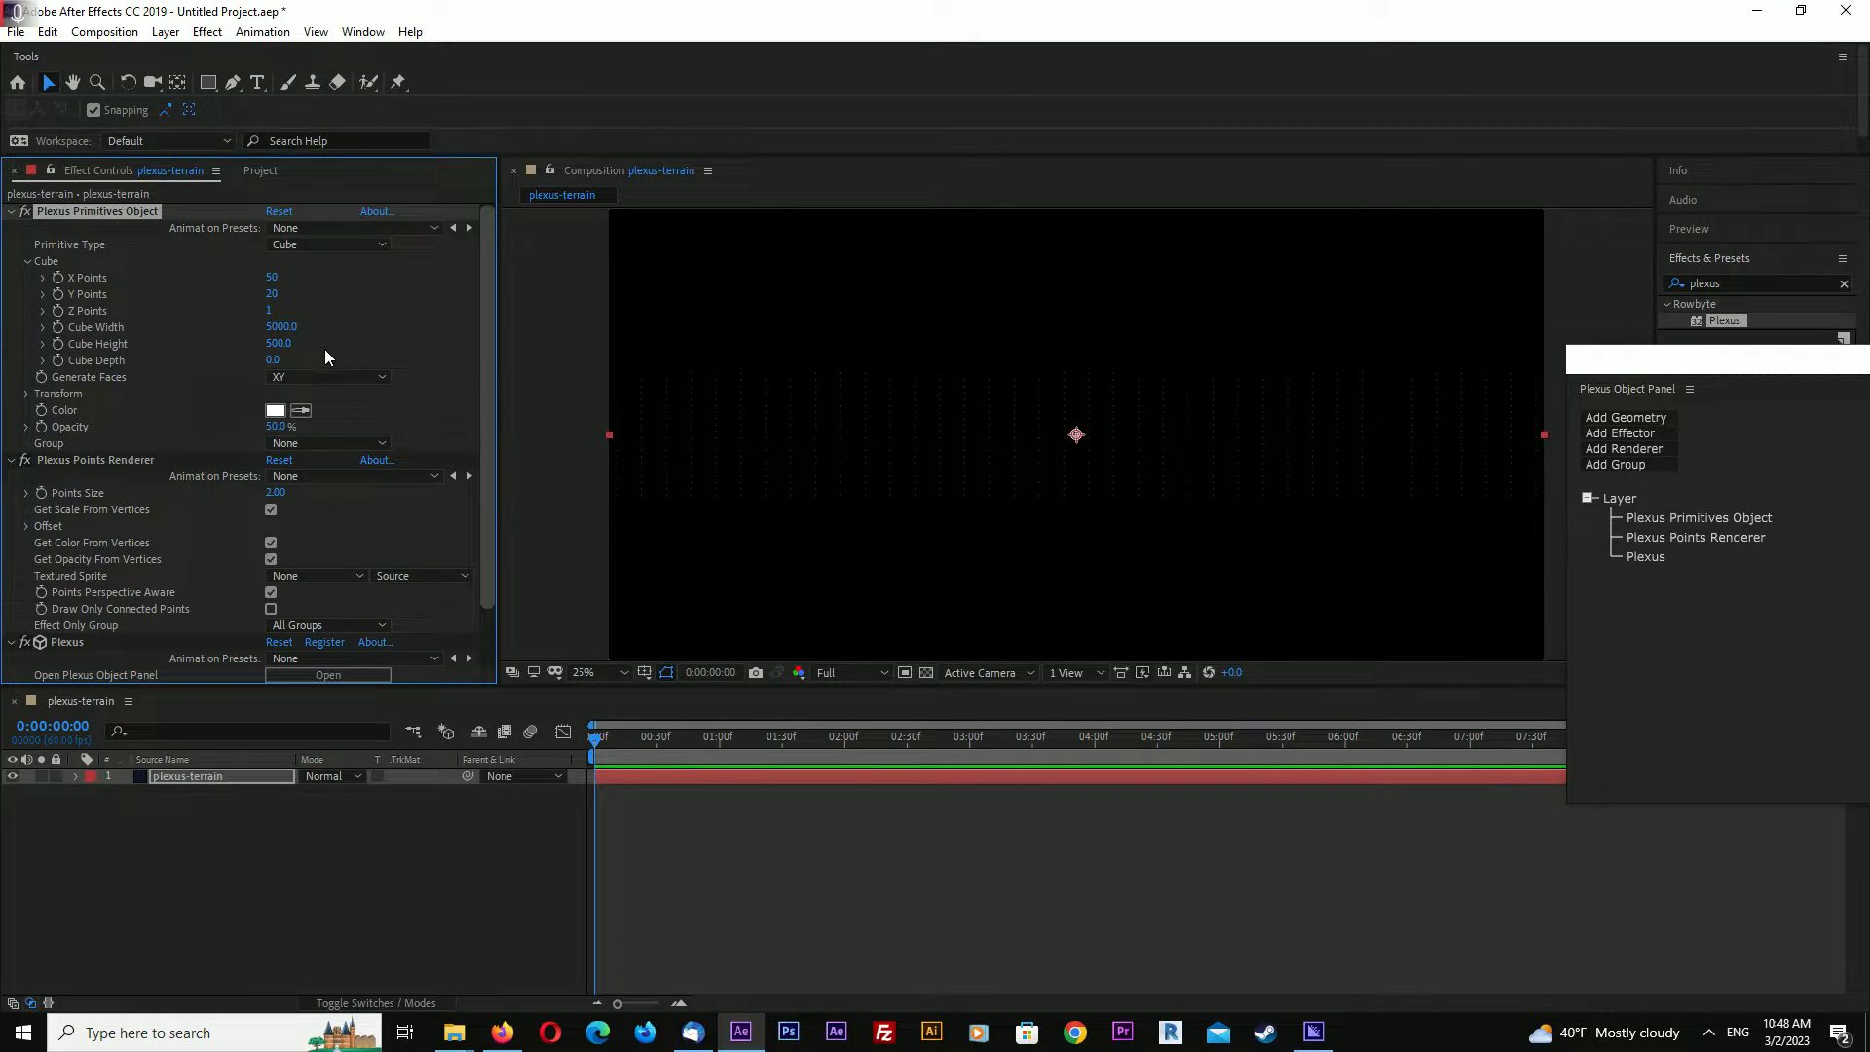
click(281, 344)
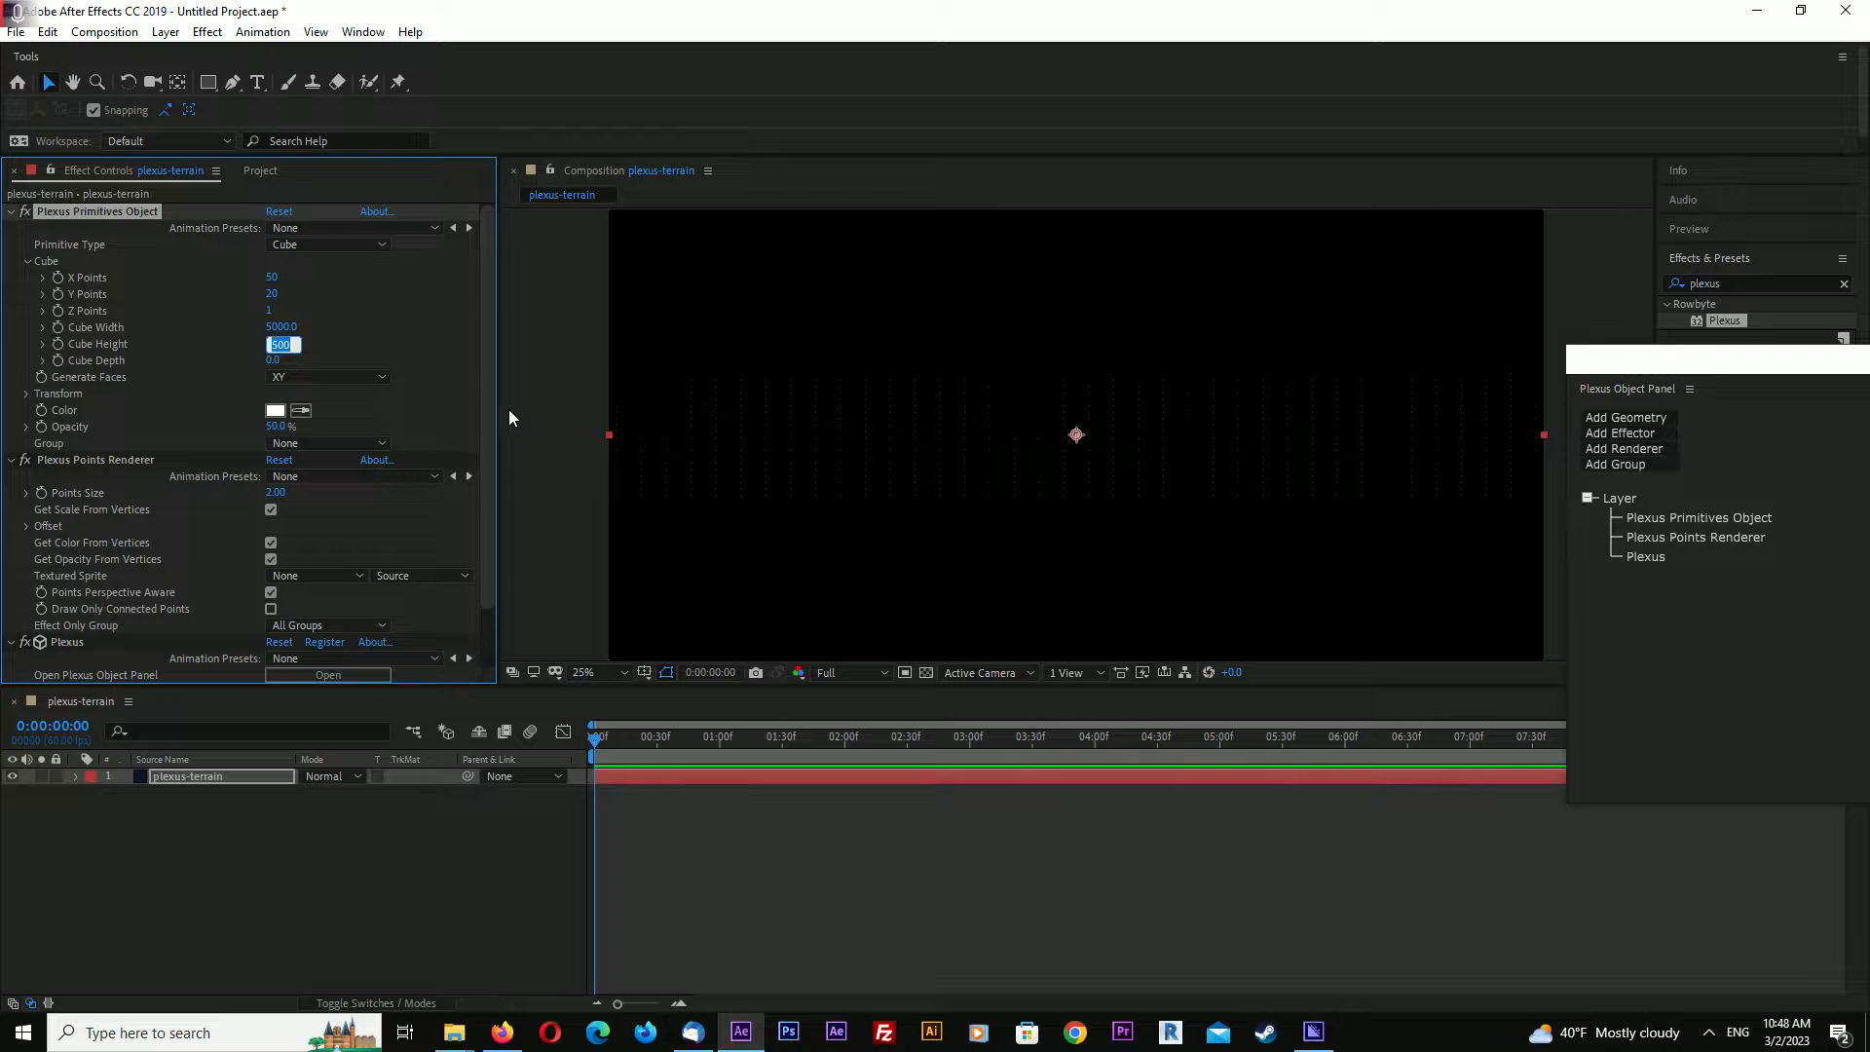
text(3000.0)
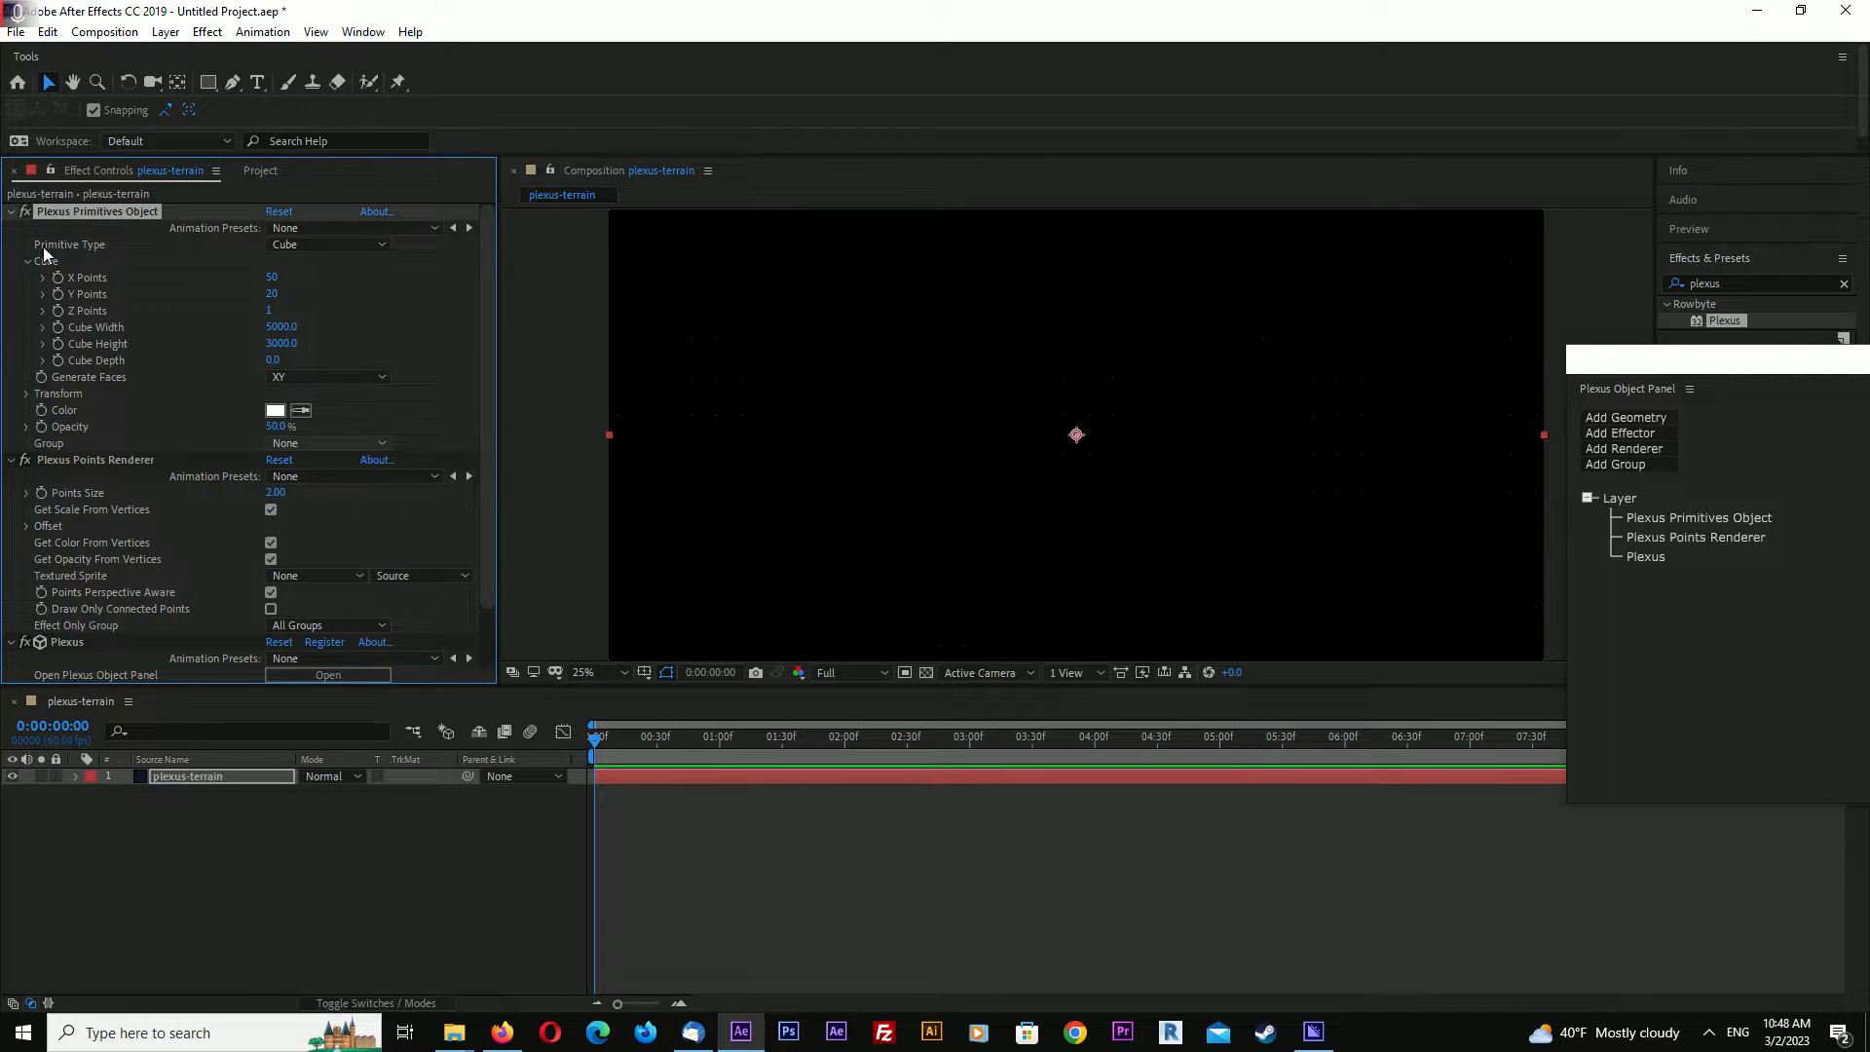
click(11, 211)
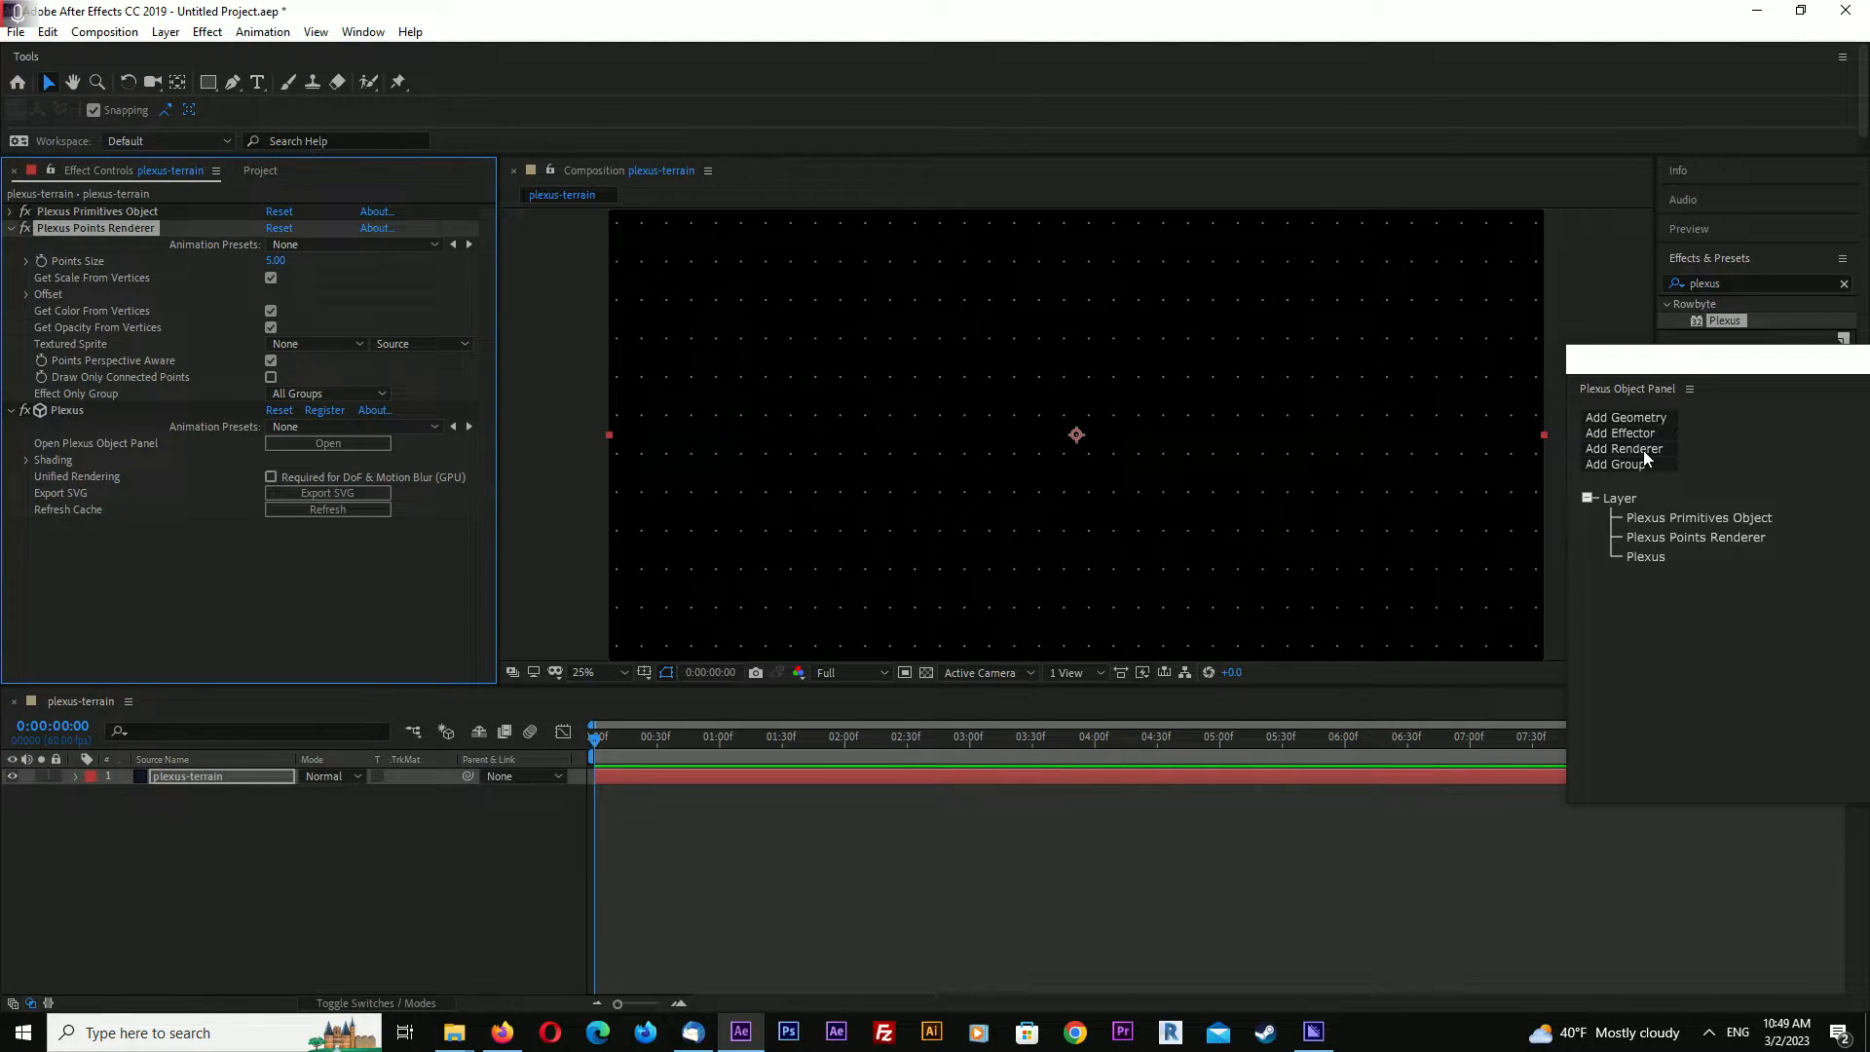
Add a Plexus Lines Renderer so the grid points form a triangulated wireframe
click(1624, 447)
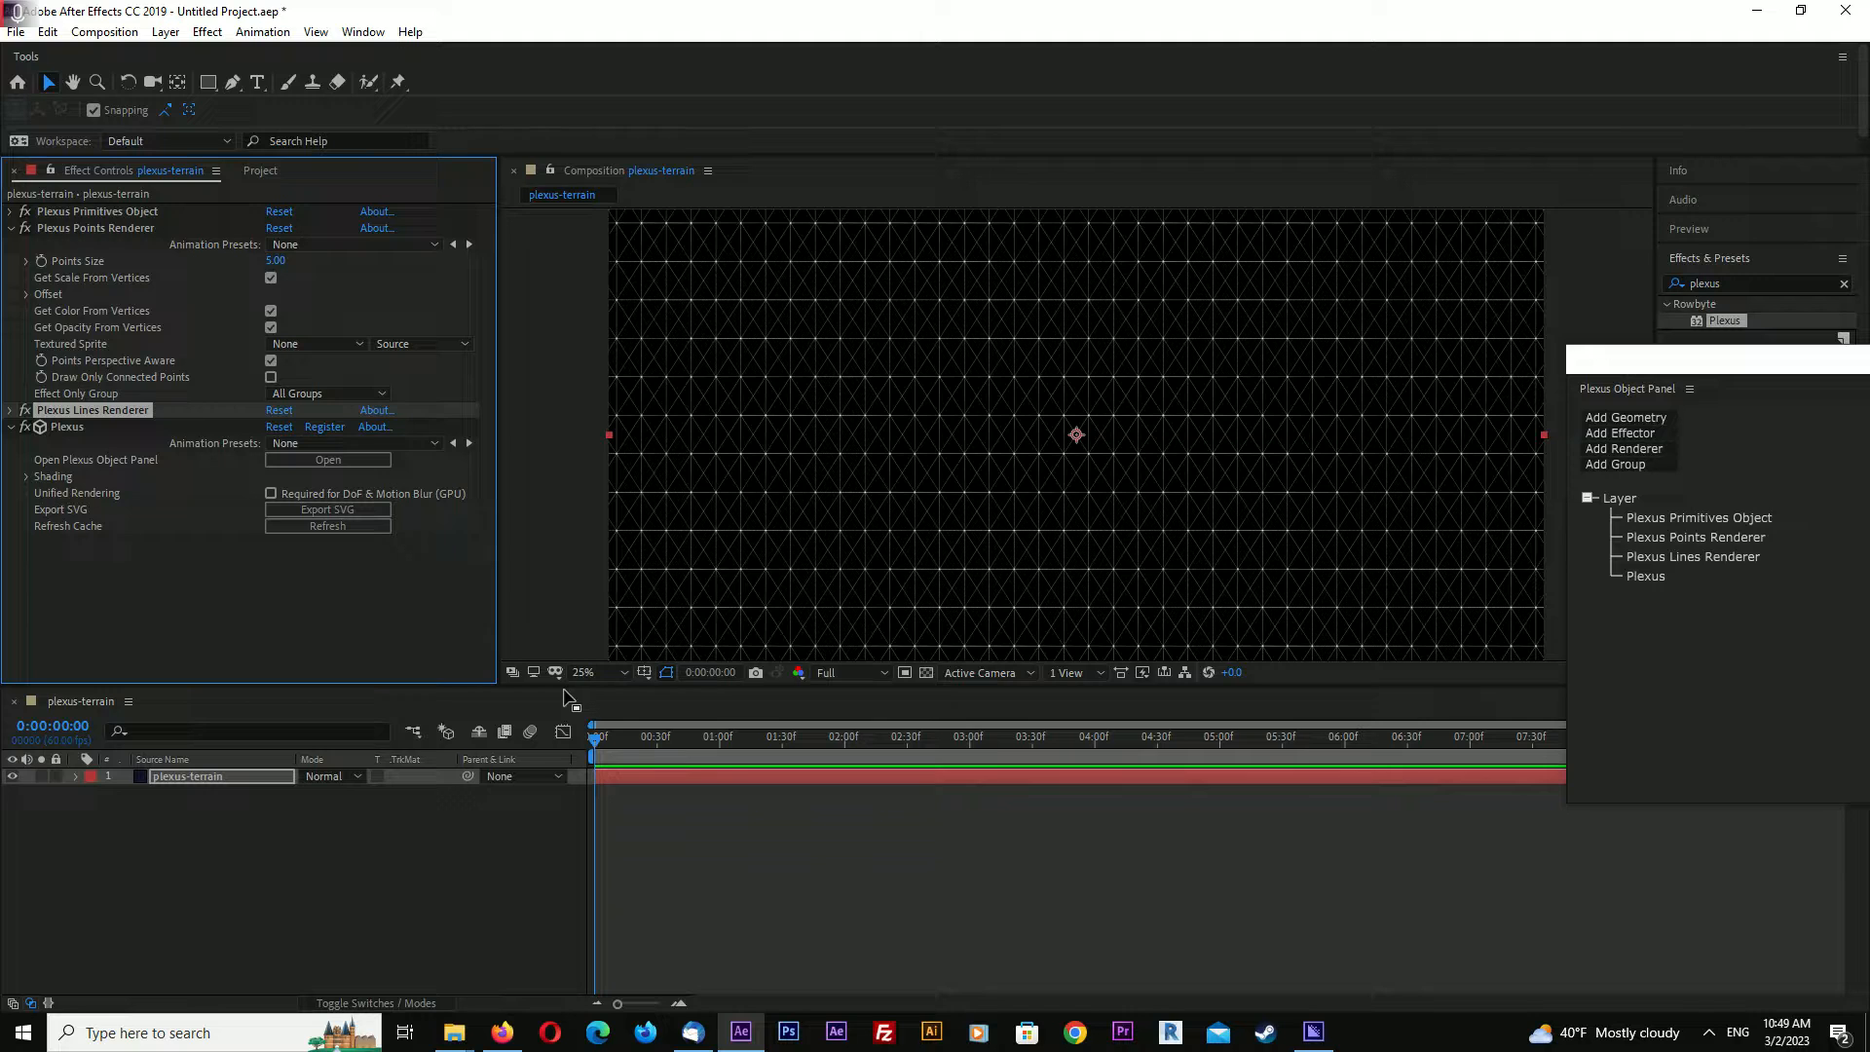
right_click(567, 697)
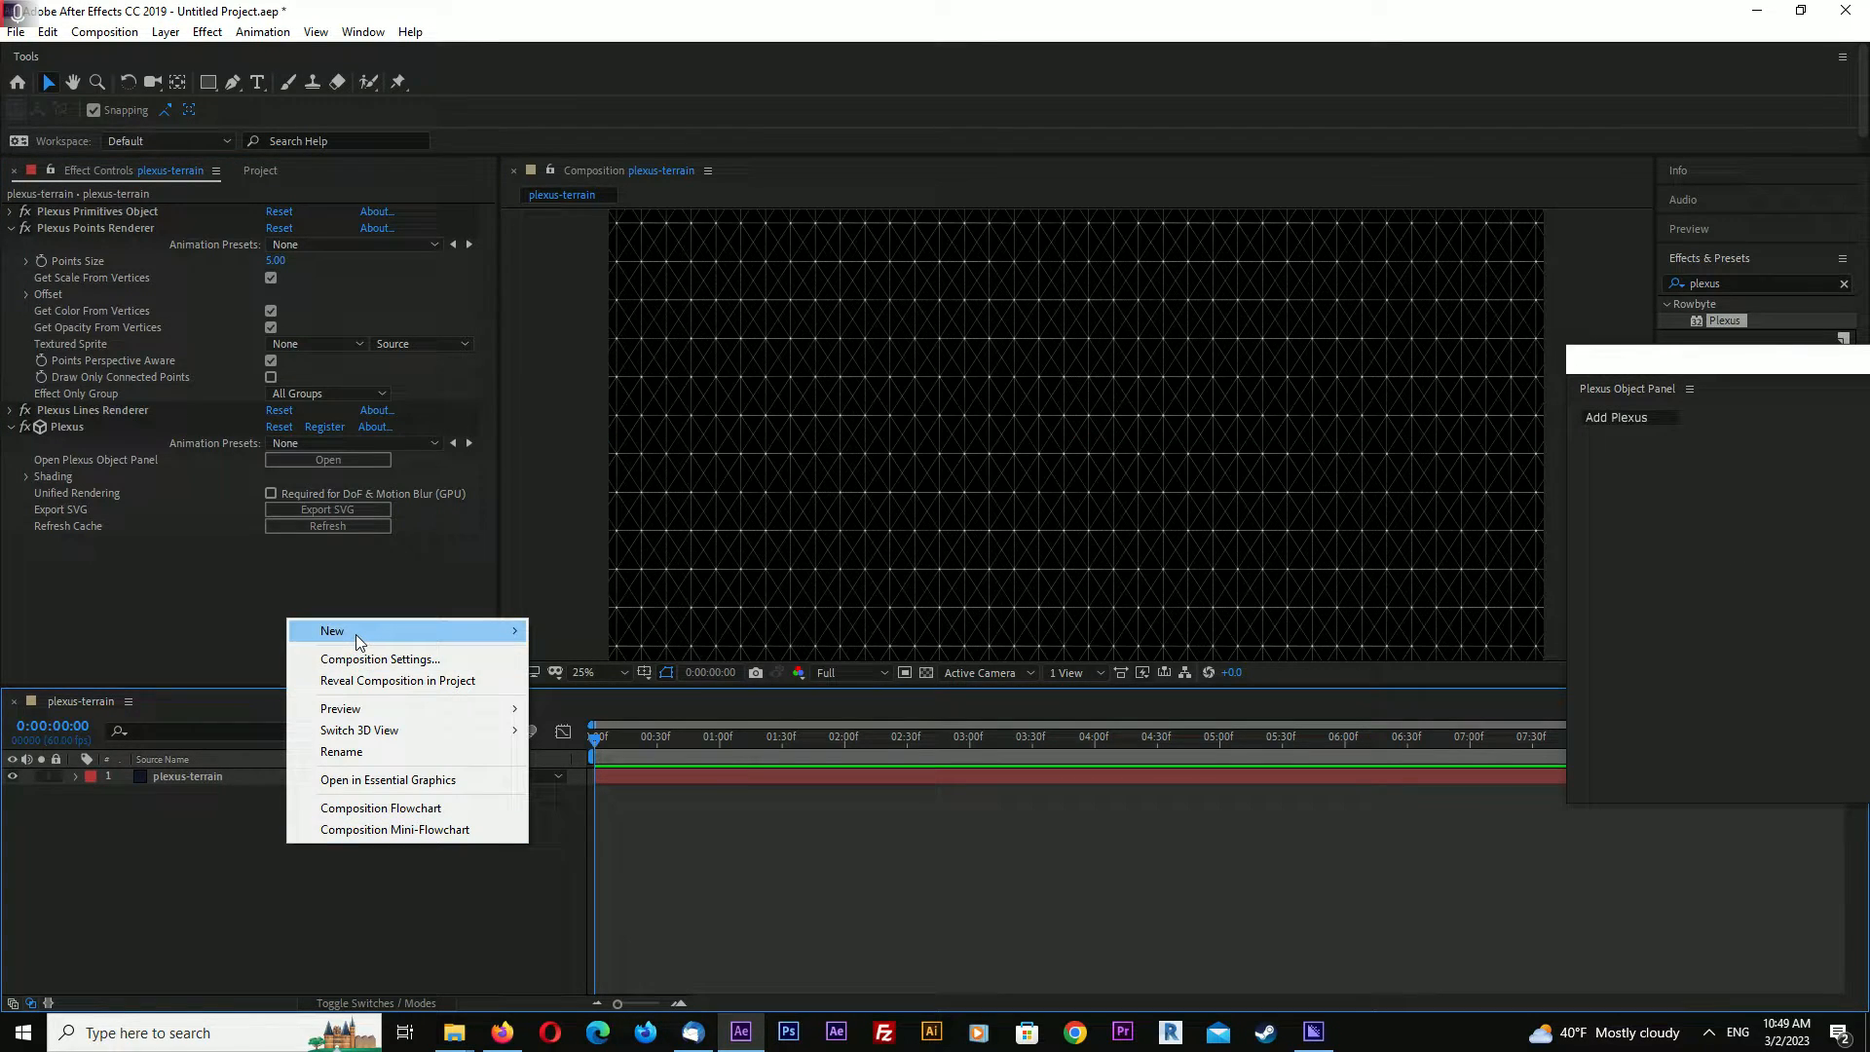
Add Camera 1 using the default 24mm preset and collapse the renderer settings
click(331, 631)
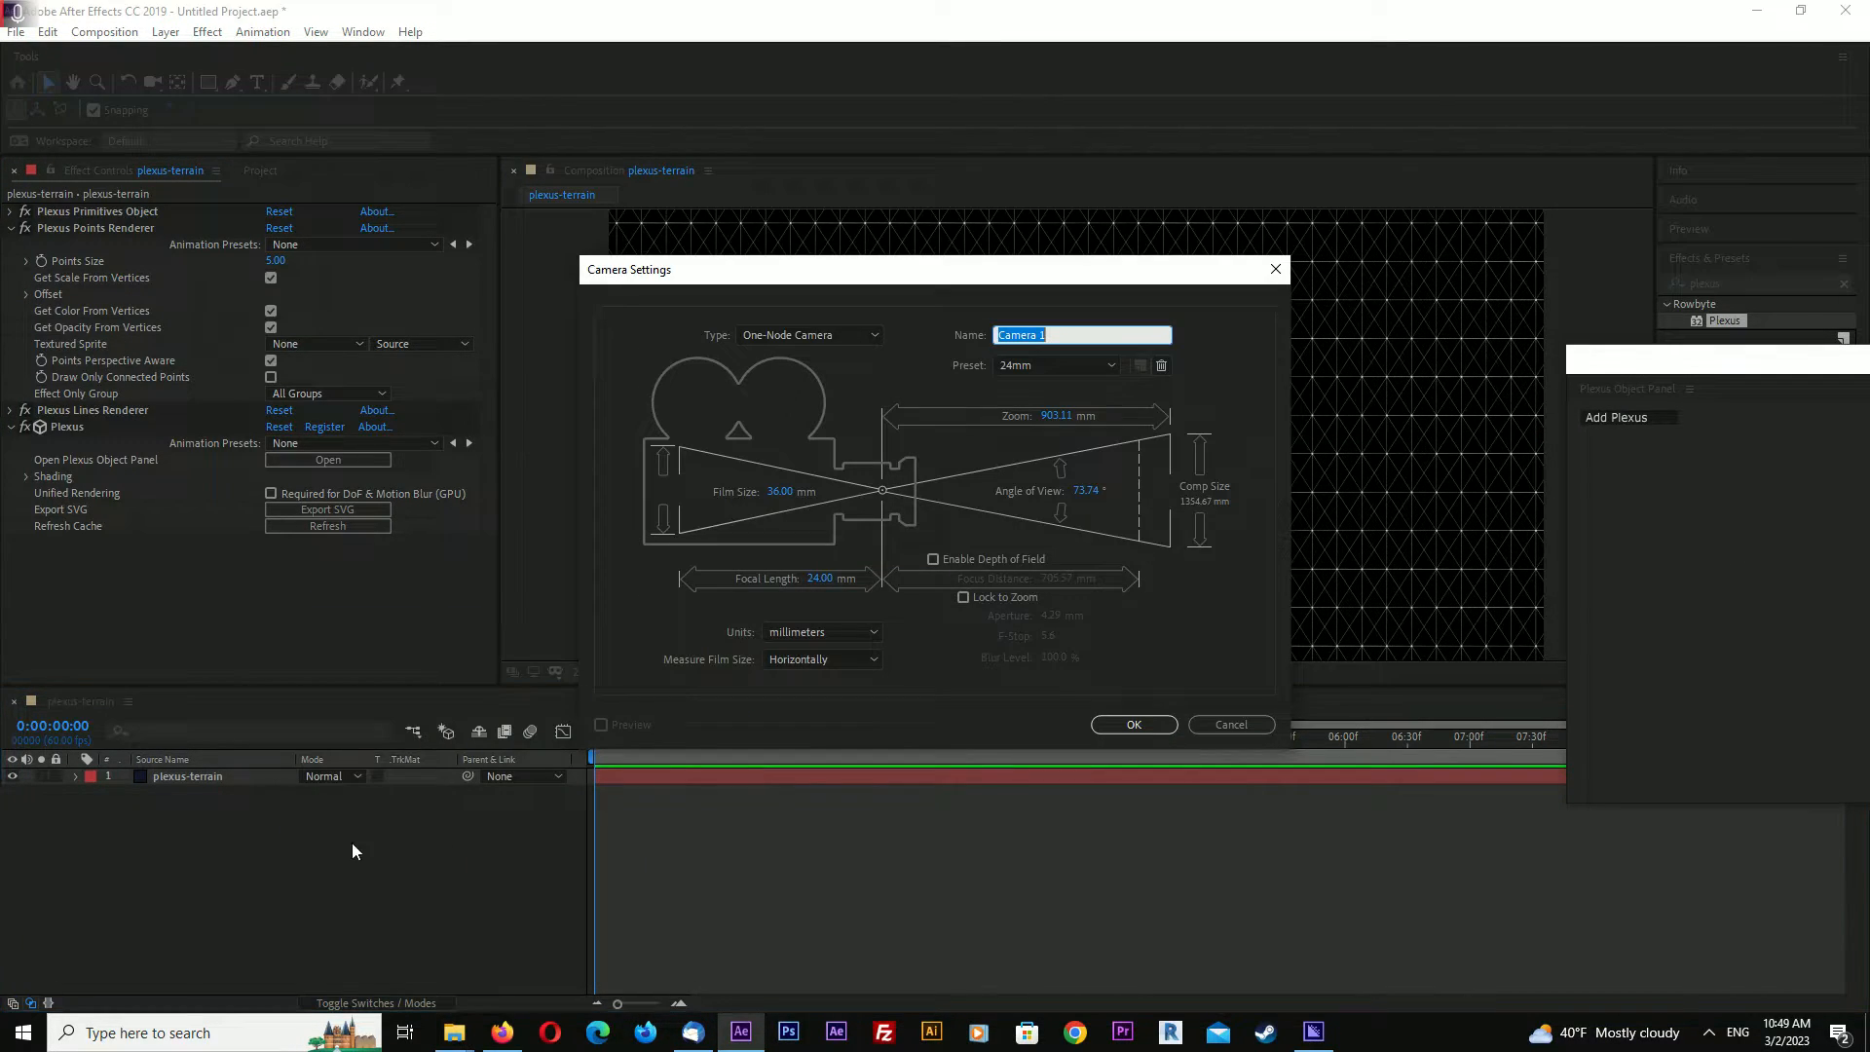
click(1132, 724)
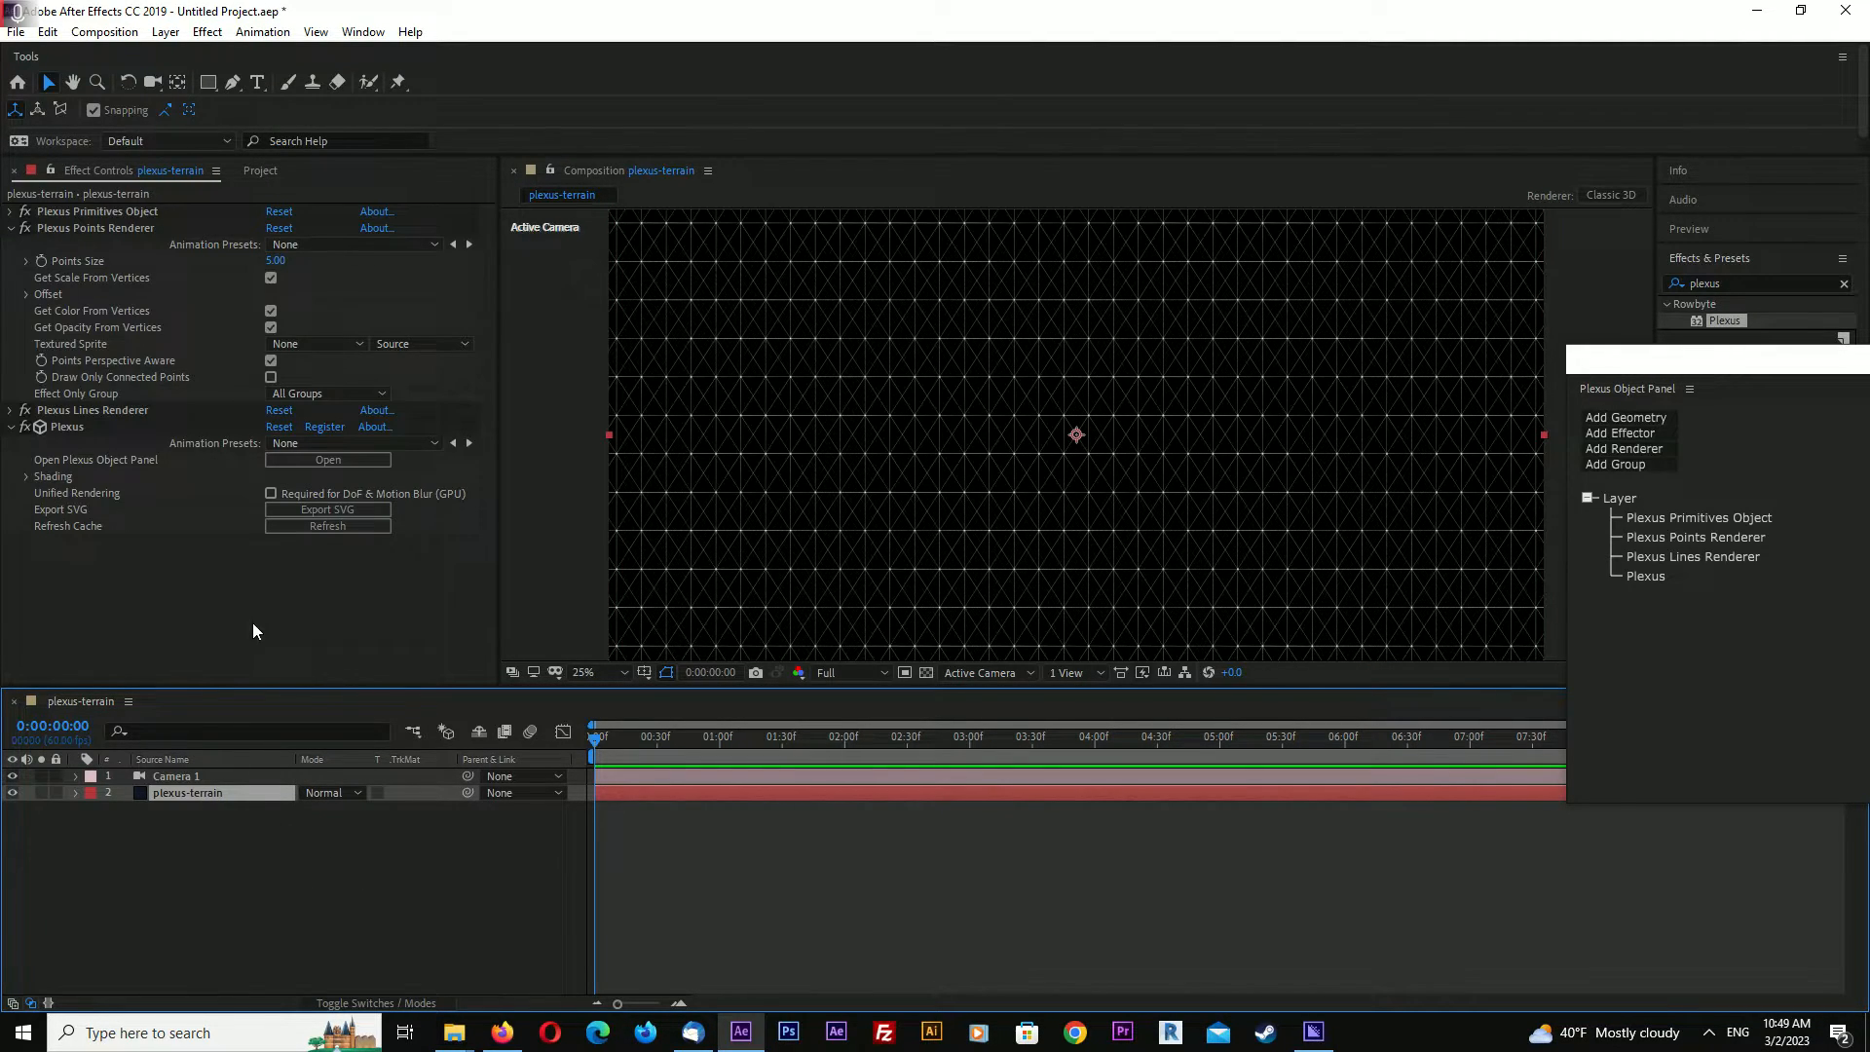
click(9, 228)
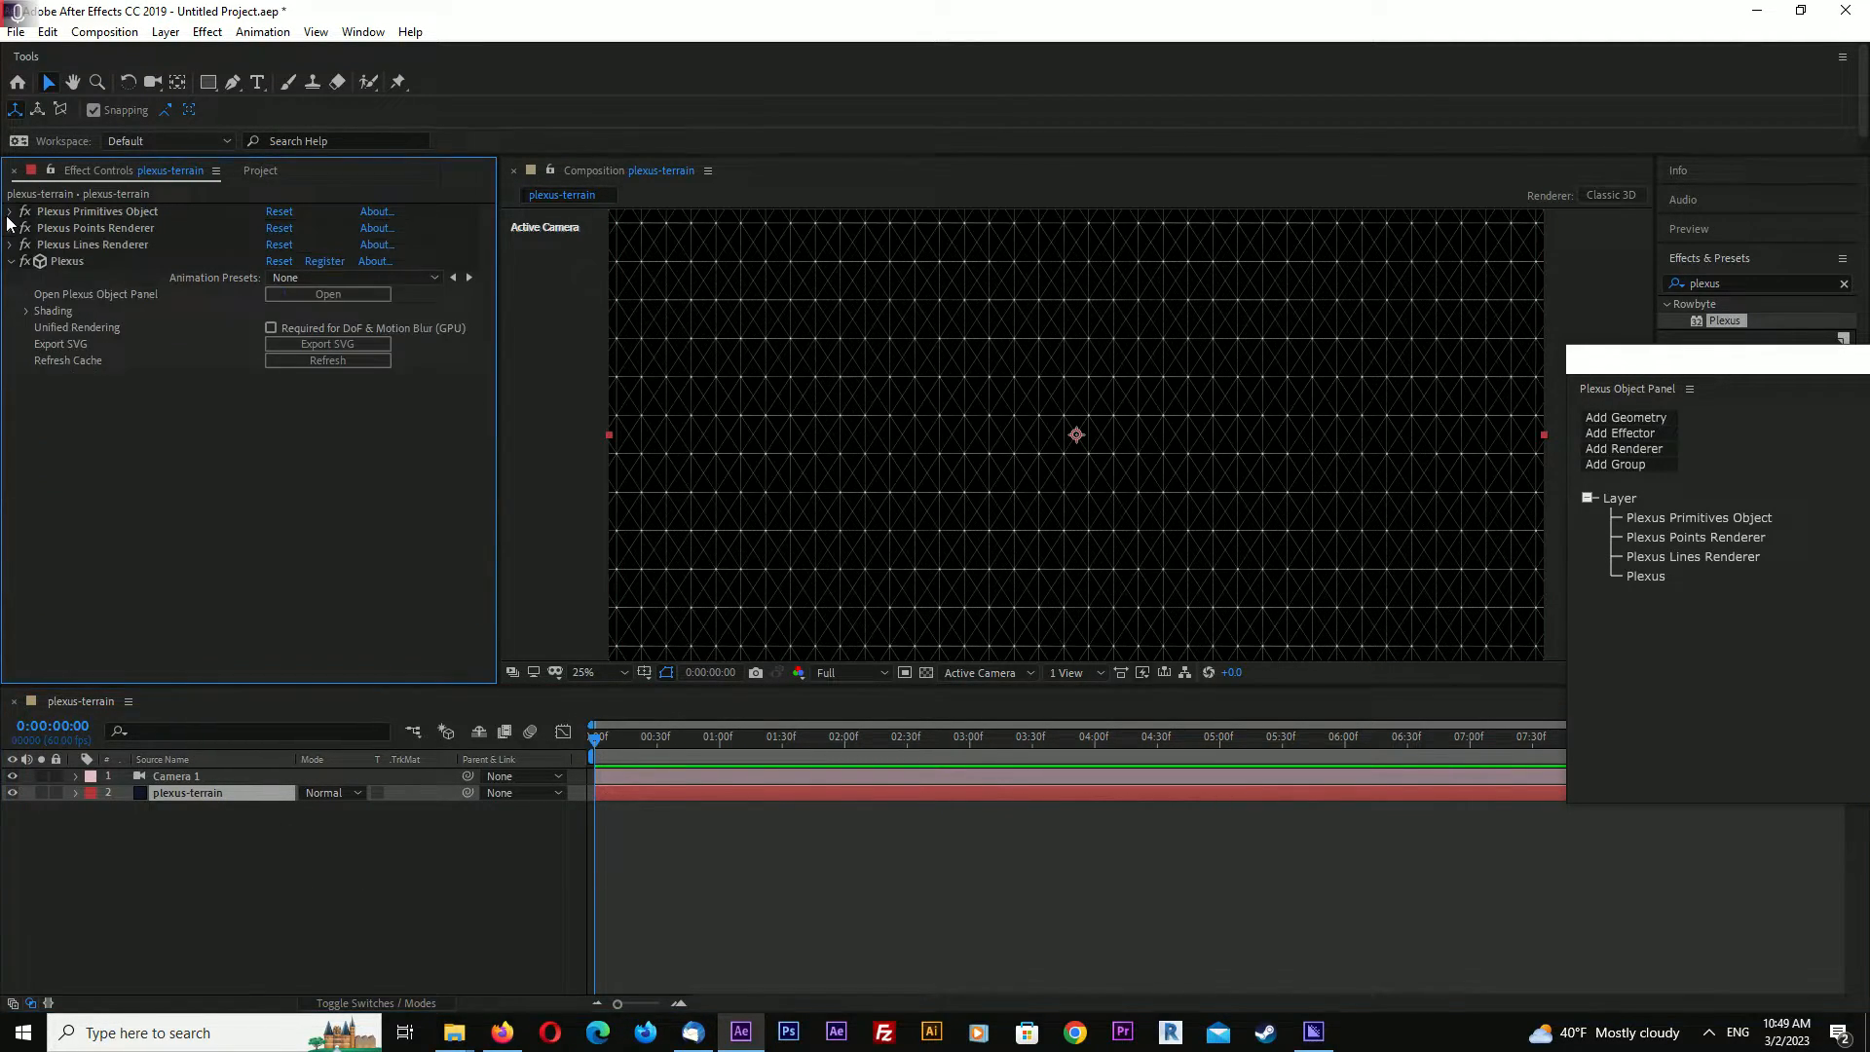
Rotate the primitive grid 99° on X and set its center to 1920, 1310
click(9, 212)
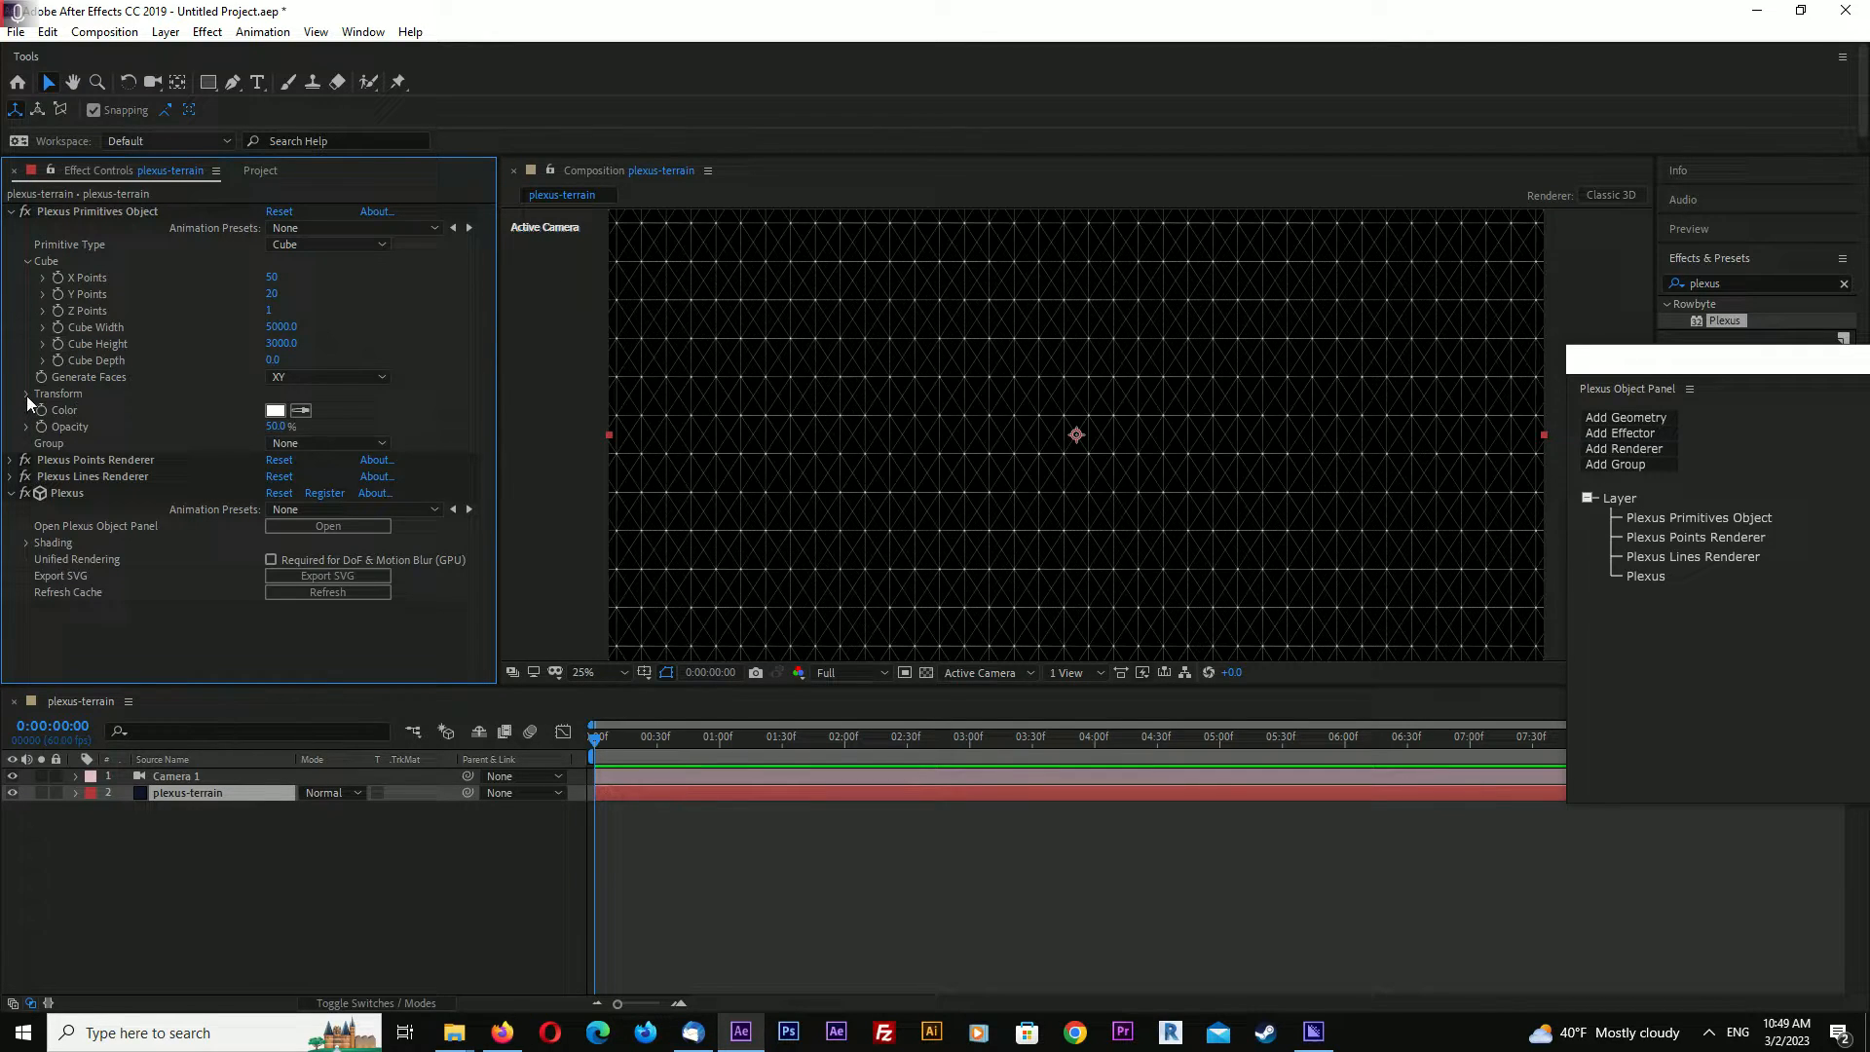
click(26, 393)
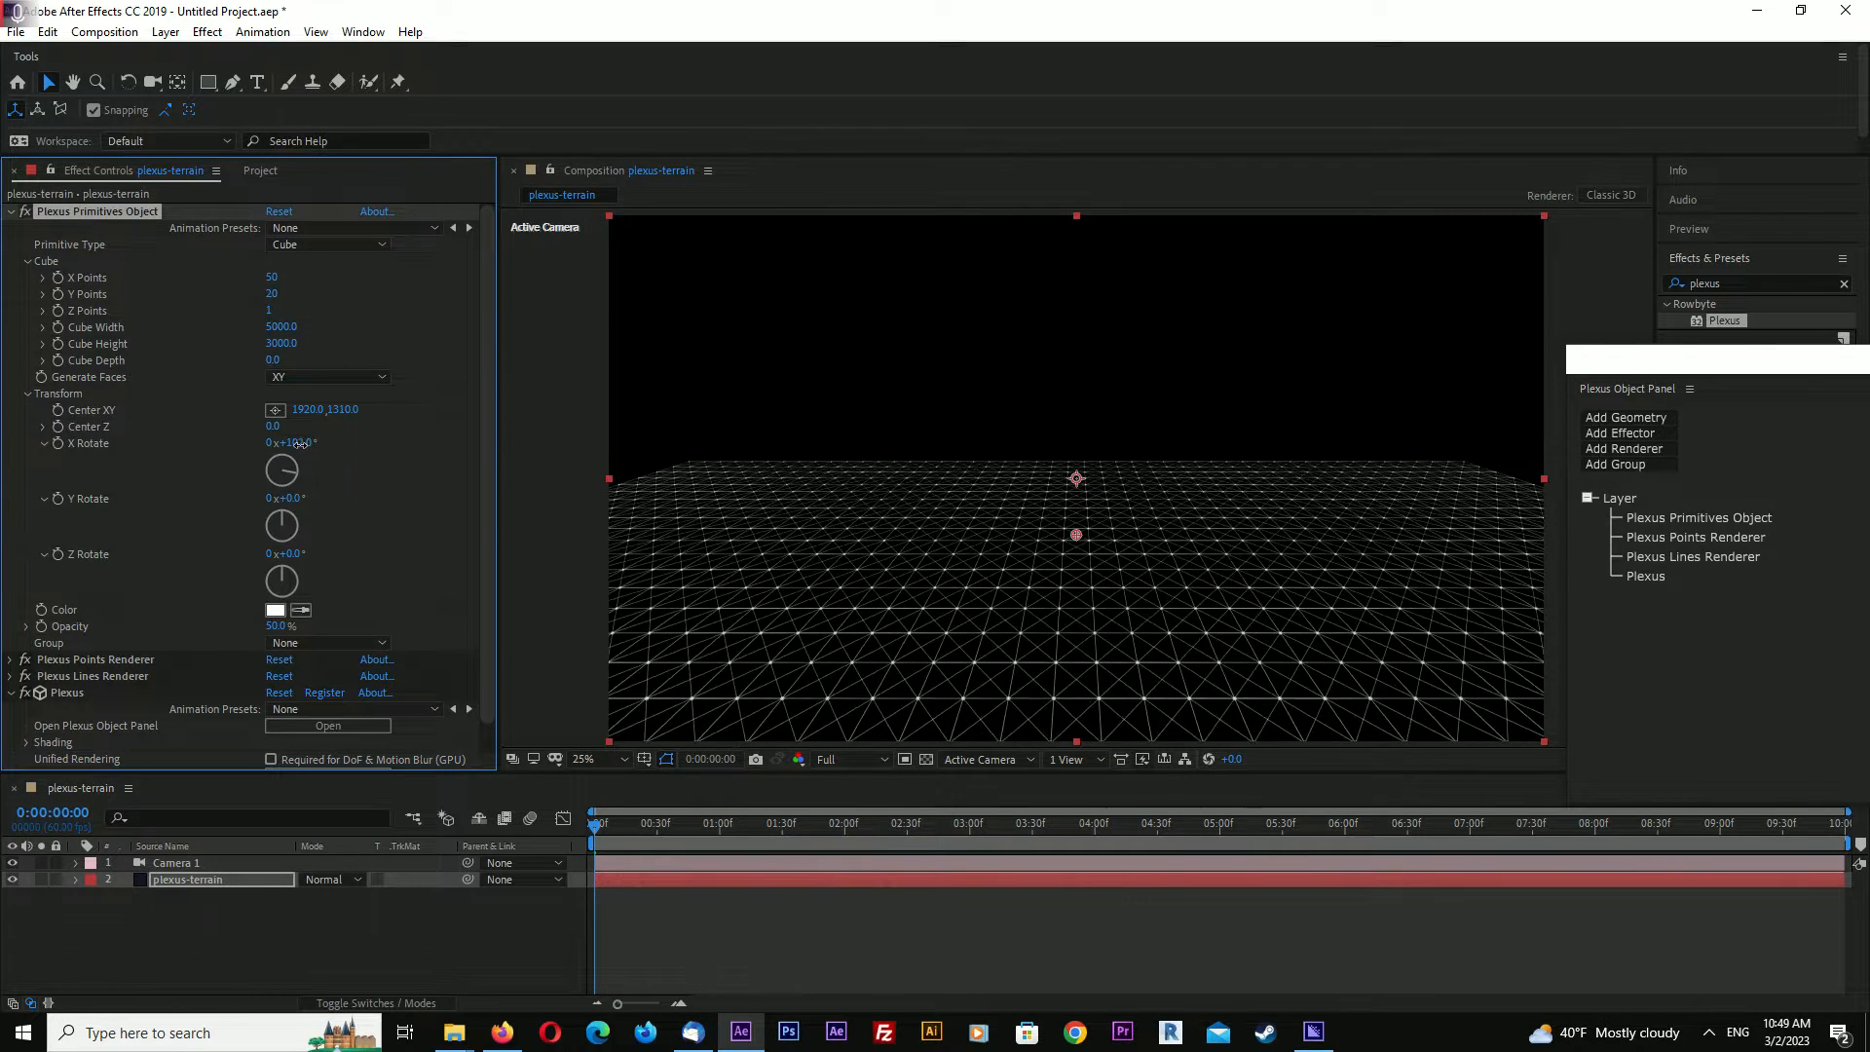
drag(292, 442, 296, 447)
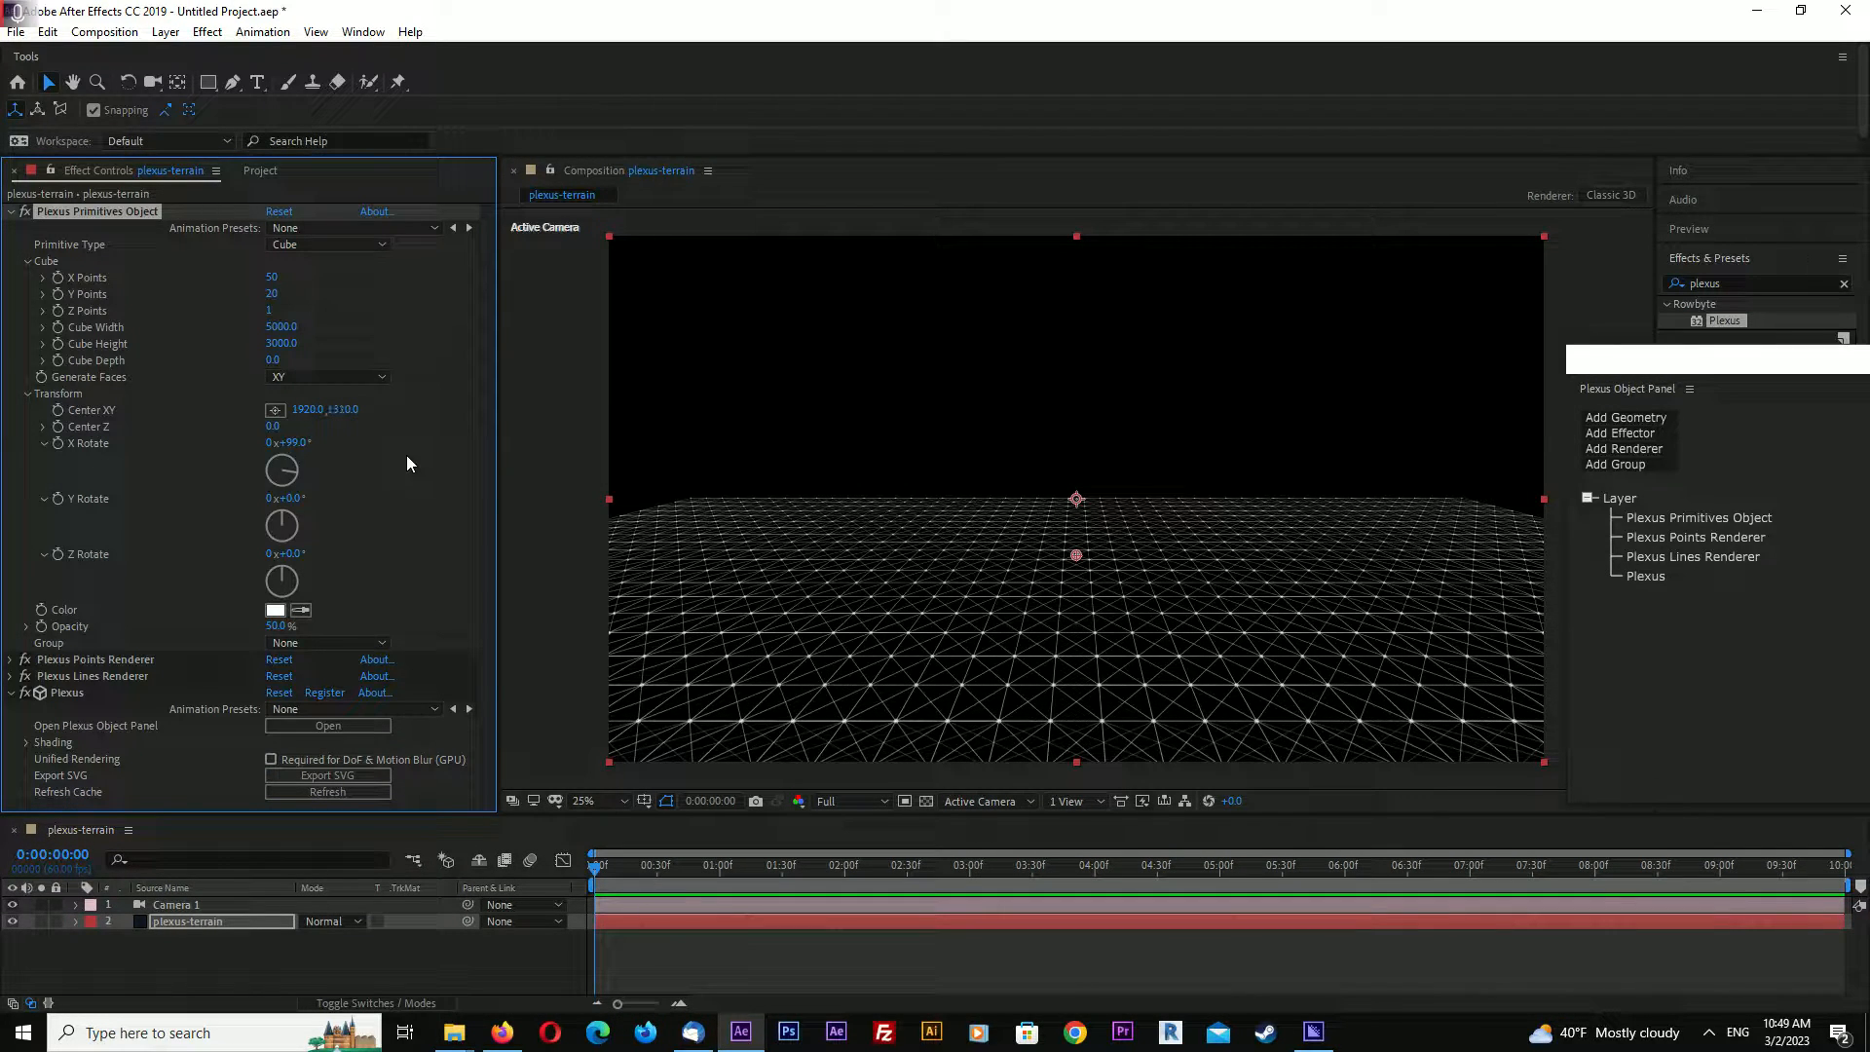
drag(281, 328, 405, 335)
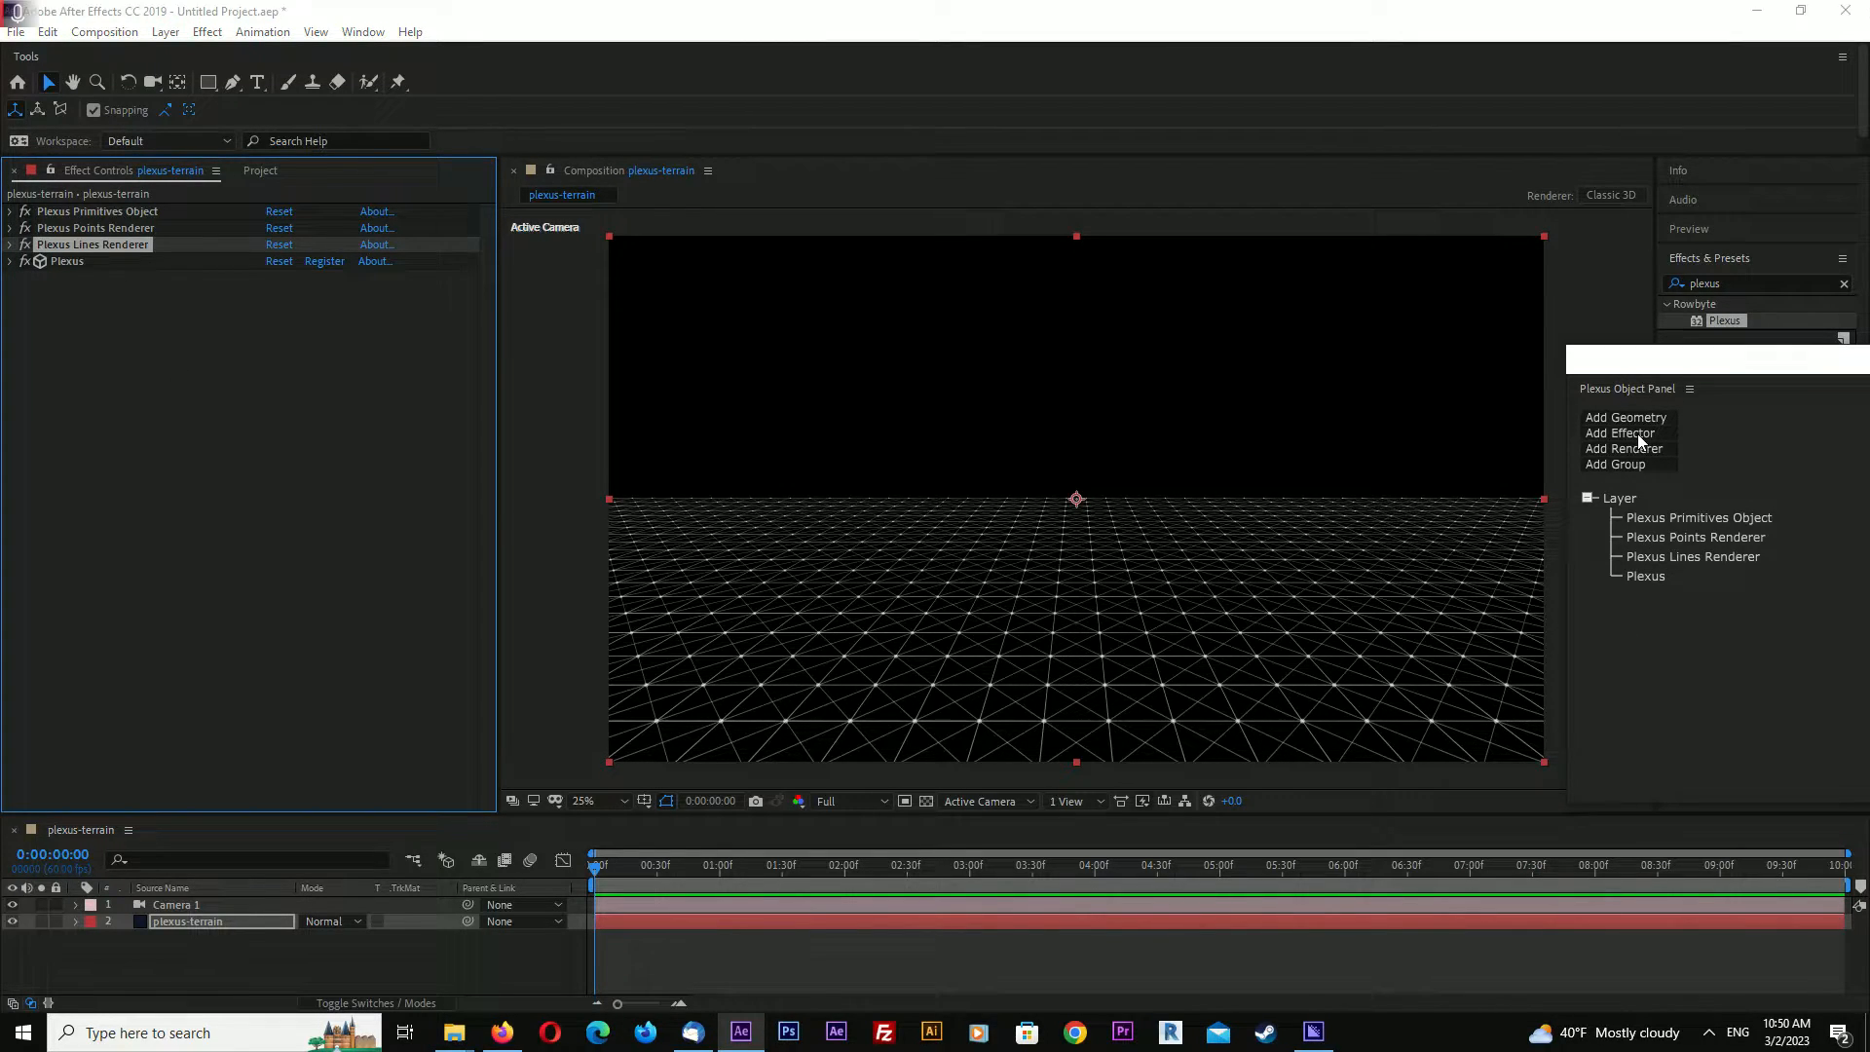
Add a Noise Effector with Loop Evolution and an evolution keyframe of 0x+234.4° at 6:30
click(1618, 431)
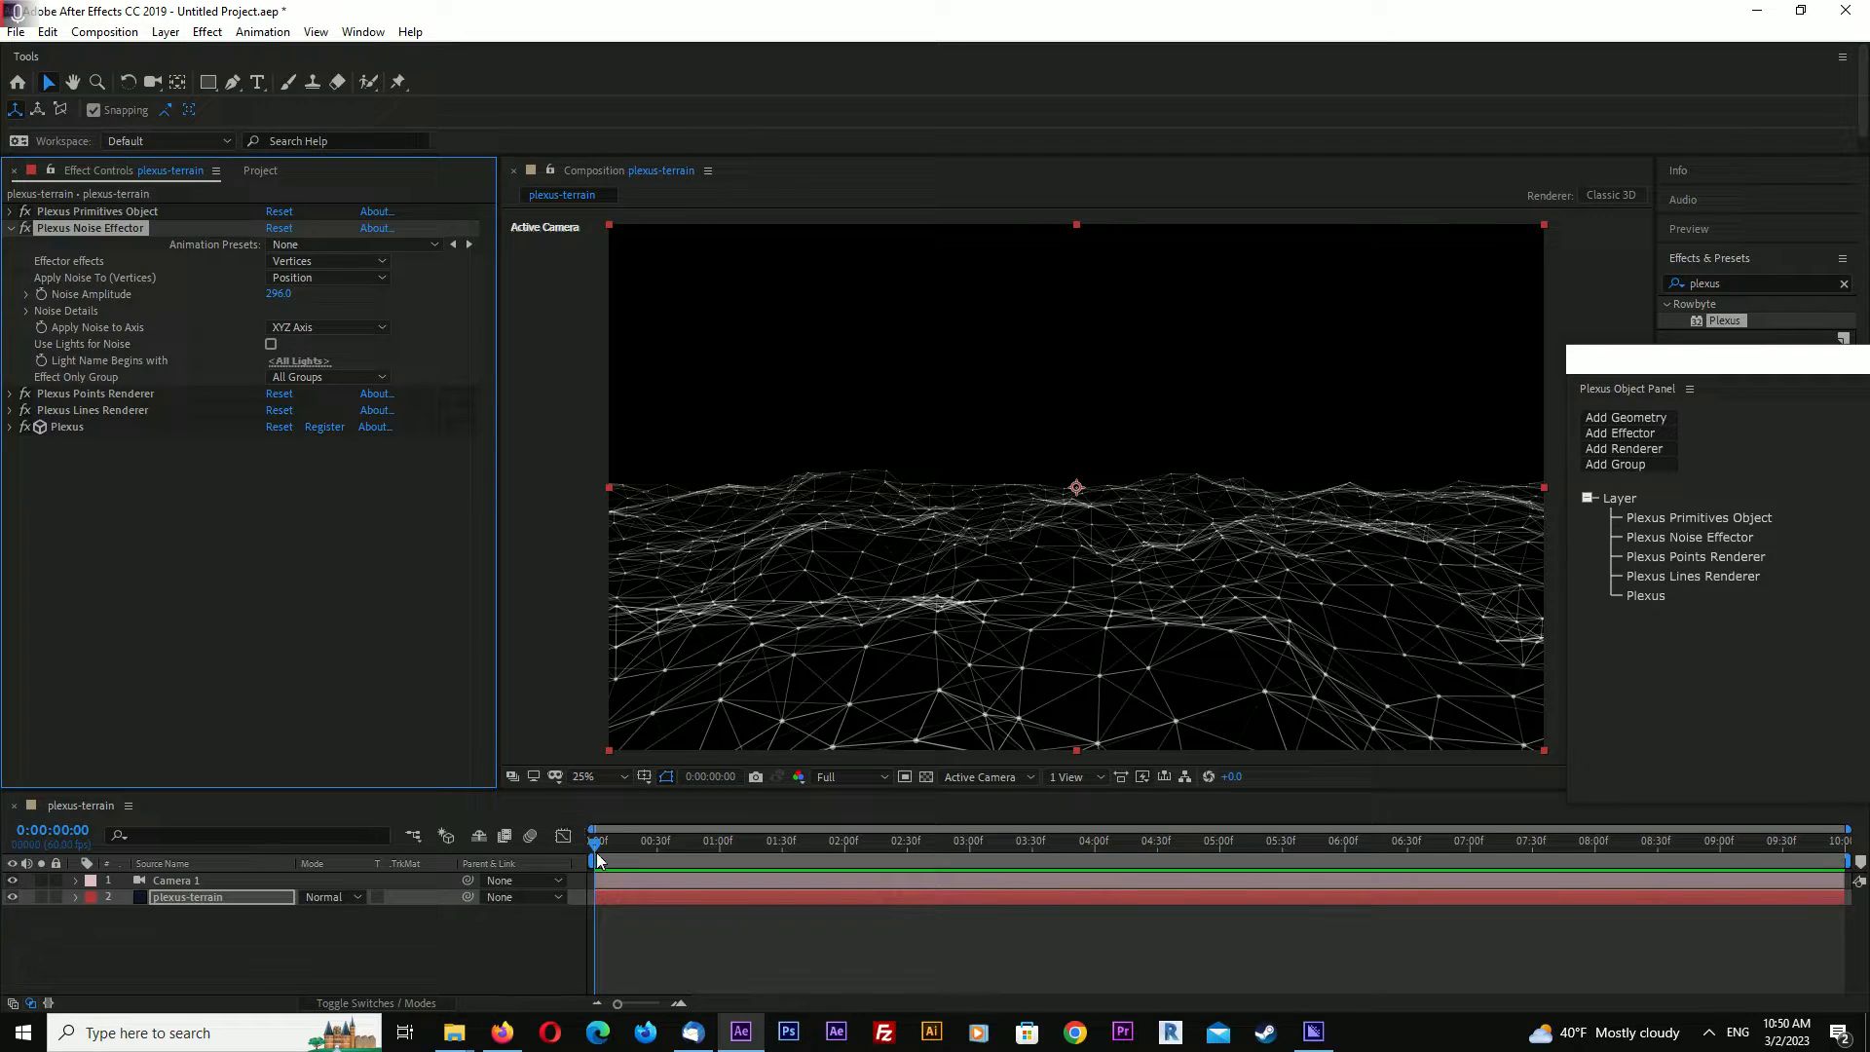
click(26, 310)
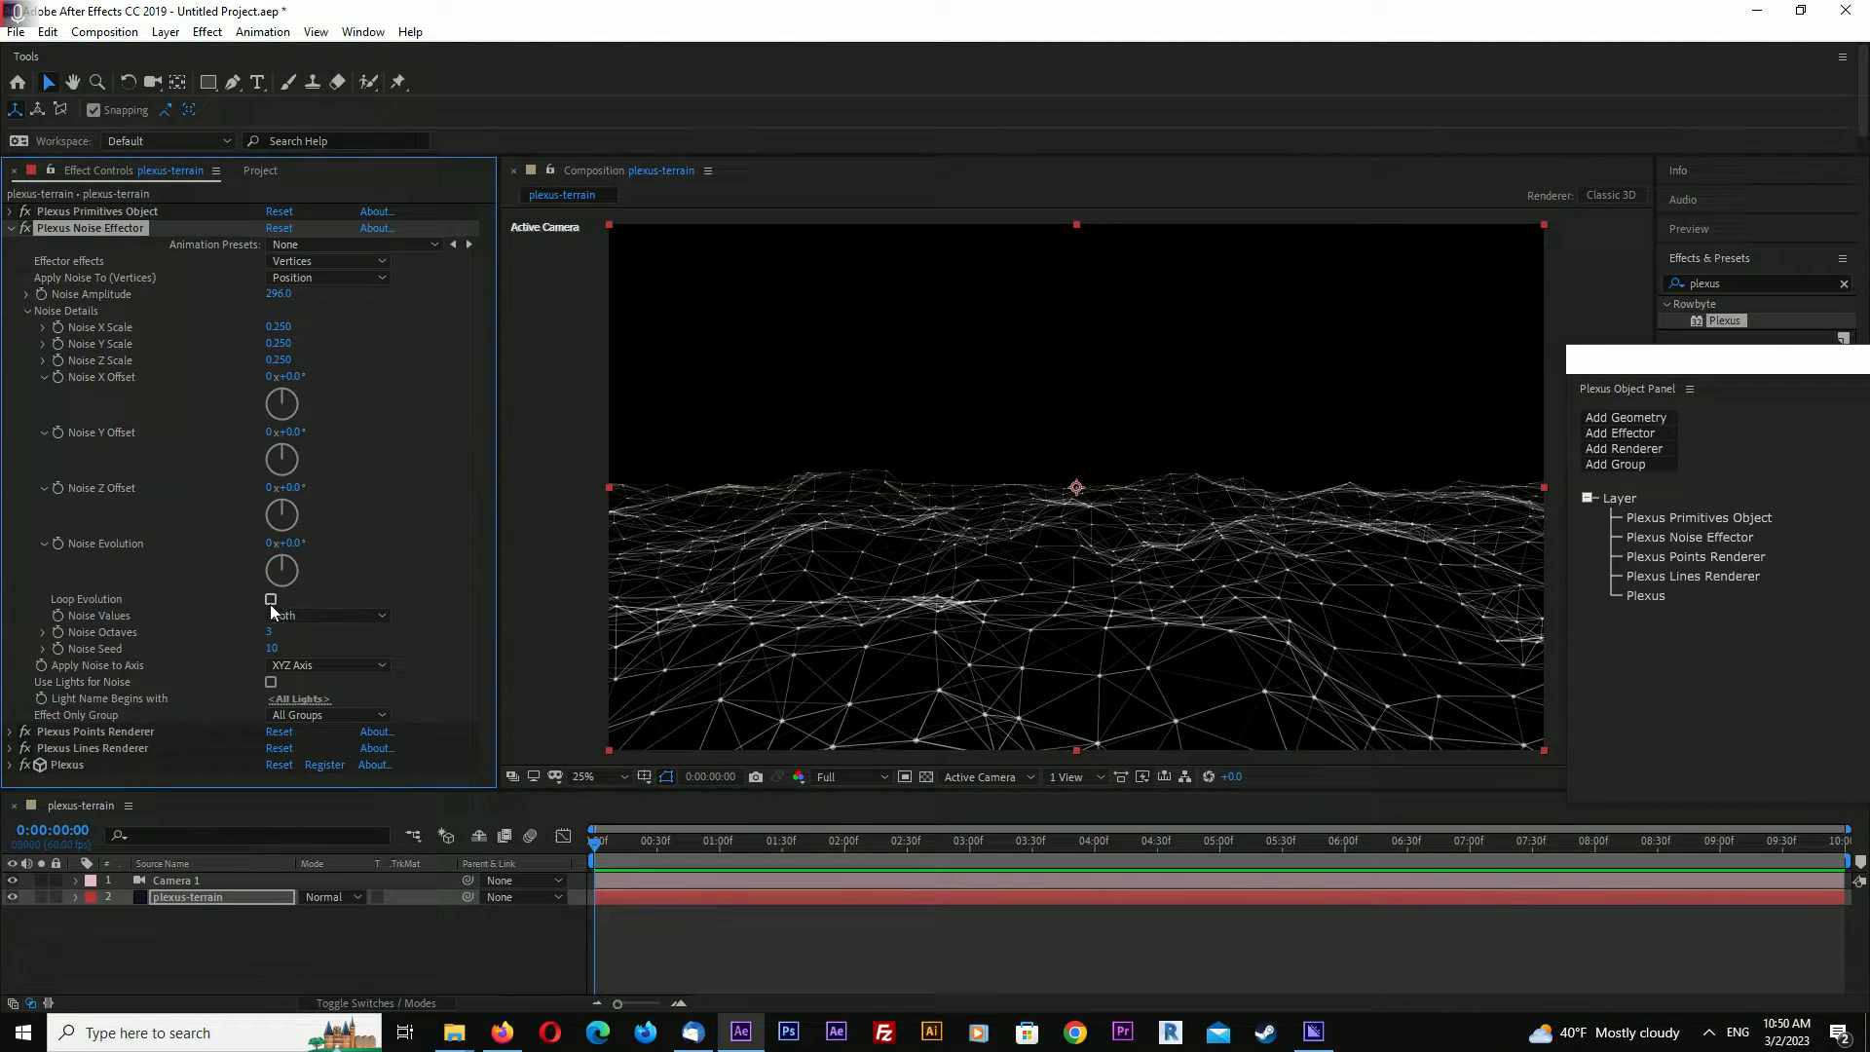
click(271, 599)
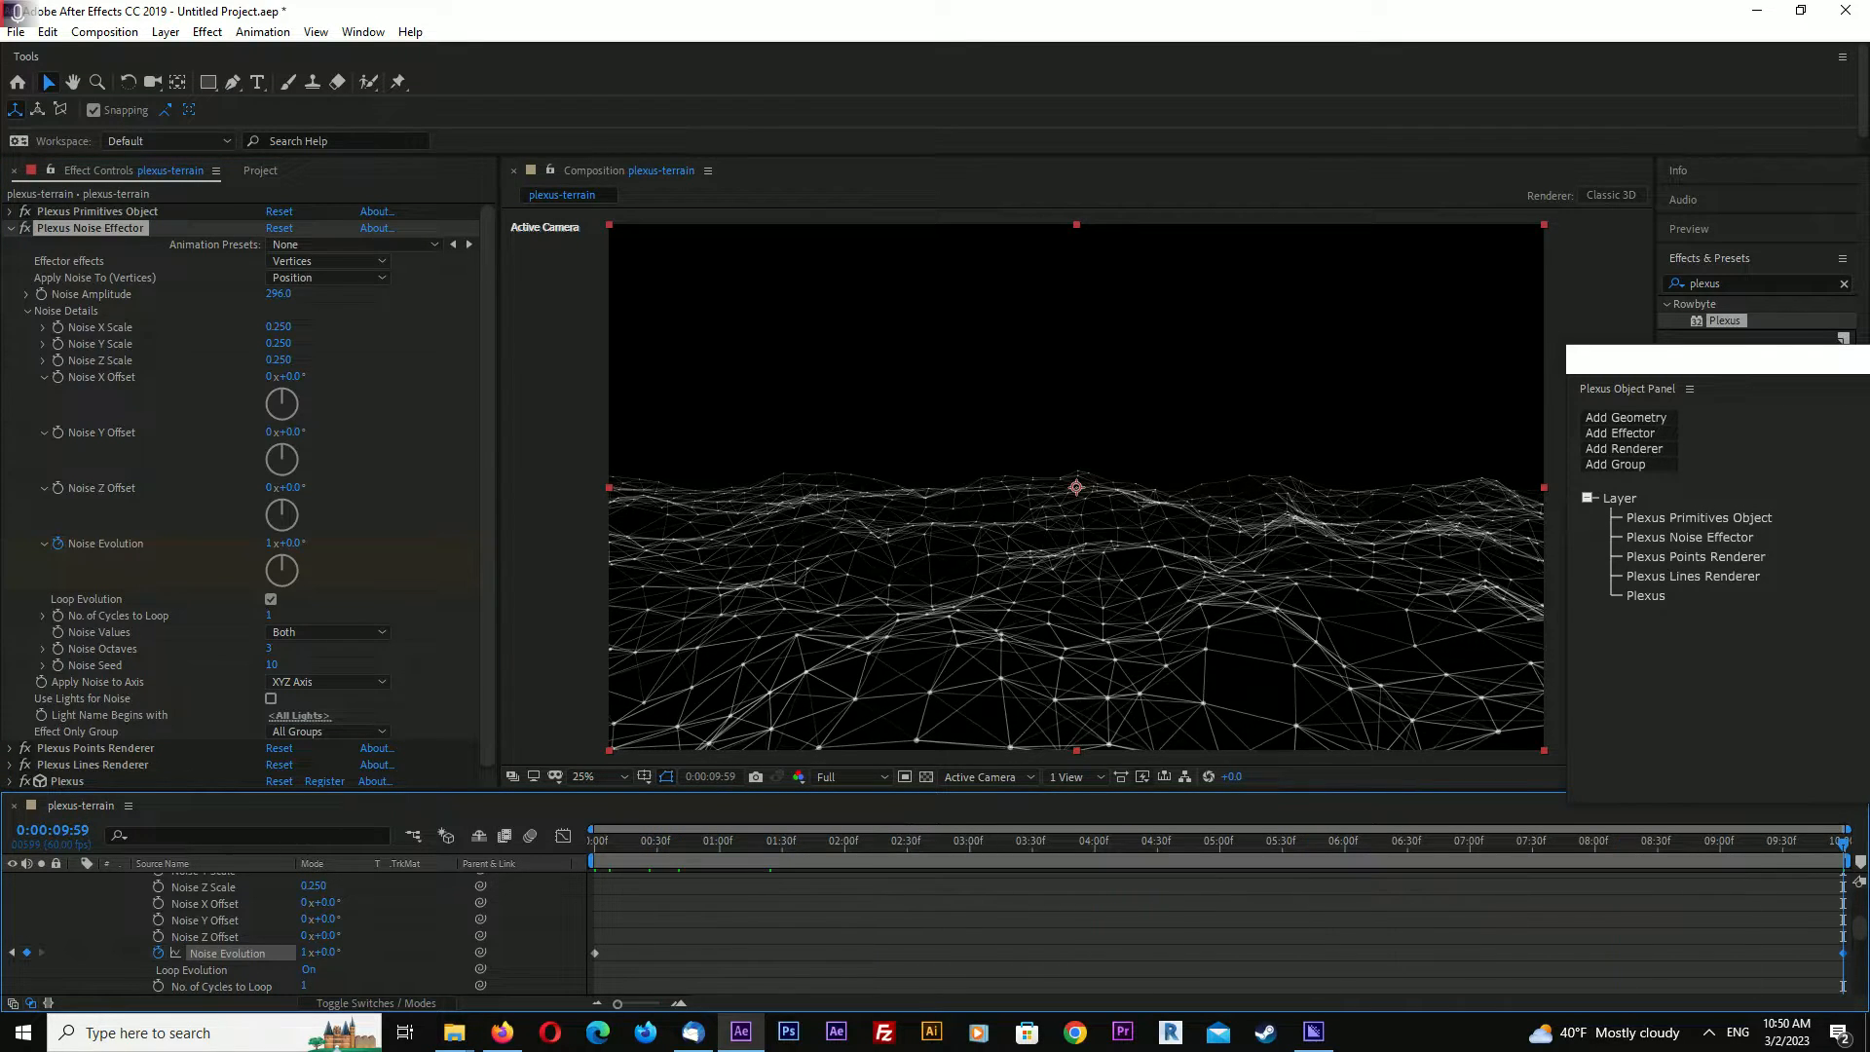
click(1175, 840)
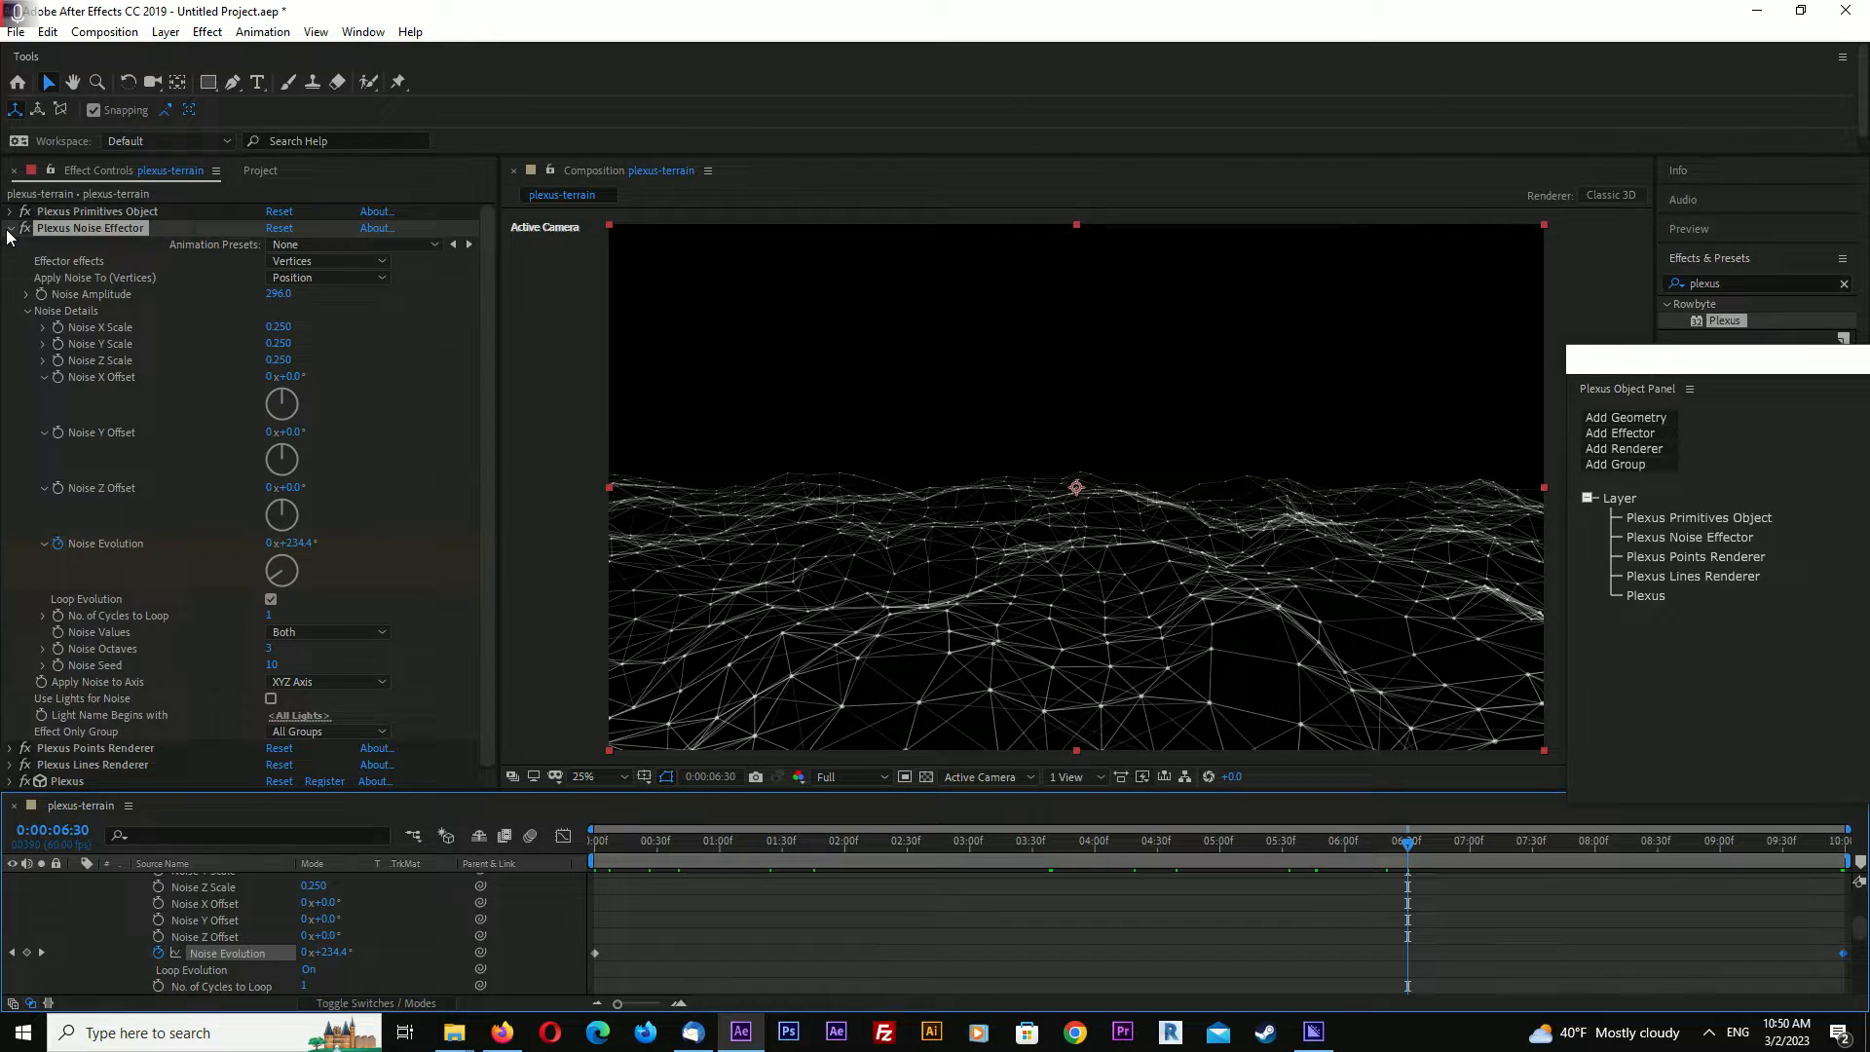
click(10, 233)
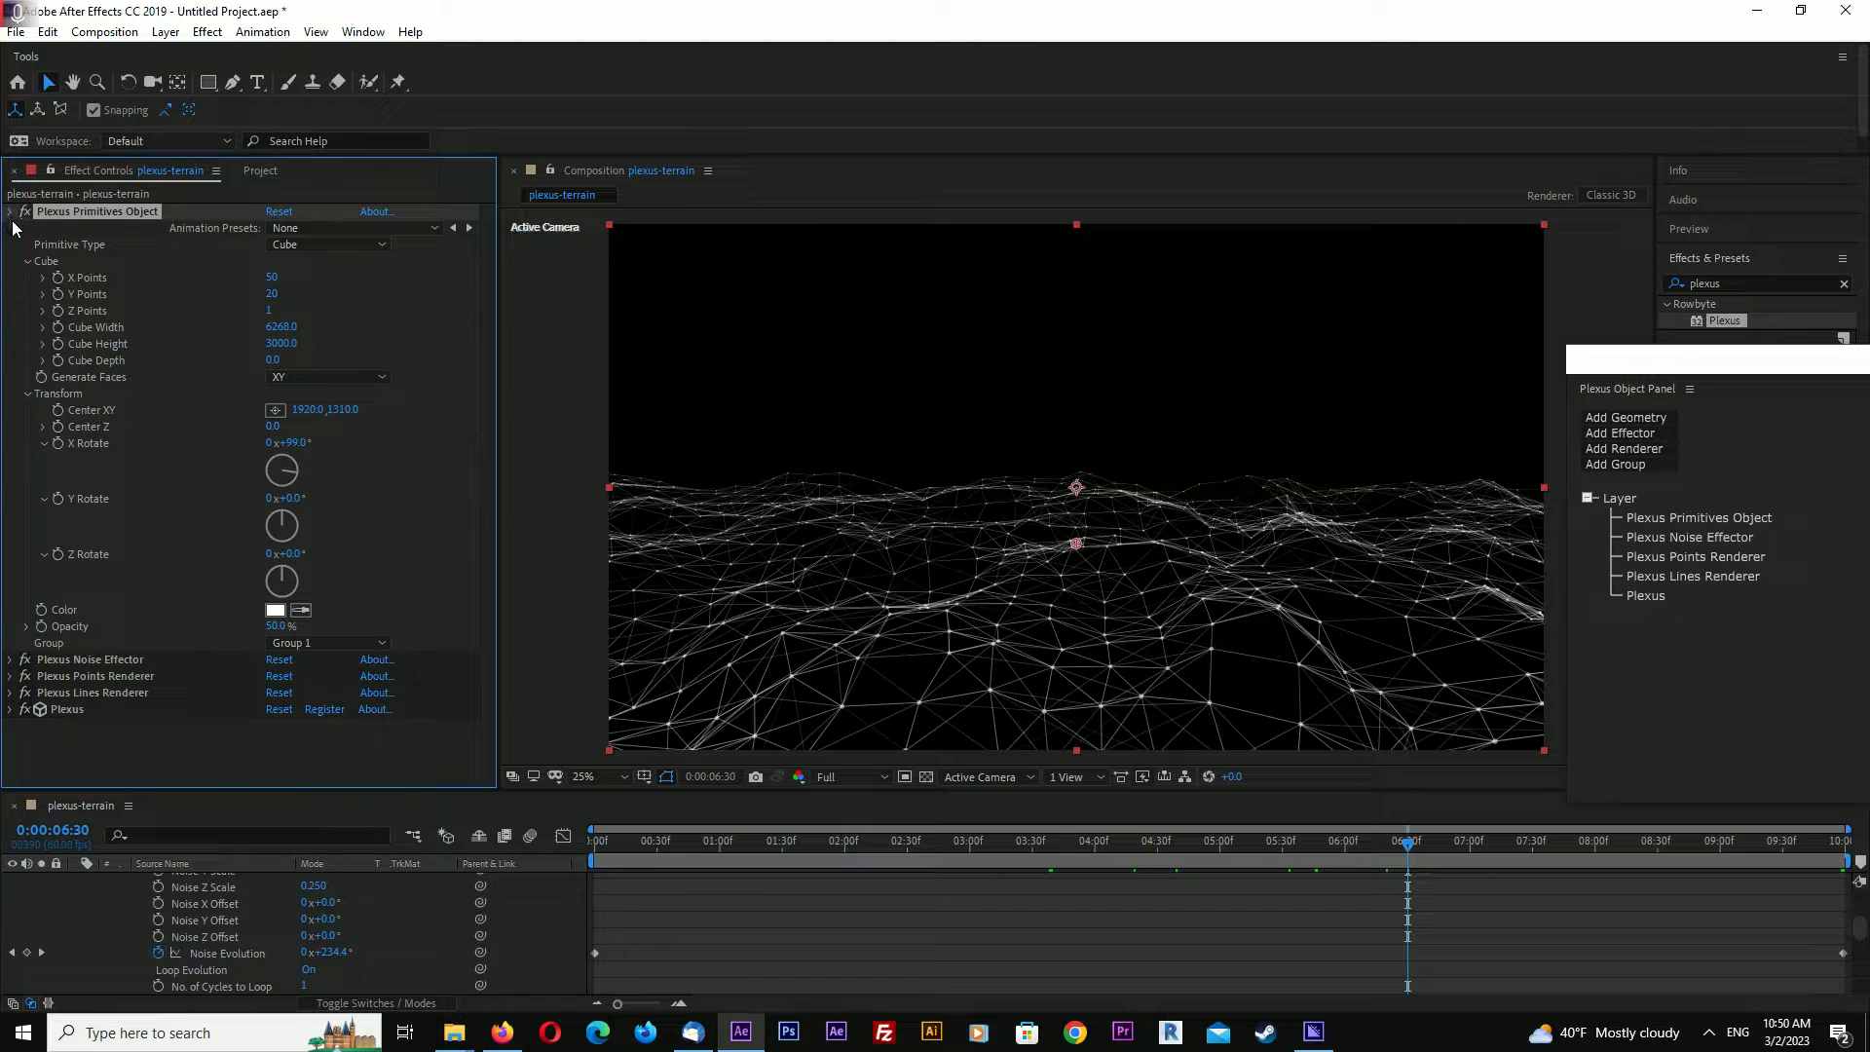
Put the Primitives Object, Noise Effector and Points Renderer into Group 1
click(328, 737)
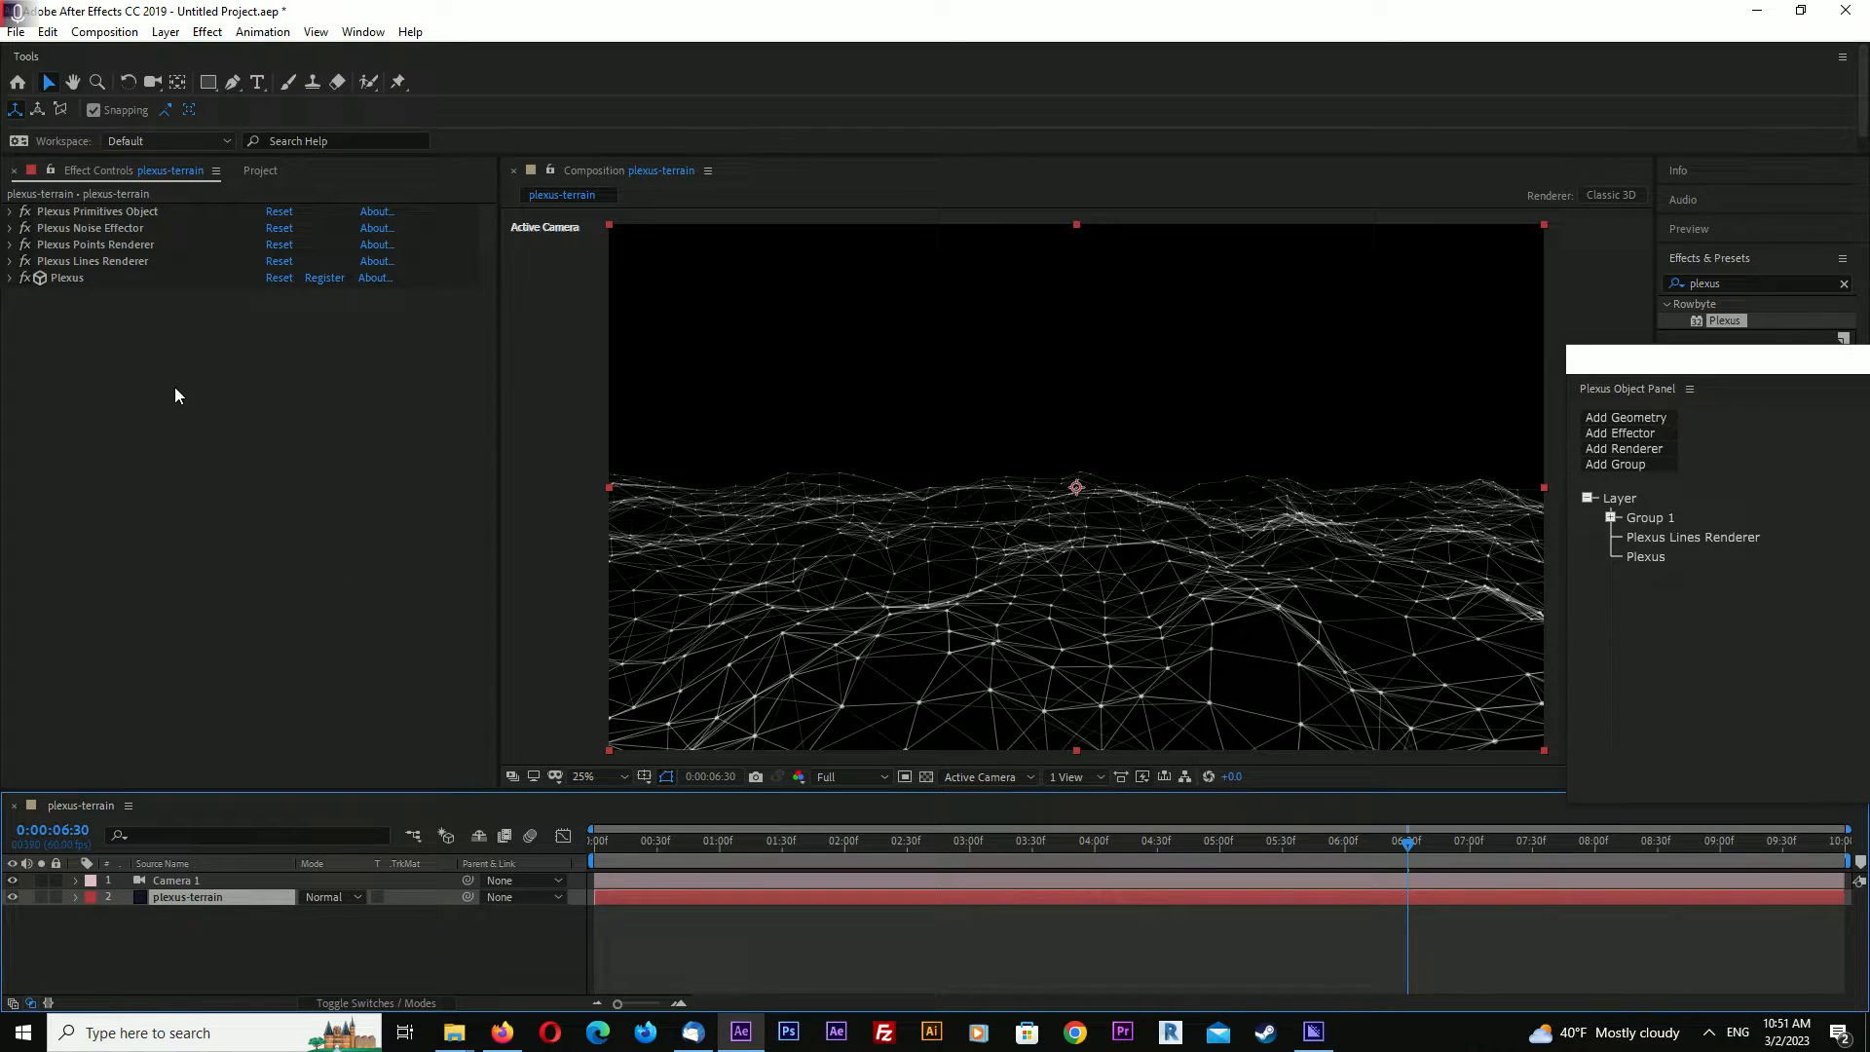
mouse_move(319, 487)
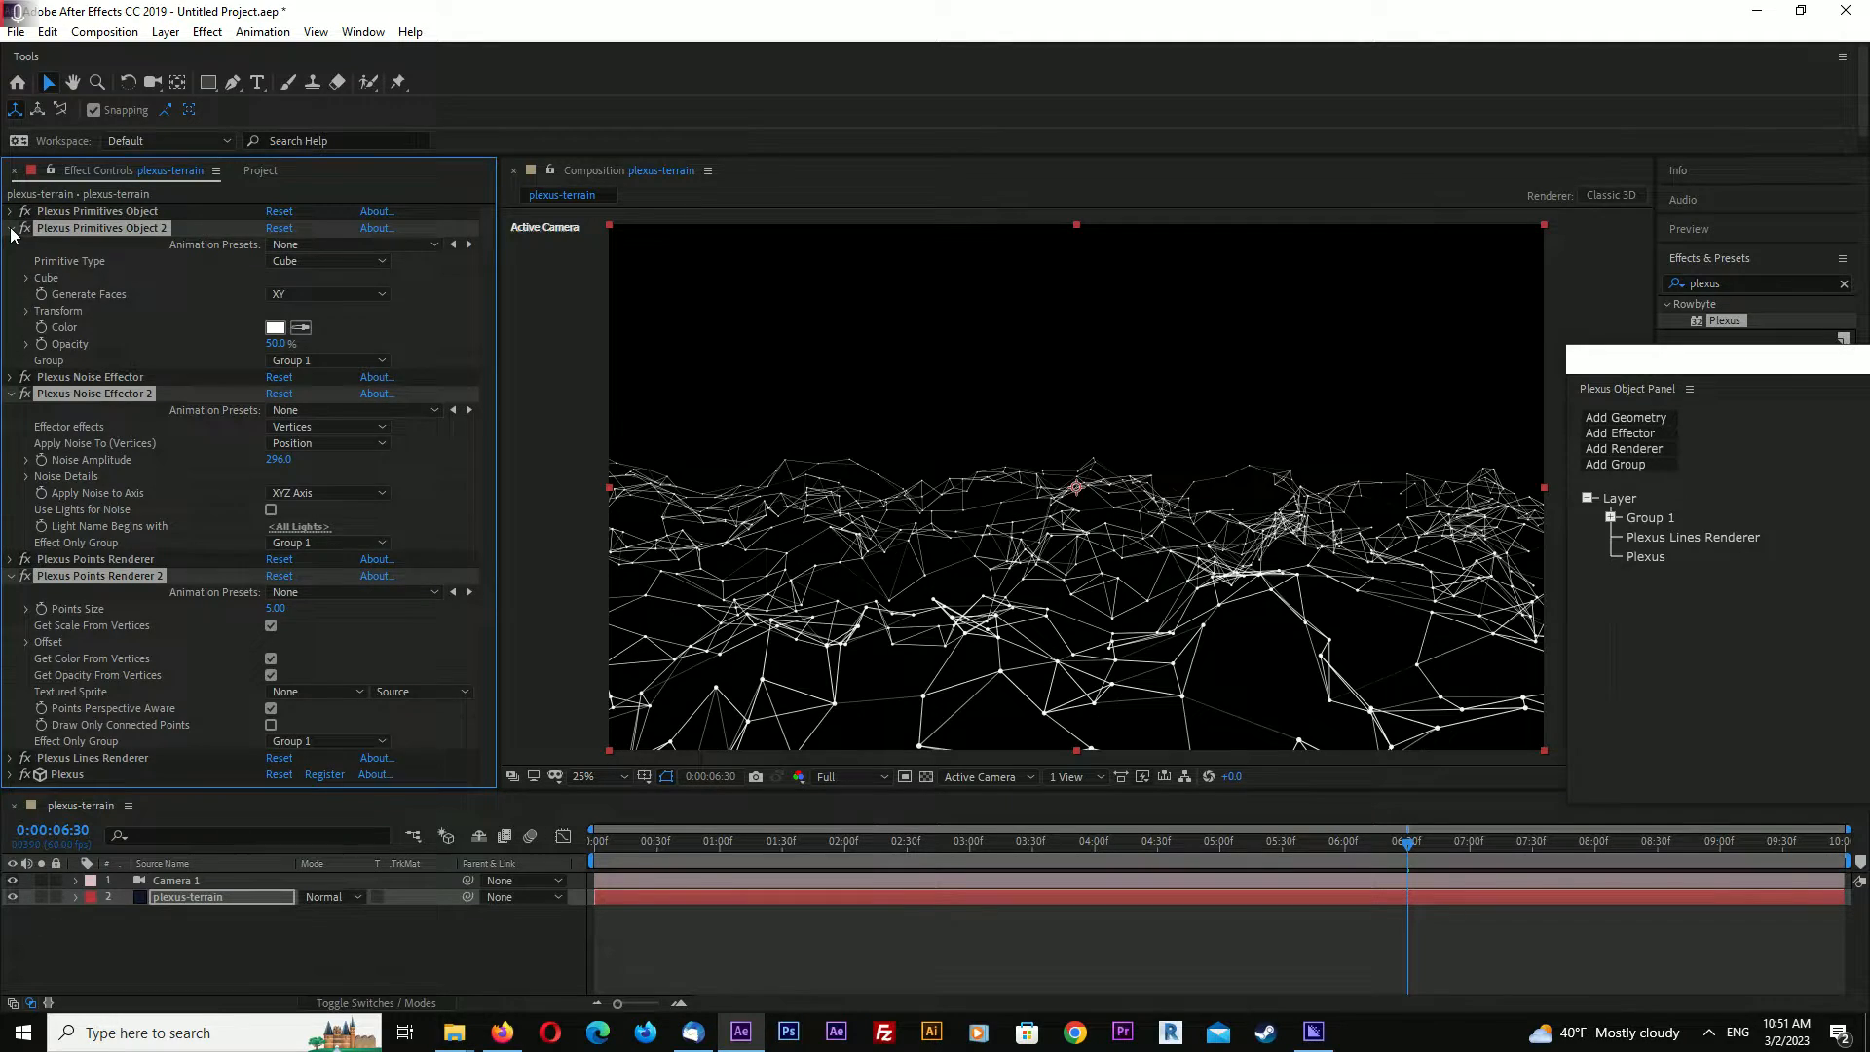
Set the duplicated primitives, noise effector and points renderer to Group 2
click(8, 228)
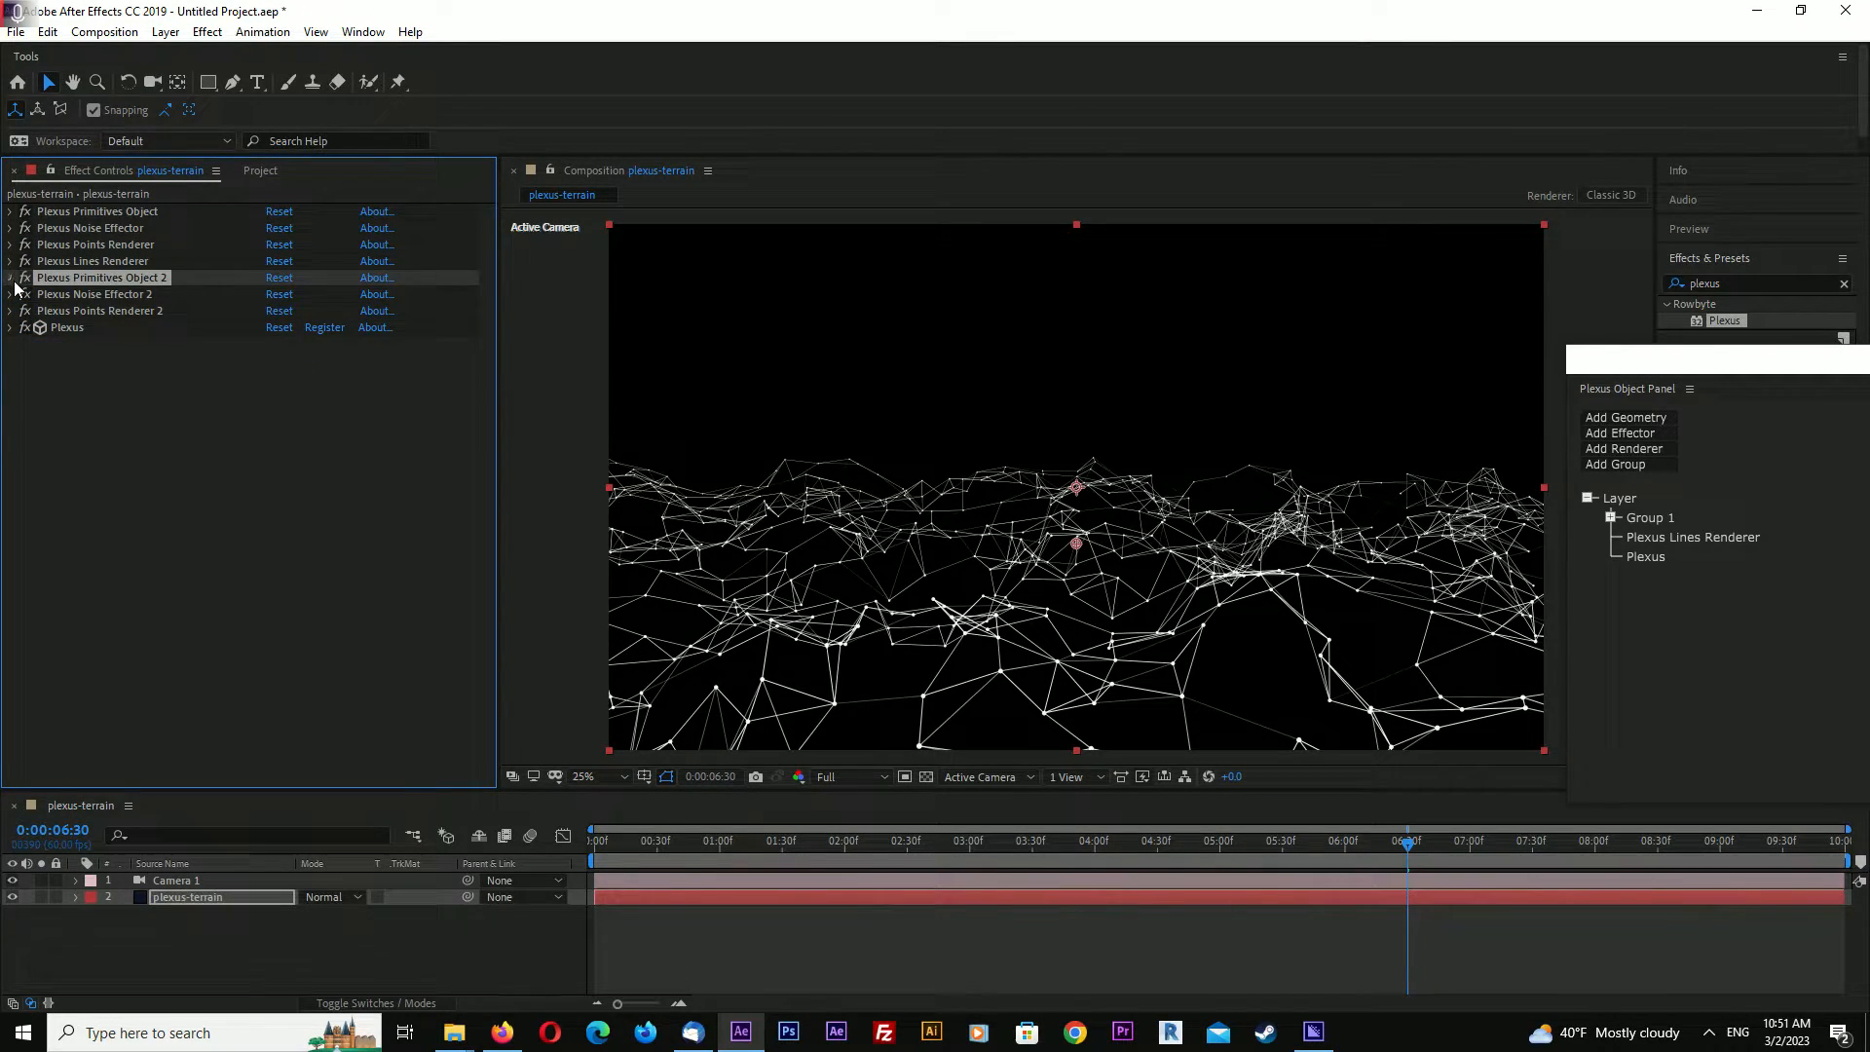
click(10, 278)
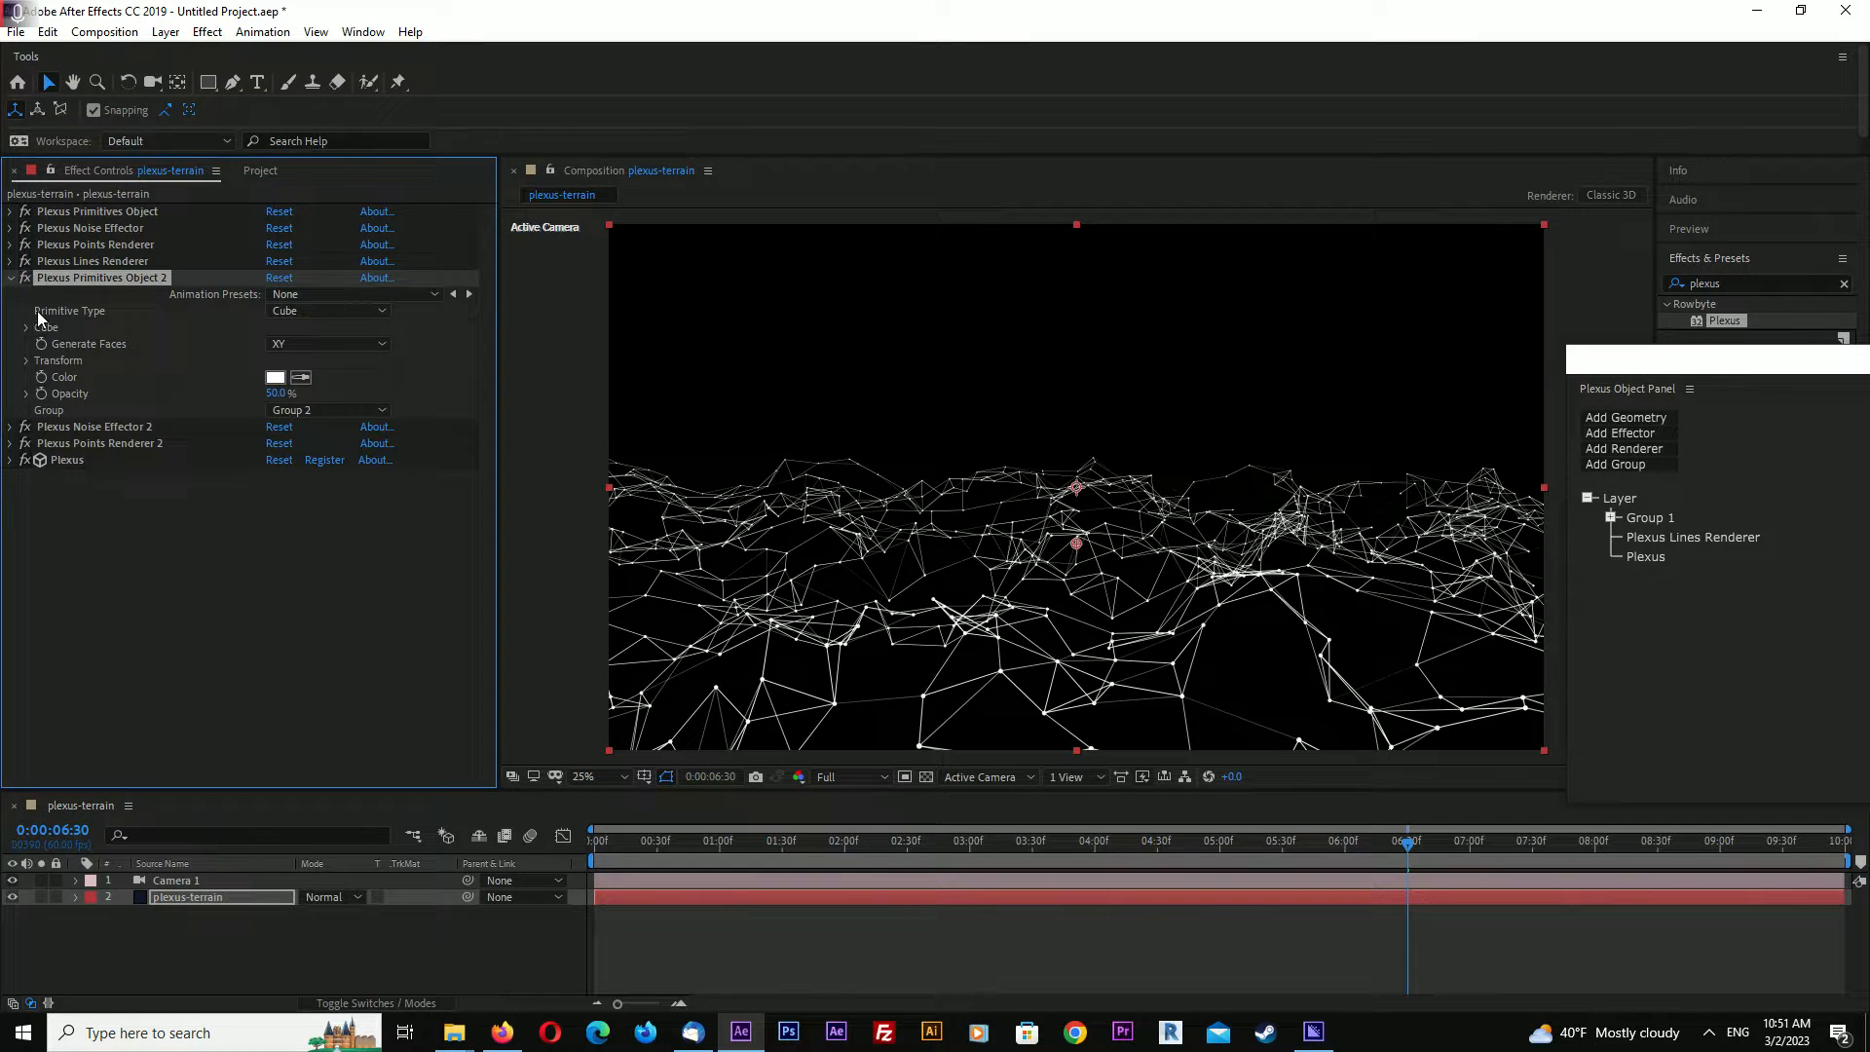
click(328, 442)
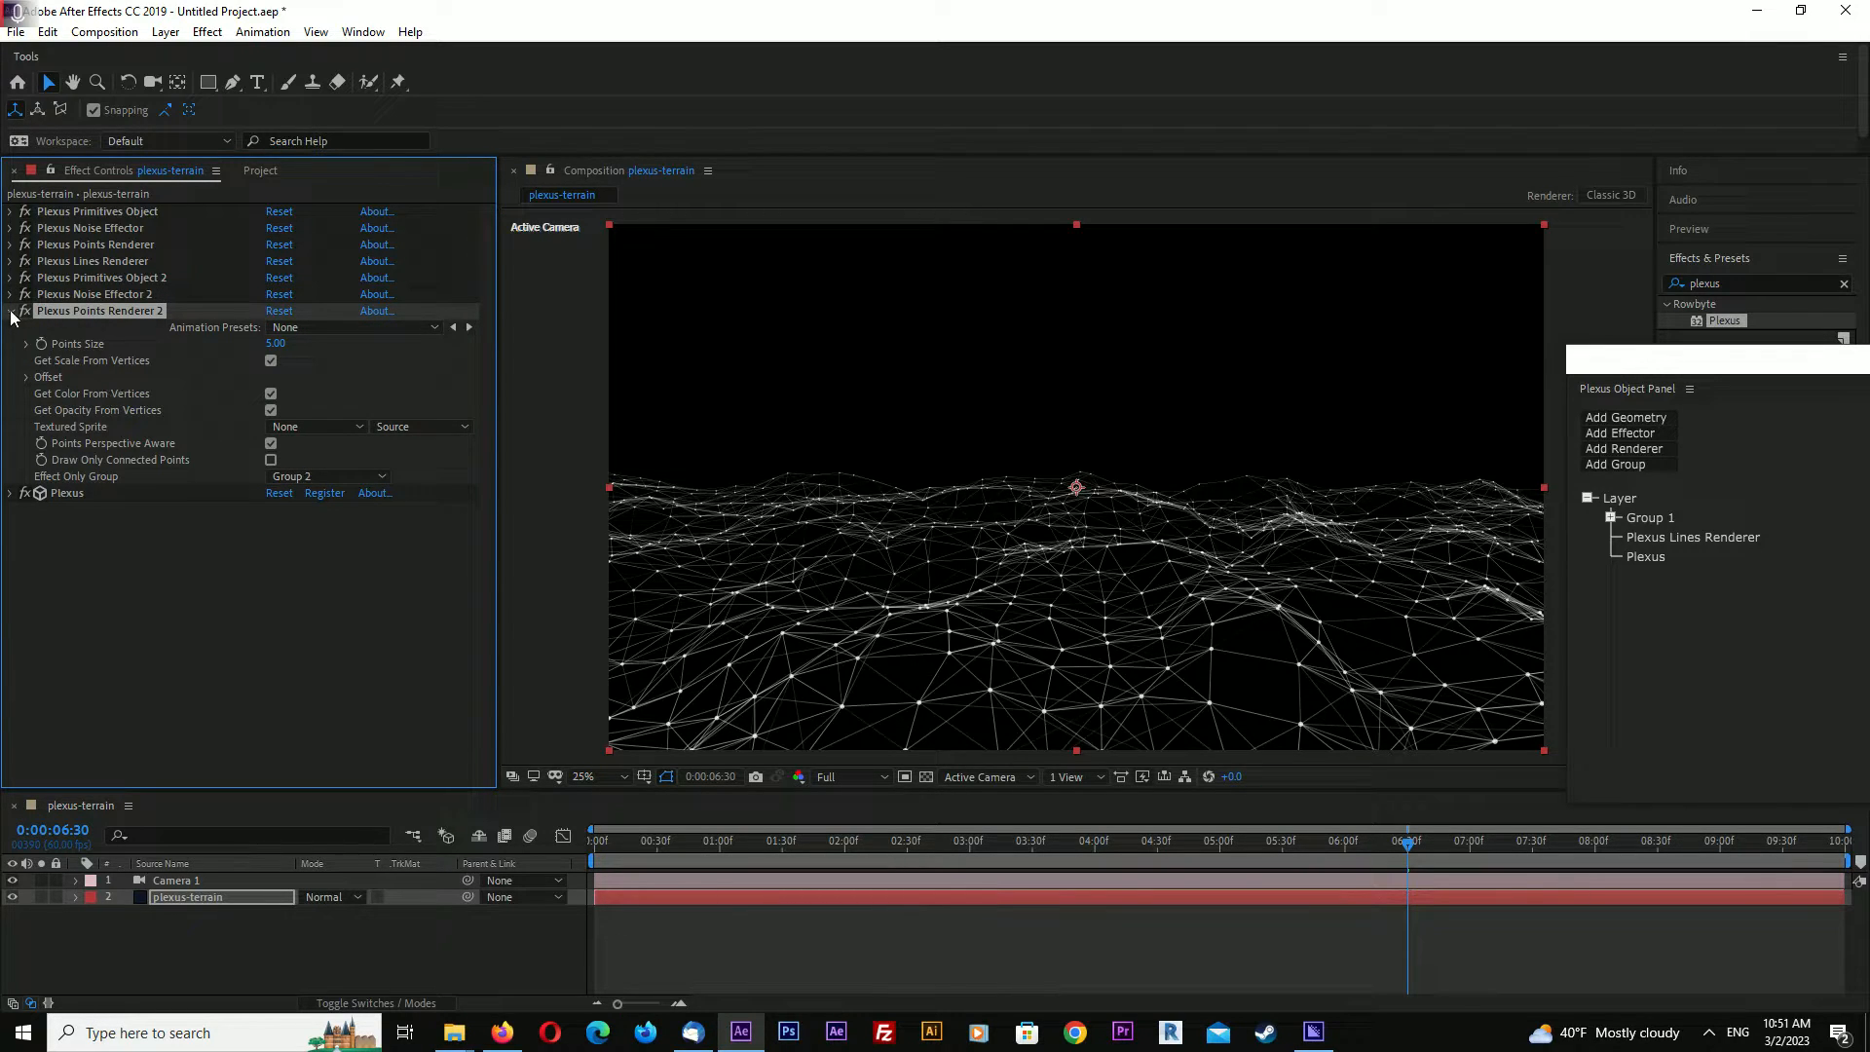
click(10, 311)
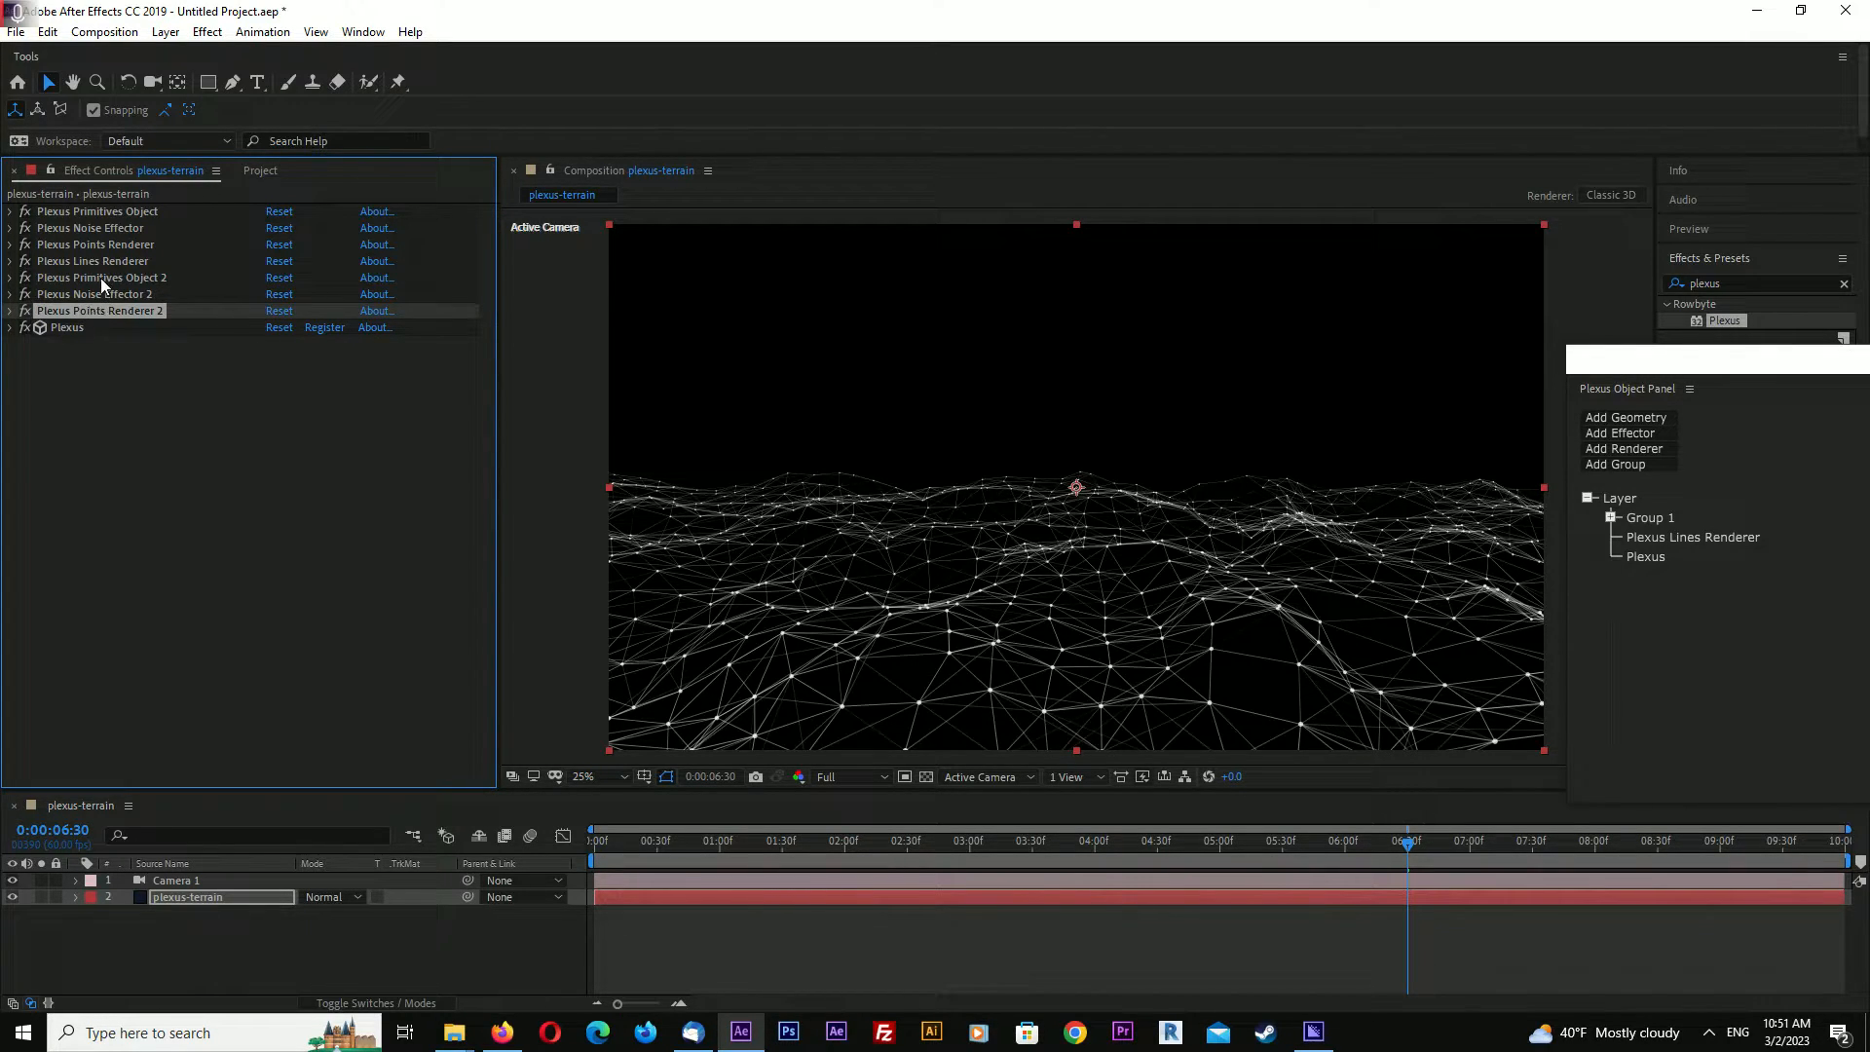
click(9, 278)
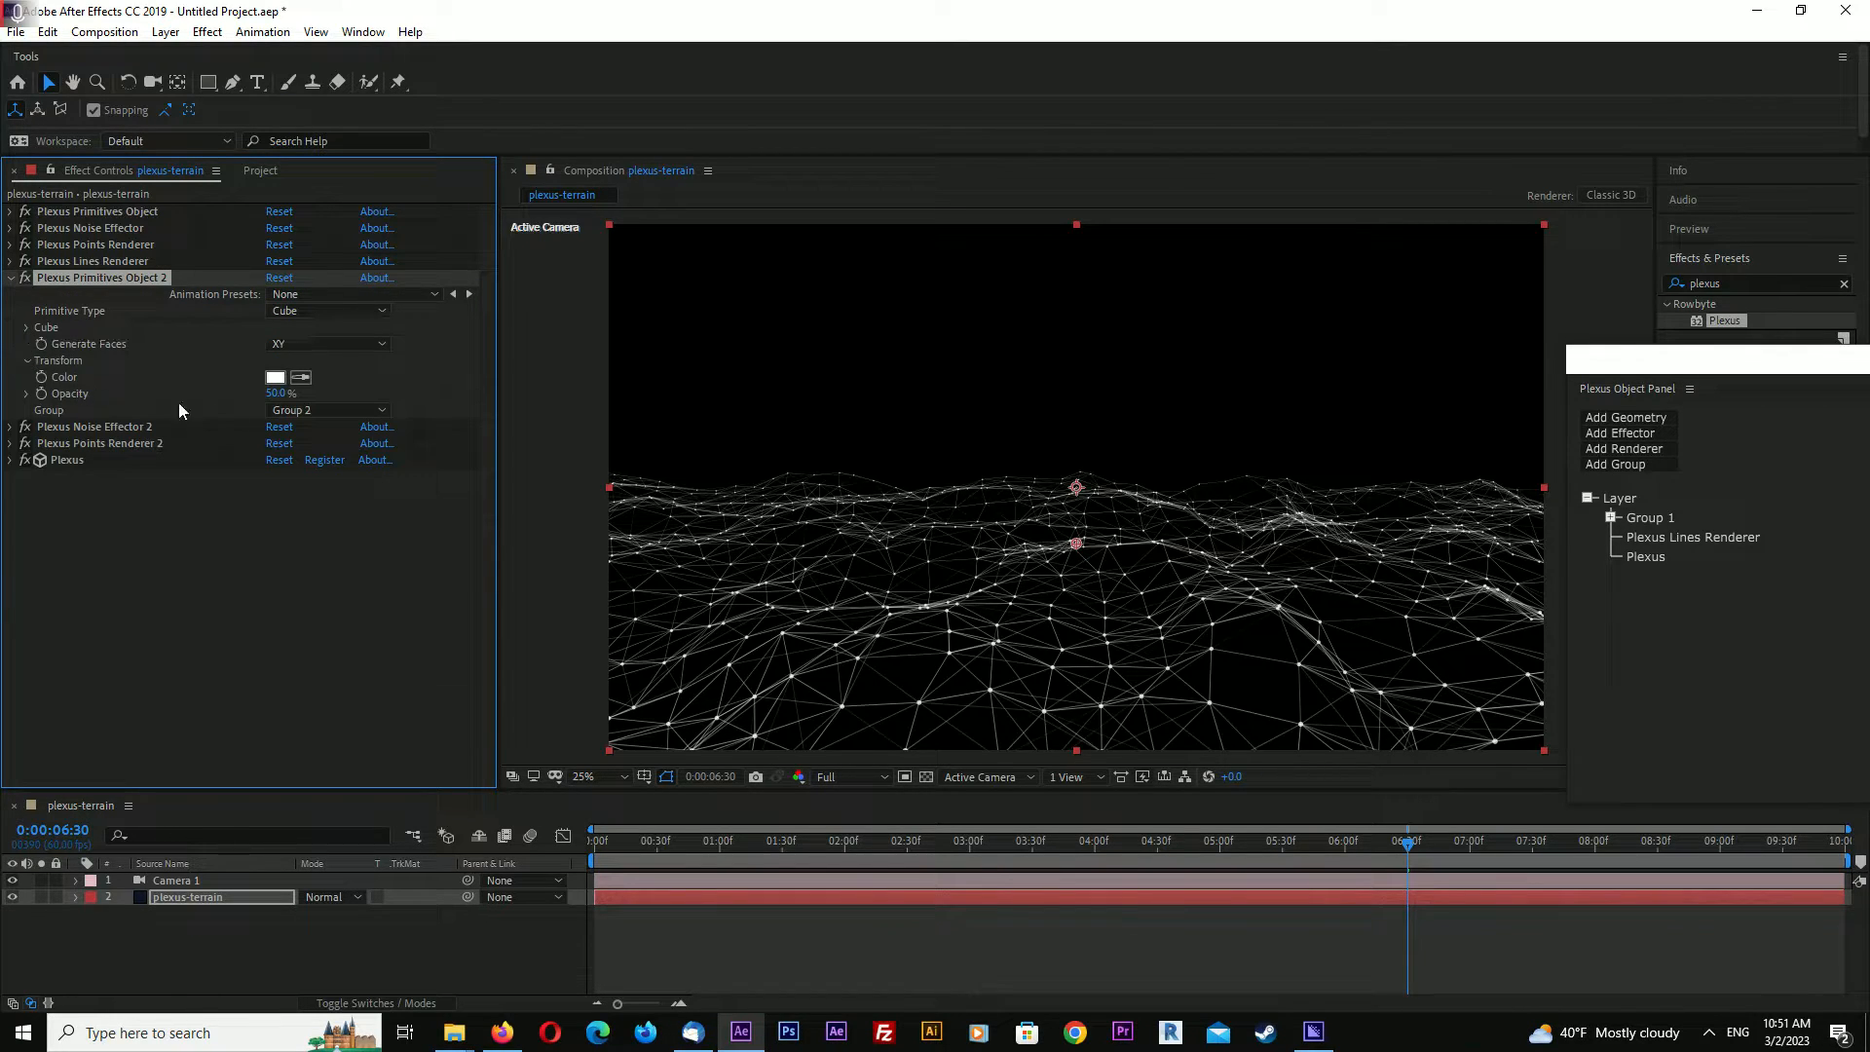
click(27, 327)
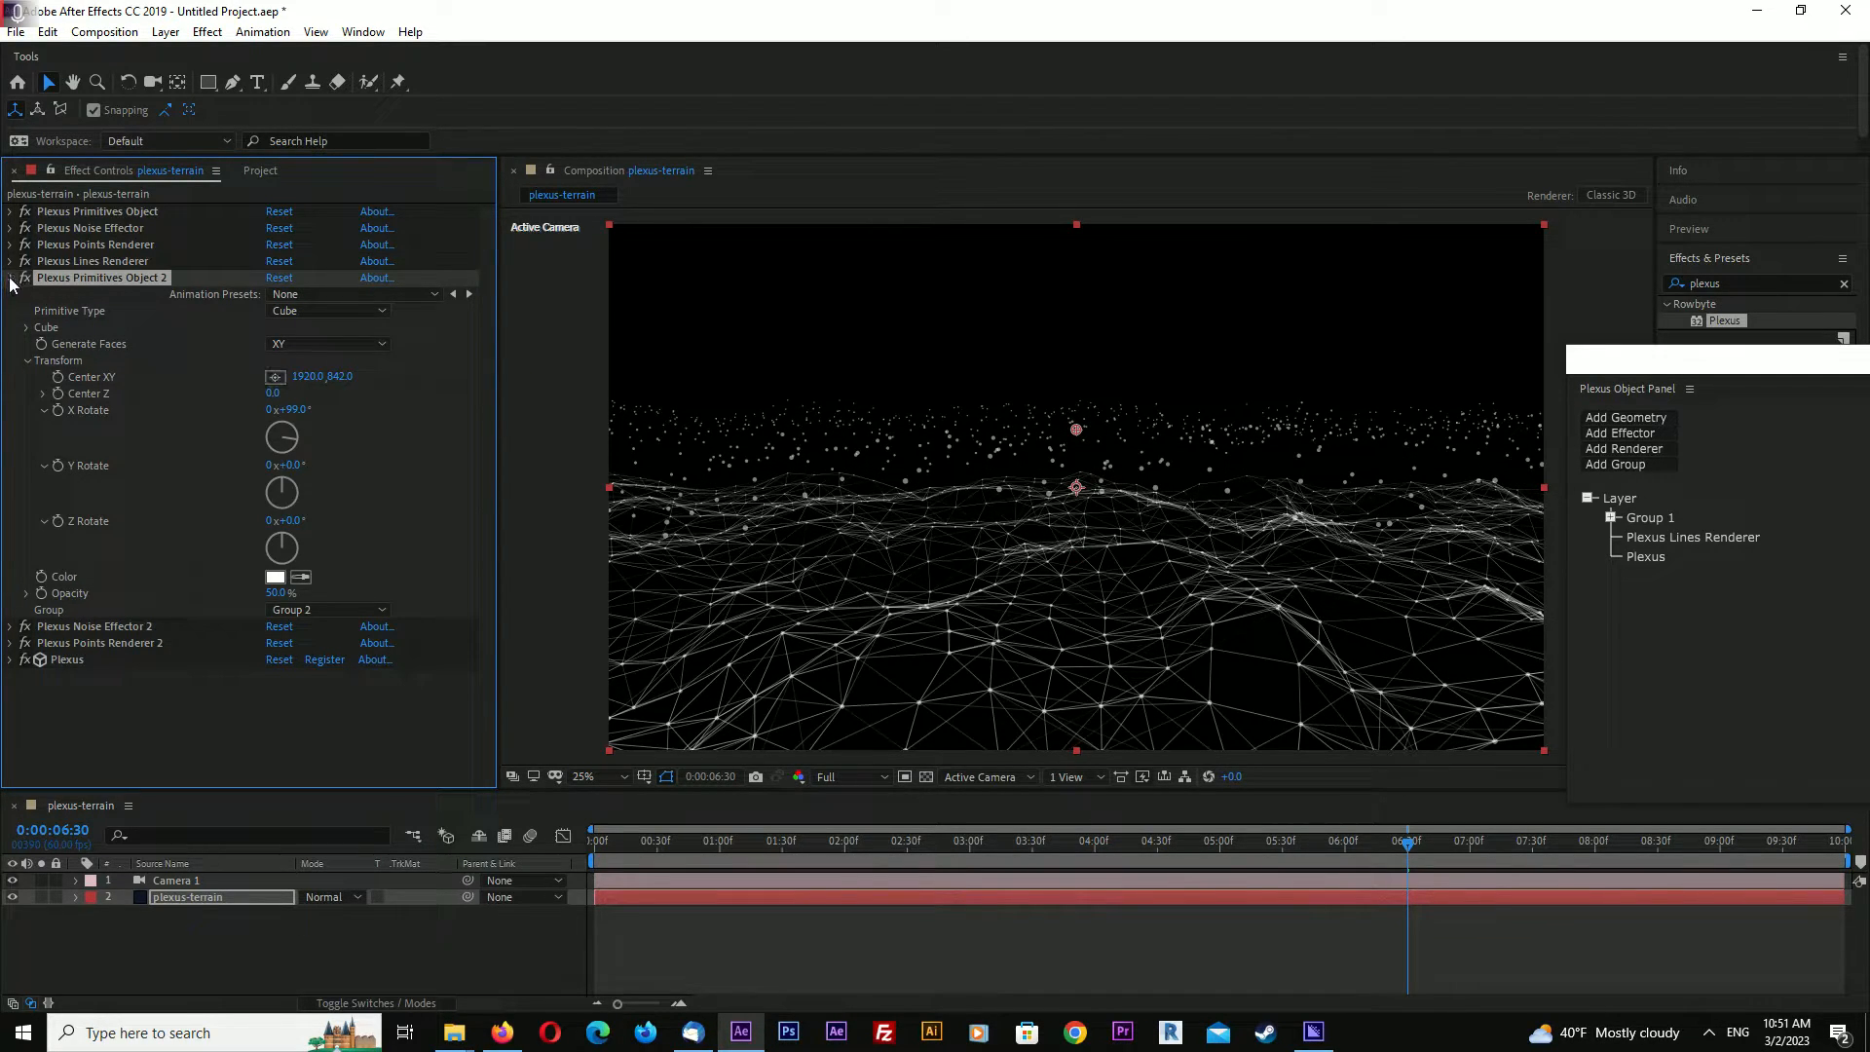
Set Primitives Object 2's center to 1920, 842 and collapse its settings
click(9, 278)
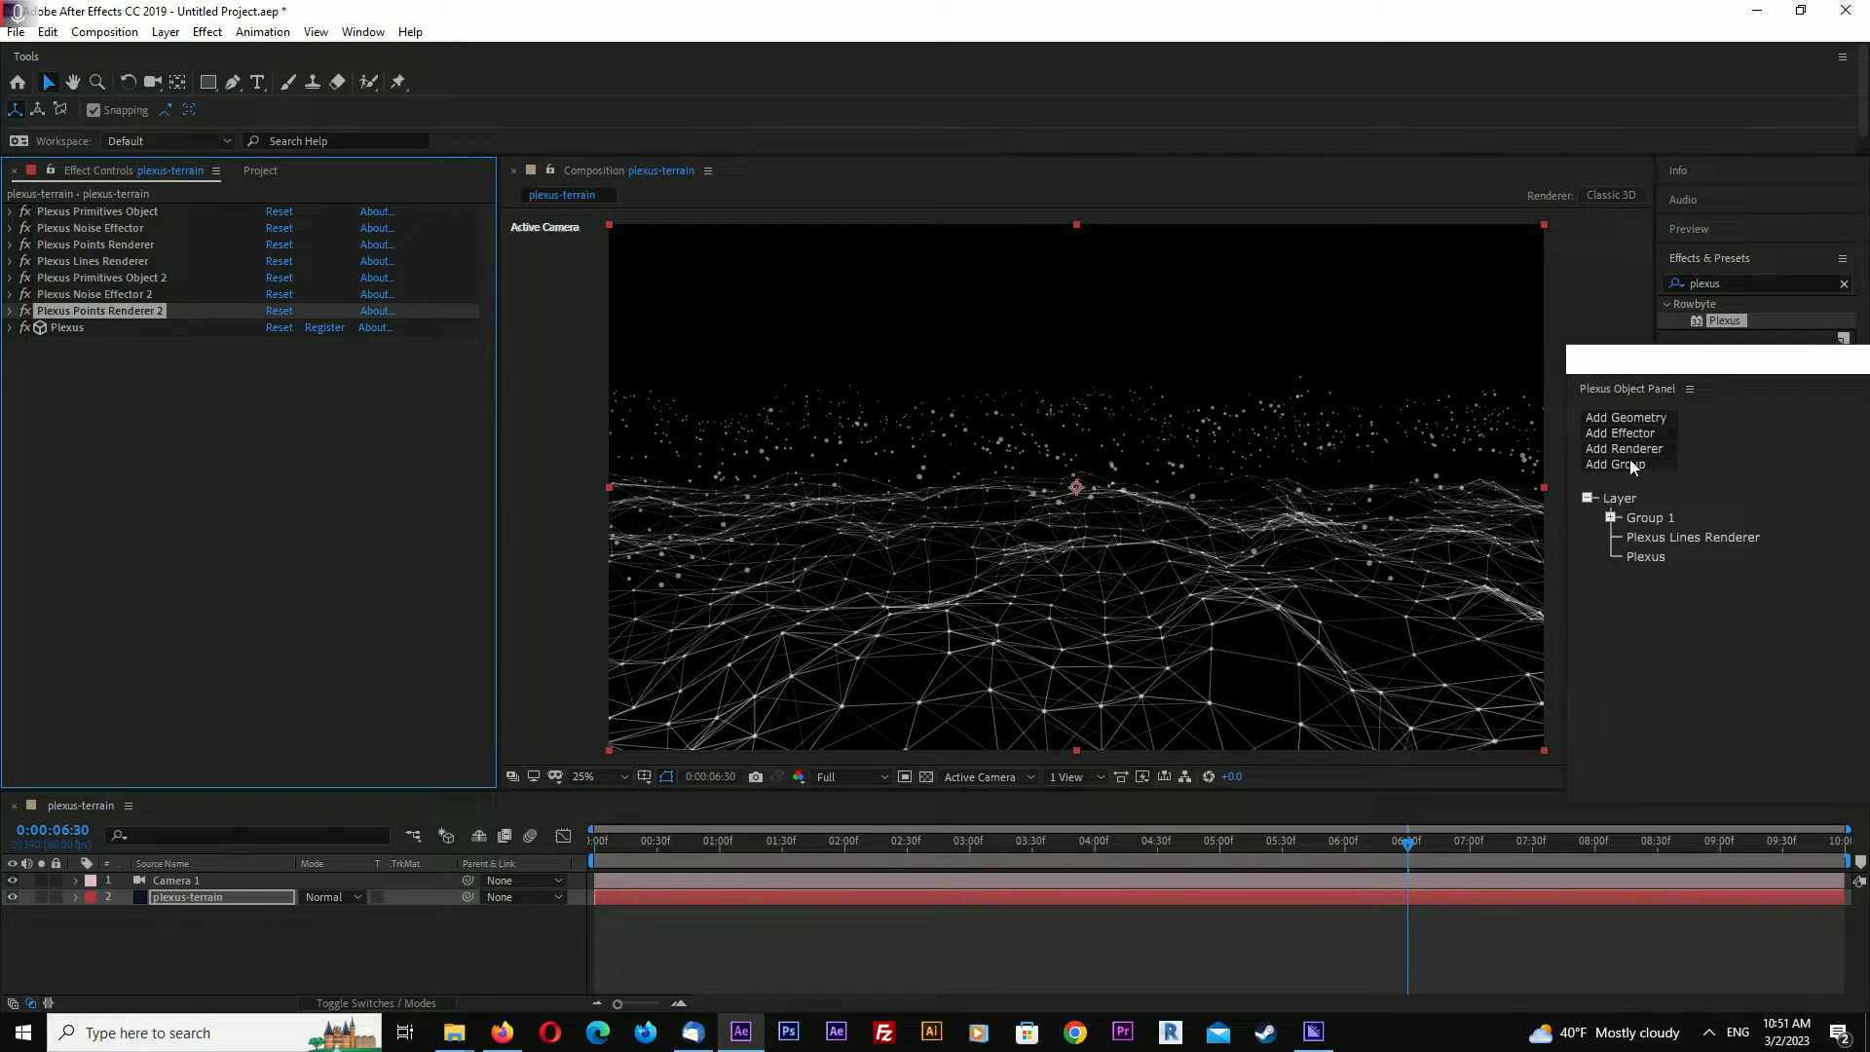
Add a Plexus Beams Renderer connecting Group 1 to Group 2
click(1623, 447)
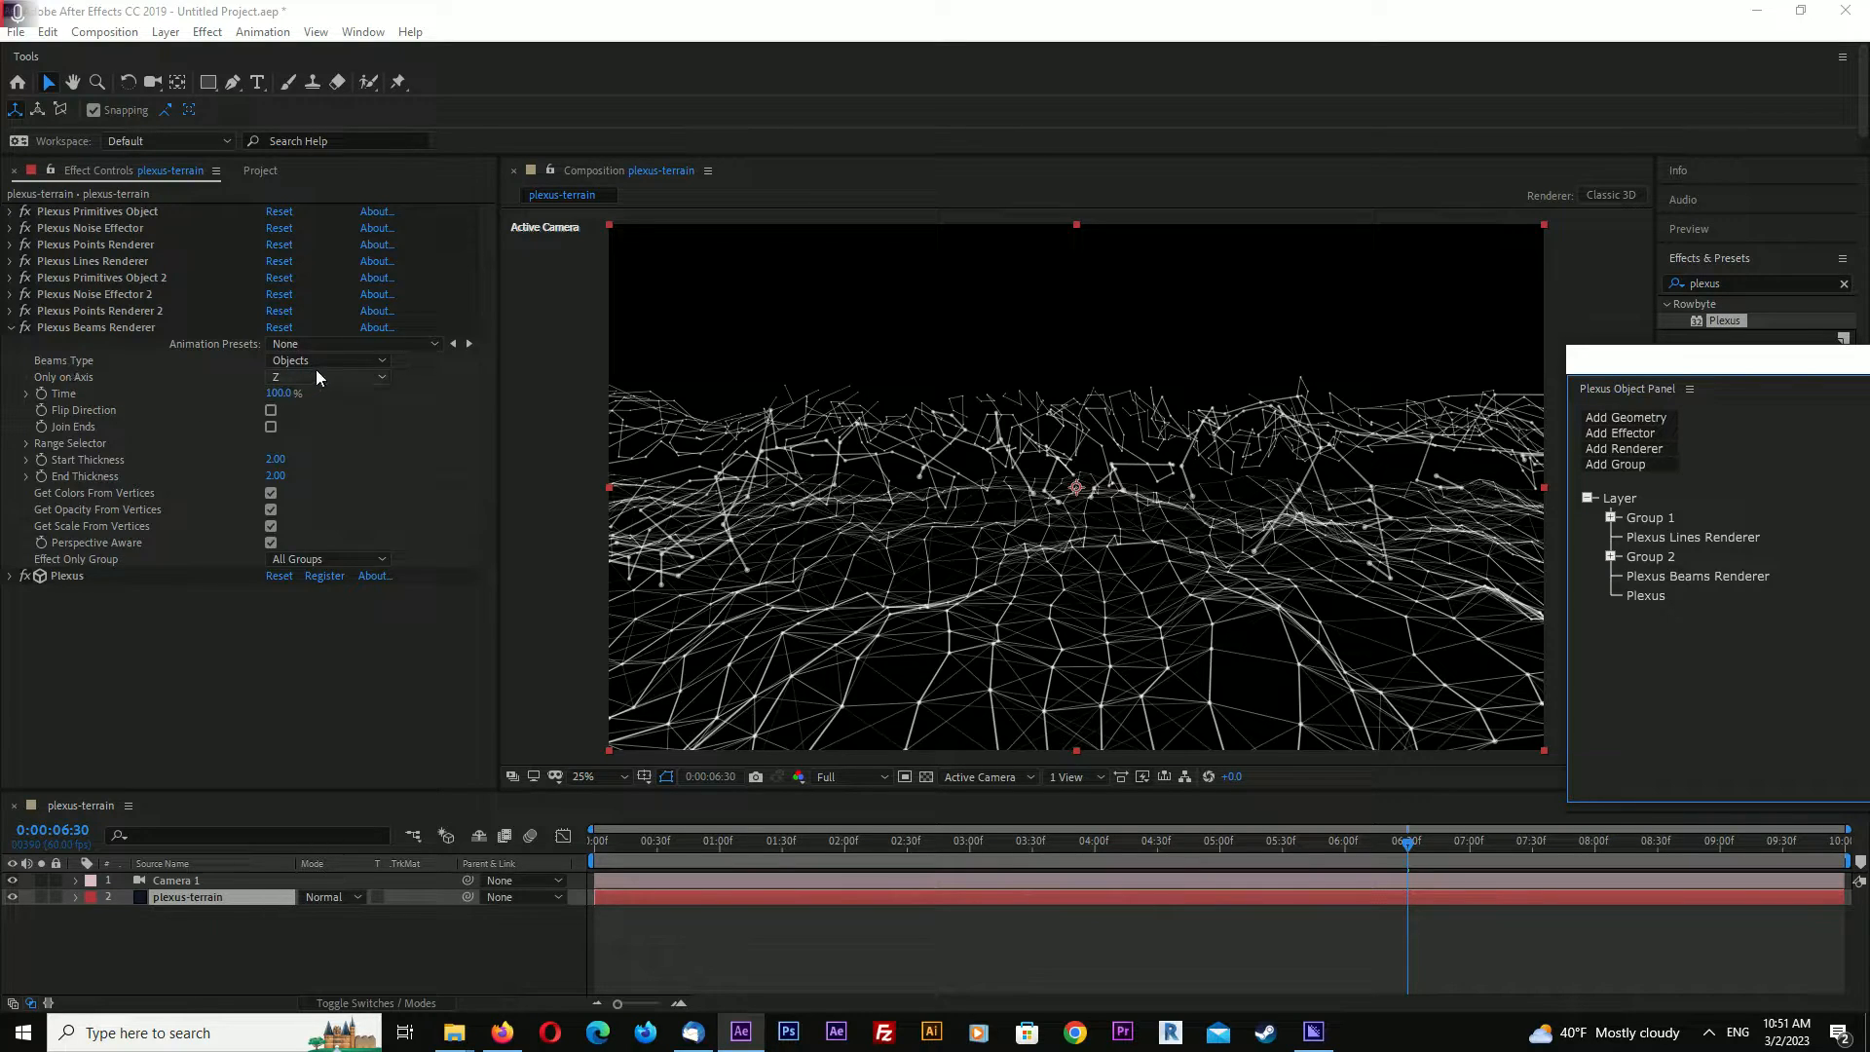
click(328, 360)
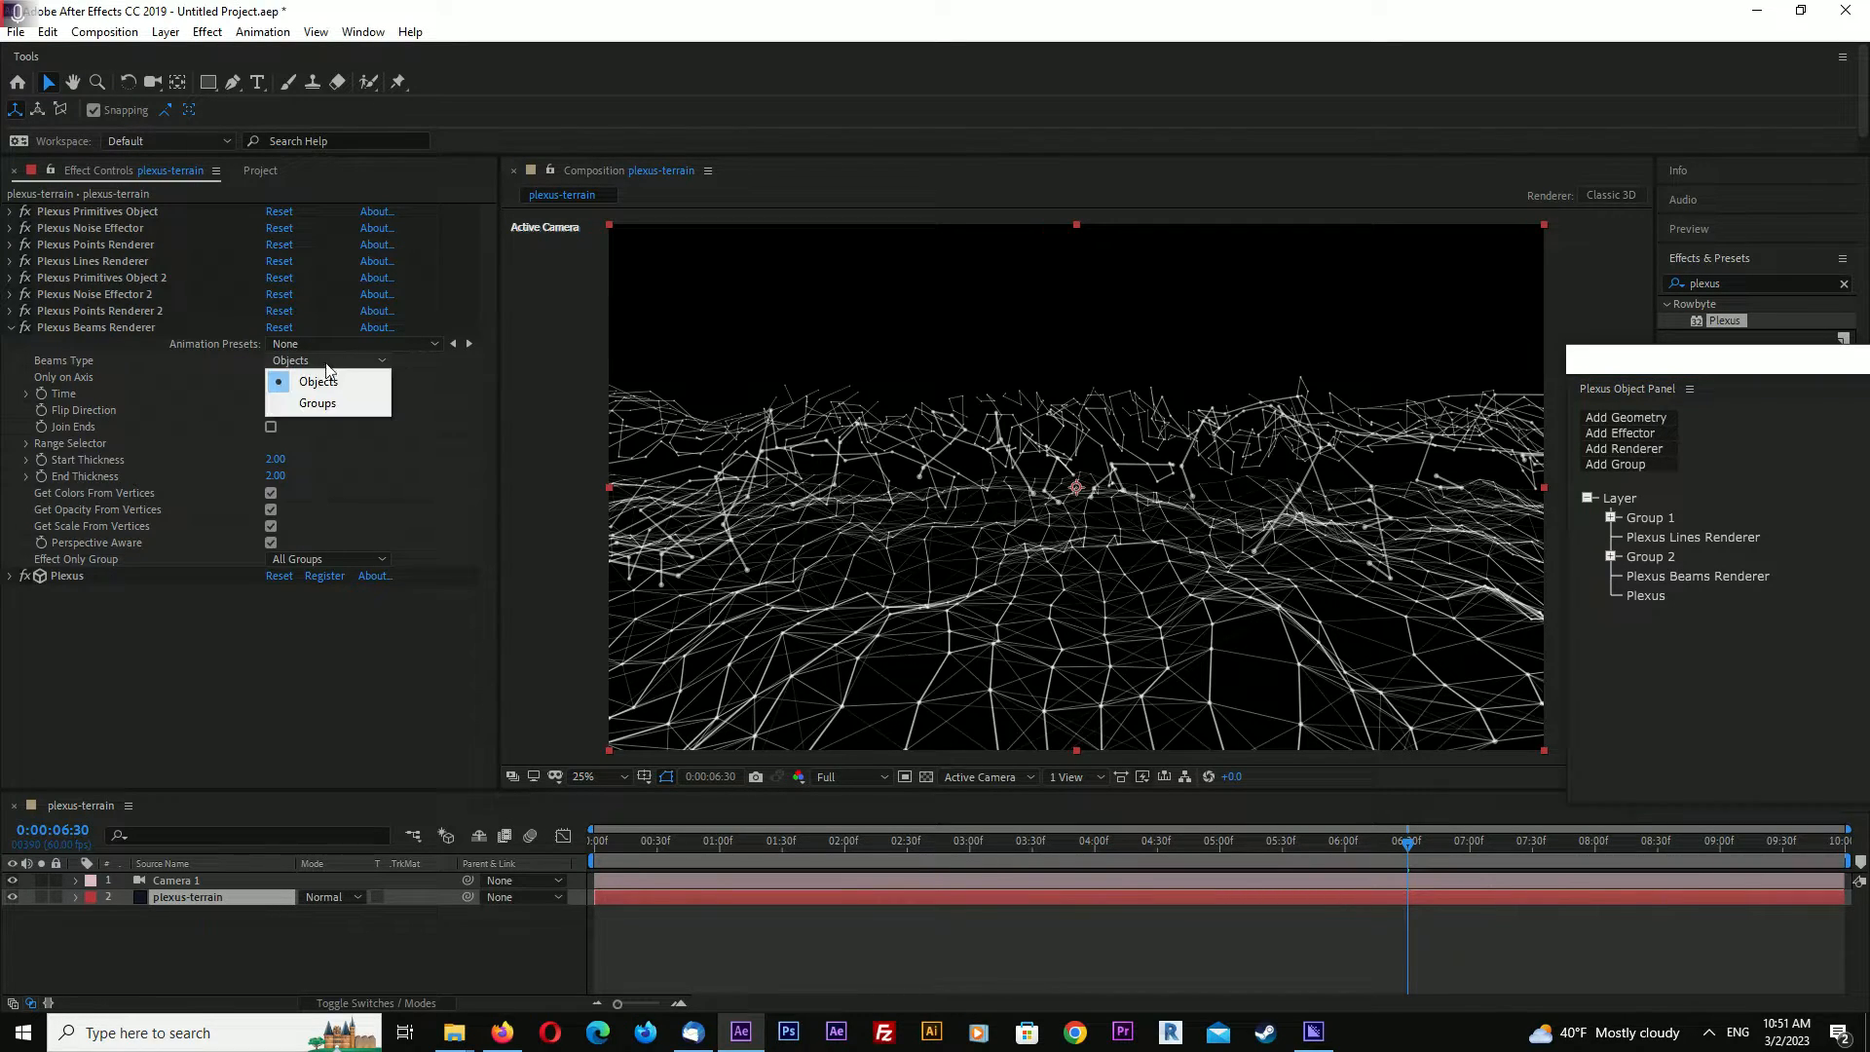
click(317, 403)
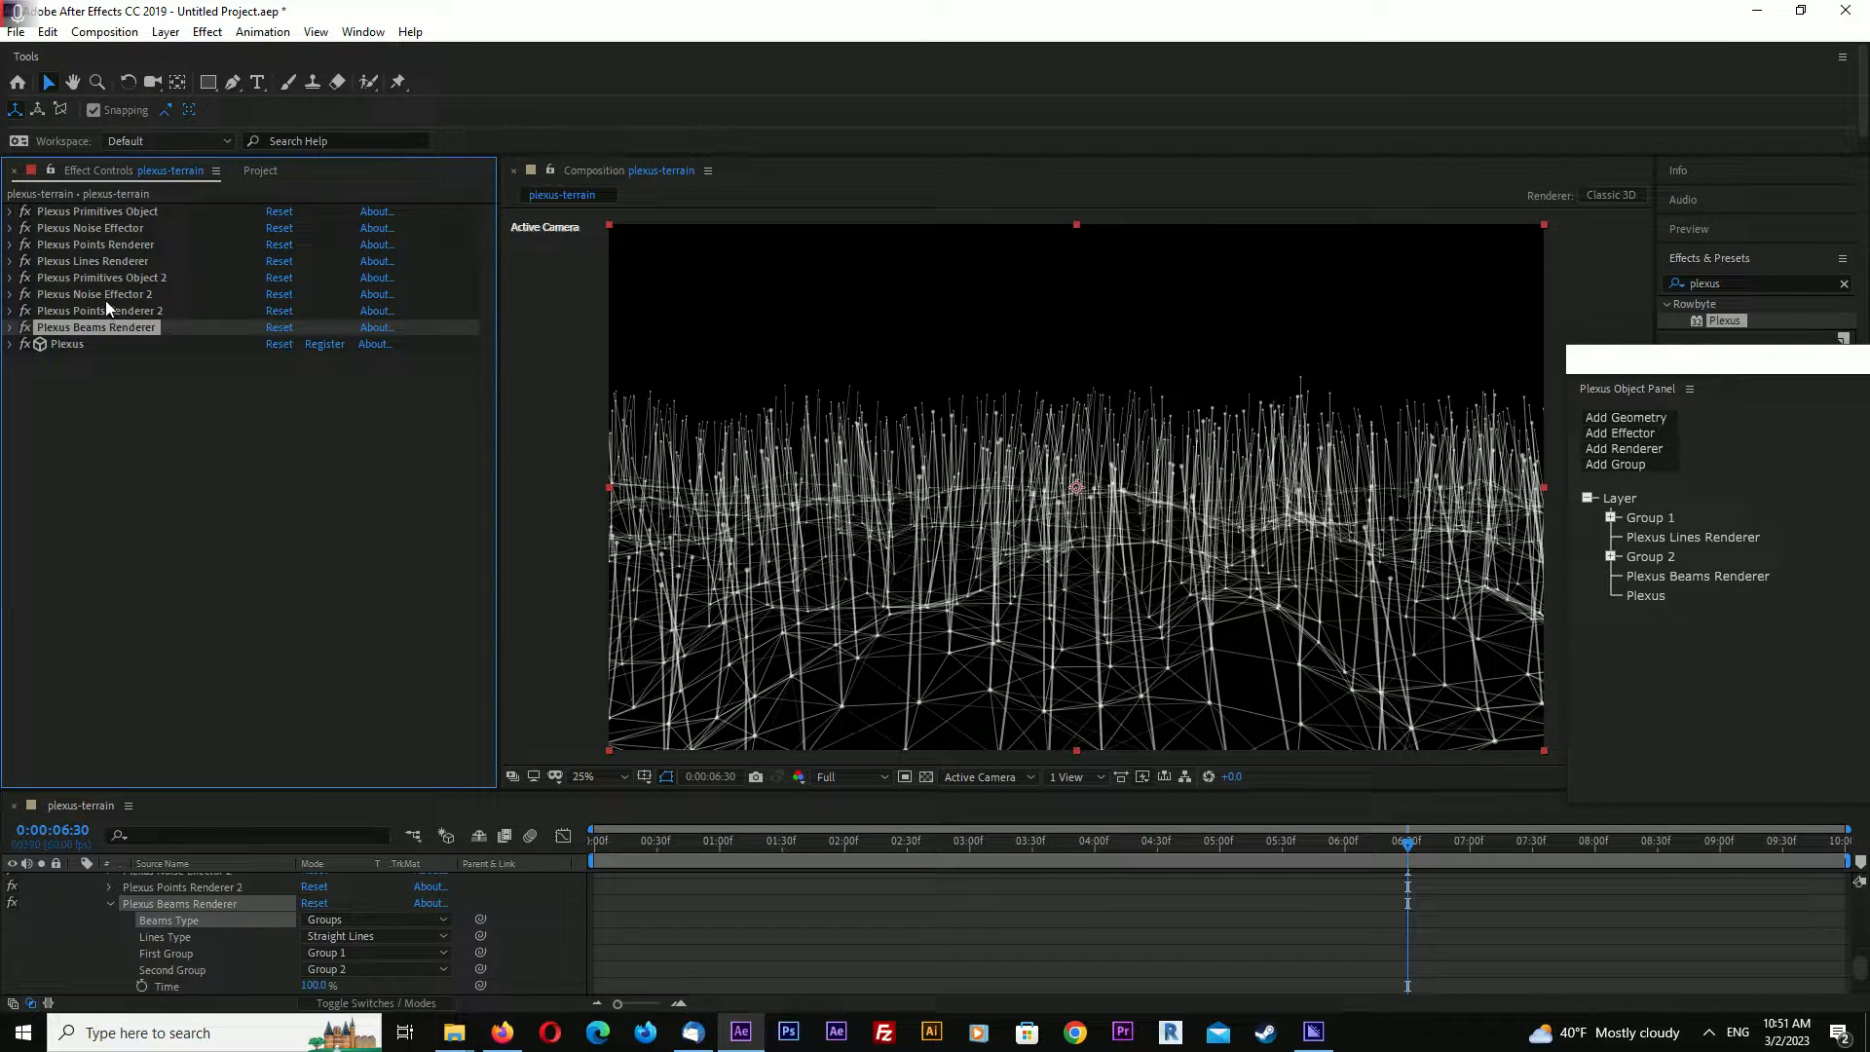
mouse_move(1008, 442)
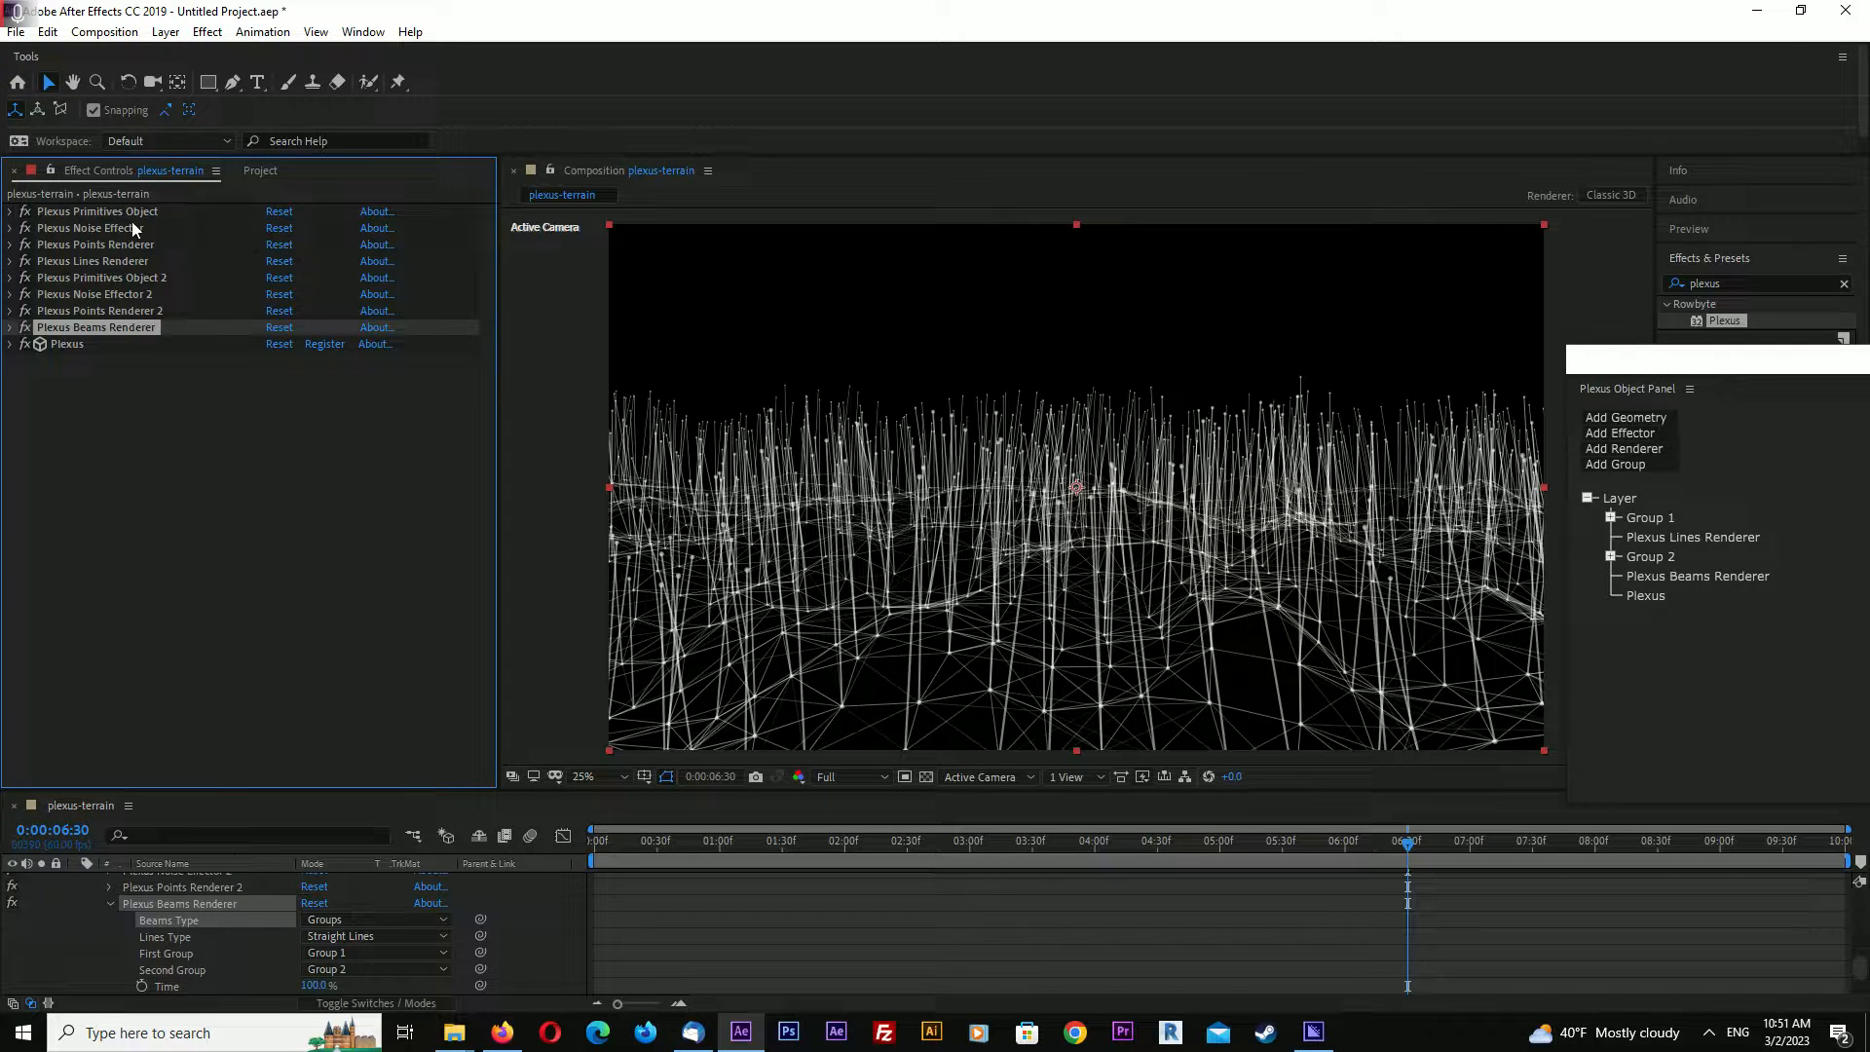
mouse_move(1029, 683)
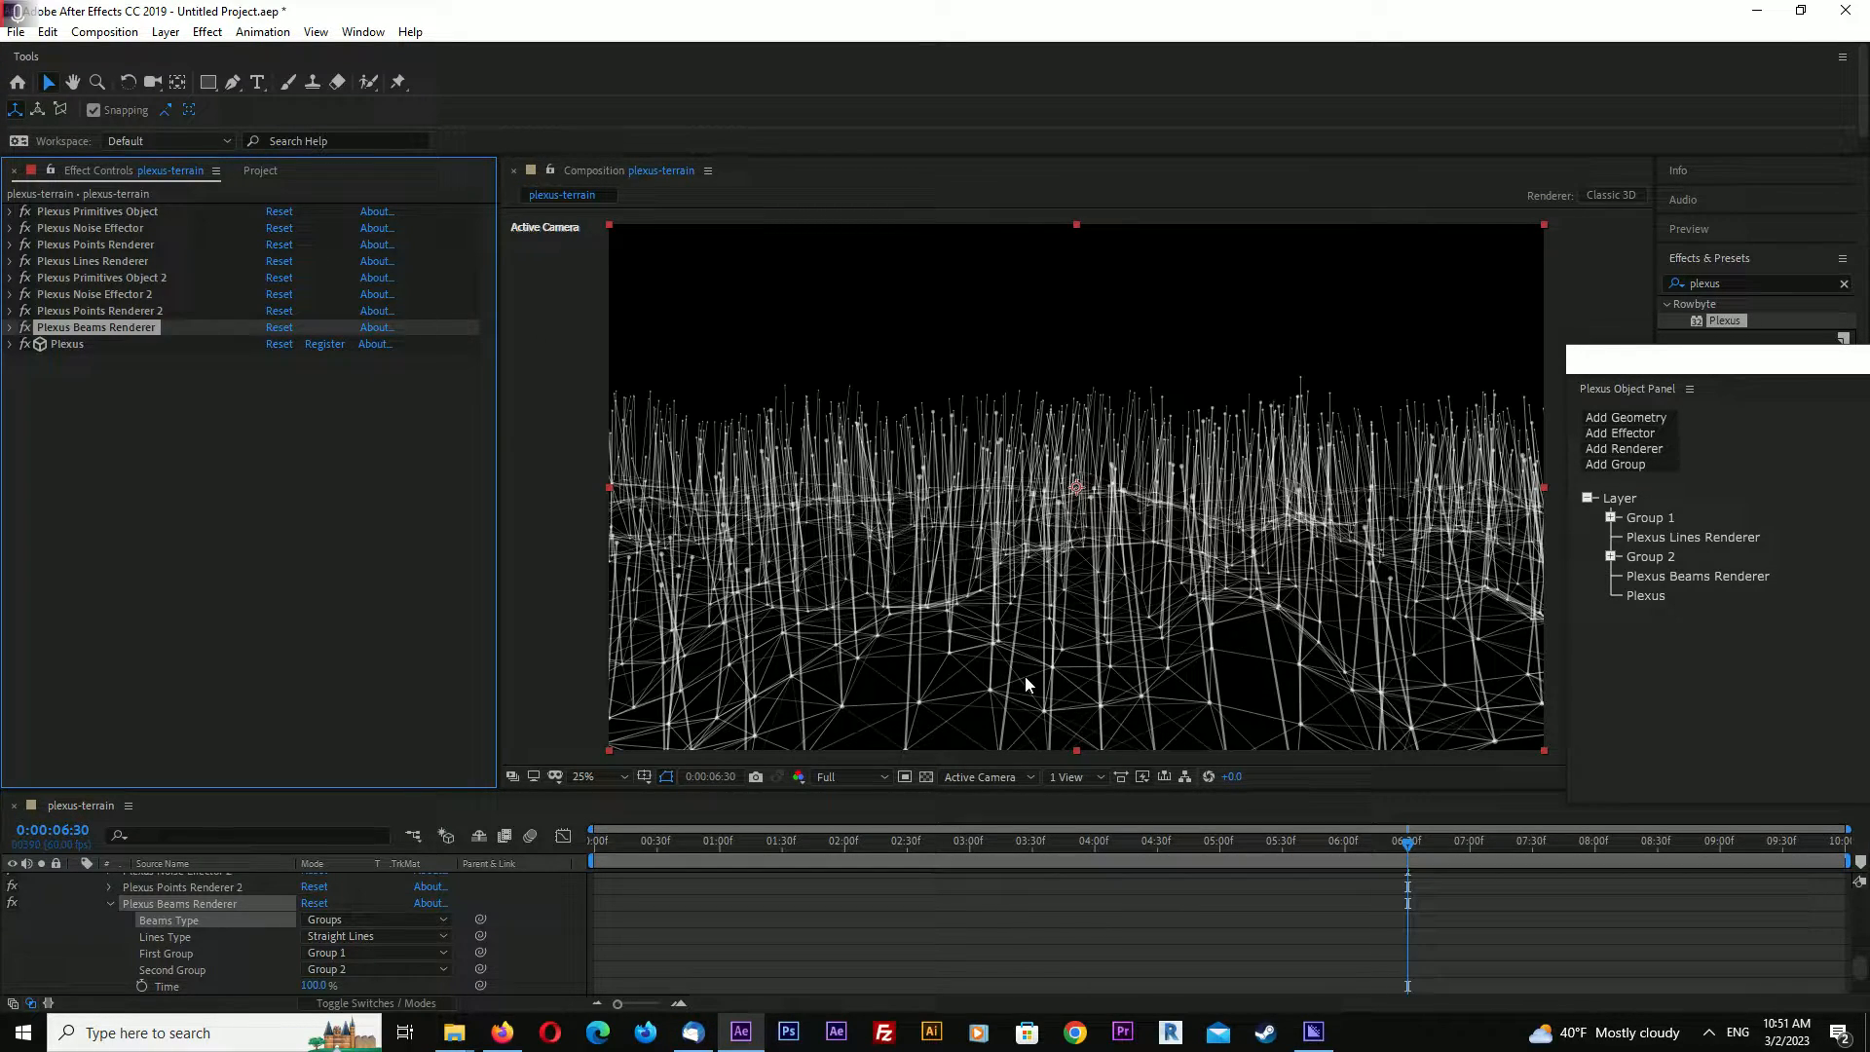
Set Noise Effector 2 amplitude to 990 and beam thickness to 1.00
click(10, 293)
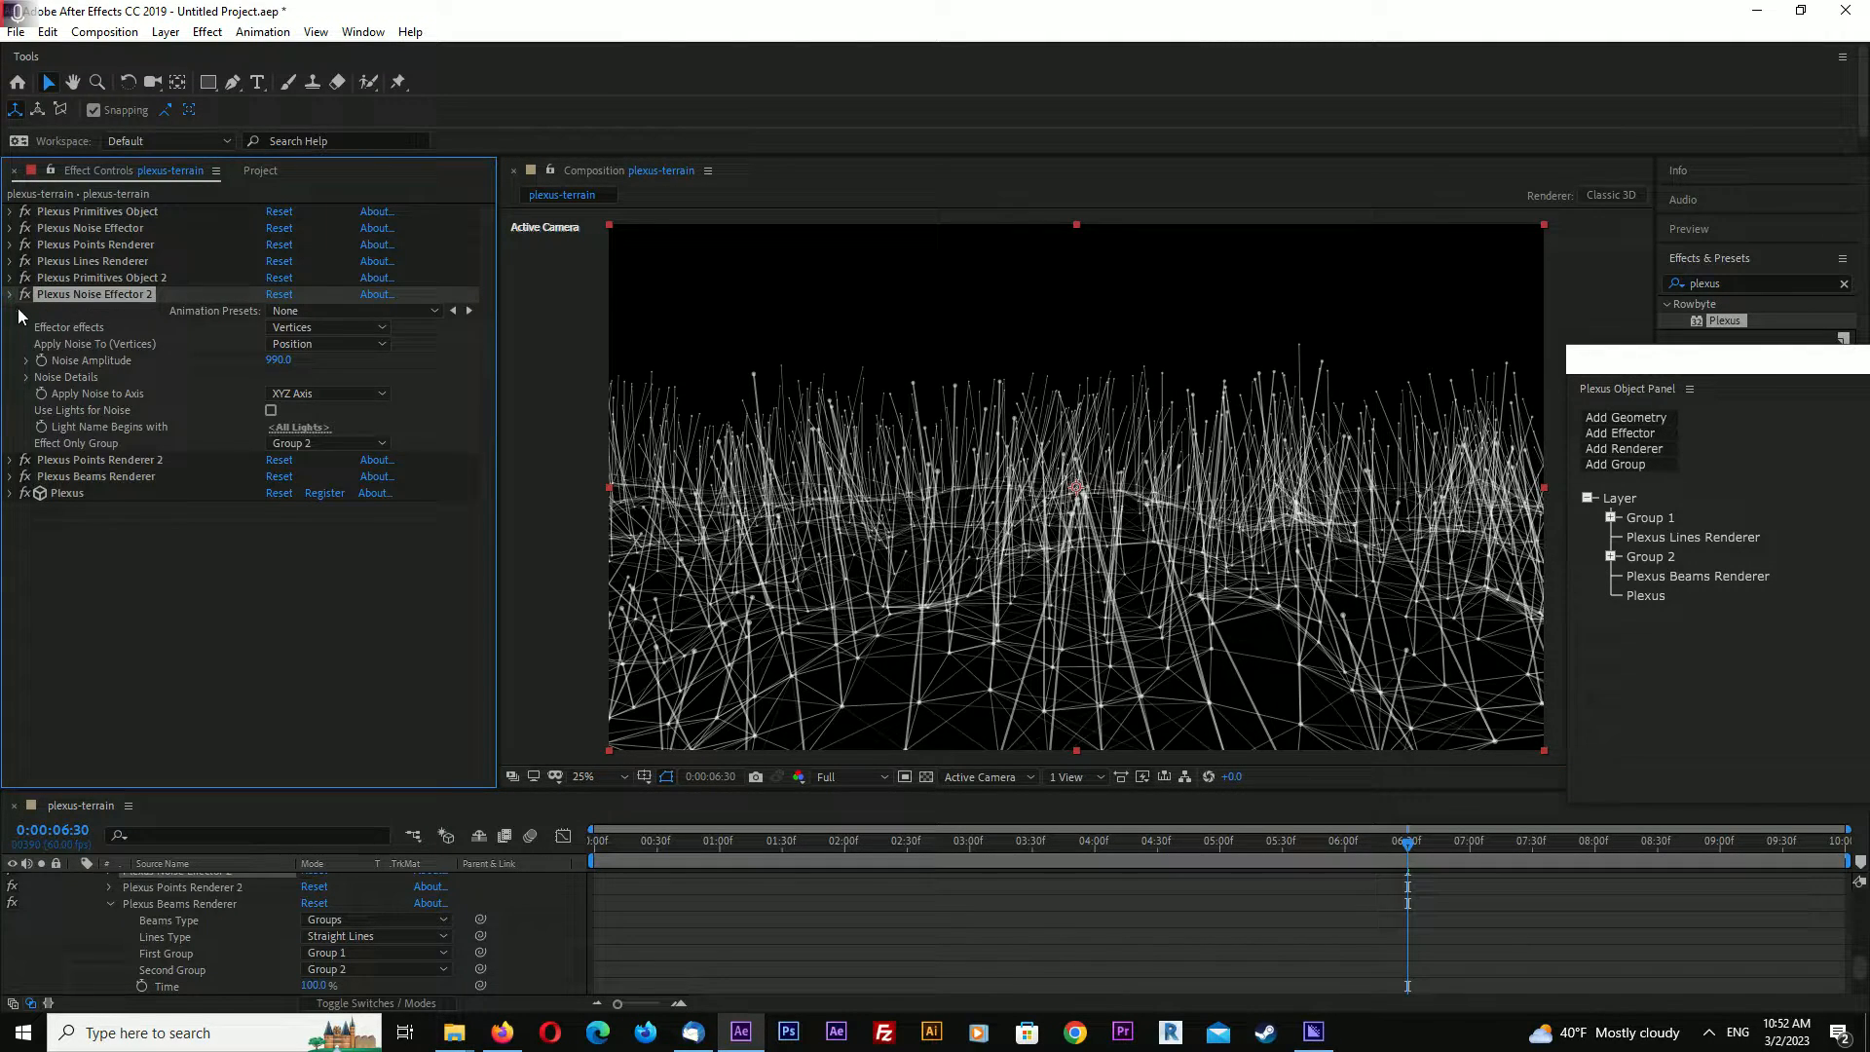
click(10, 294)
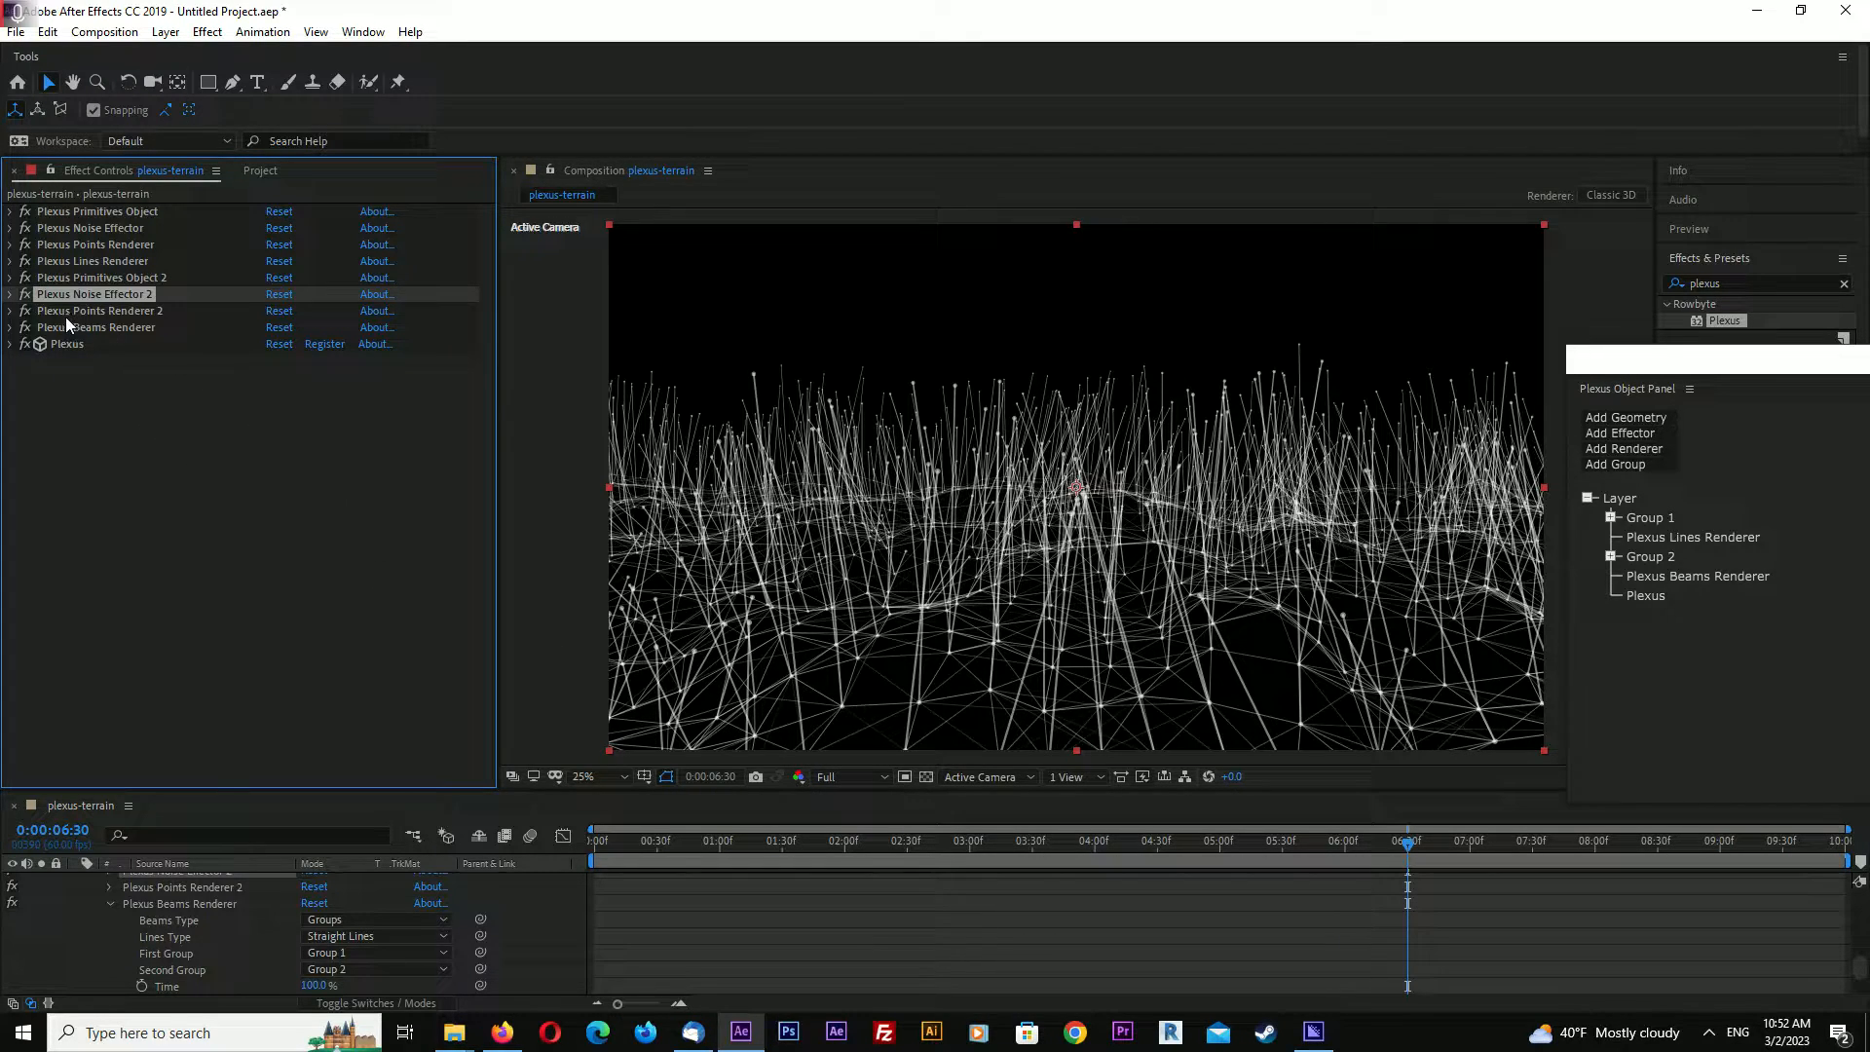
click(10, 328)
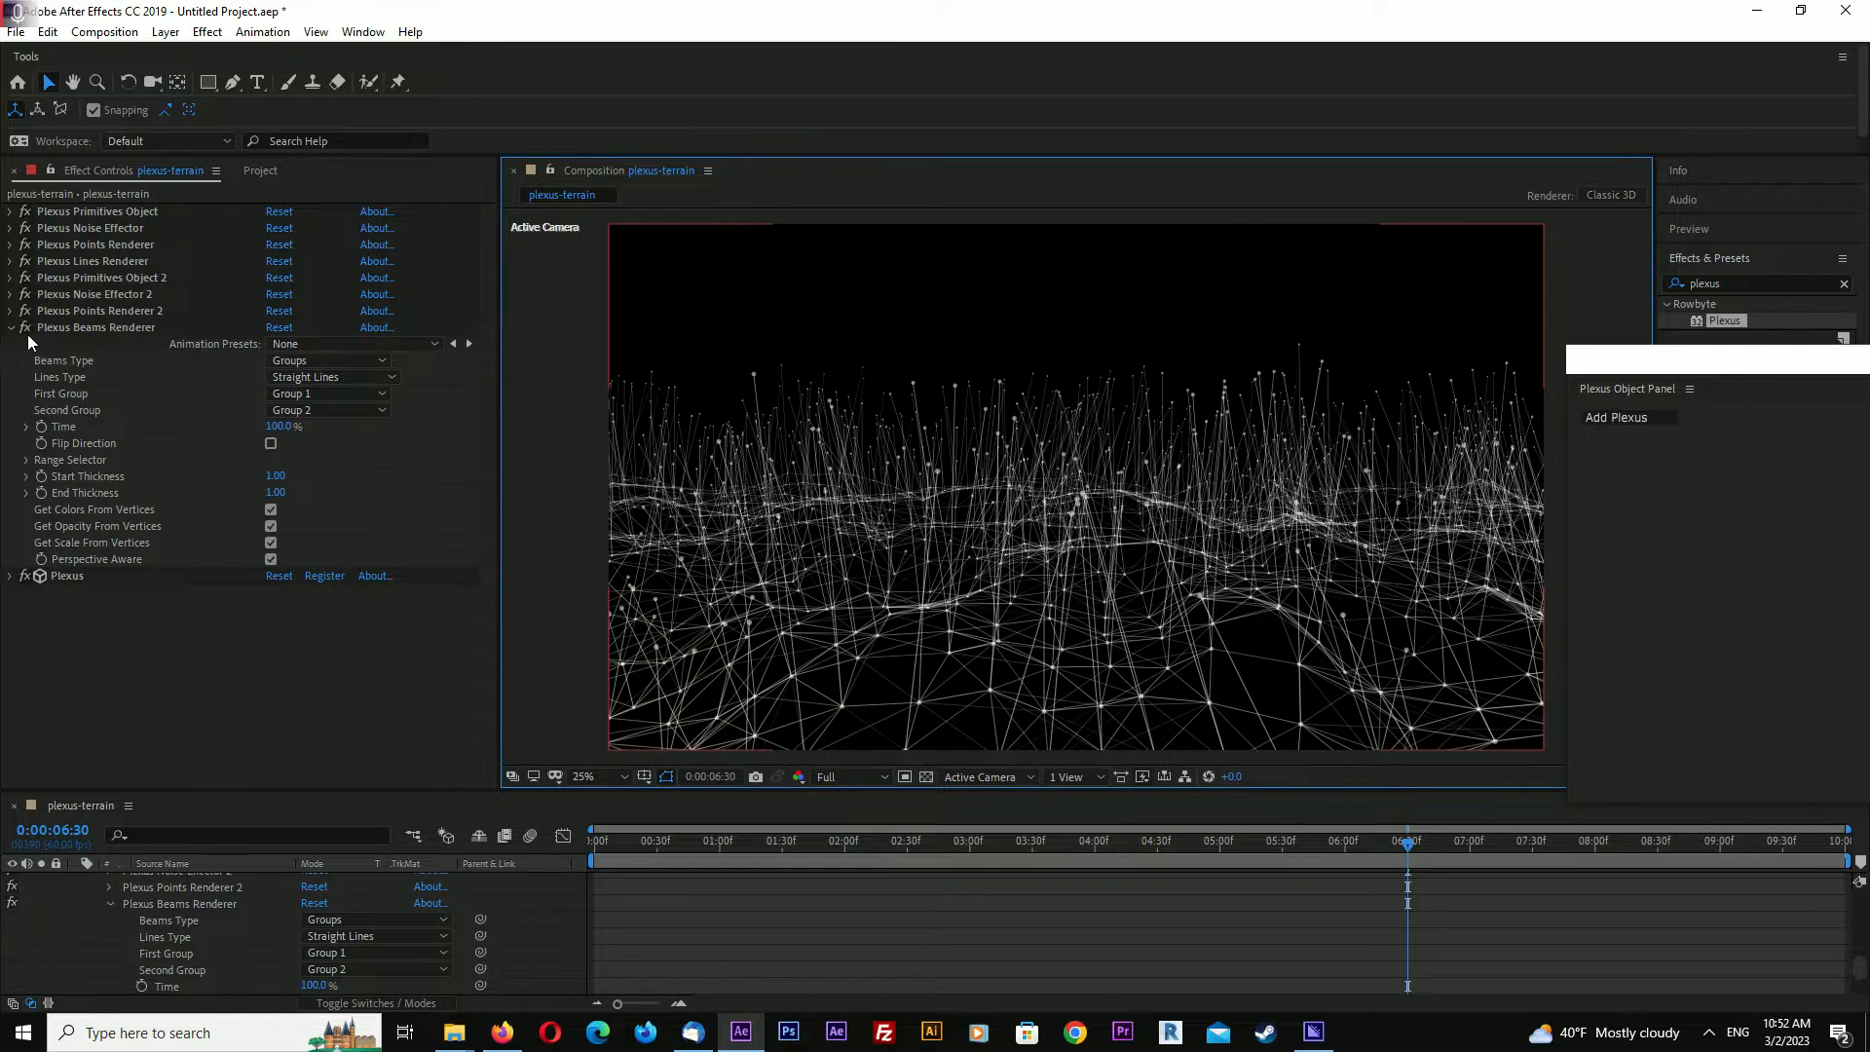
click(10, 327)
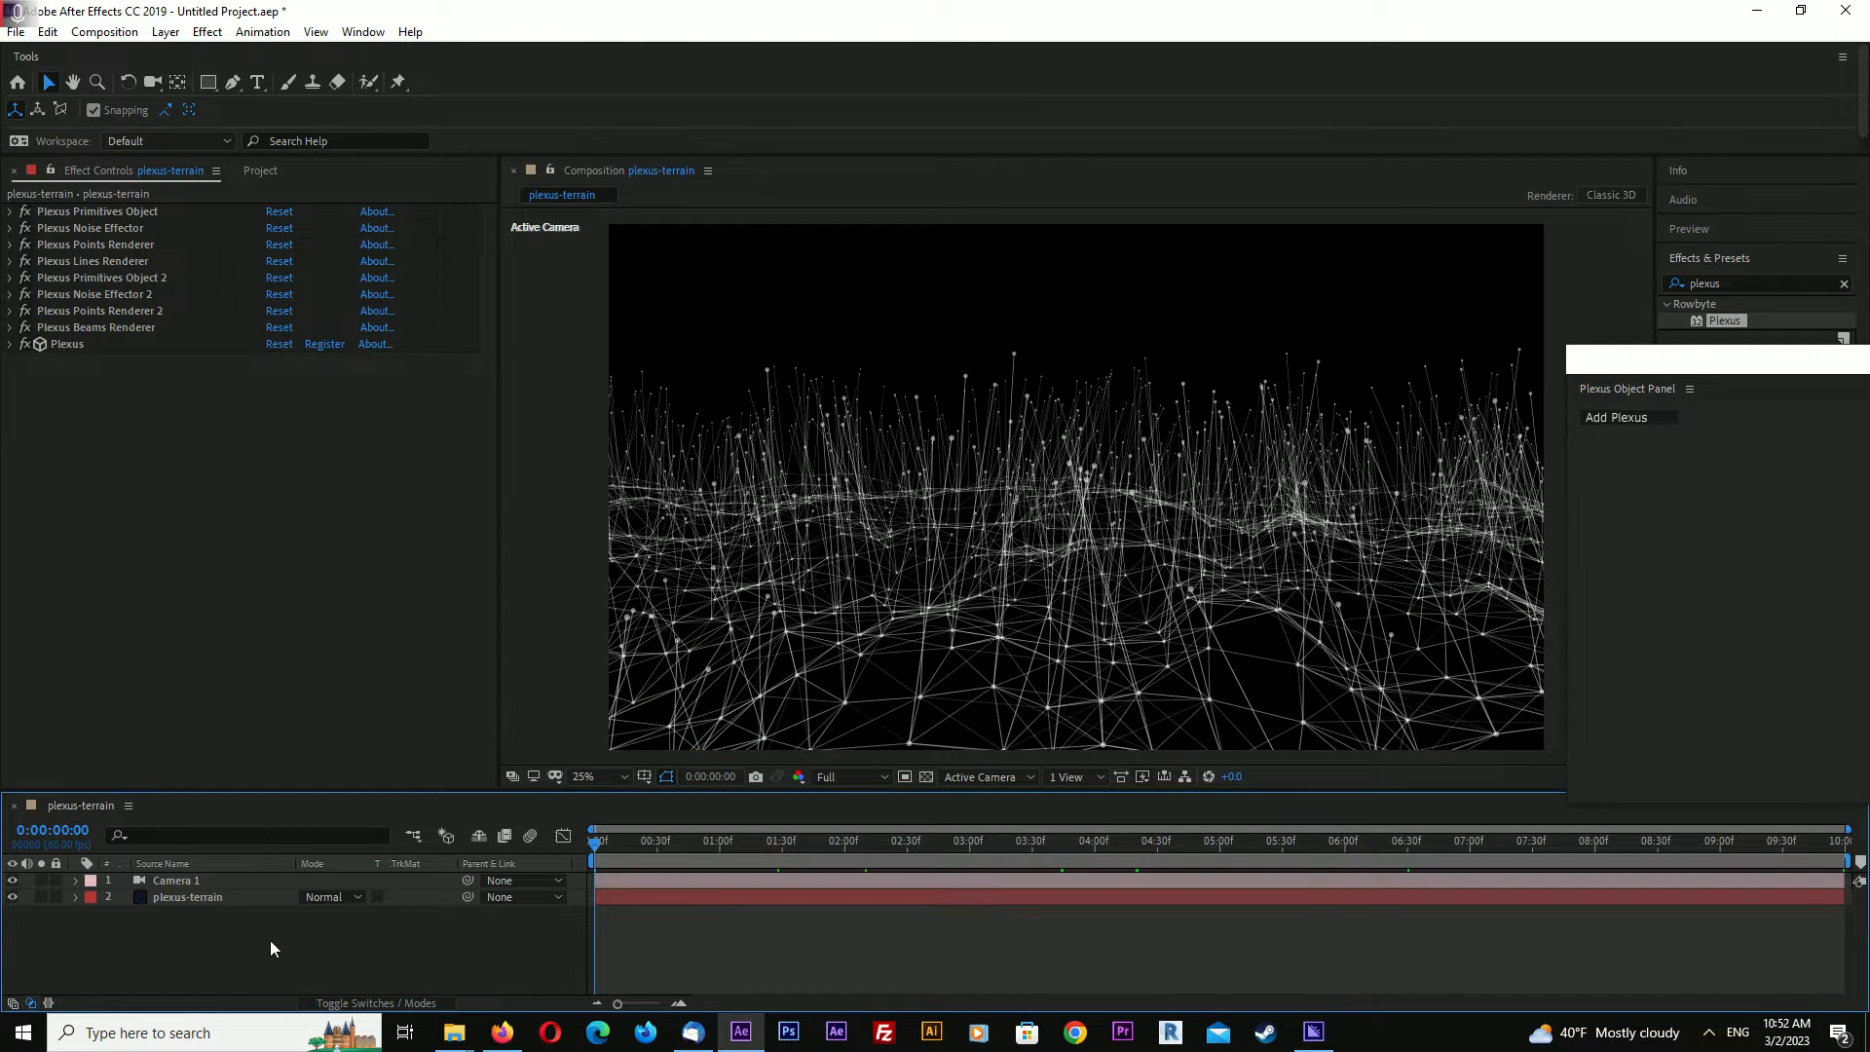
Create a full-frame dark blue (#101629) solid as the background
click(1616, 416)
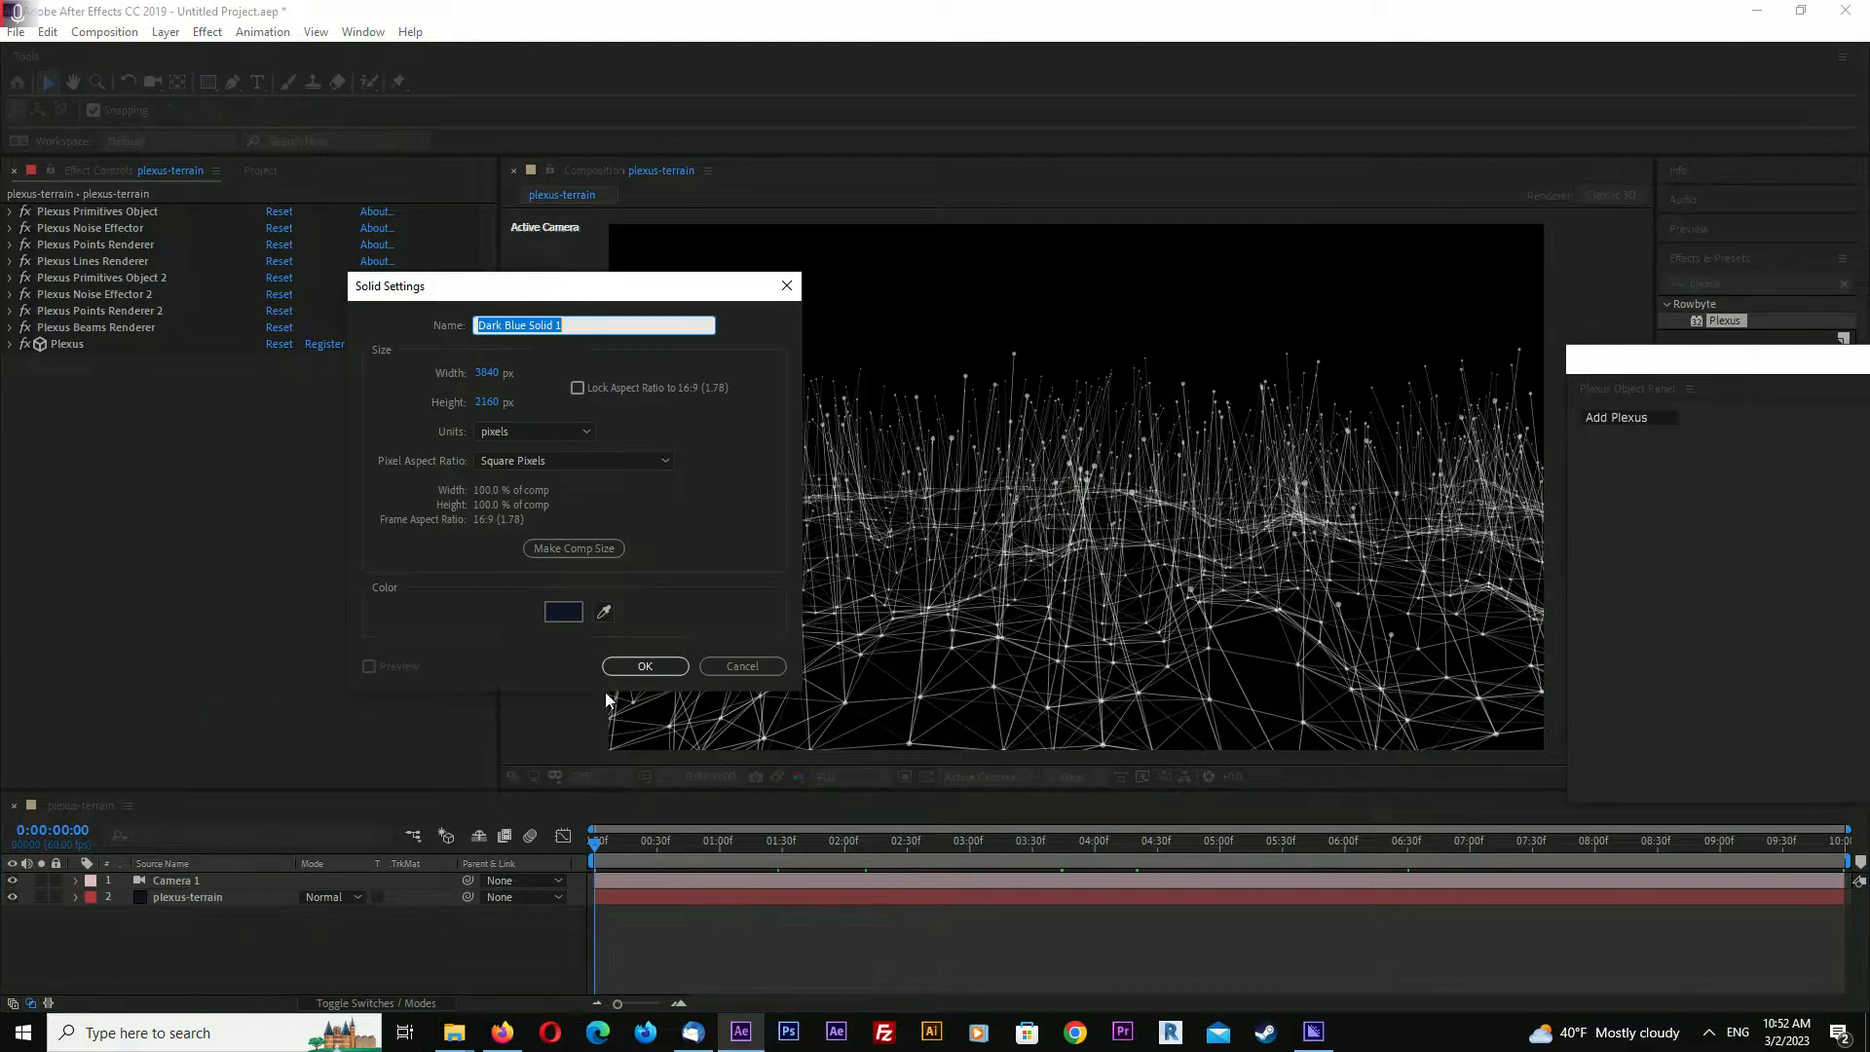
click(563, 612)
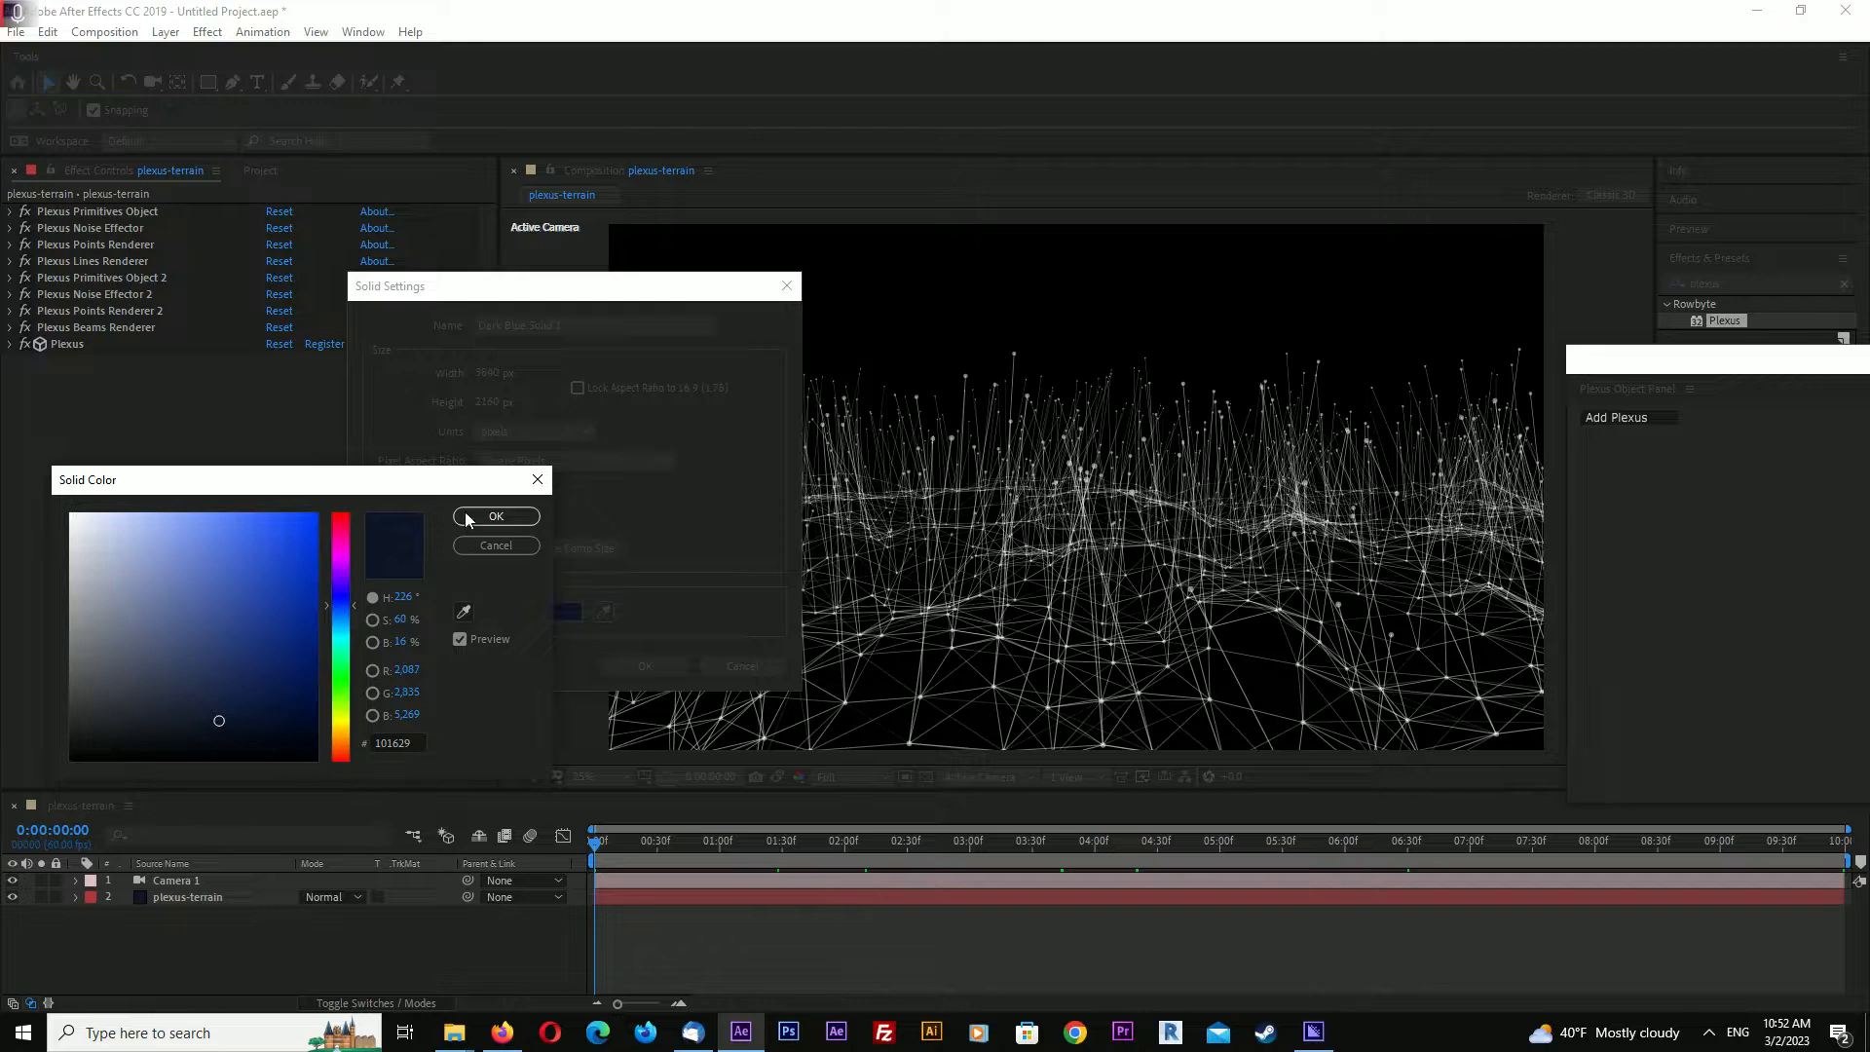
click(495, 515)
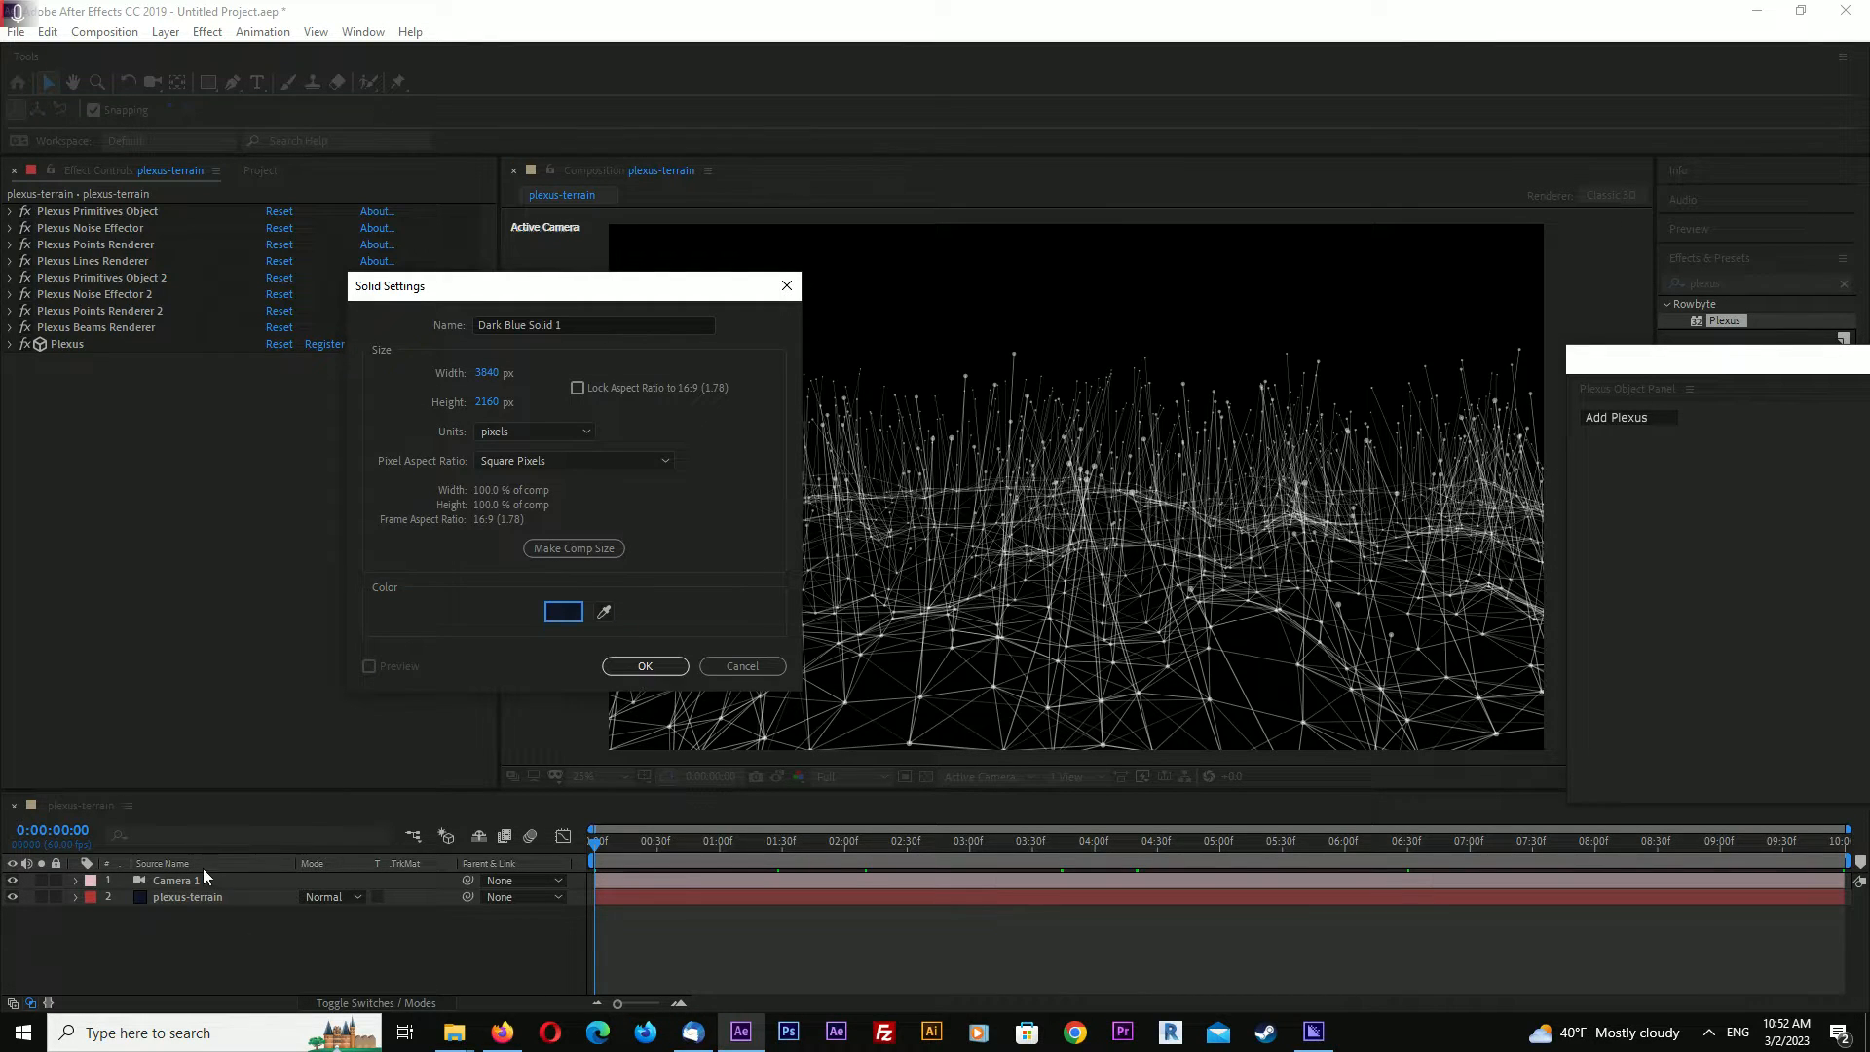
click(644, 665)
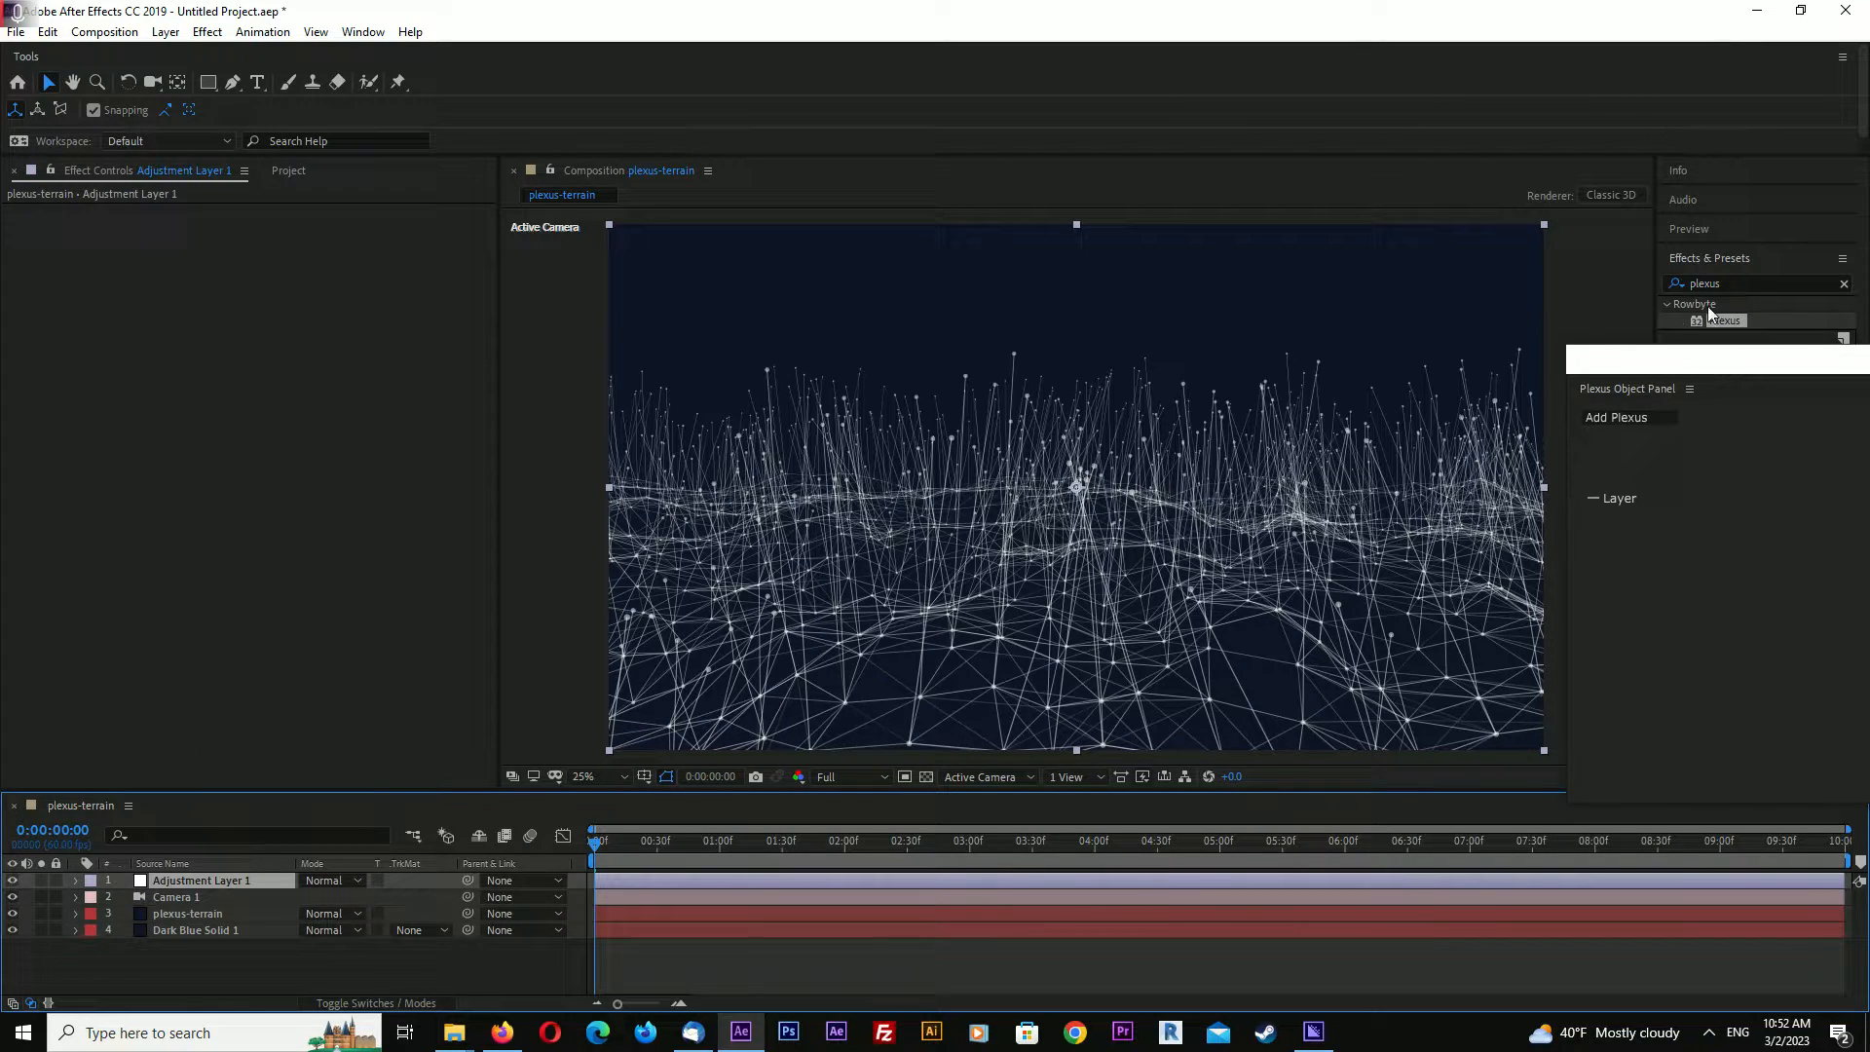
Search effects for 'vegn' and apply CC Vignette to the adjustment layer
click(1753, 283)
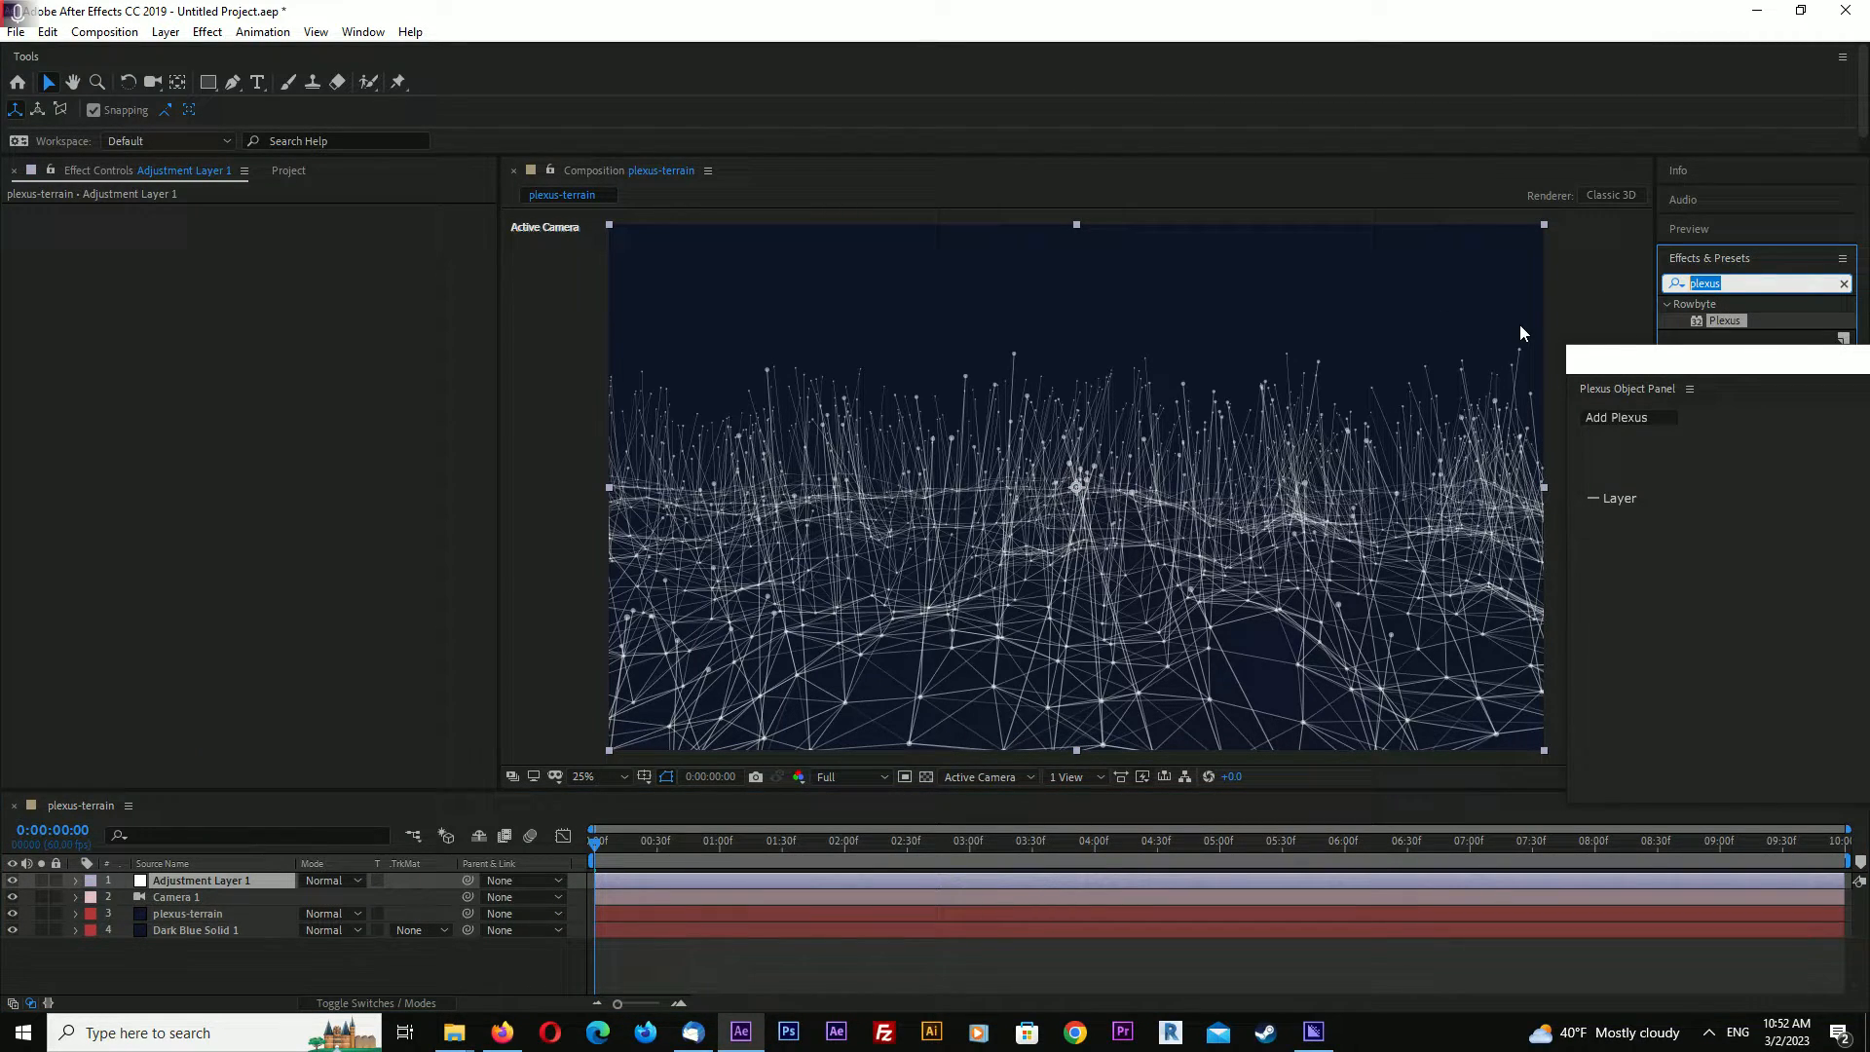
text(vegn)
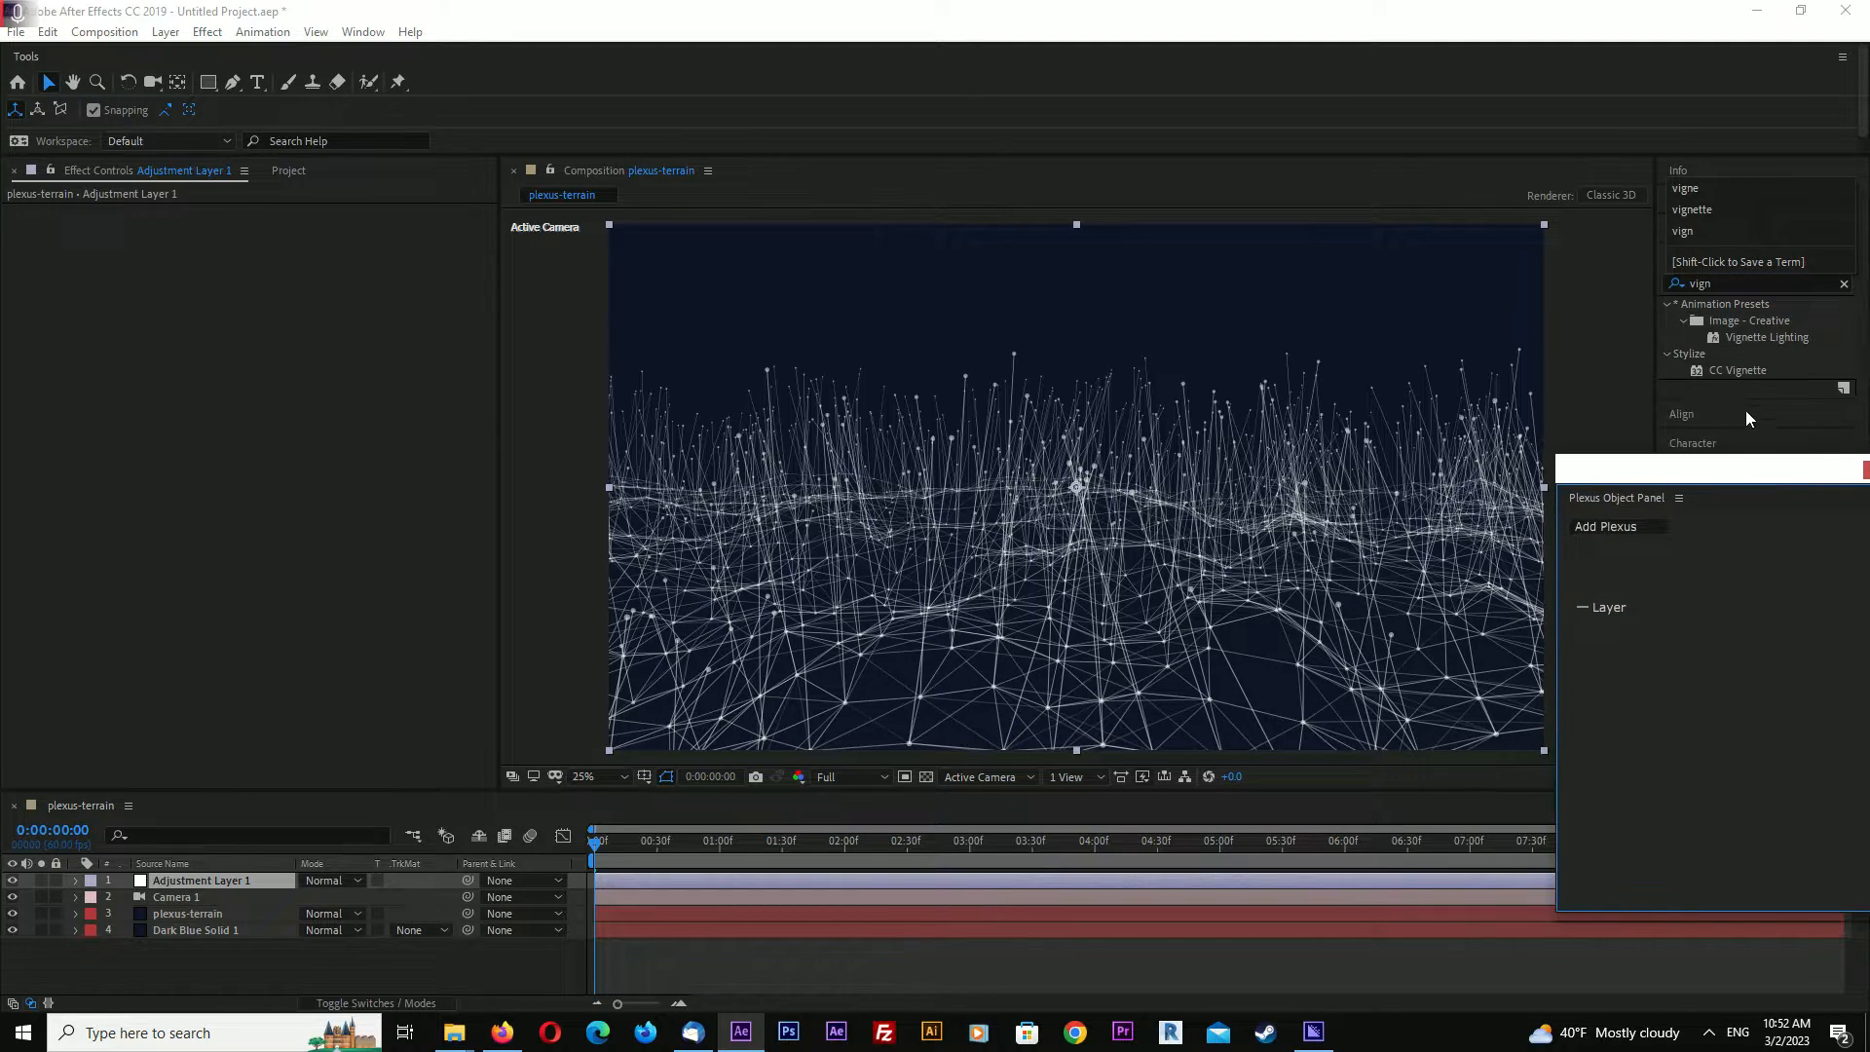
double_click(1738, 370)
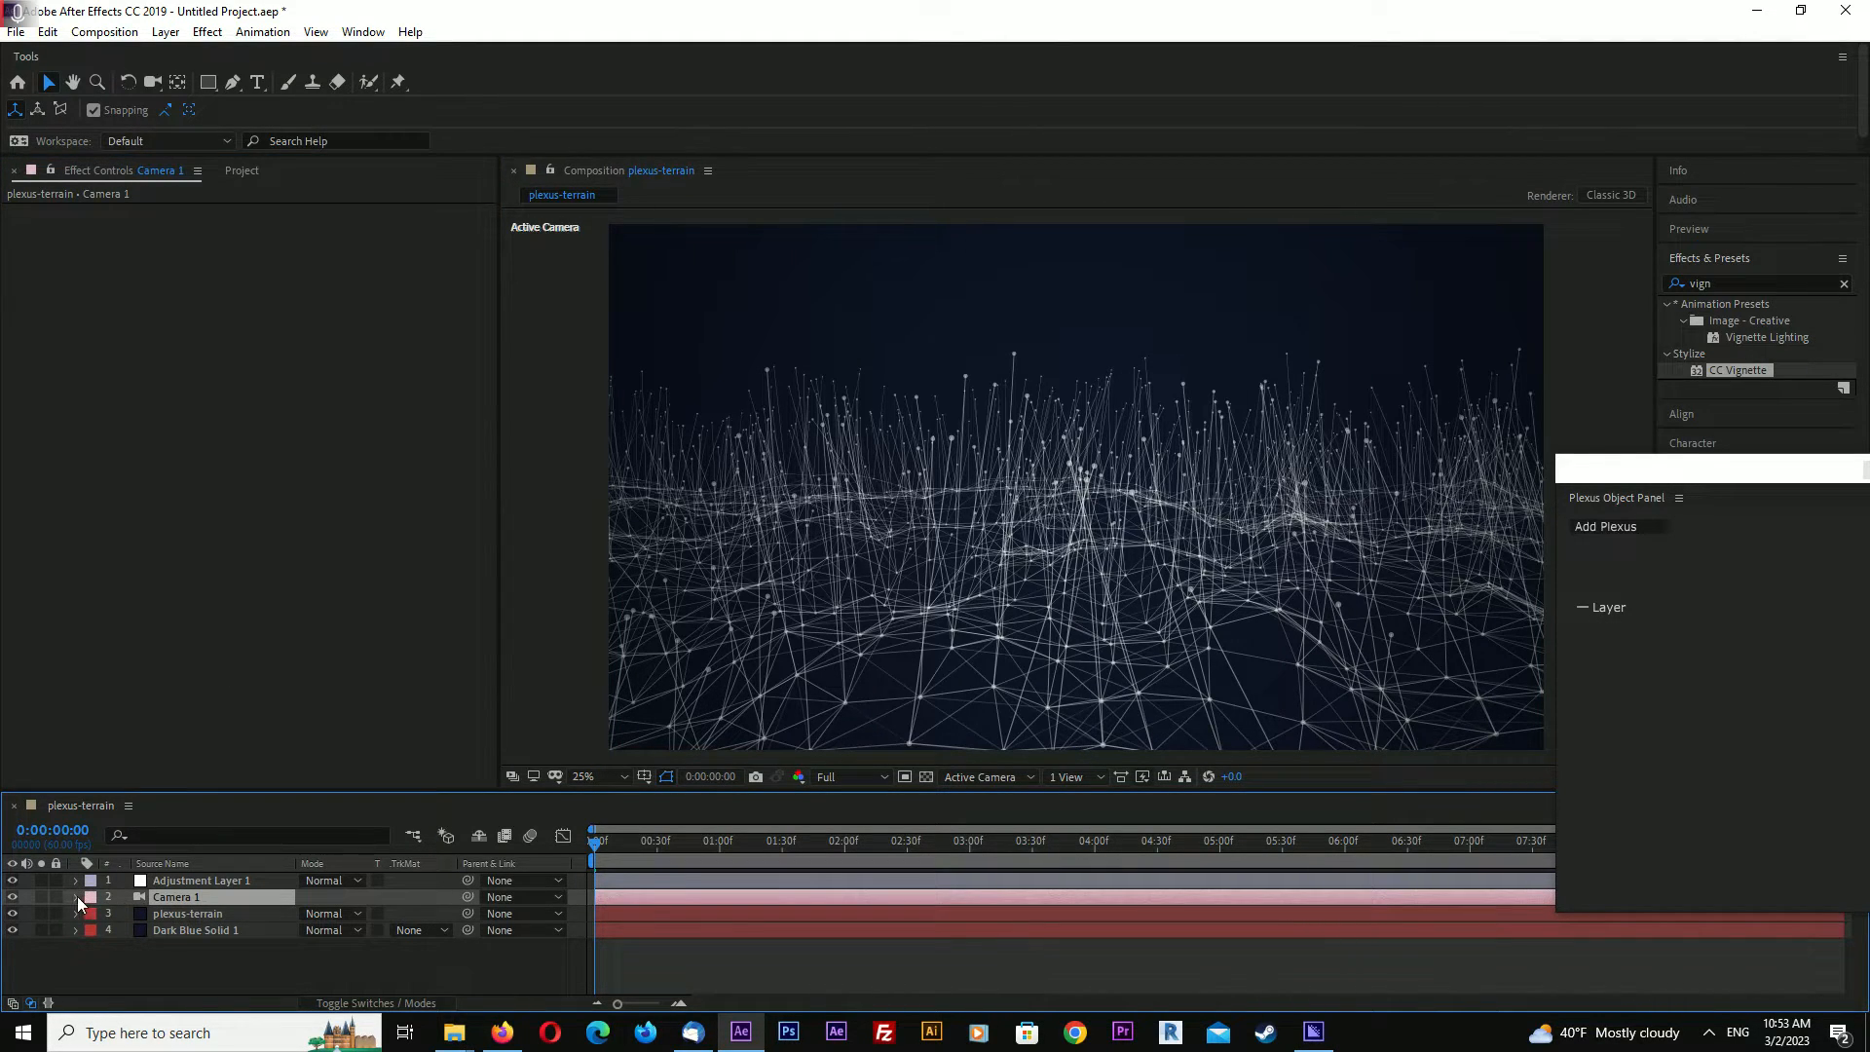
Turn on Camera 1 Depth of Field and enable Plexus Unified Rendering
click(74, 897)
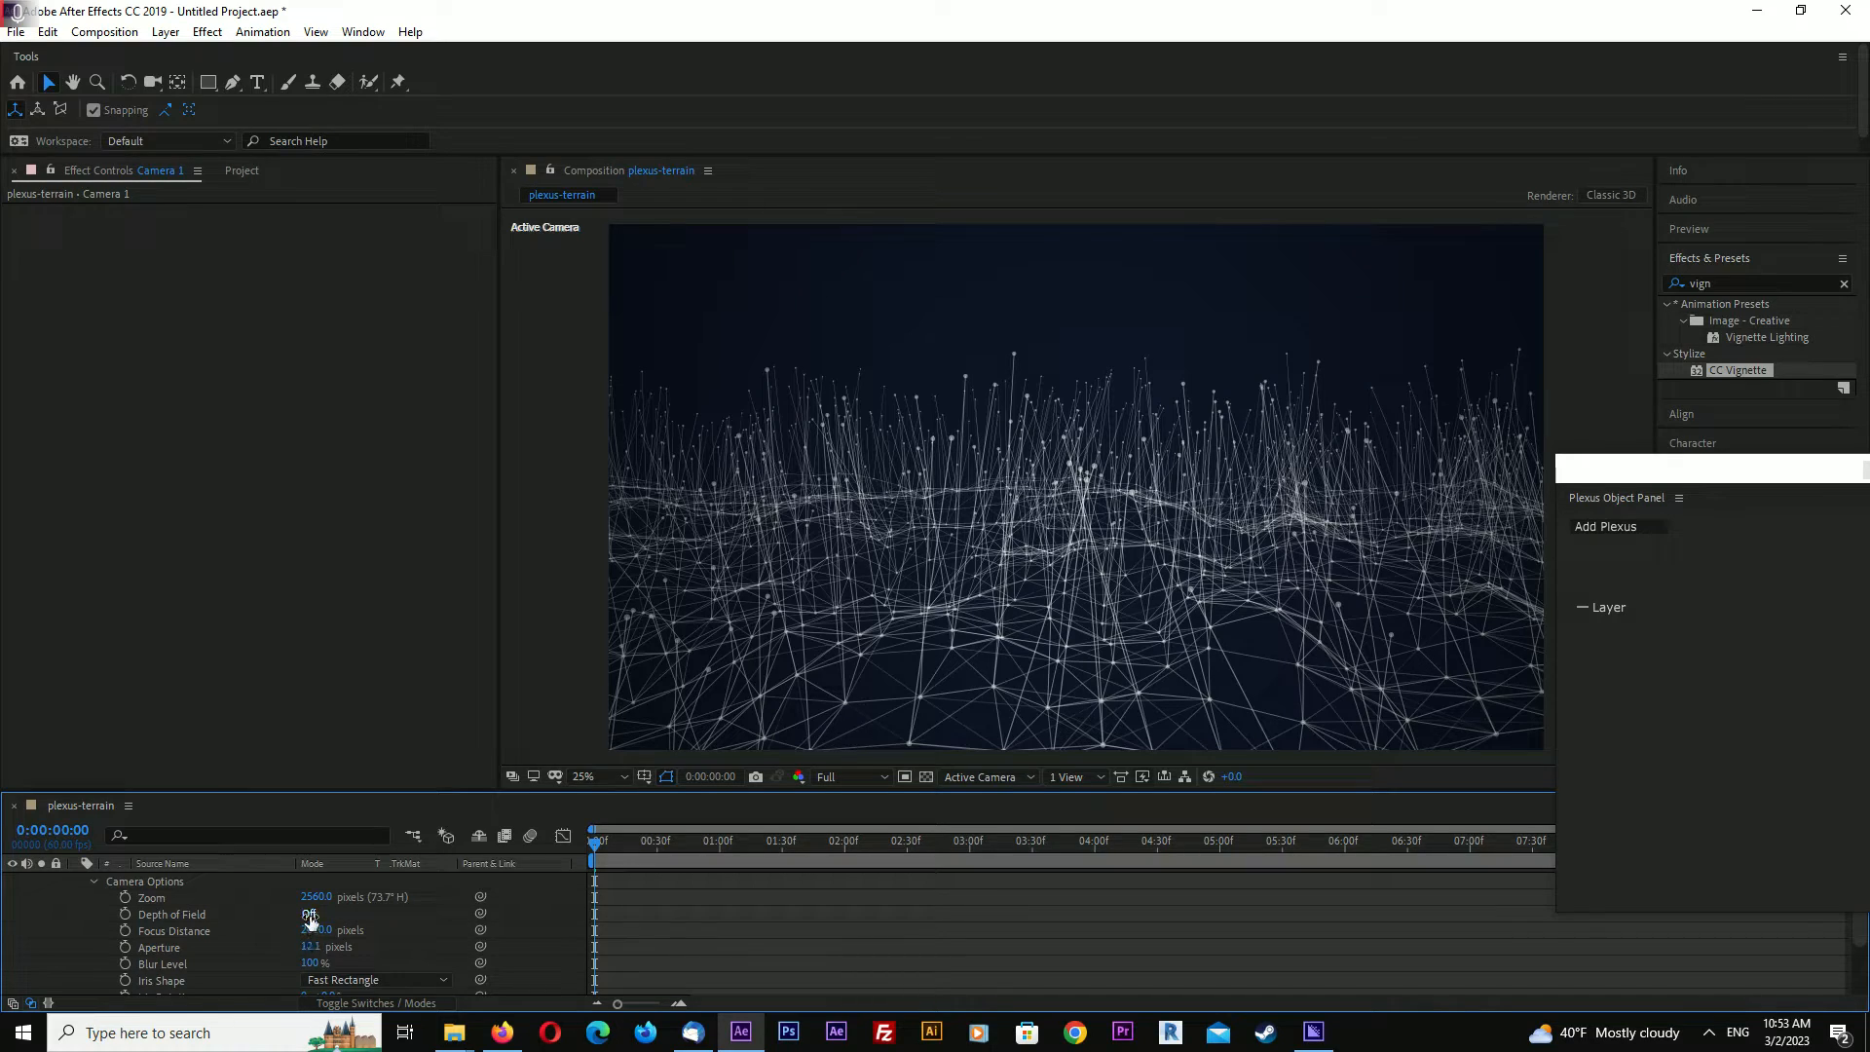
click(310, 914)
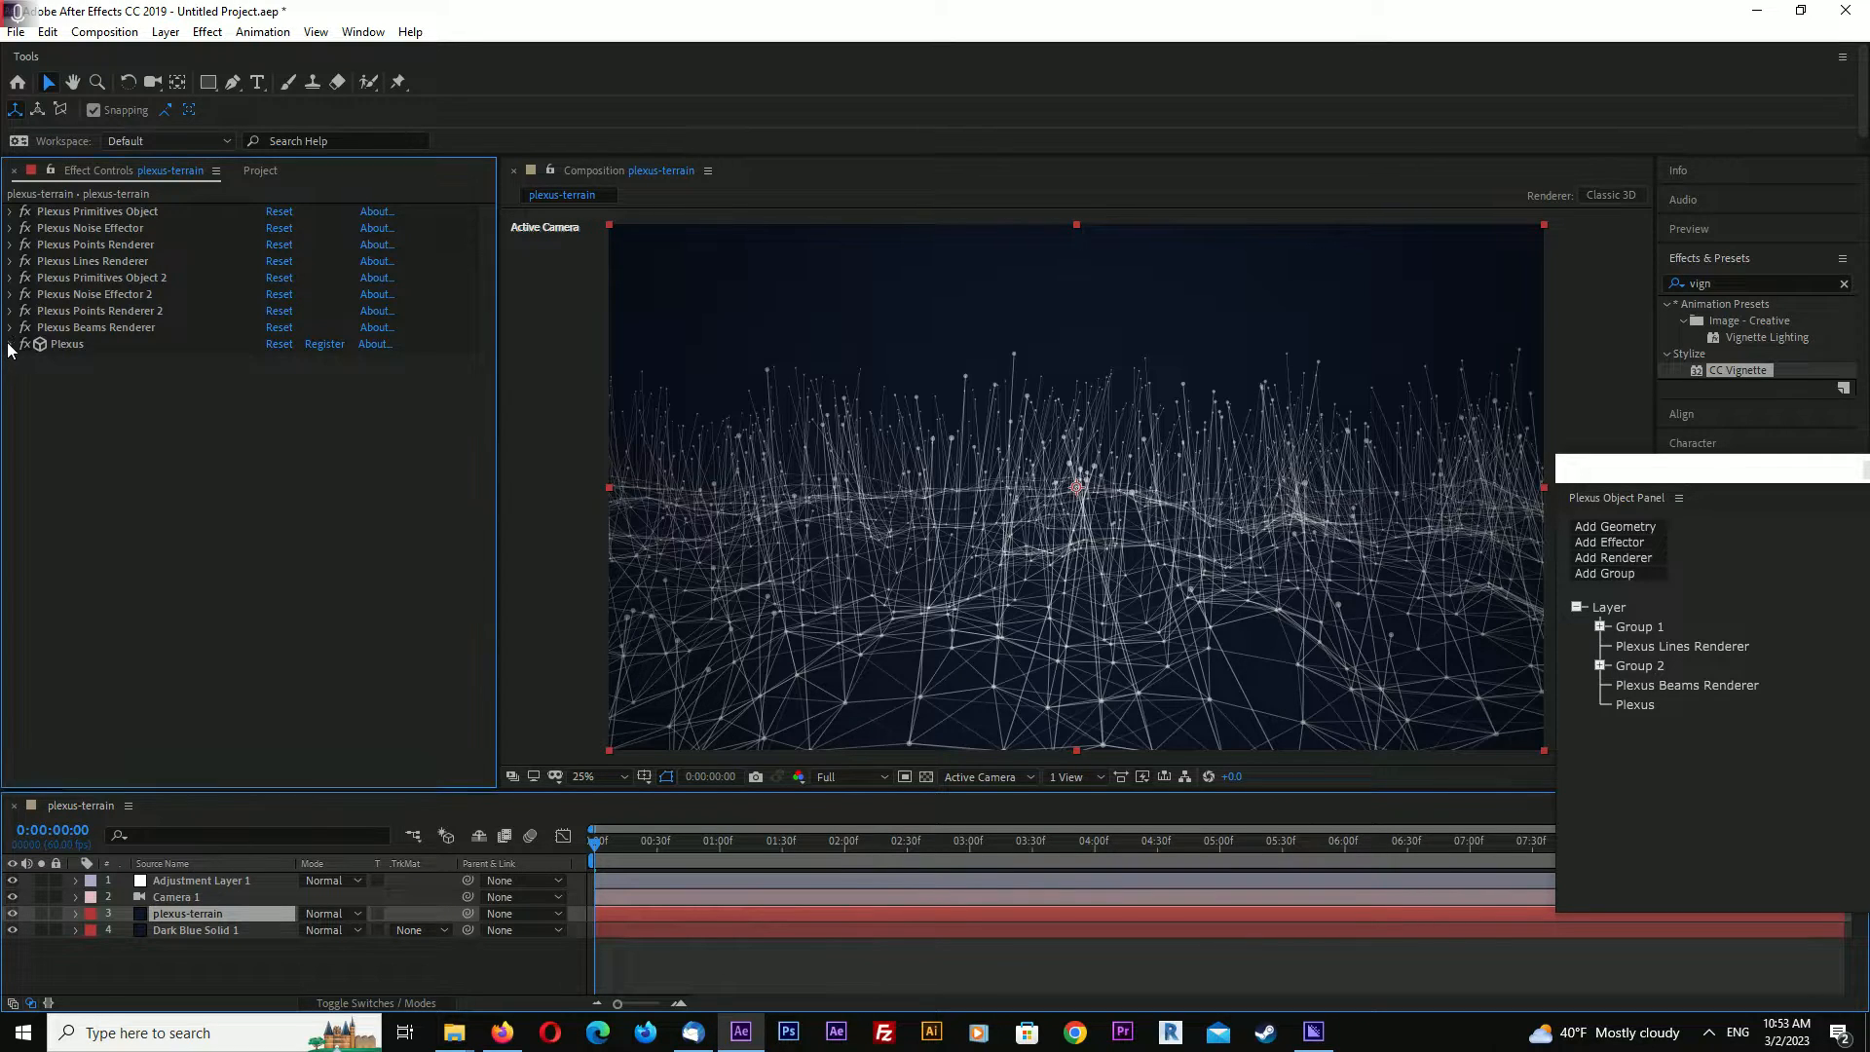
click(10, 344)
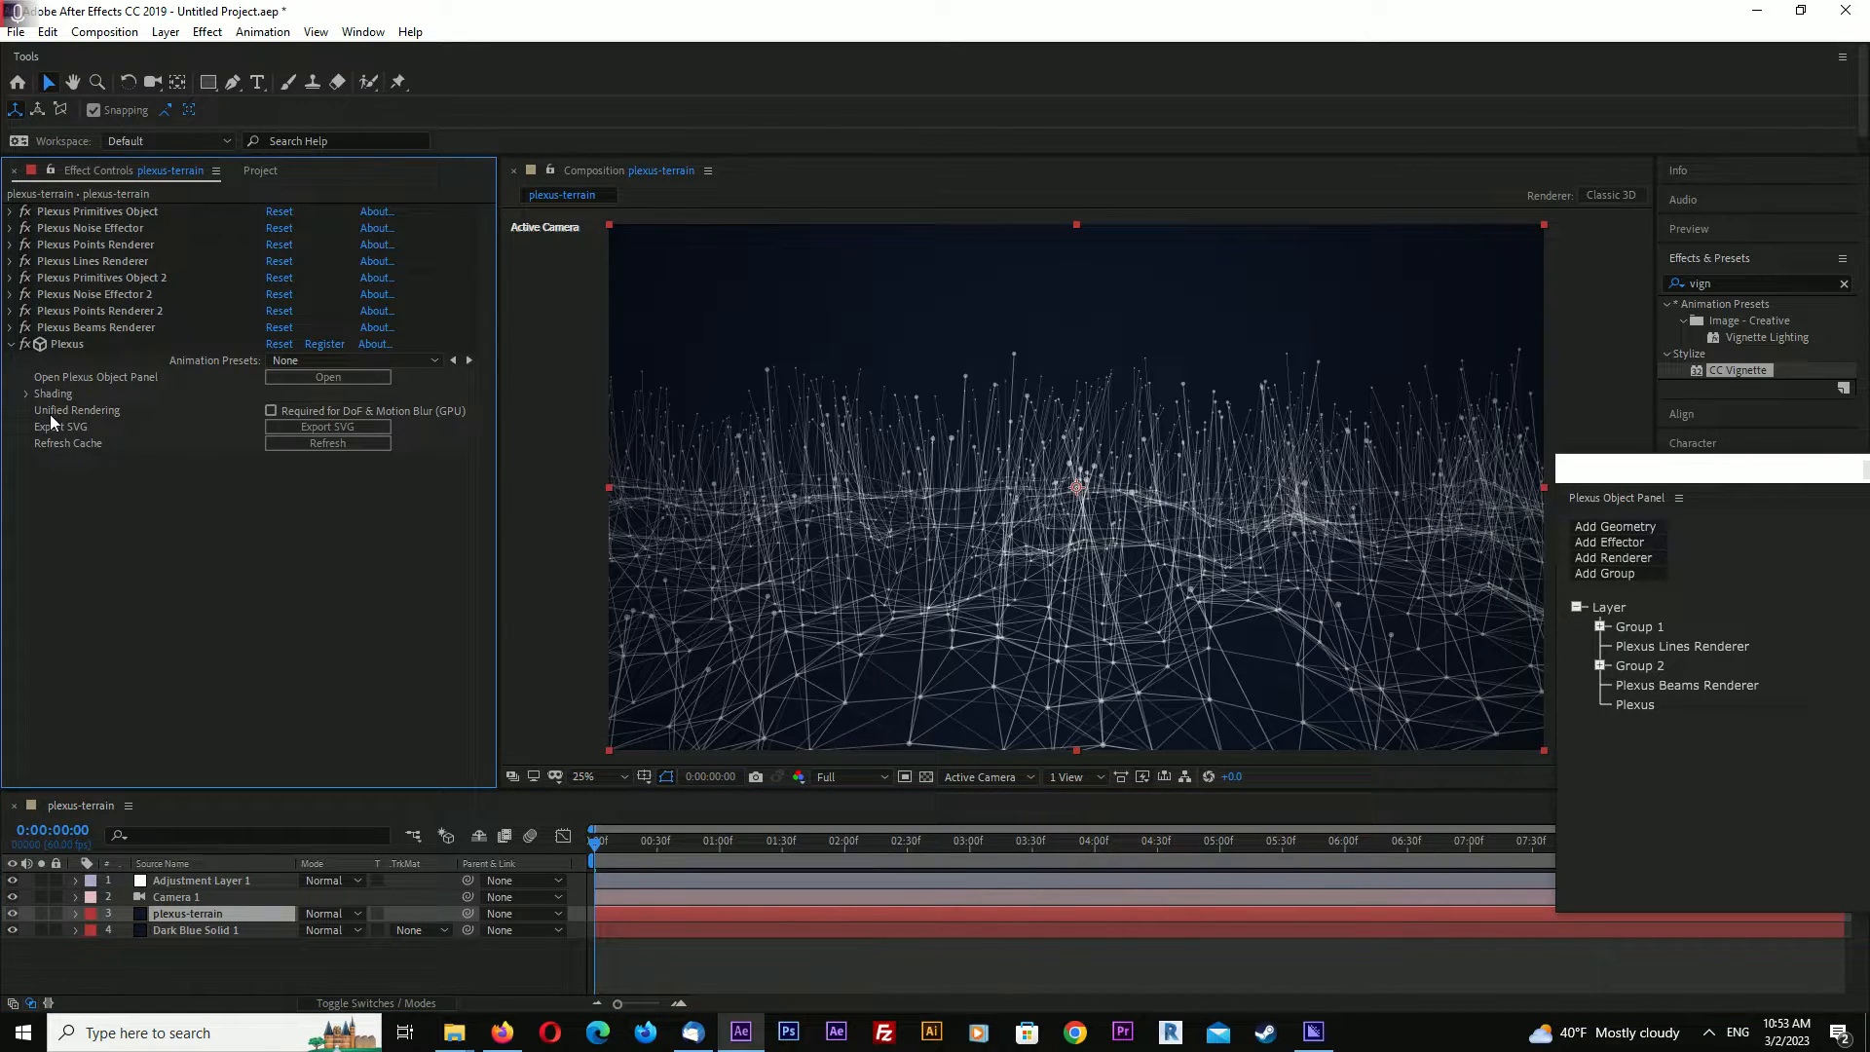
click(271, 410)
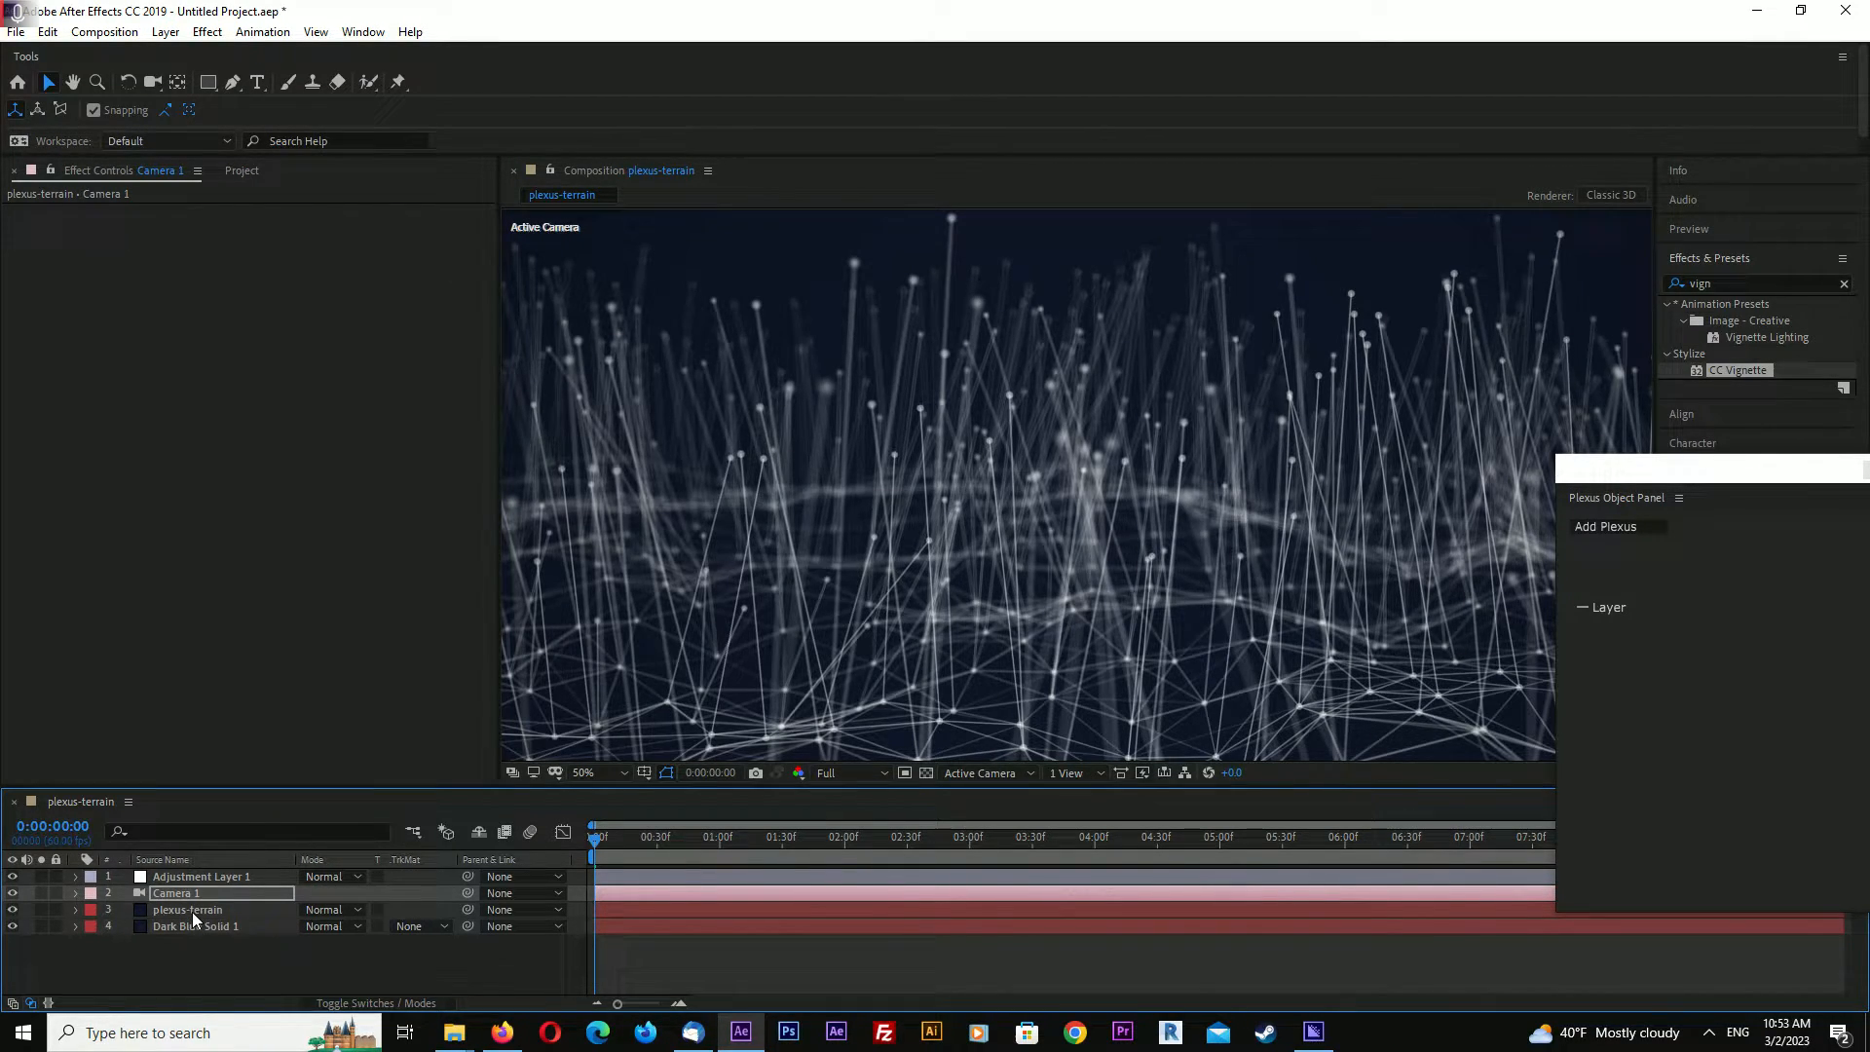
click(187, 909)
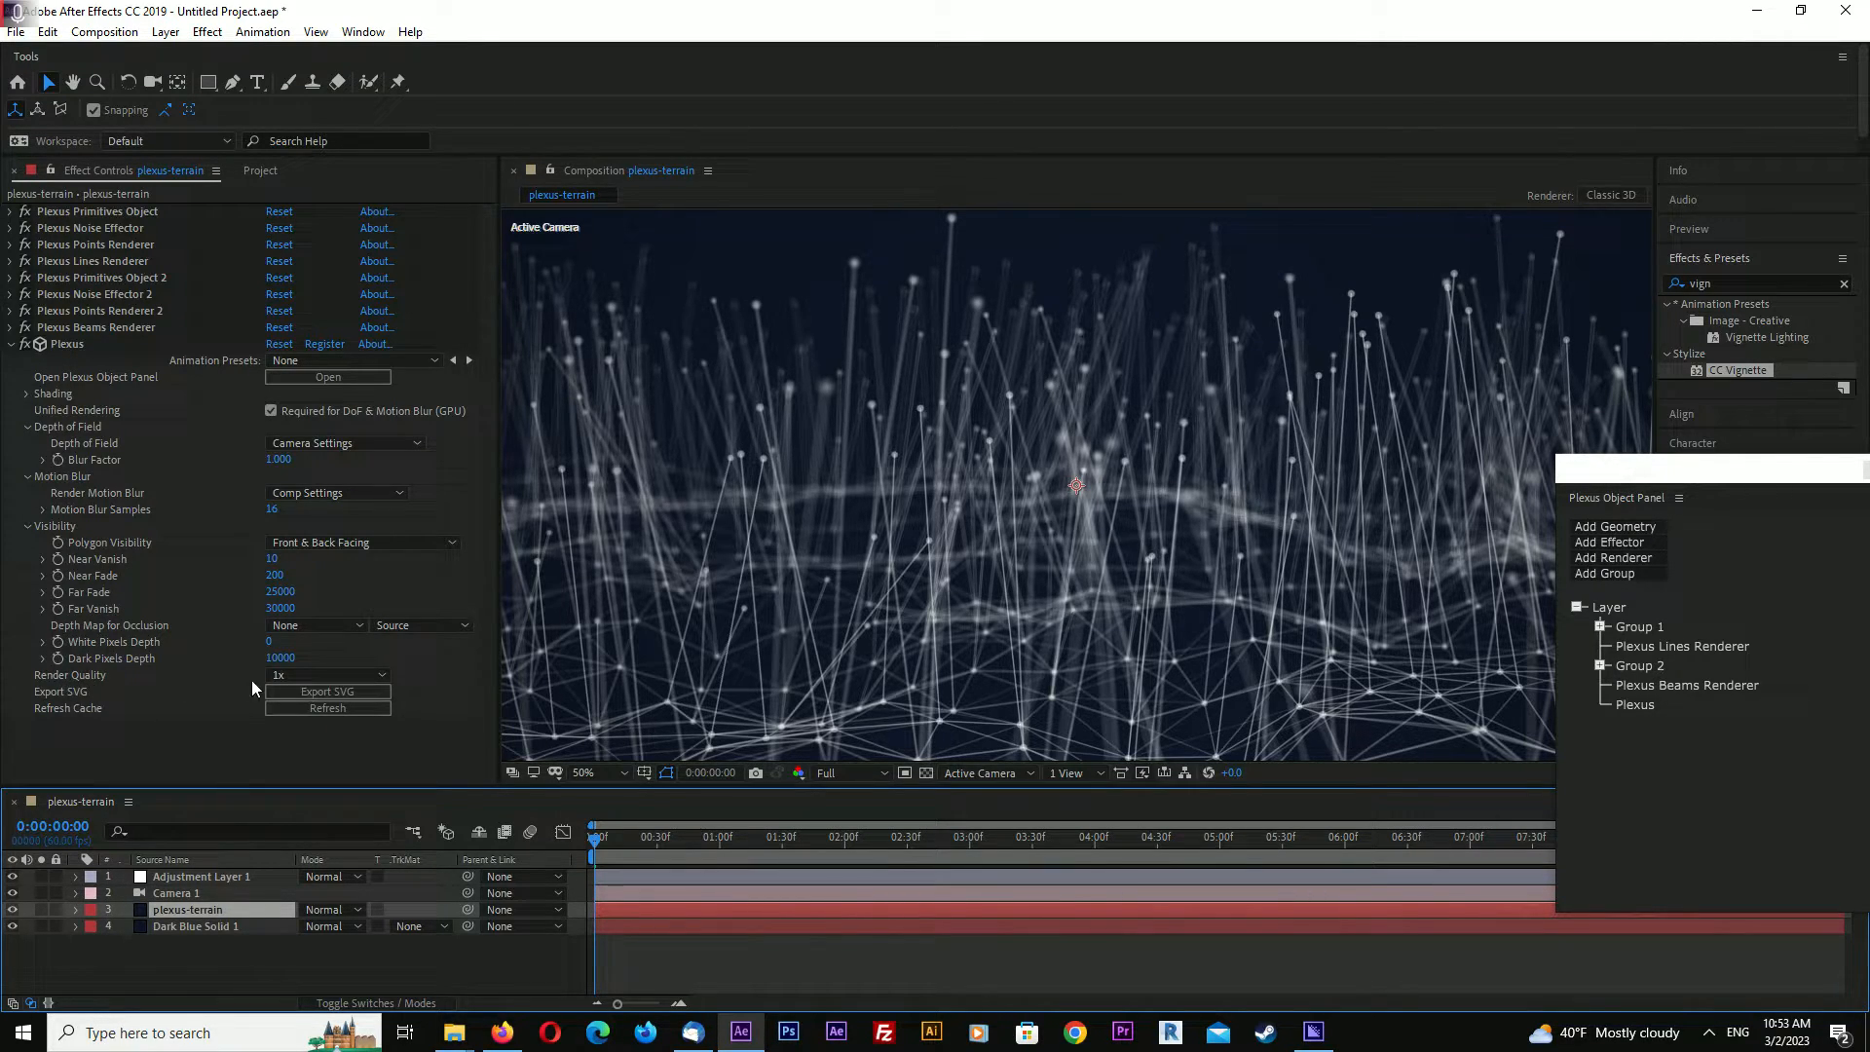
click(328, 674)
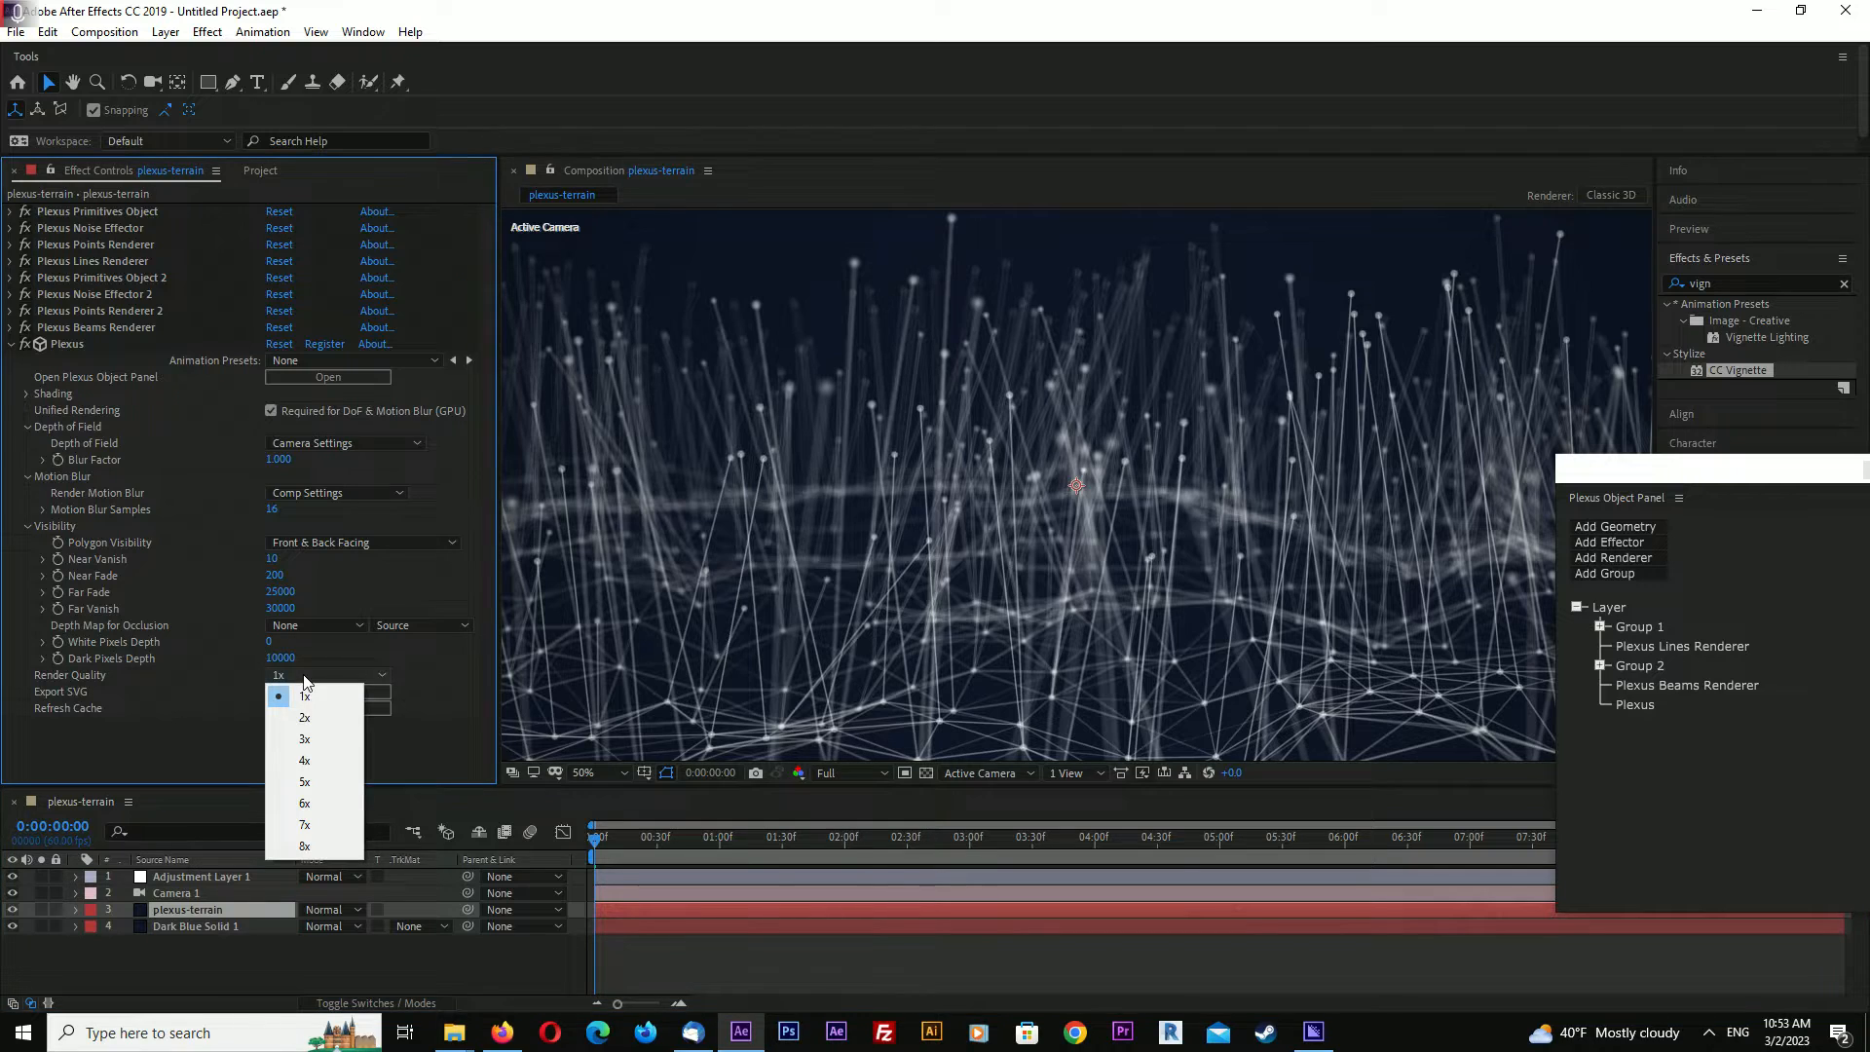
mouse_move(305, 782)
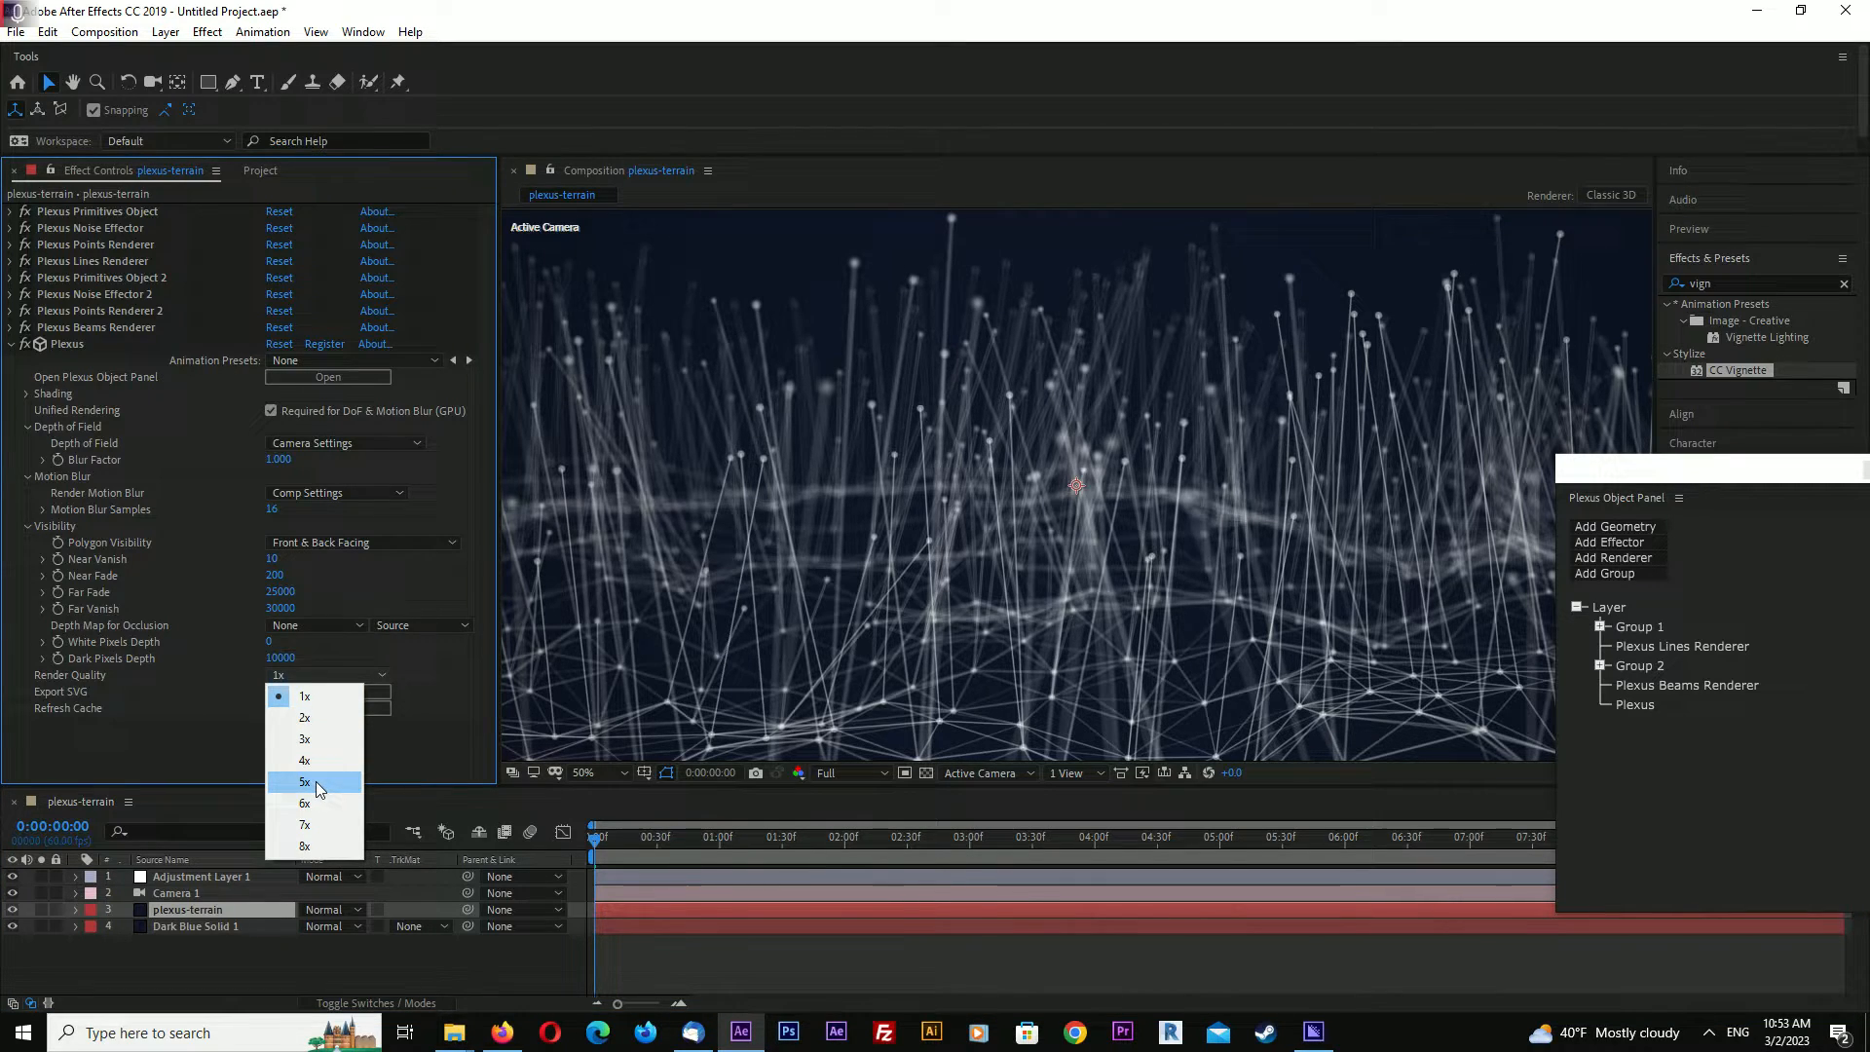
click(304, 781)
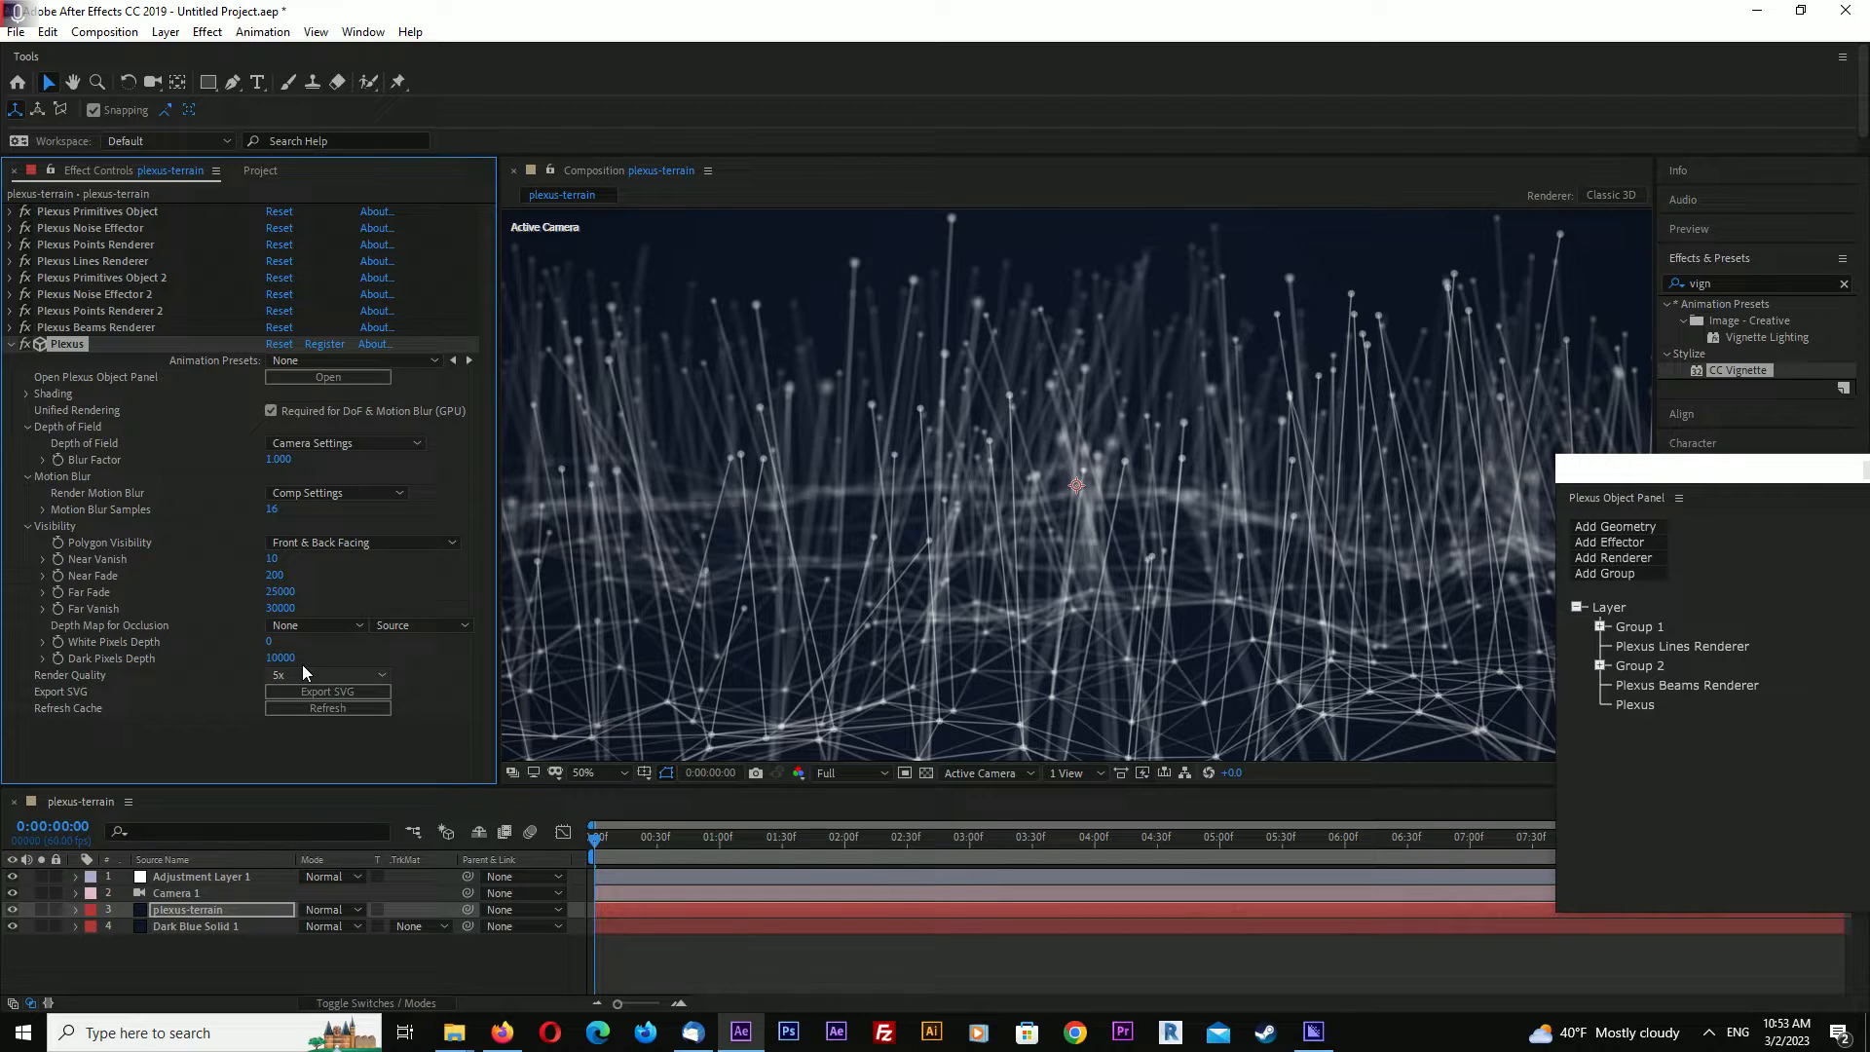
mouse_move(548, 621)
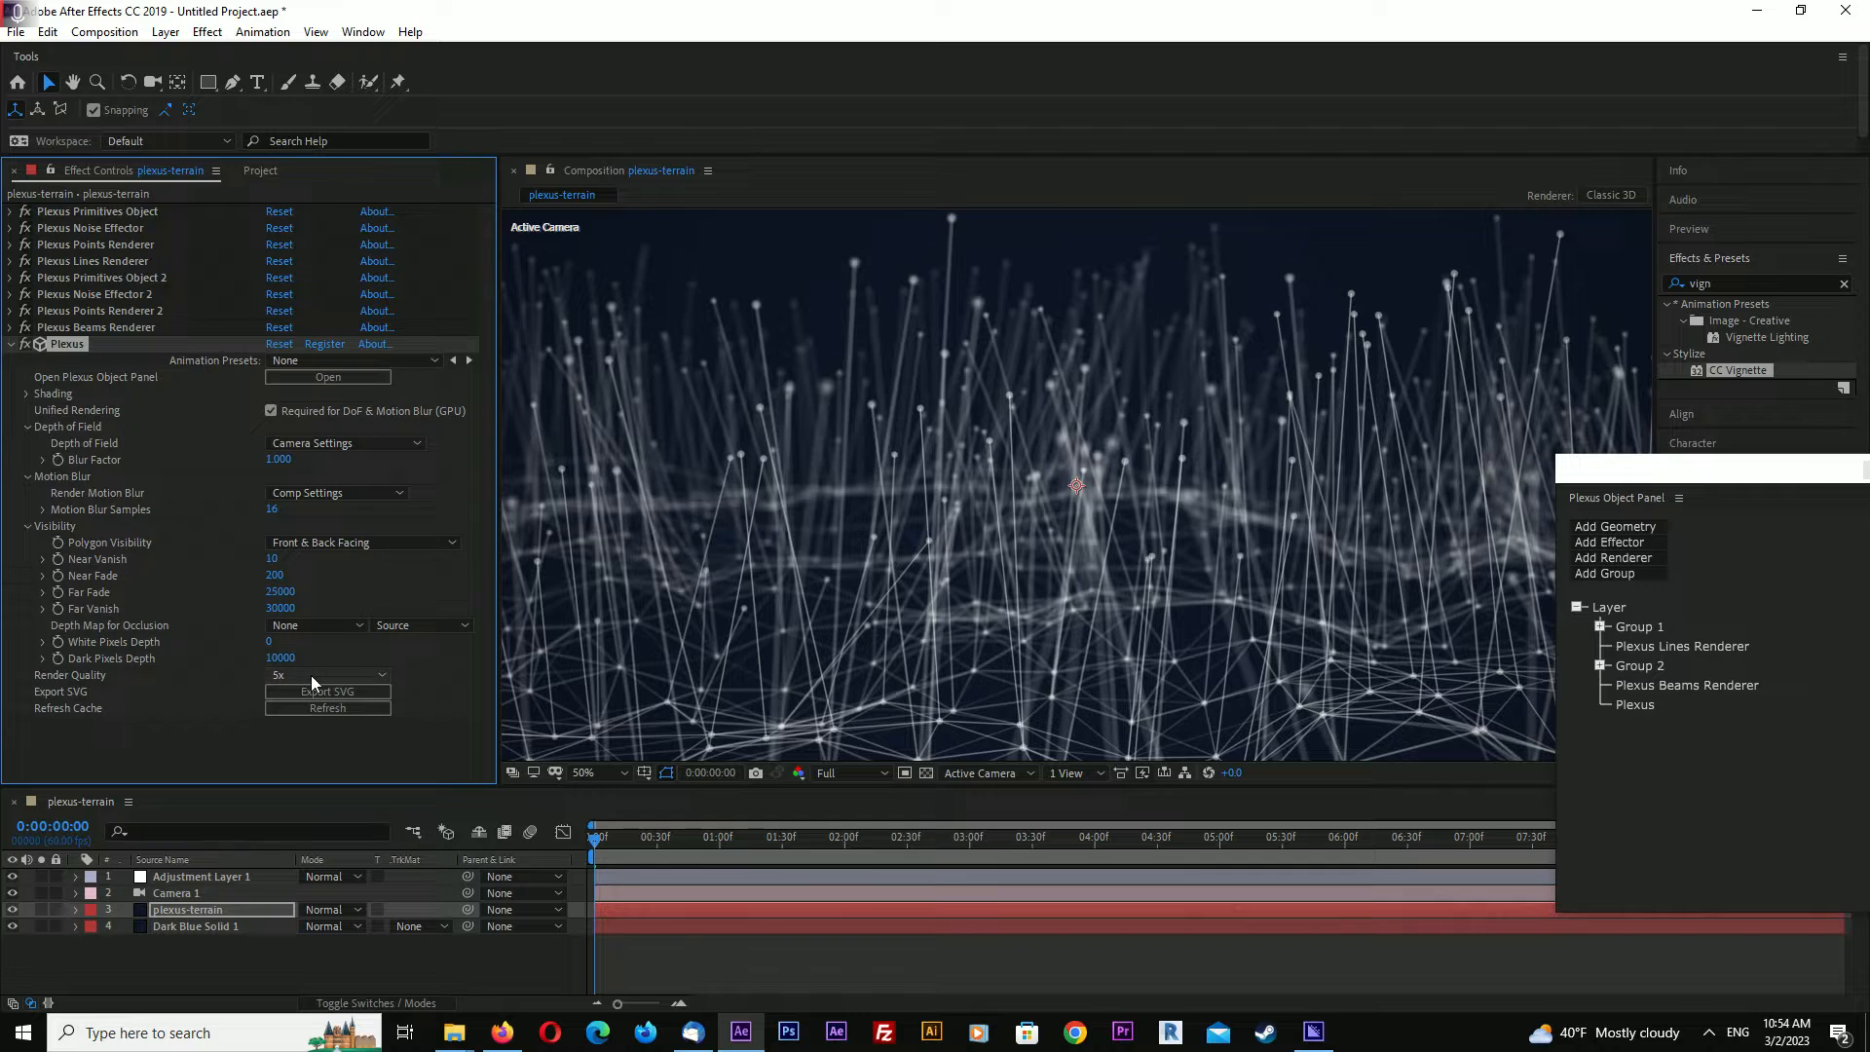
mouse_move(340, 690)
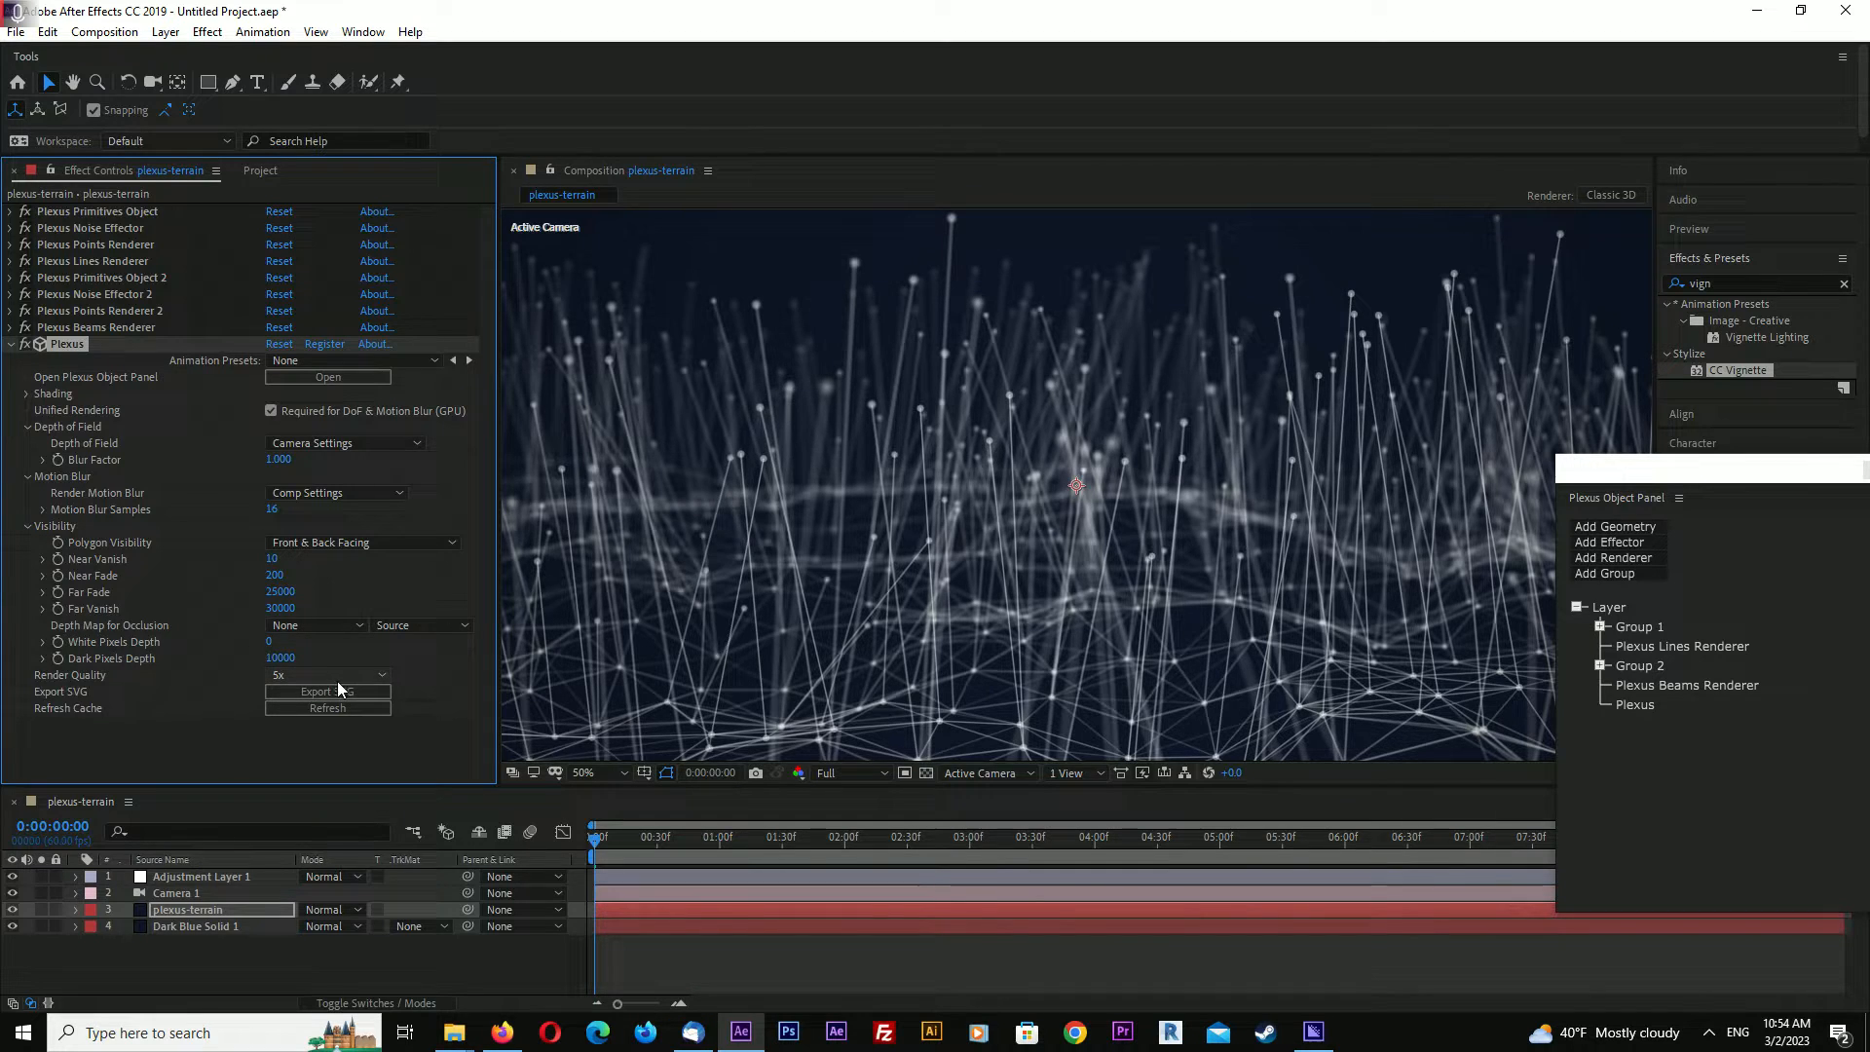
click(329, 674)
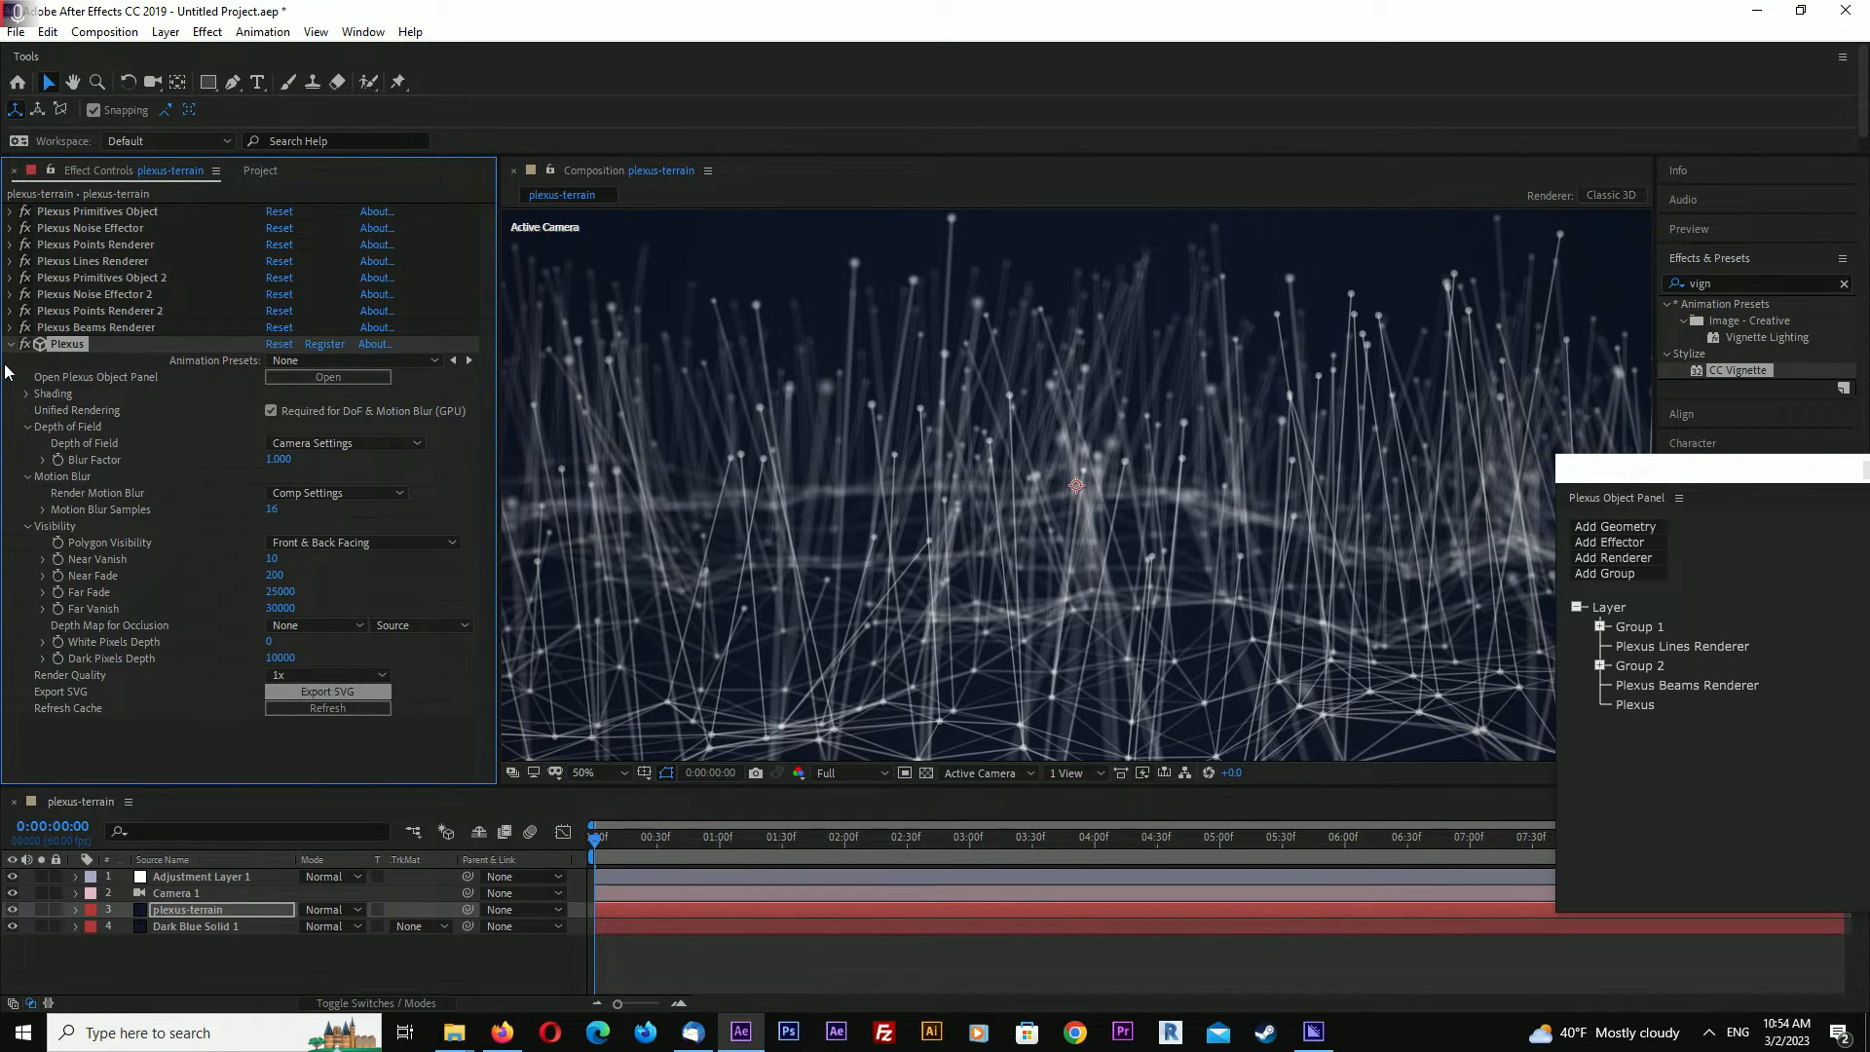
click(10, 345)
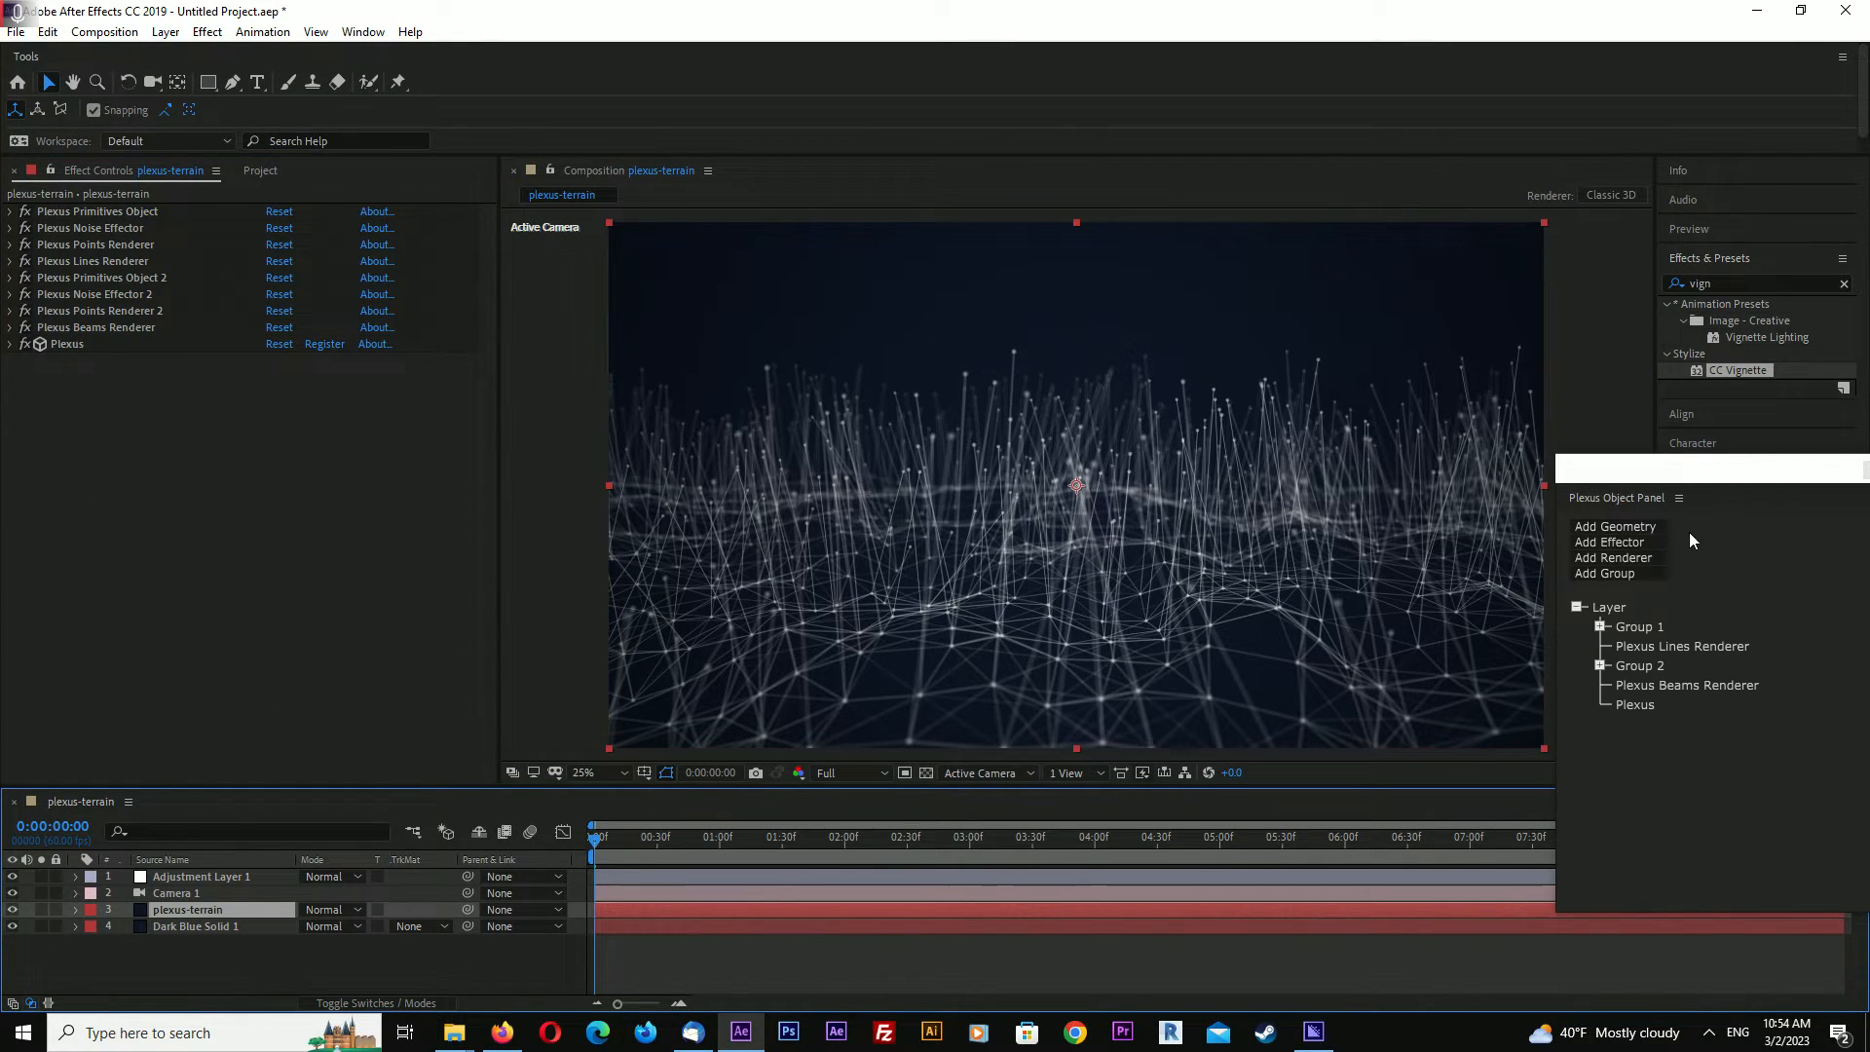
Search 'glow' and apply Glow to the plexus-terrain layer
text(ghl)
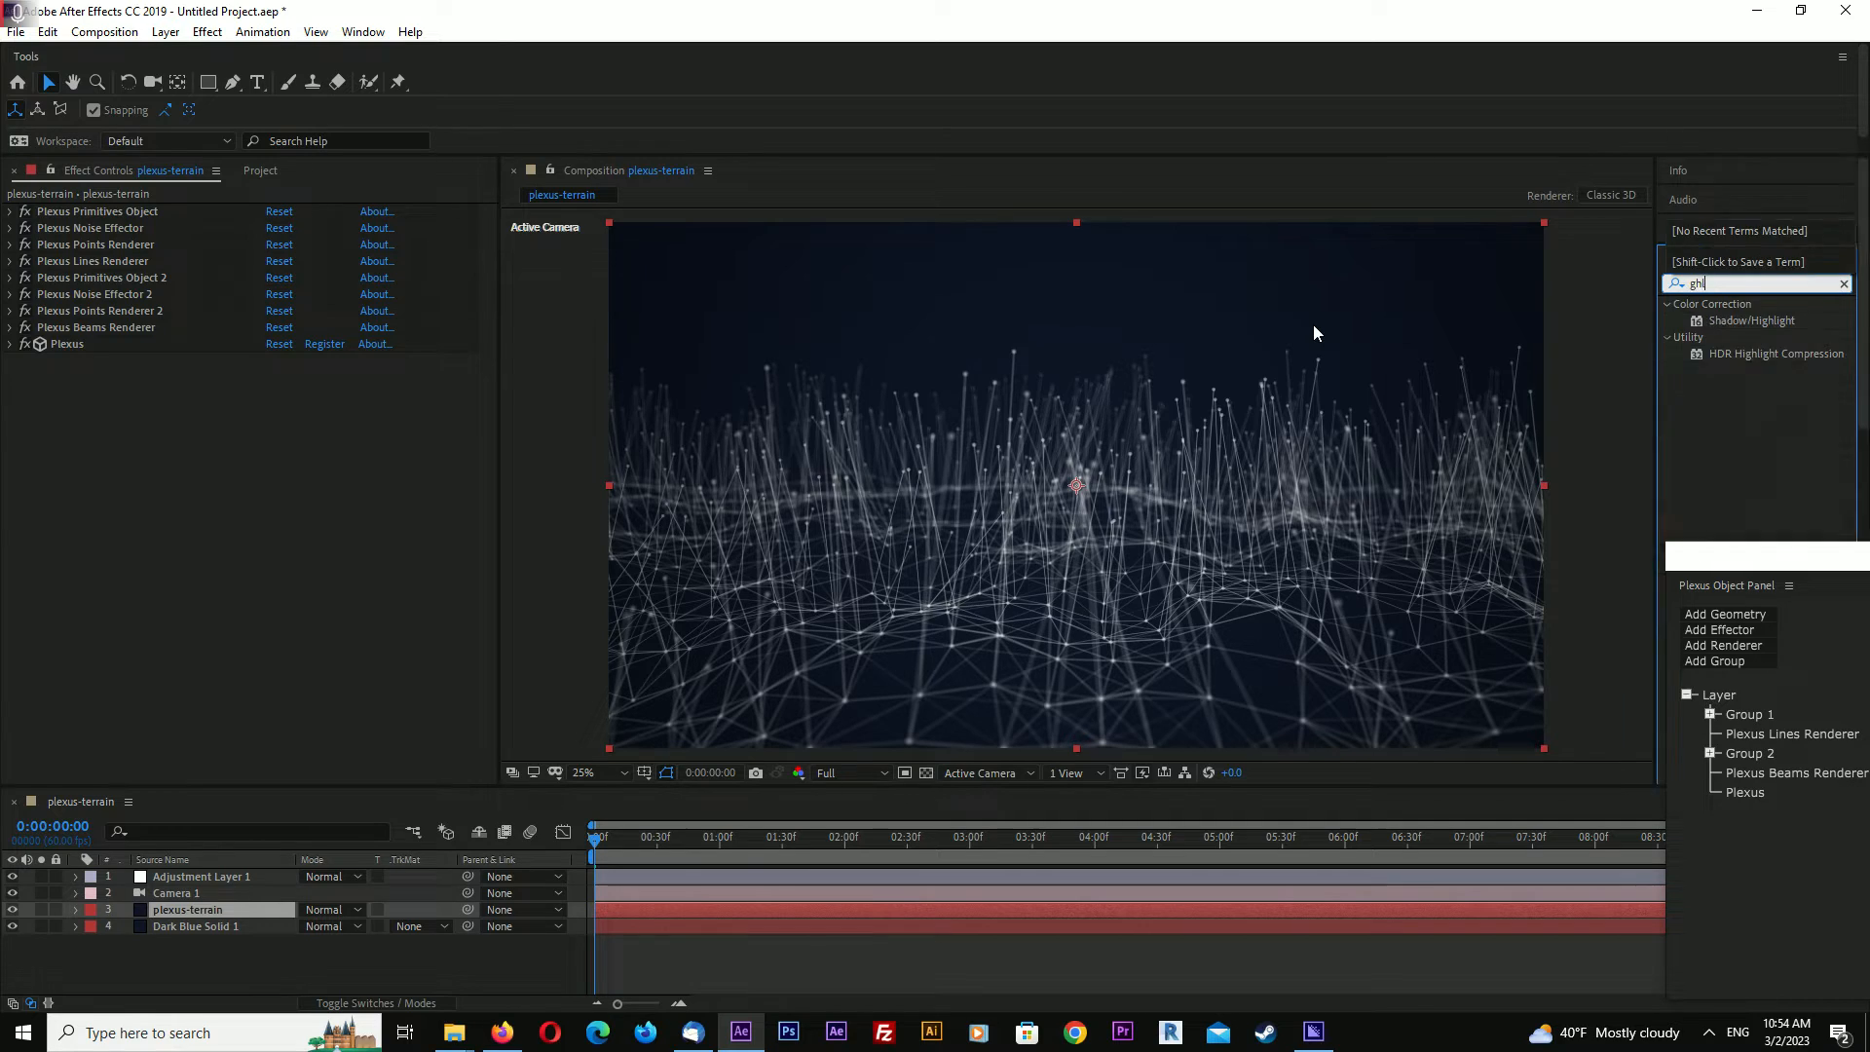
text(glow)
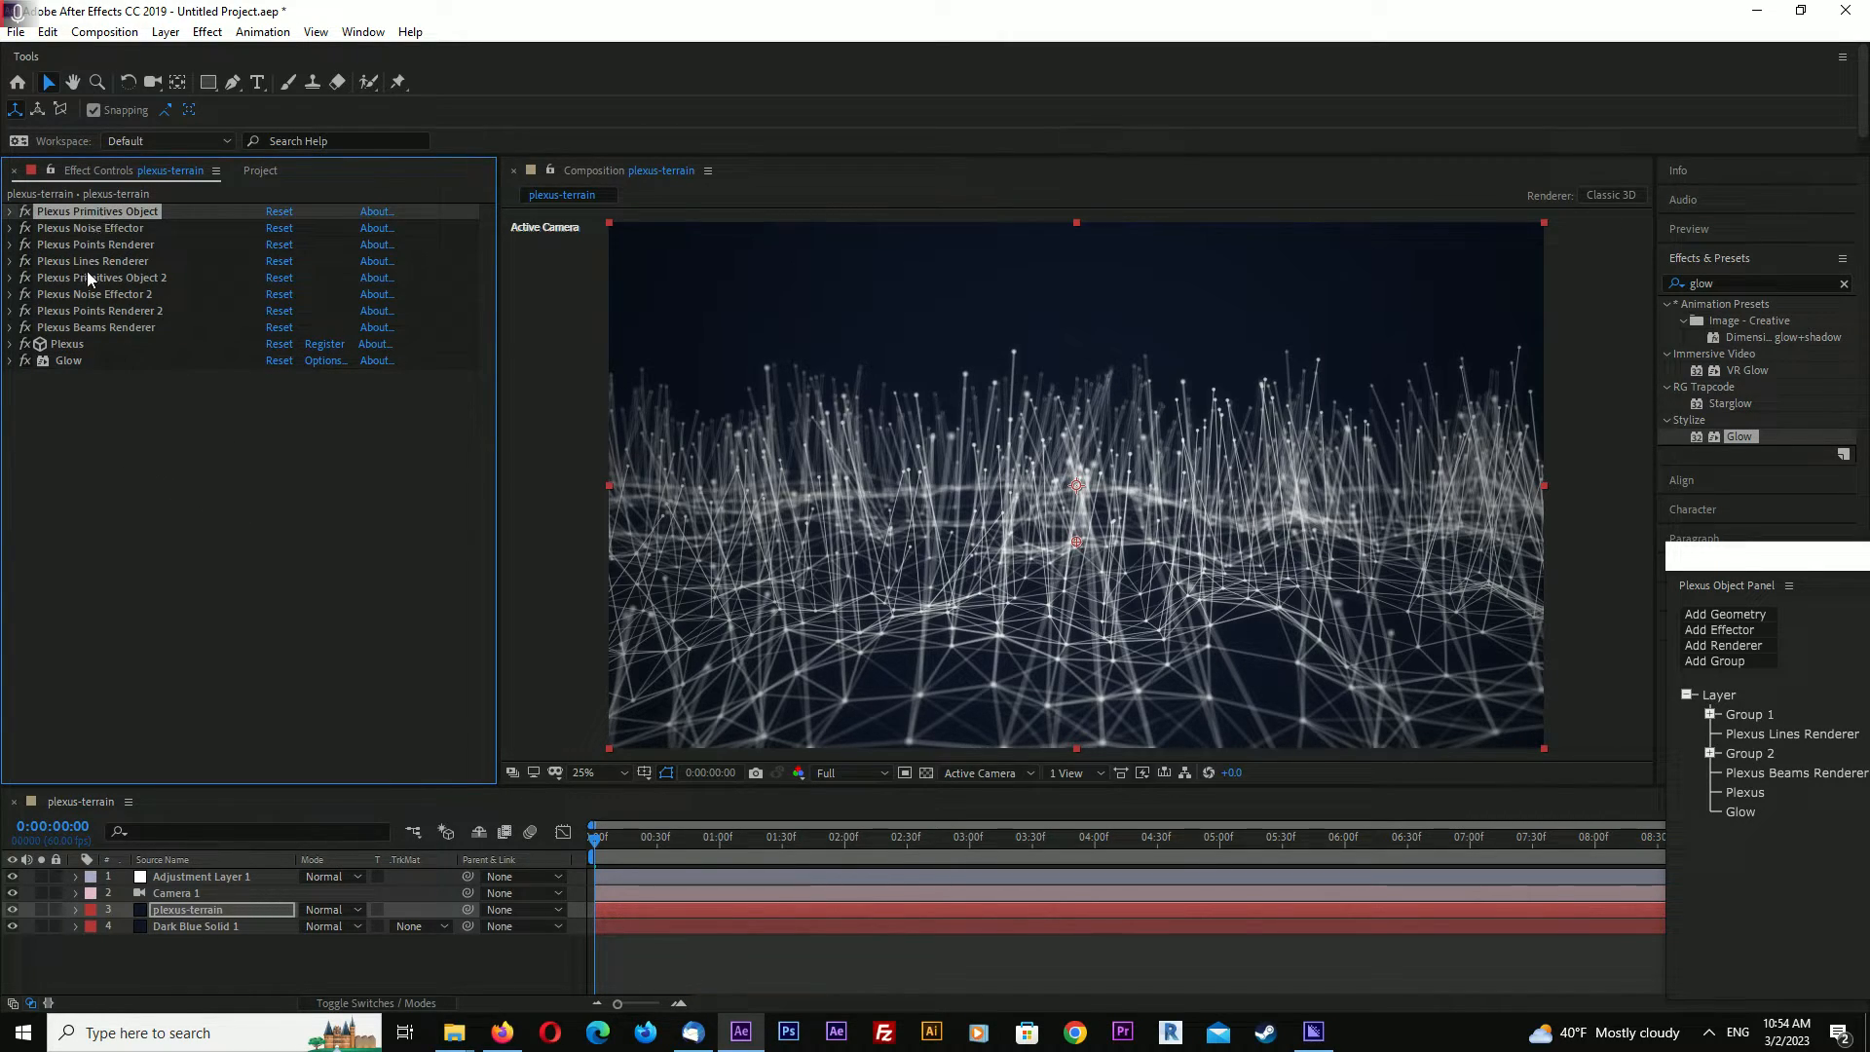
click(10, 276)
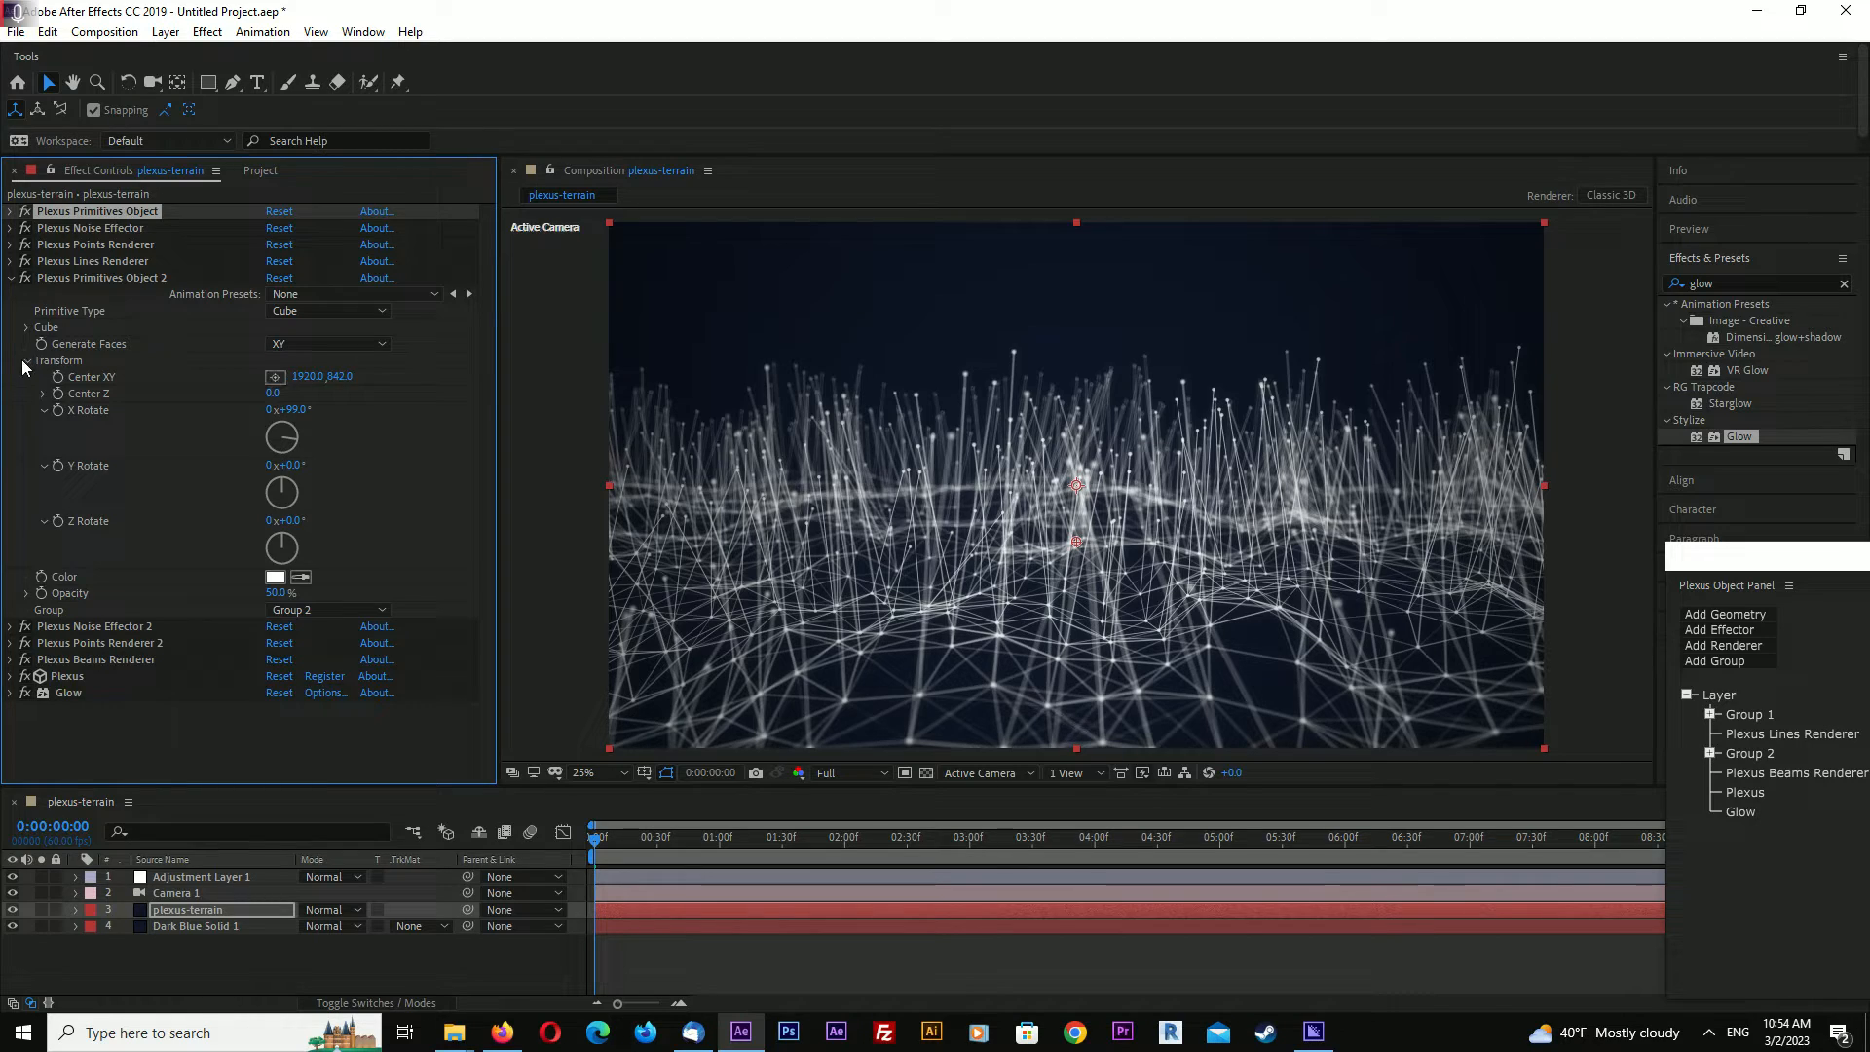
Widen the Plexus Primitives Object 2 cube grid to 9972 by 3366
click(27, 327)
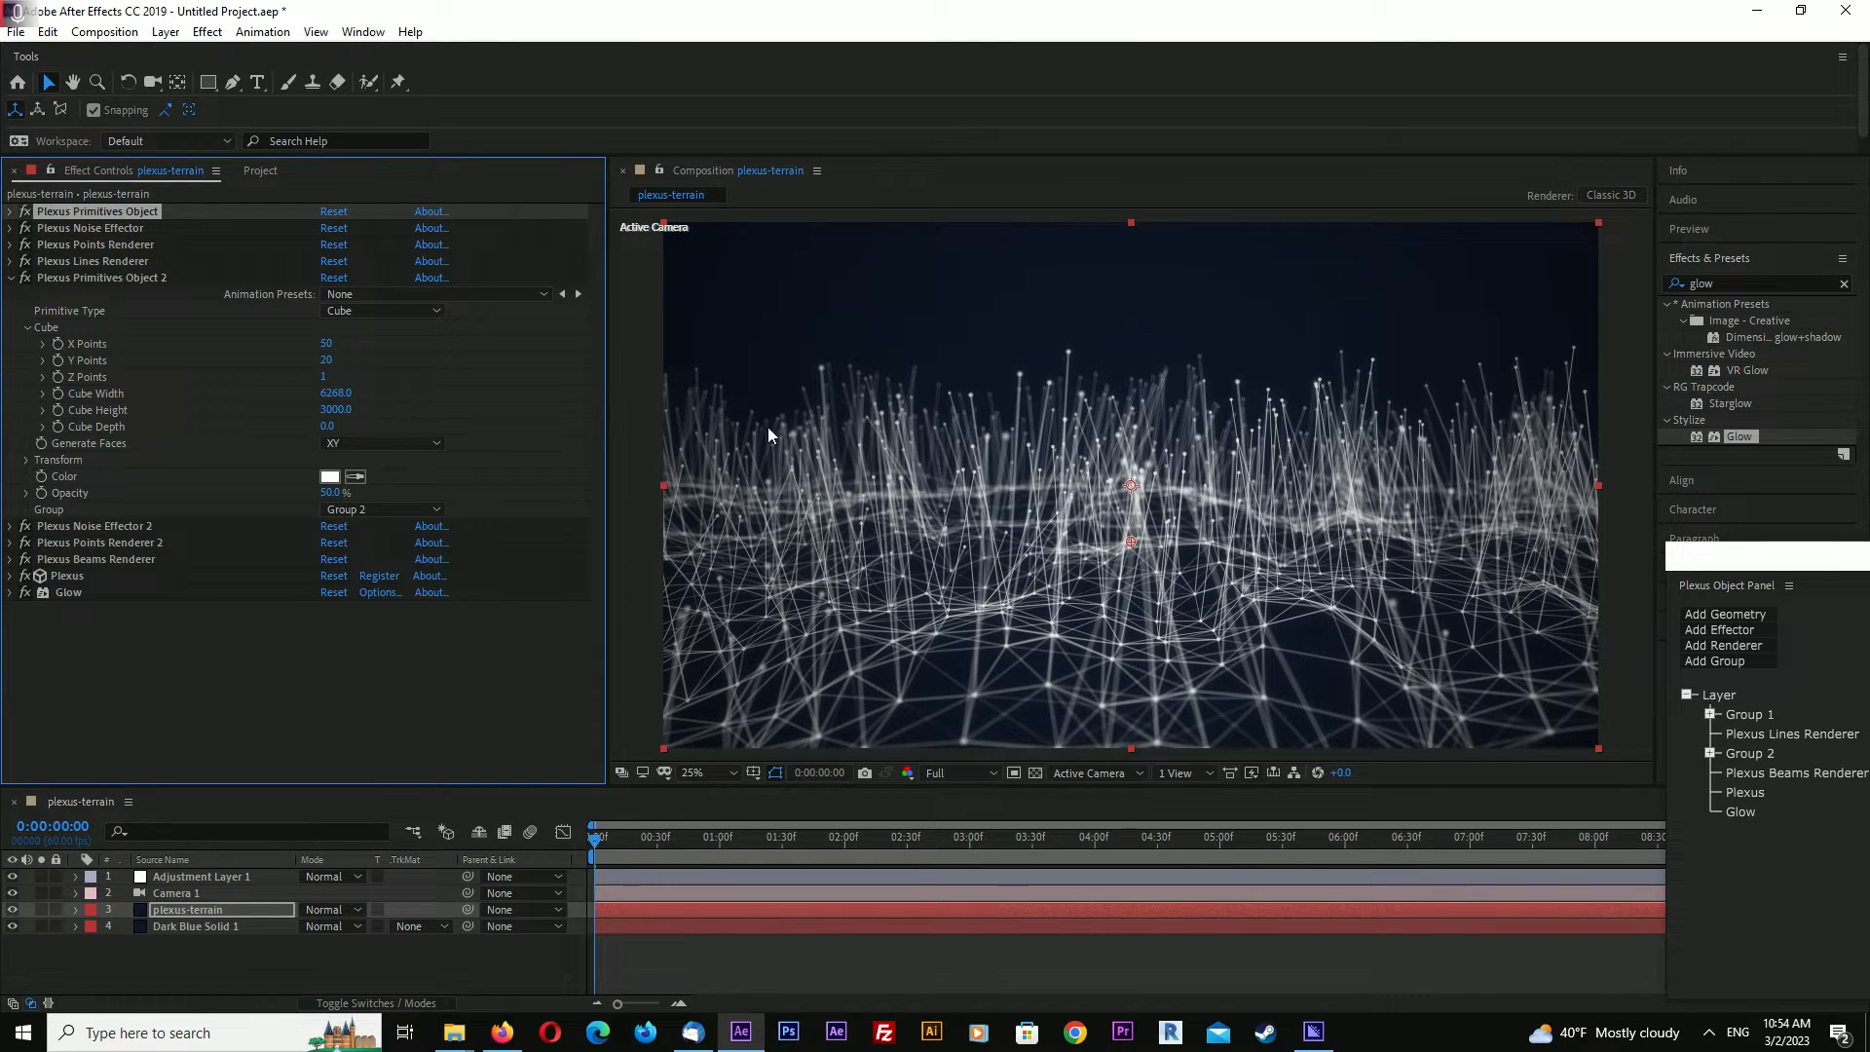
mouse_move(620, 493)
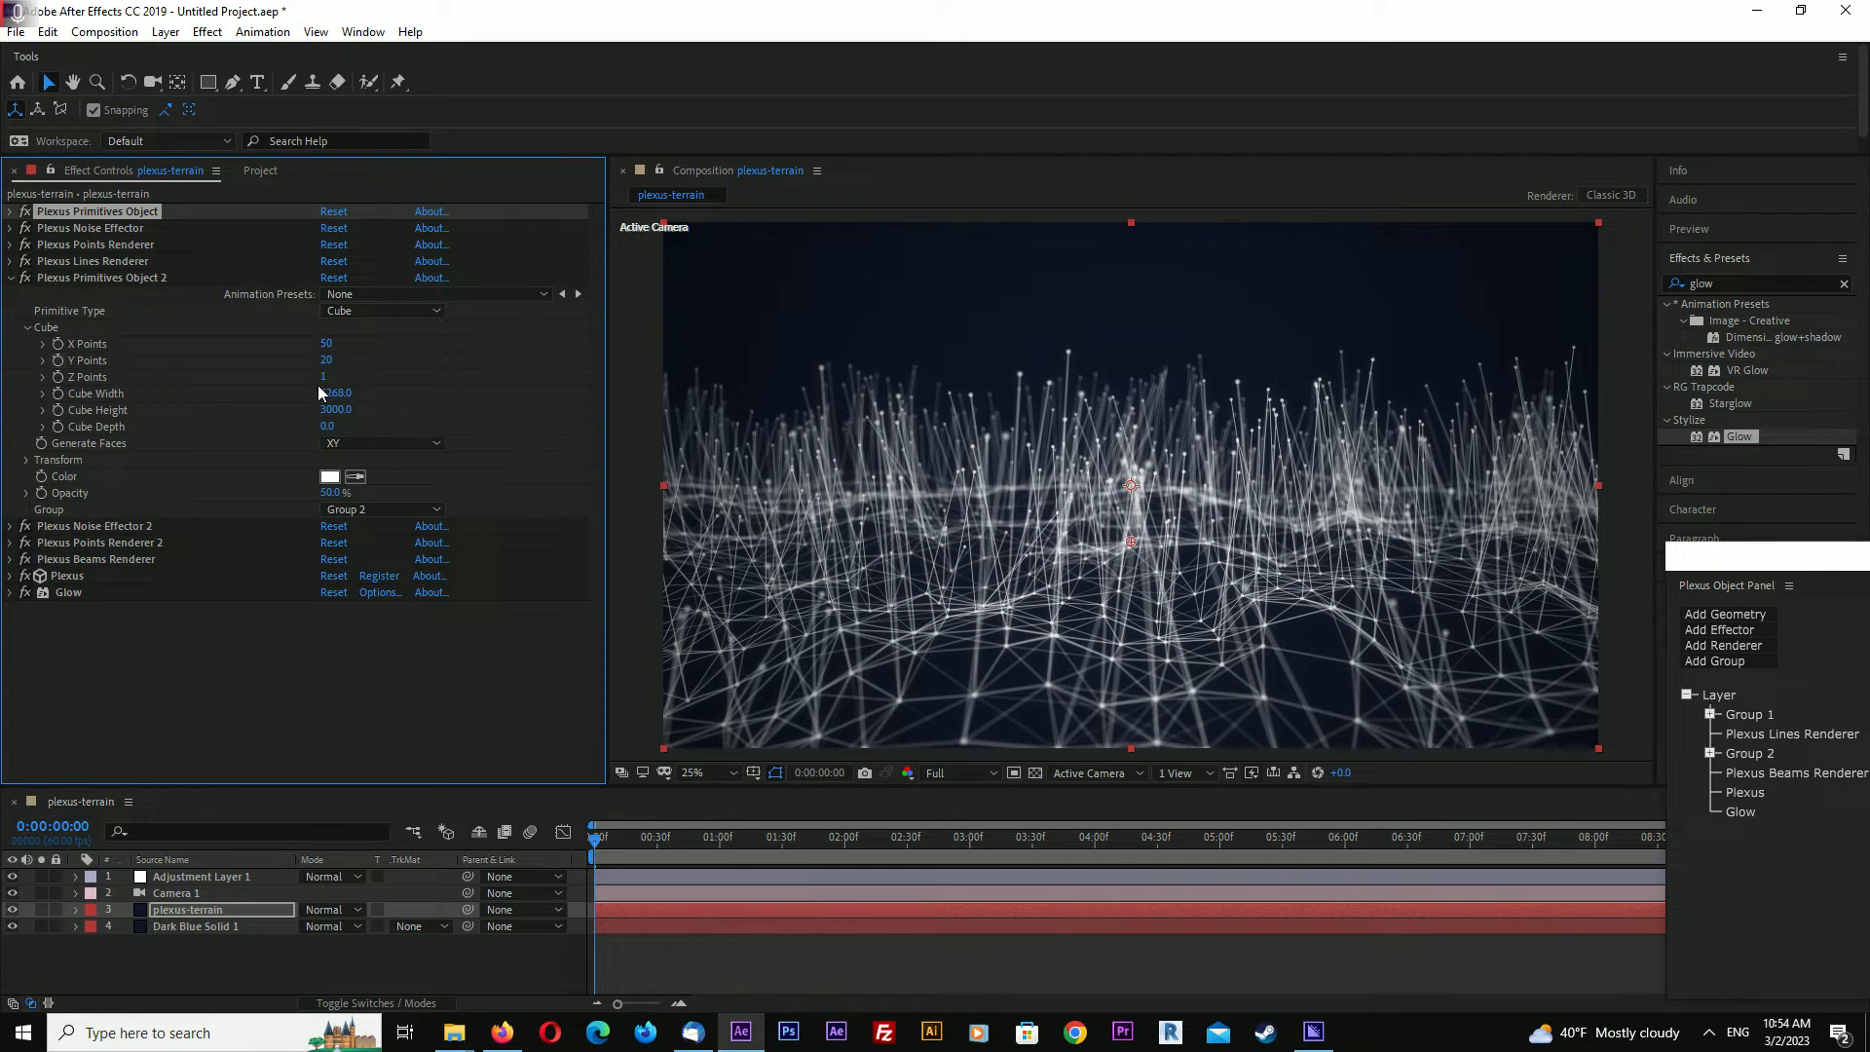
drag(335, 393, 429, 393)
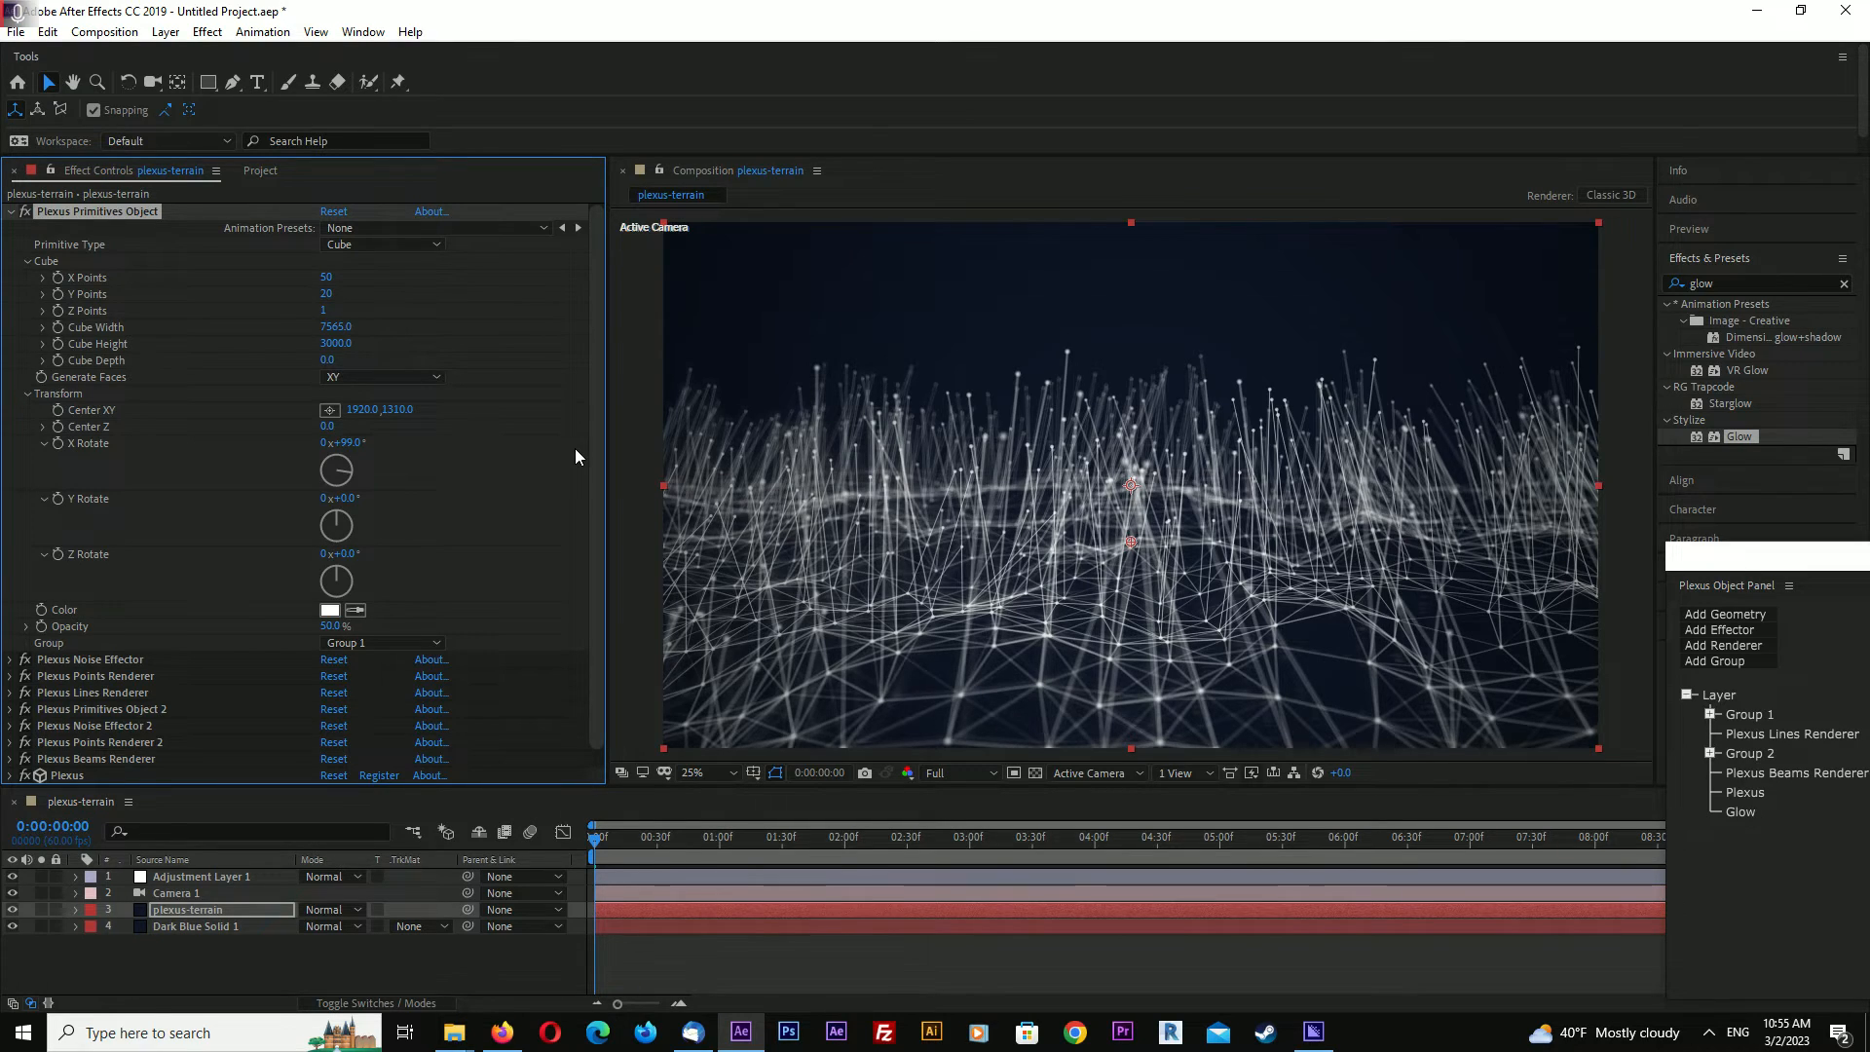
click(10, 211)
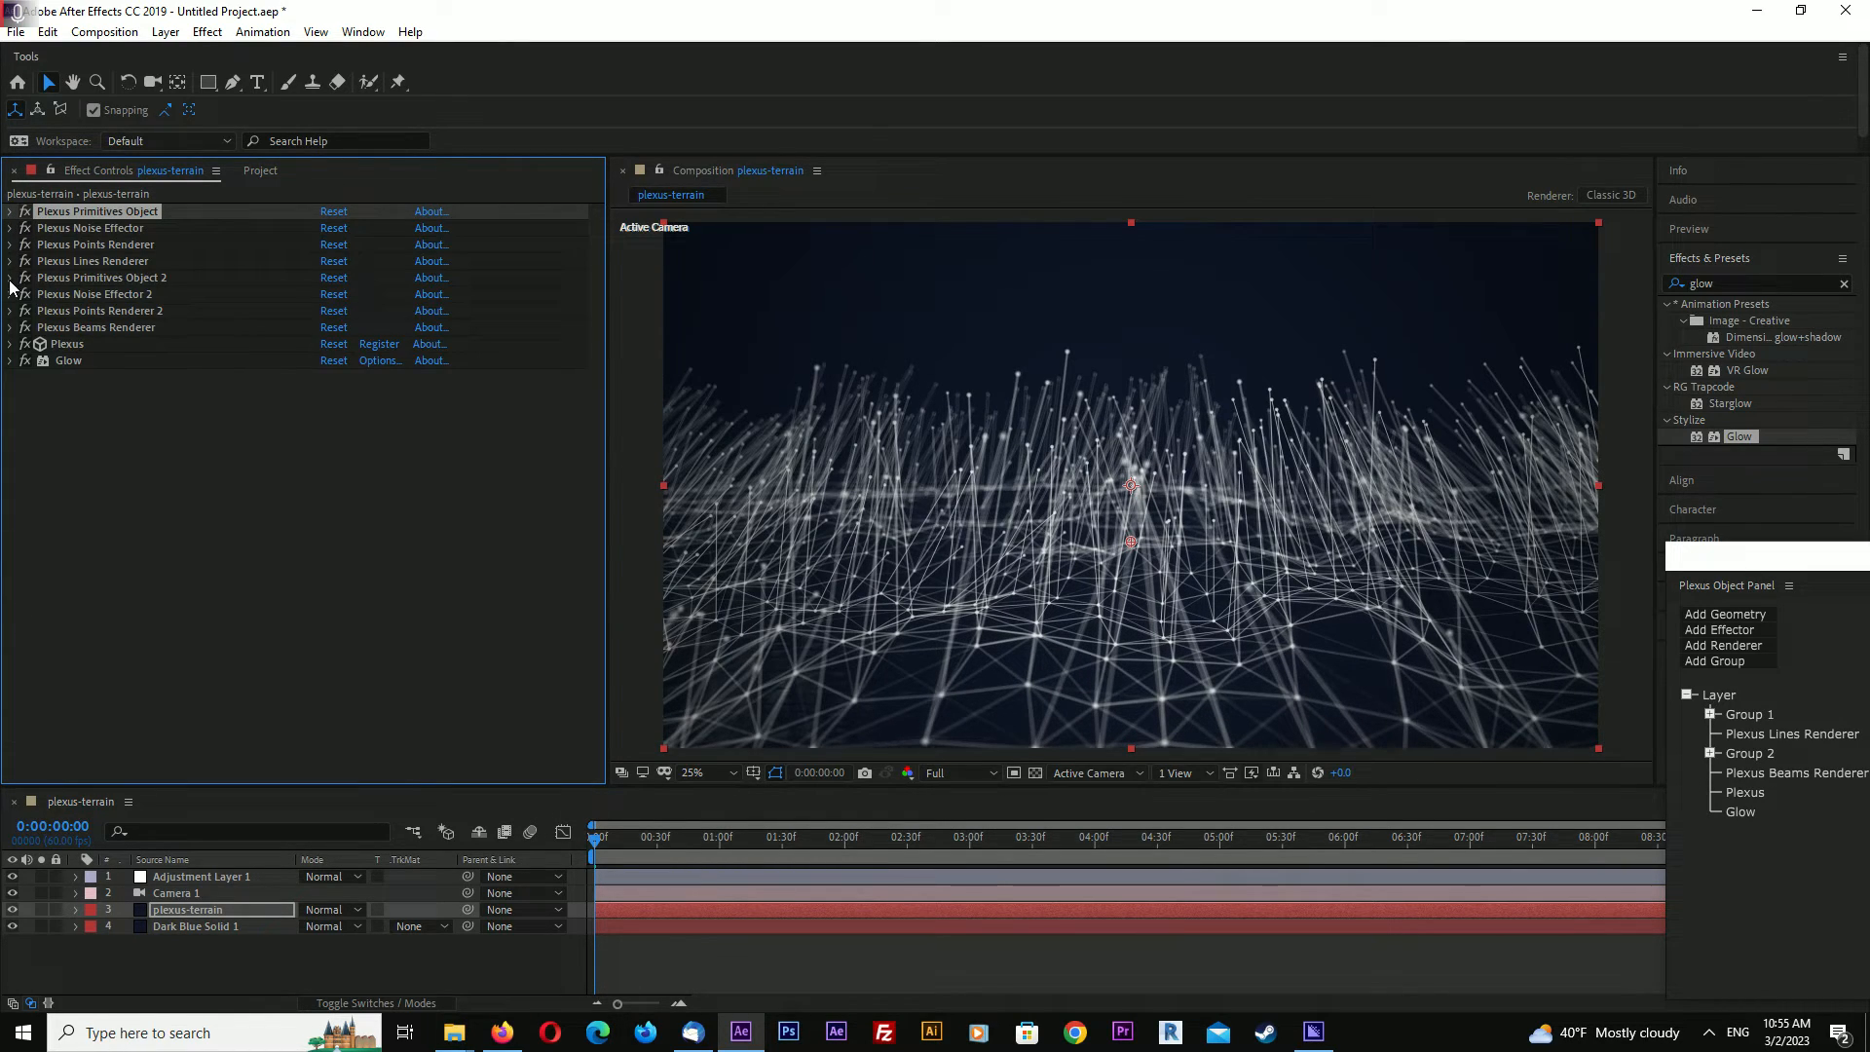
click(10, 277)
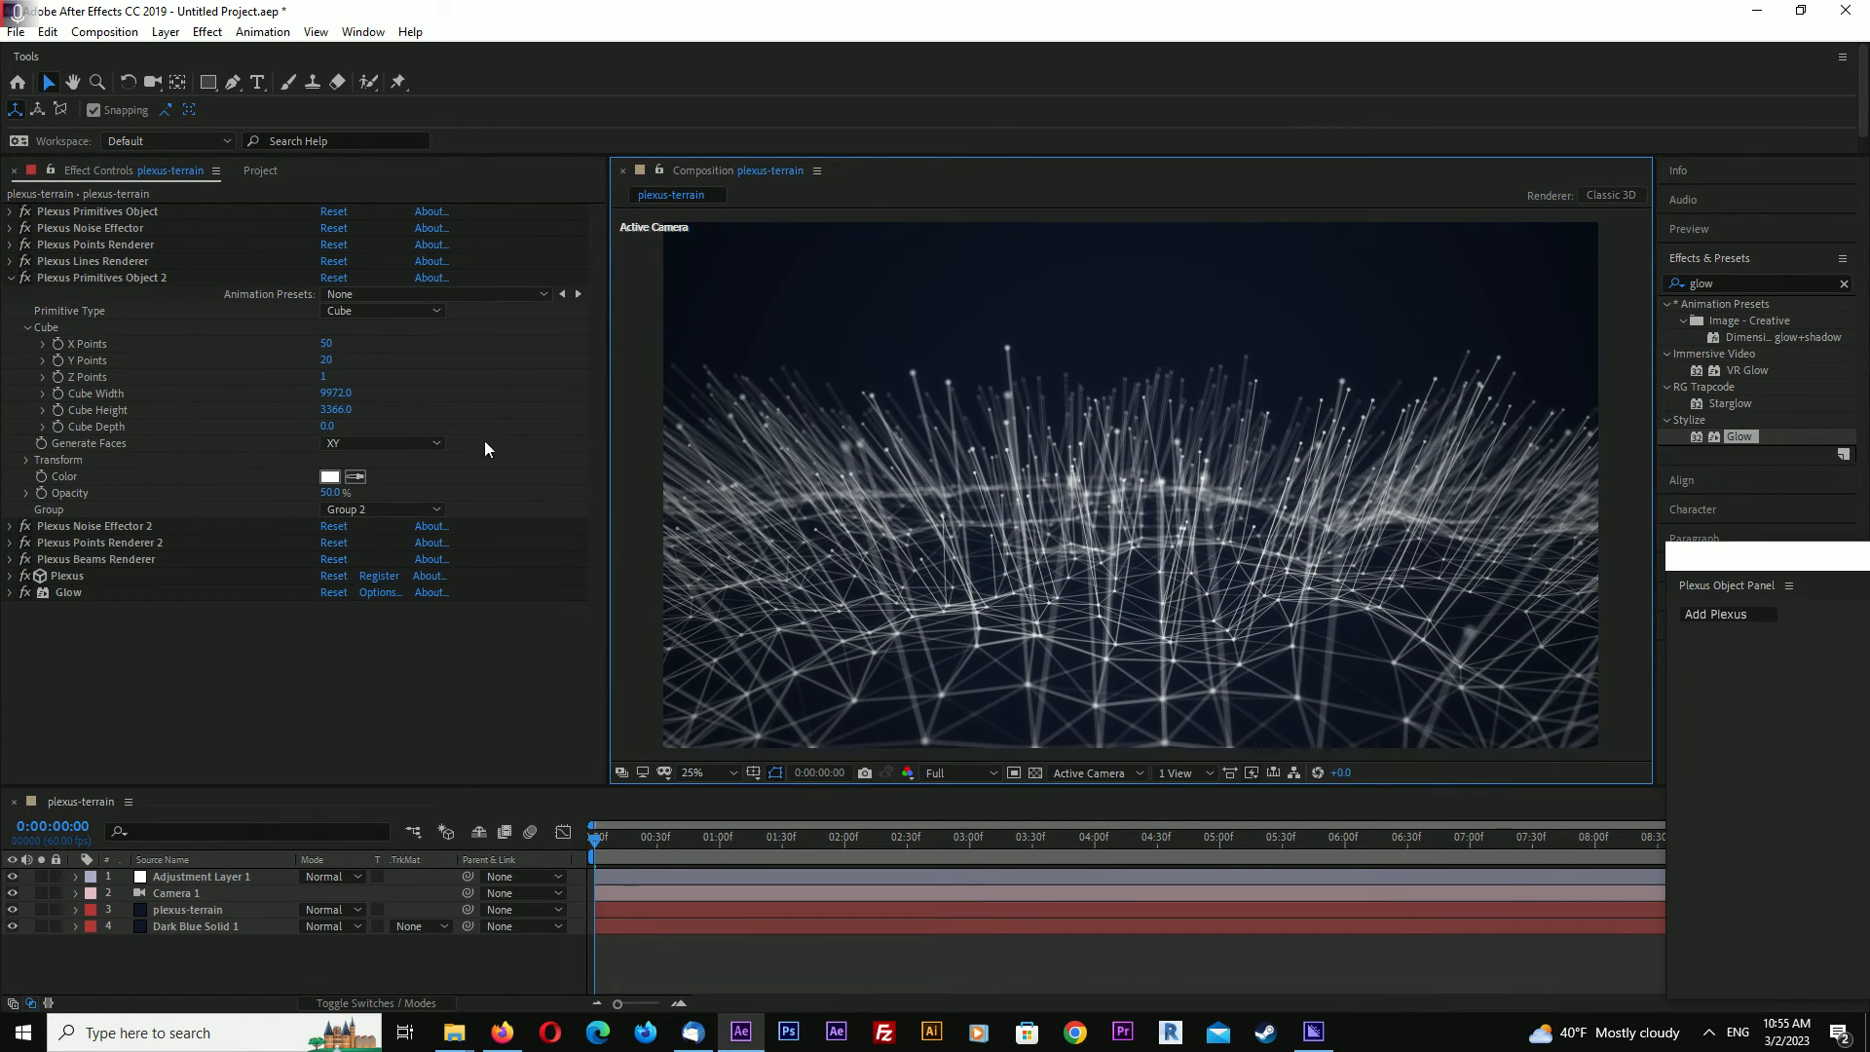
mouse_move(670, 604)
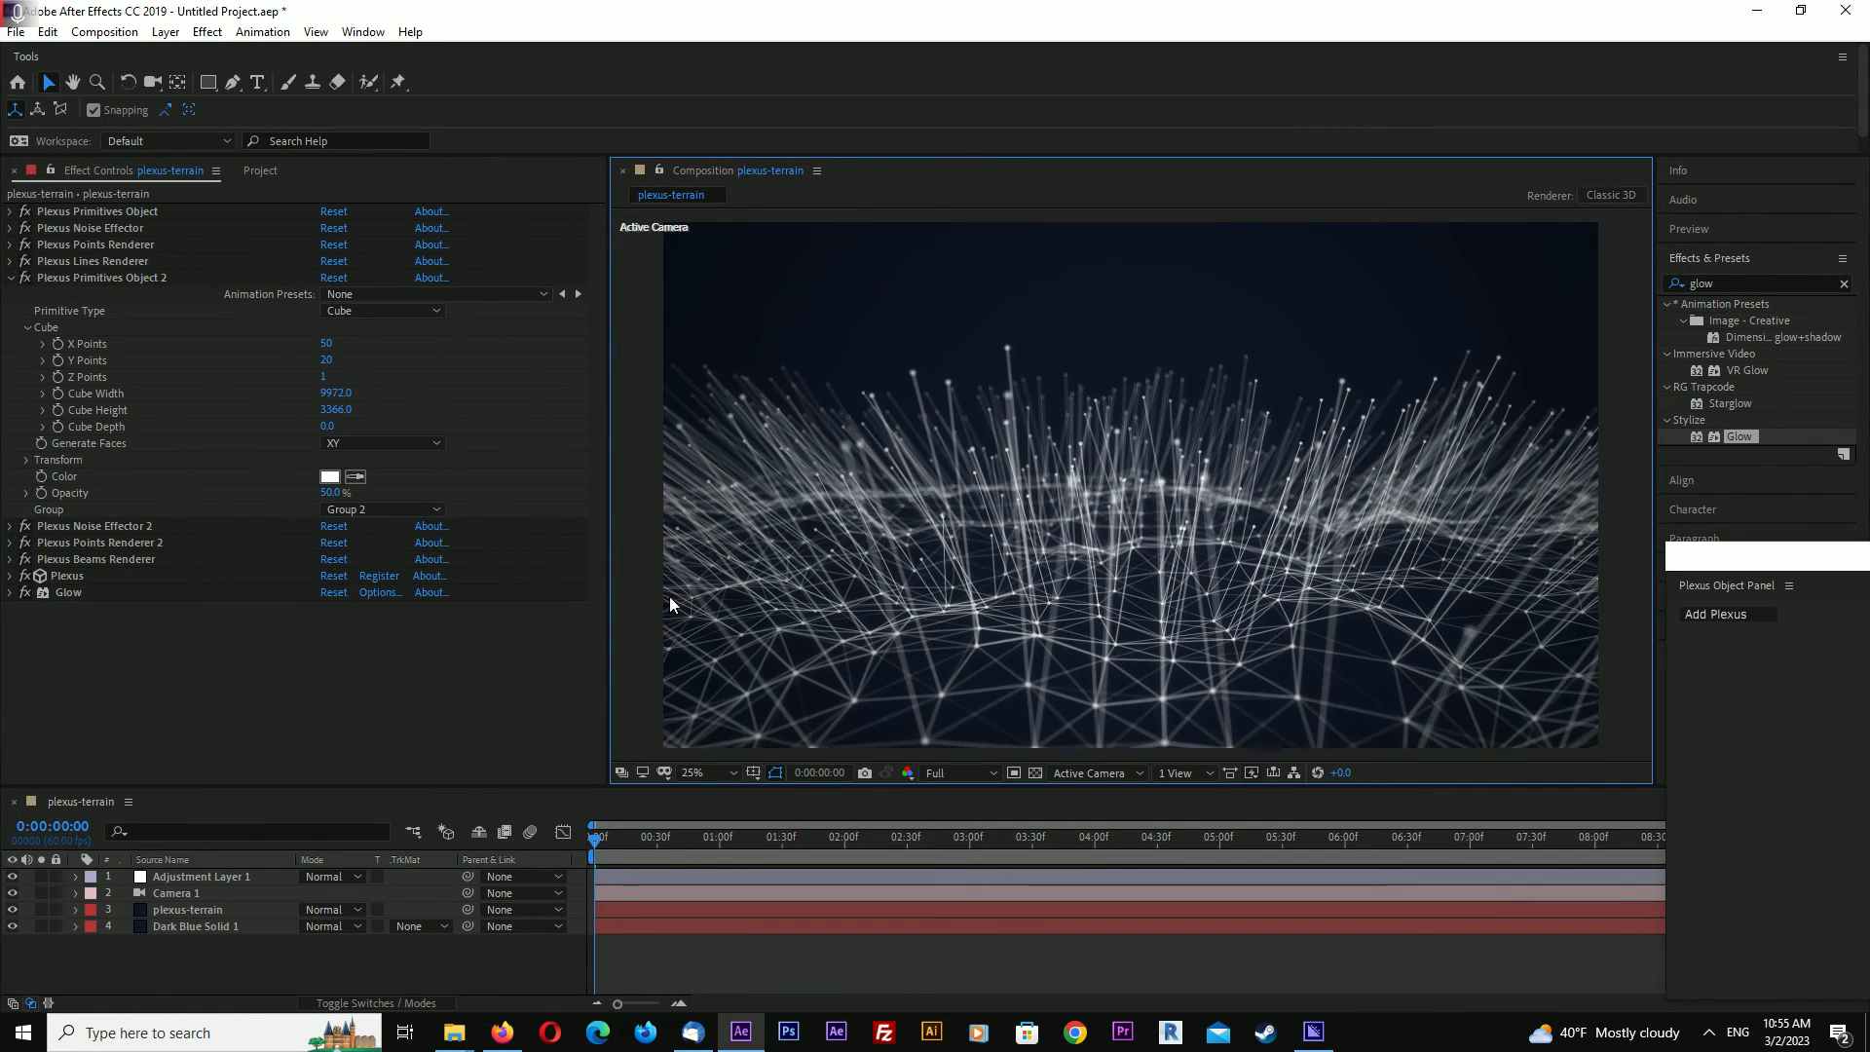
mouse_move(655, 601)
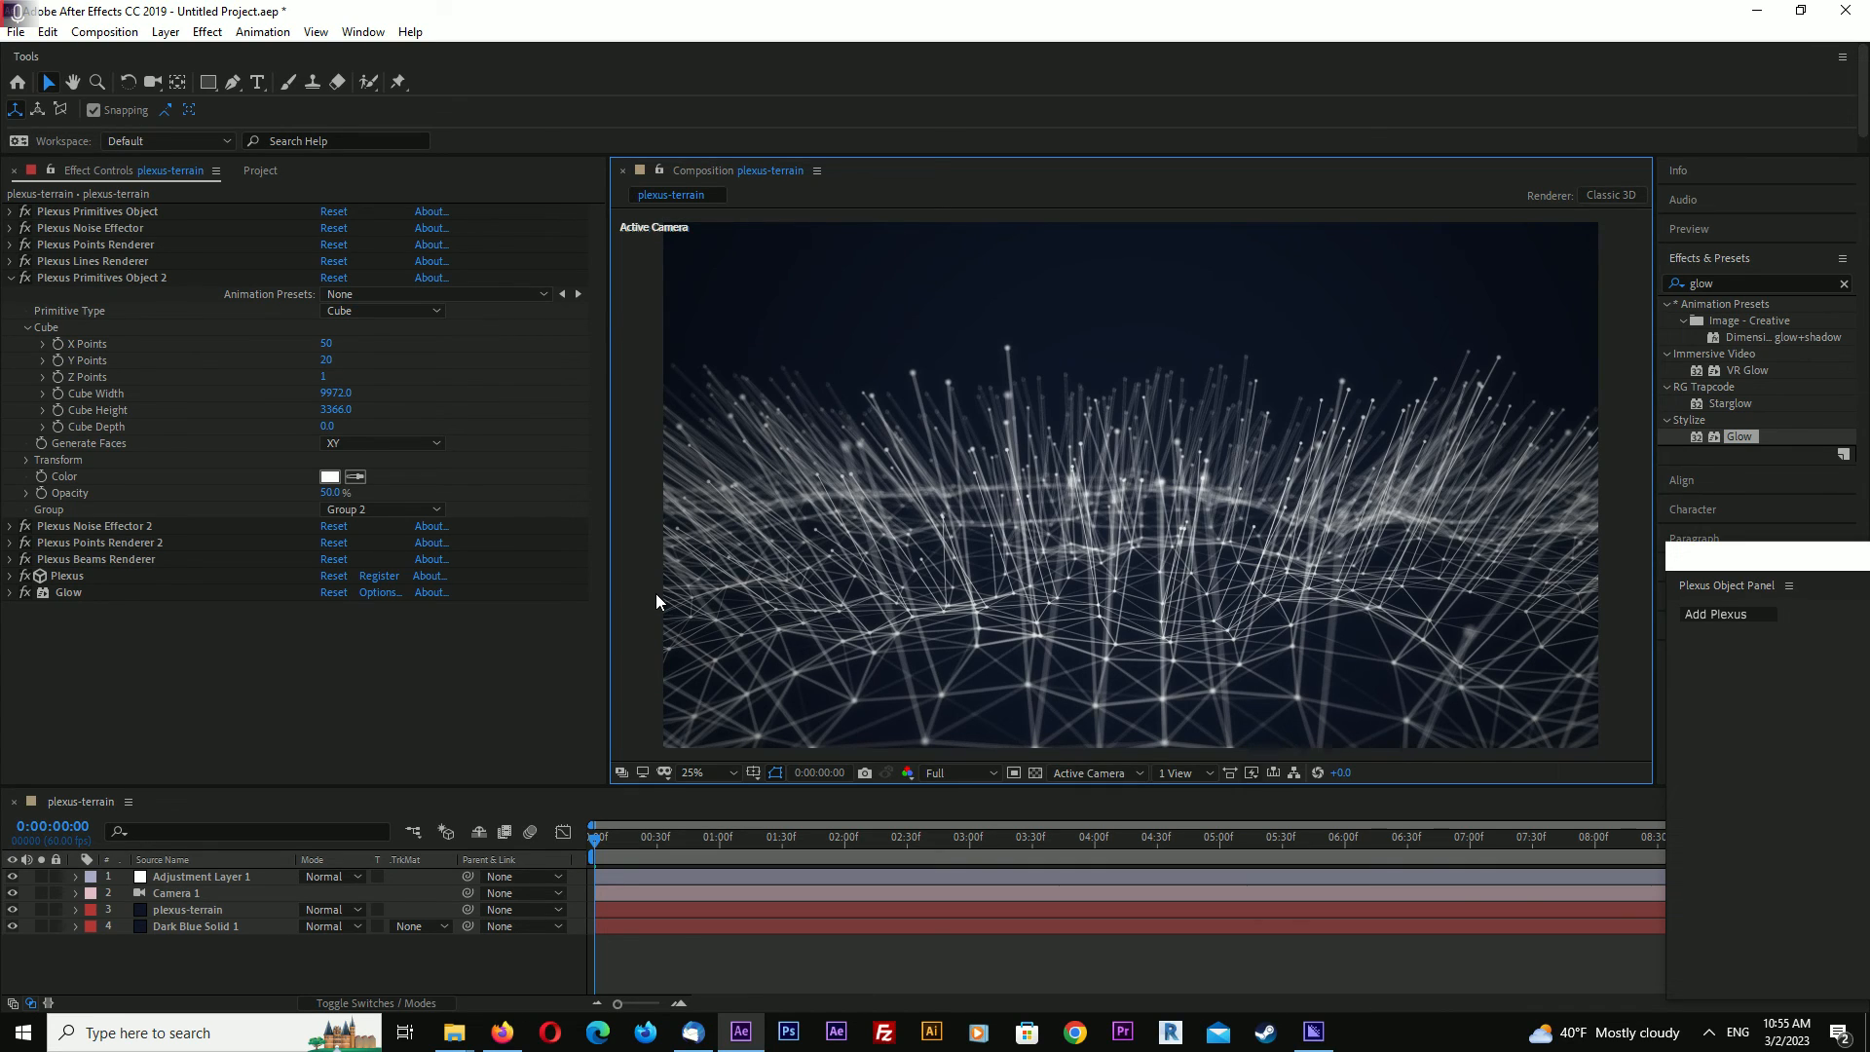
mouse_move(278, 585)
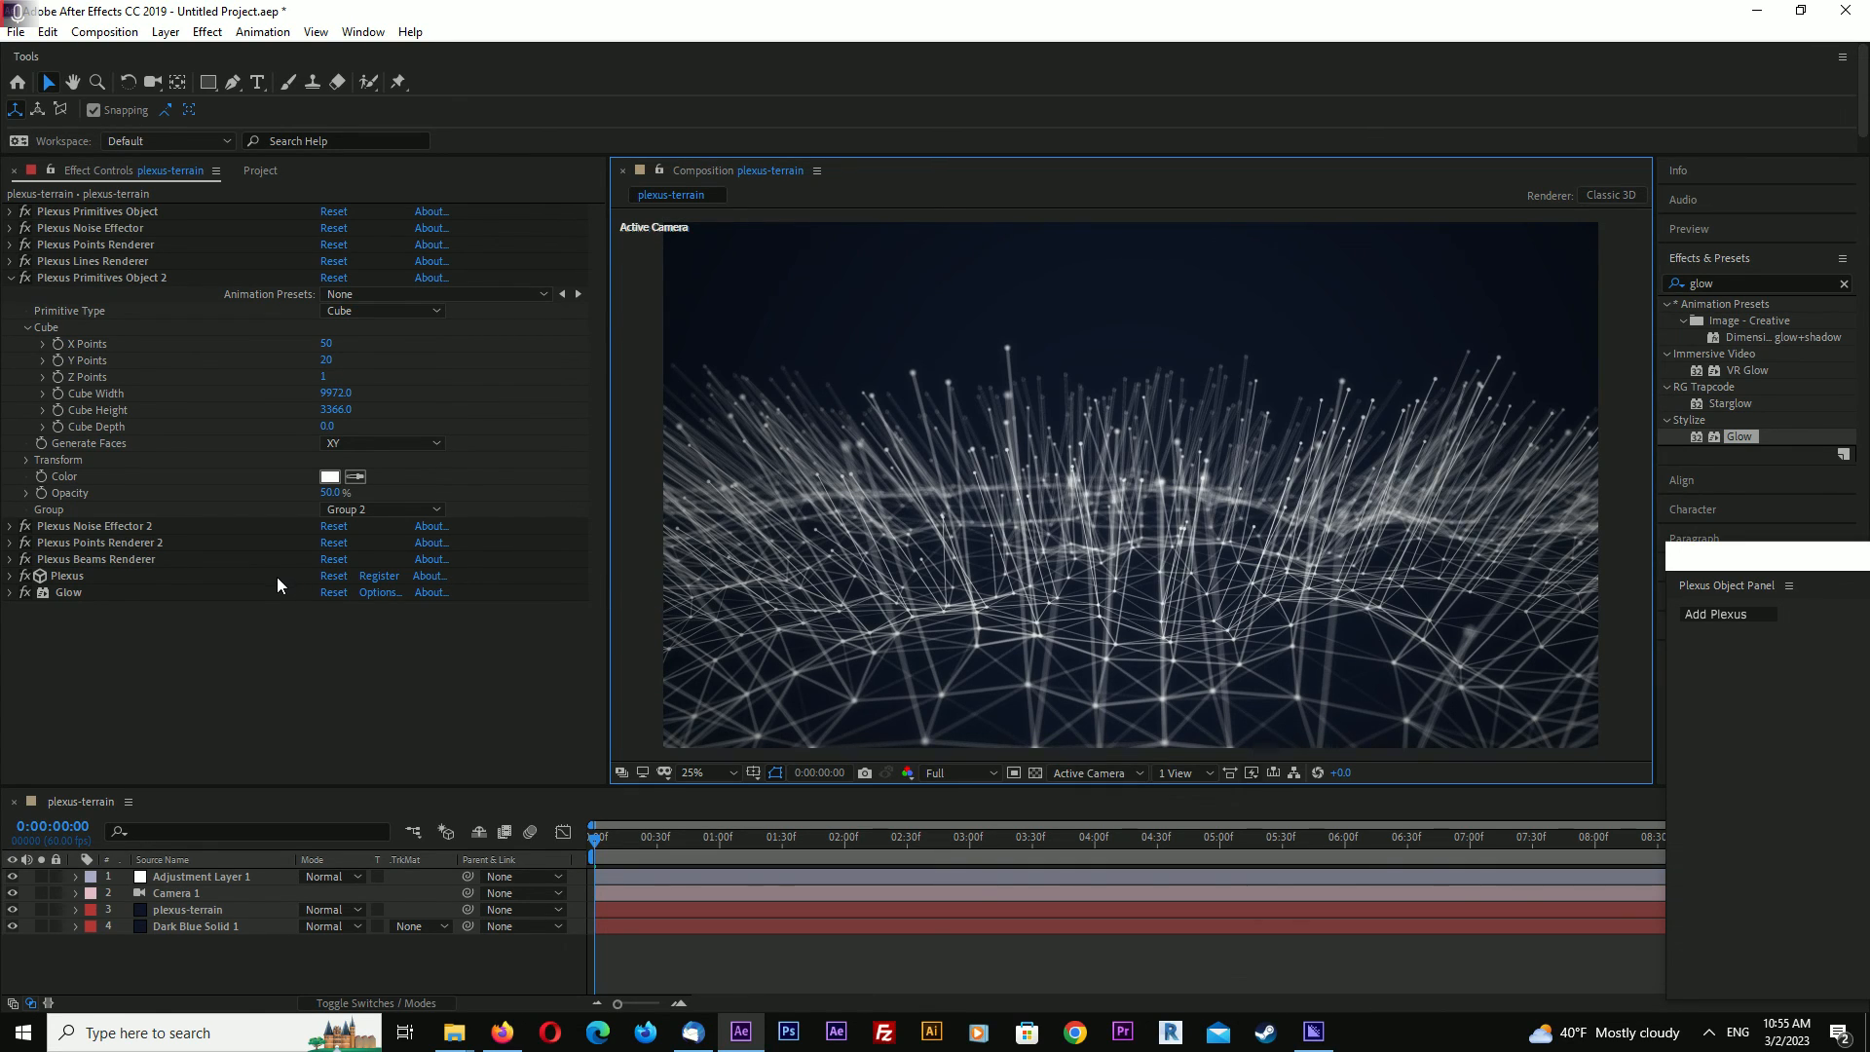